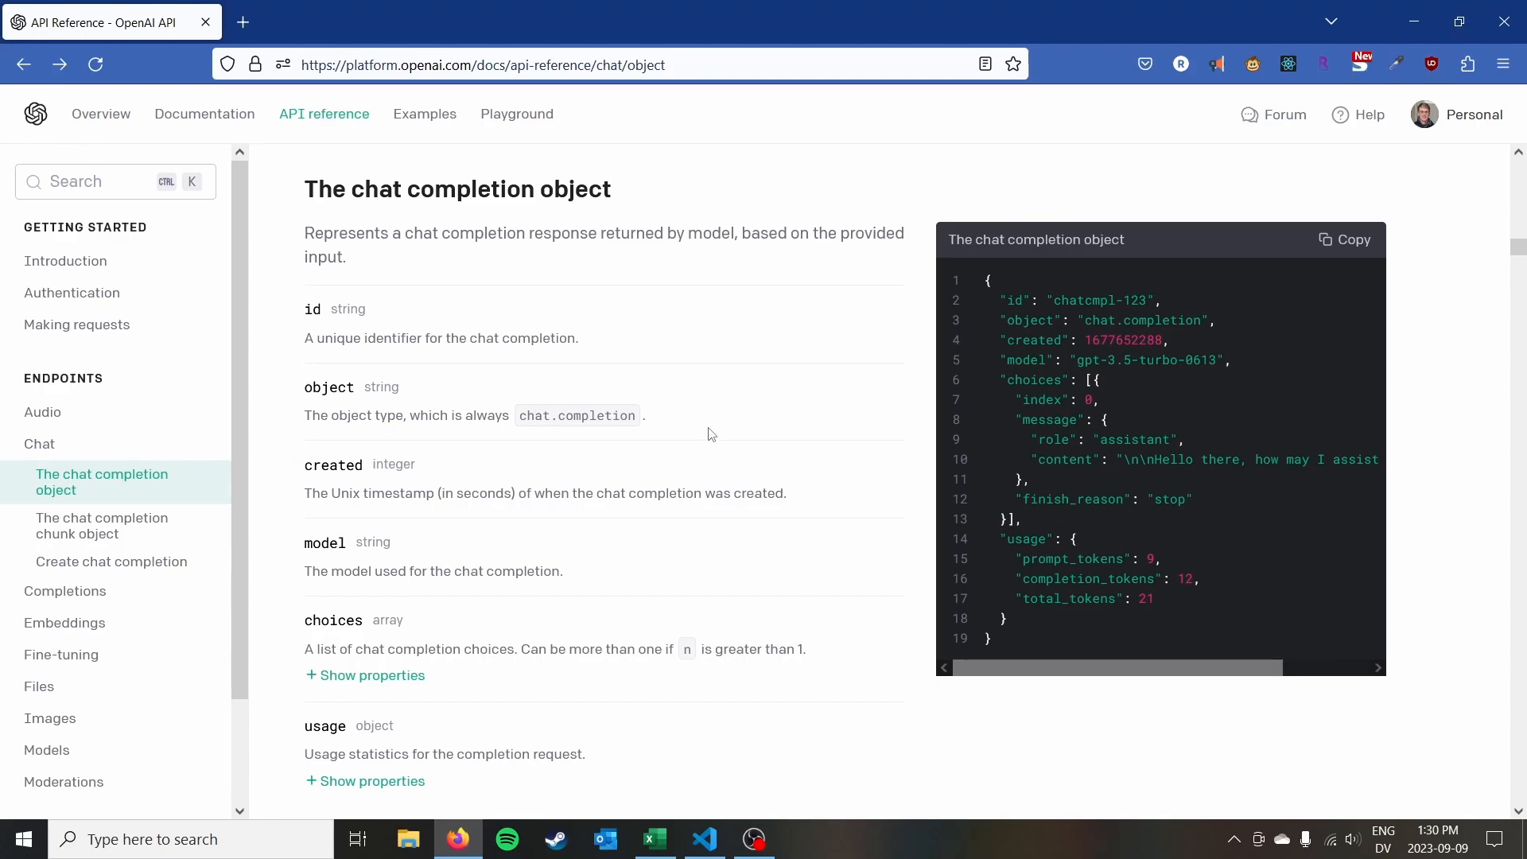
mouse_move(384, 201)
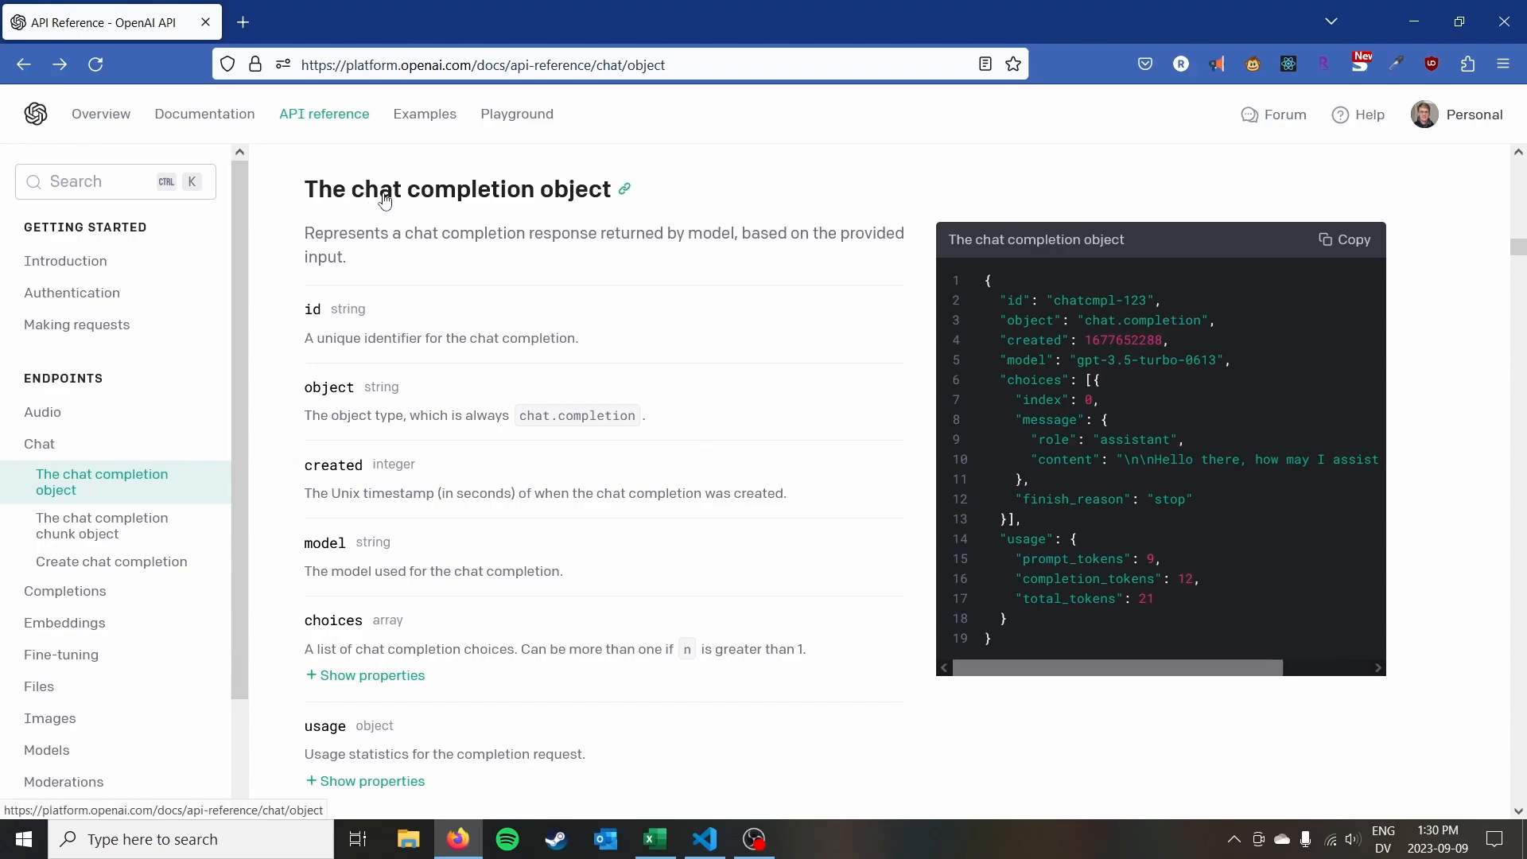
mouse_move(385, 205)
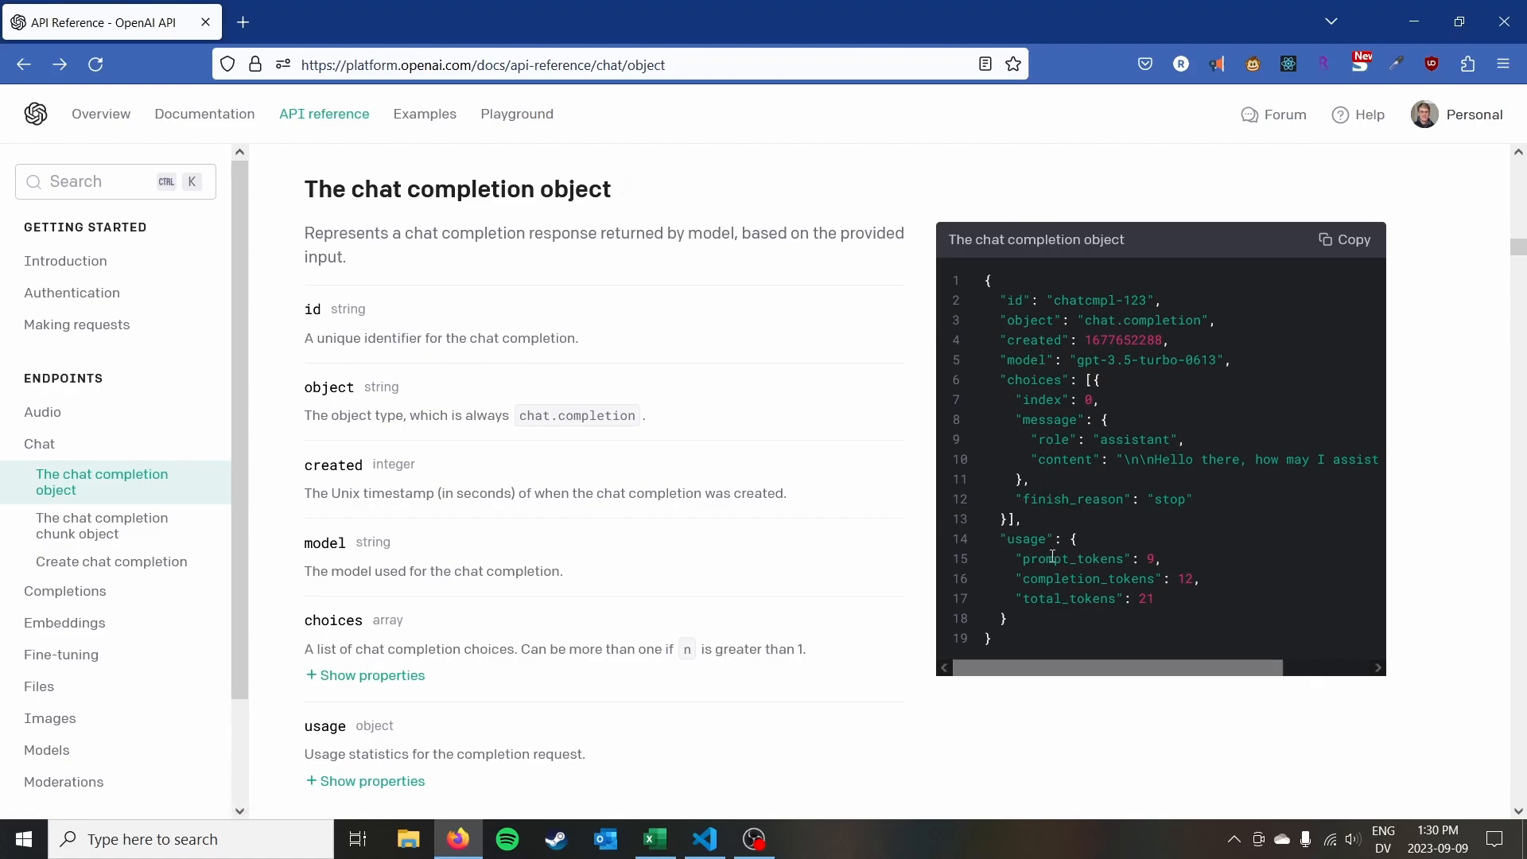
mouse_move(403, 202)
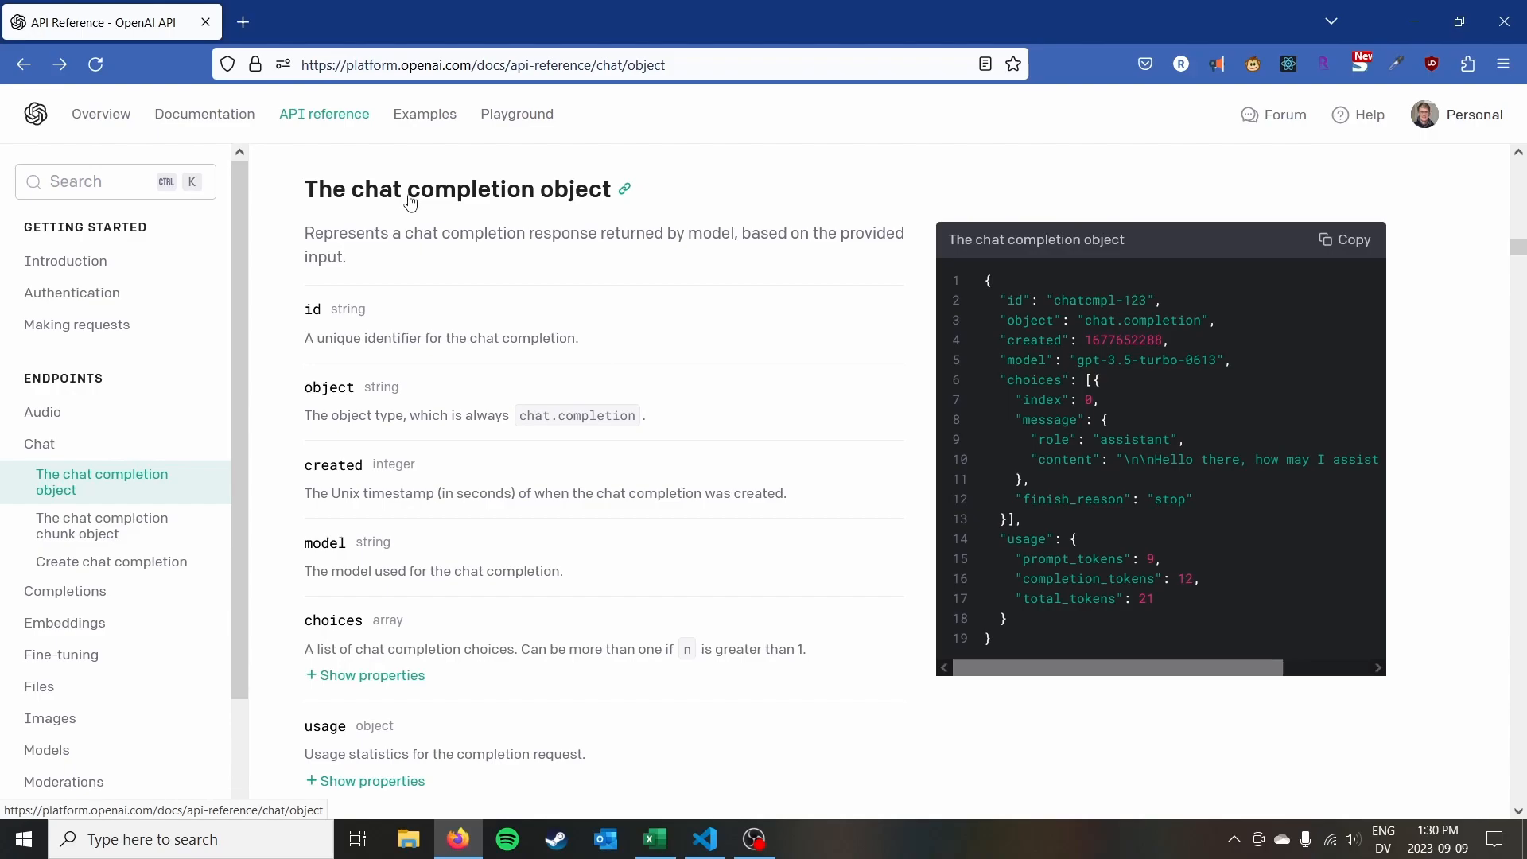
Step: Navigate the API Reference sidebar to the Create chat completion endpoint documentation
click(102, 525)
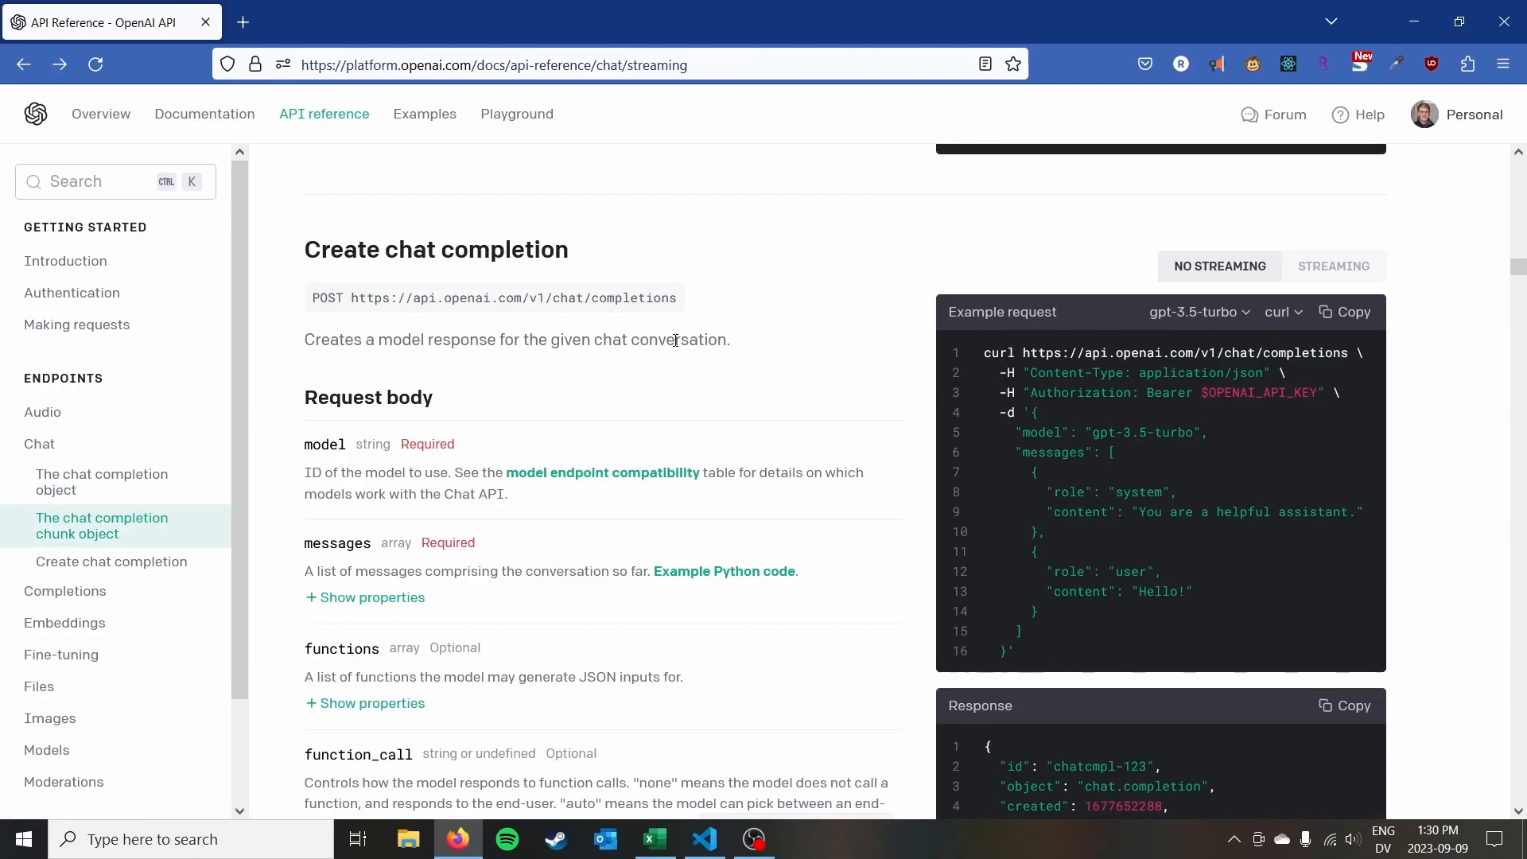
click(111, 561)
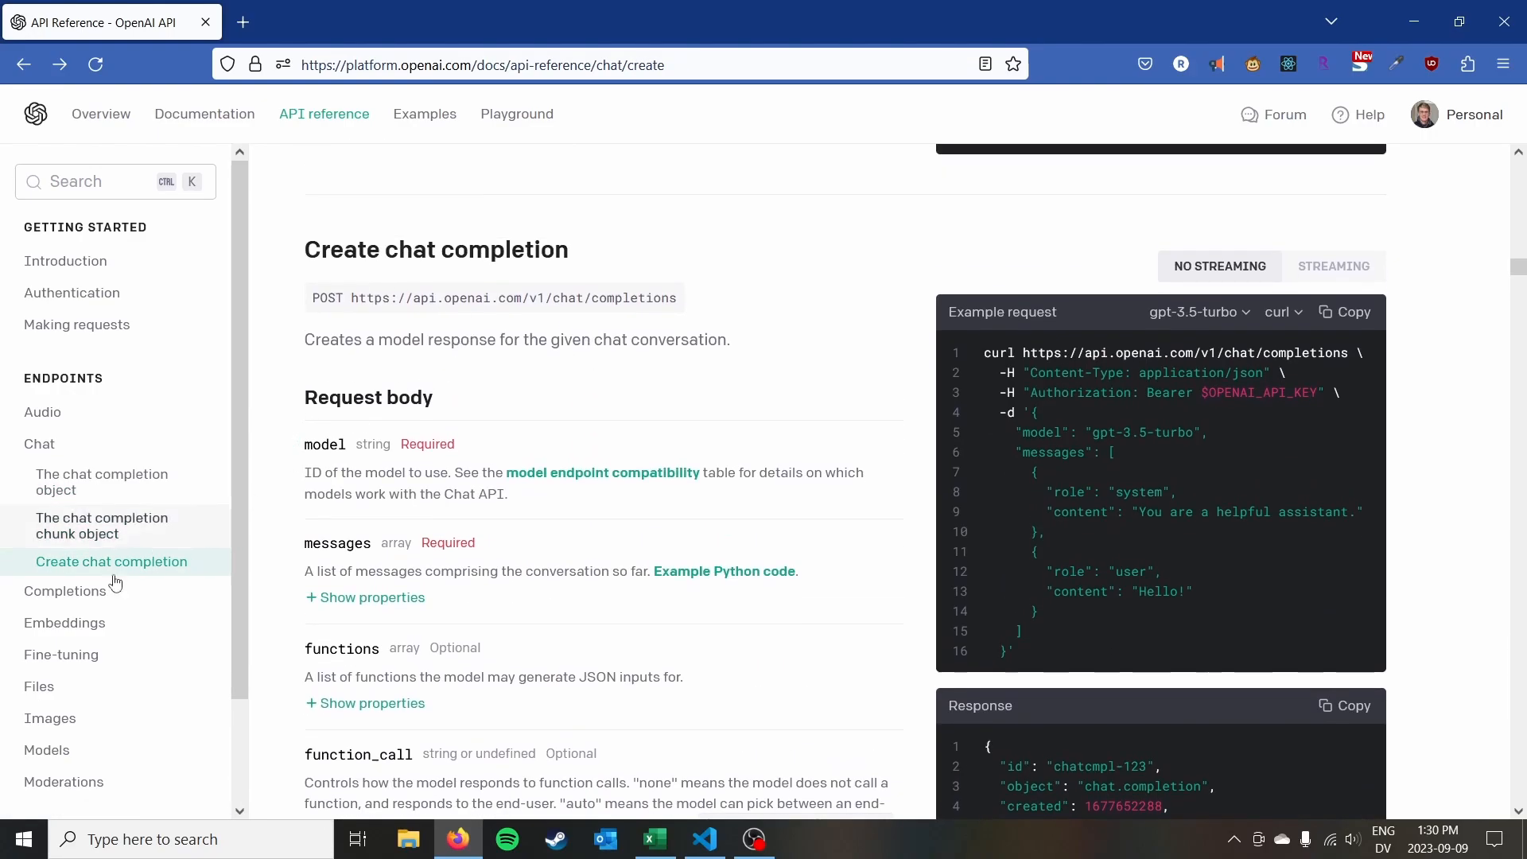
click(64, 591)
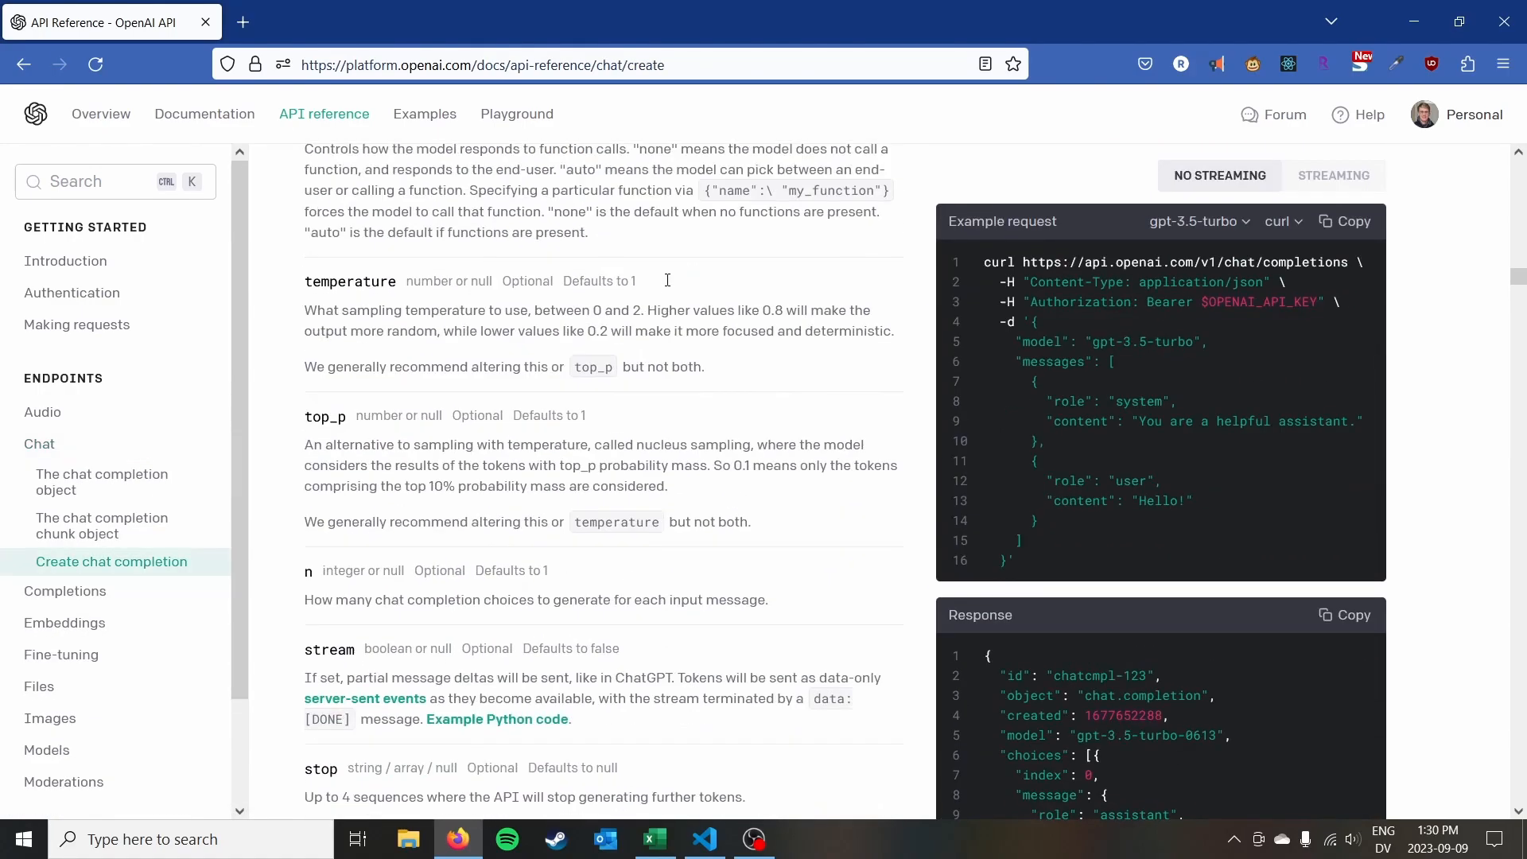
click(101, 480)
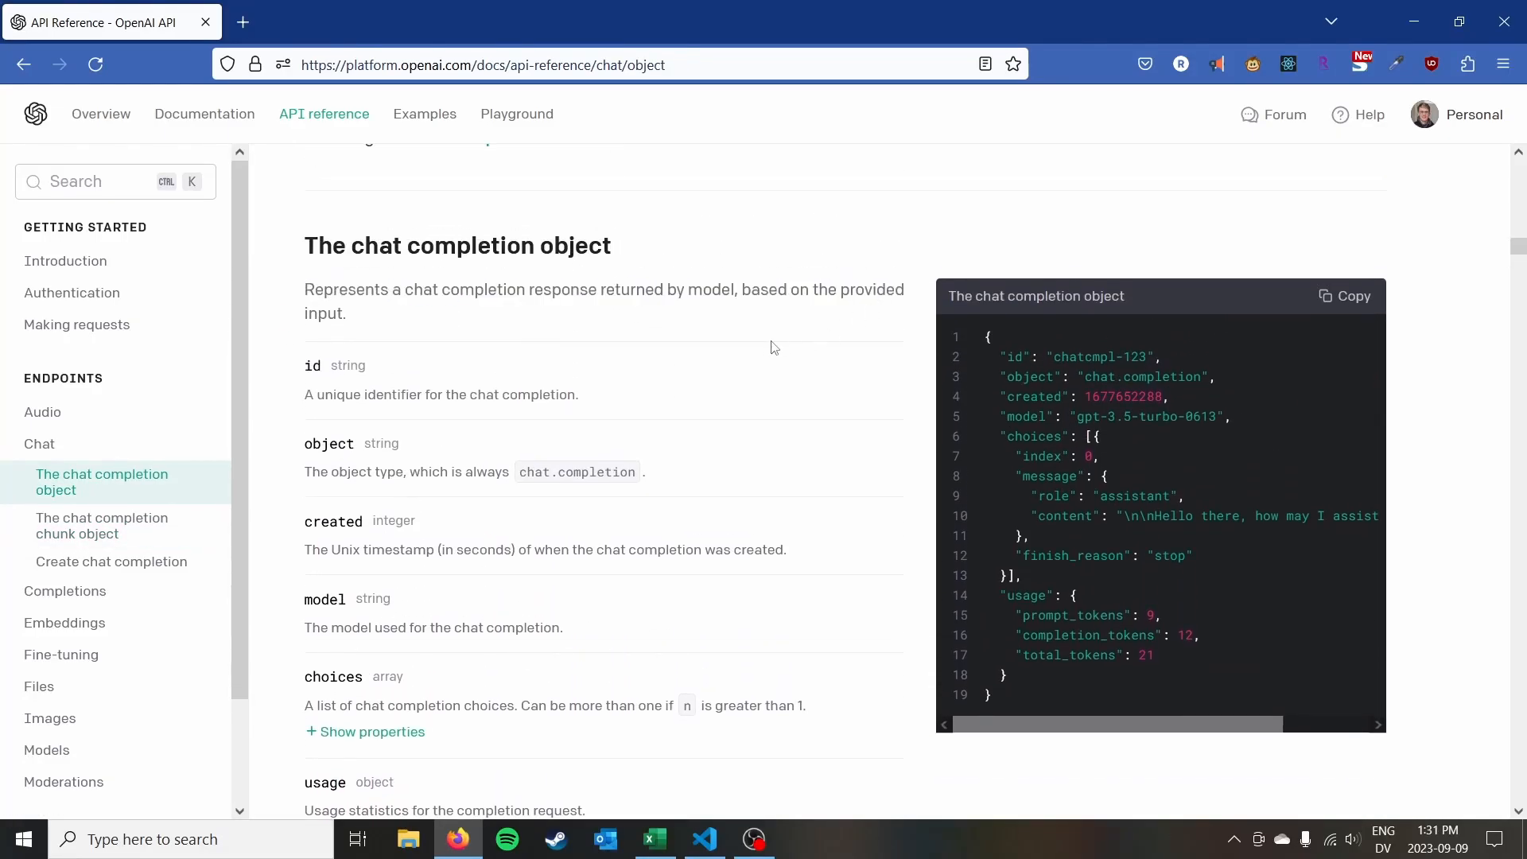
mouse_move(753, 342)
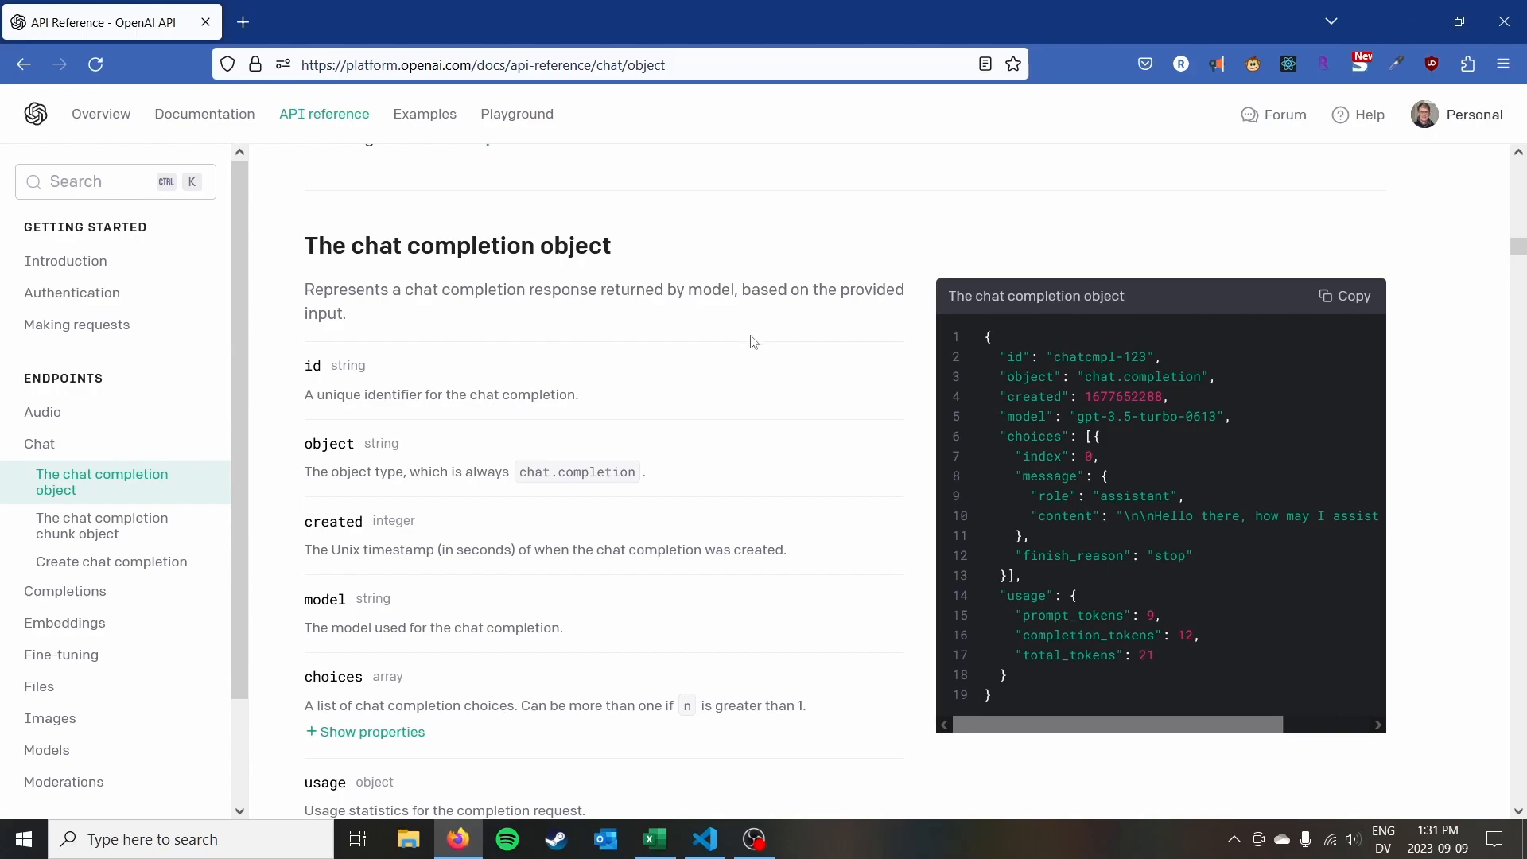
scroll(down, 3)
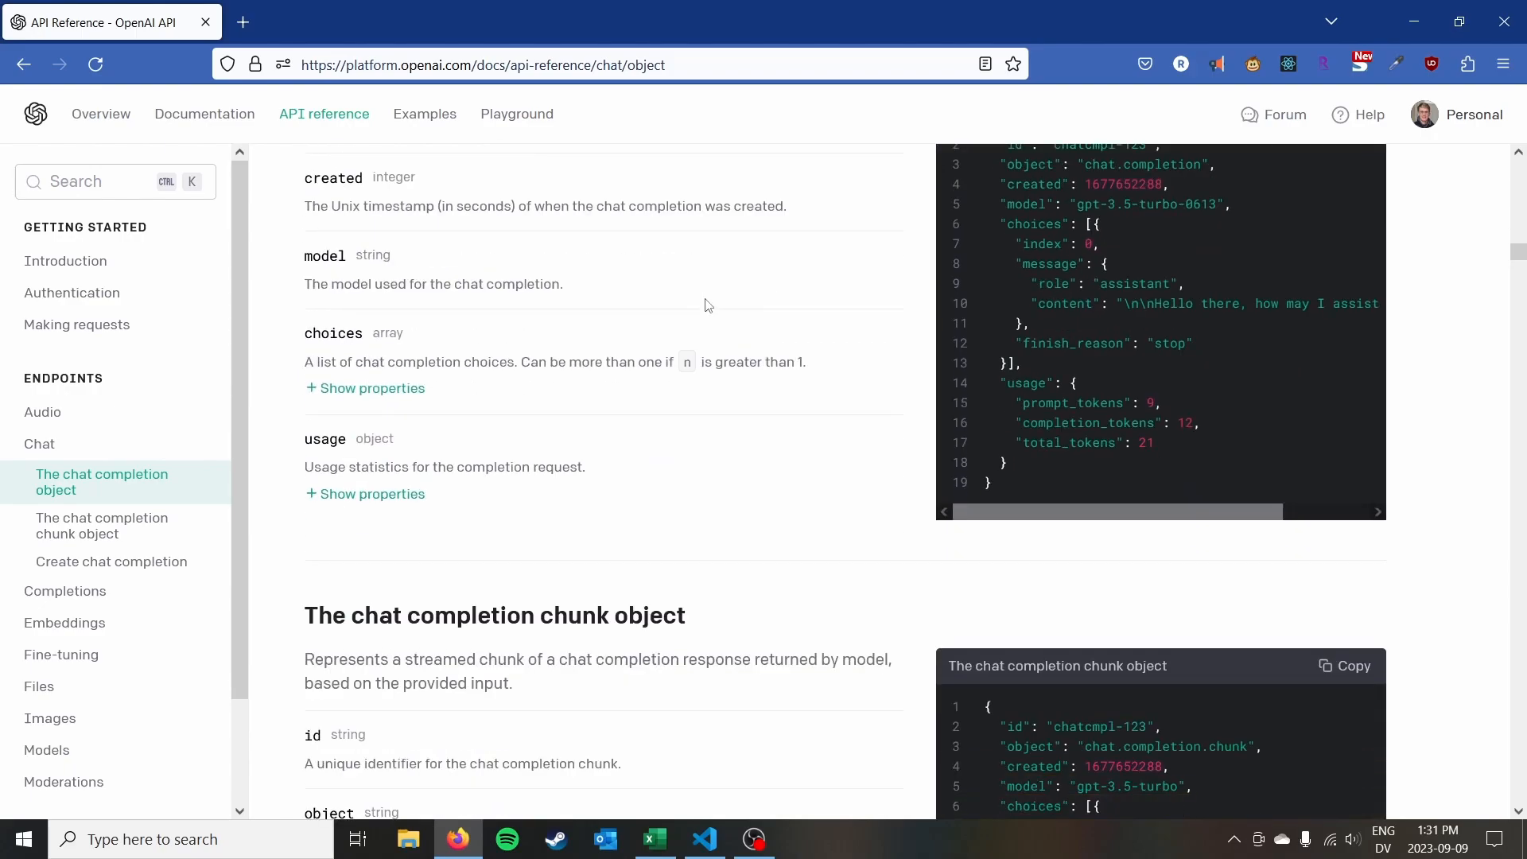
click(111, 561)
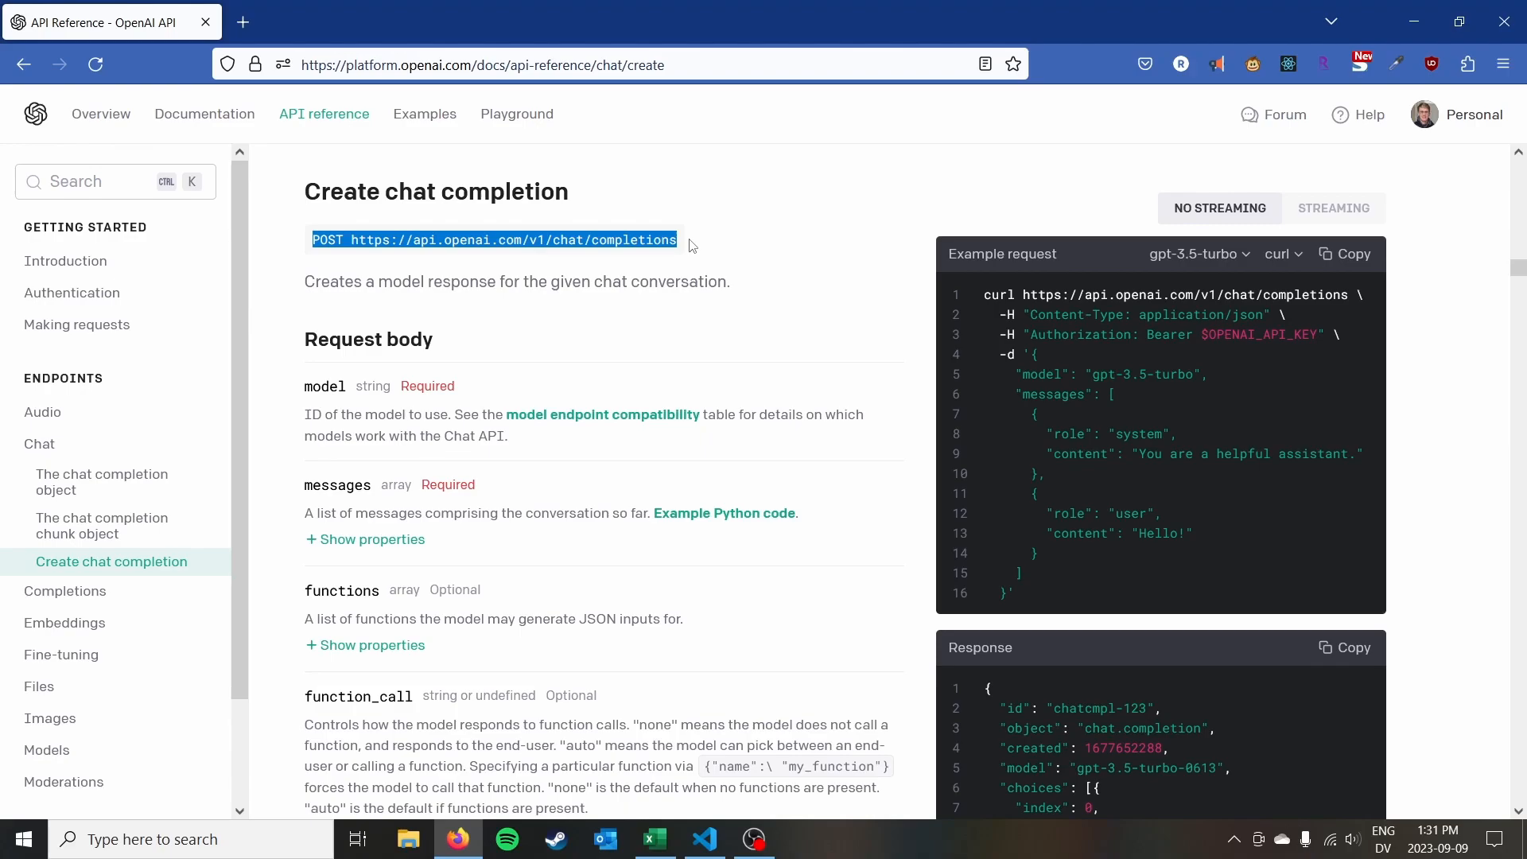
Step: Highlight the POST chat completions endpoint URL and the Authorization bearer header line in the curl example
drag(677, 239, 506, 238)
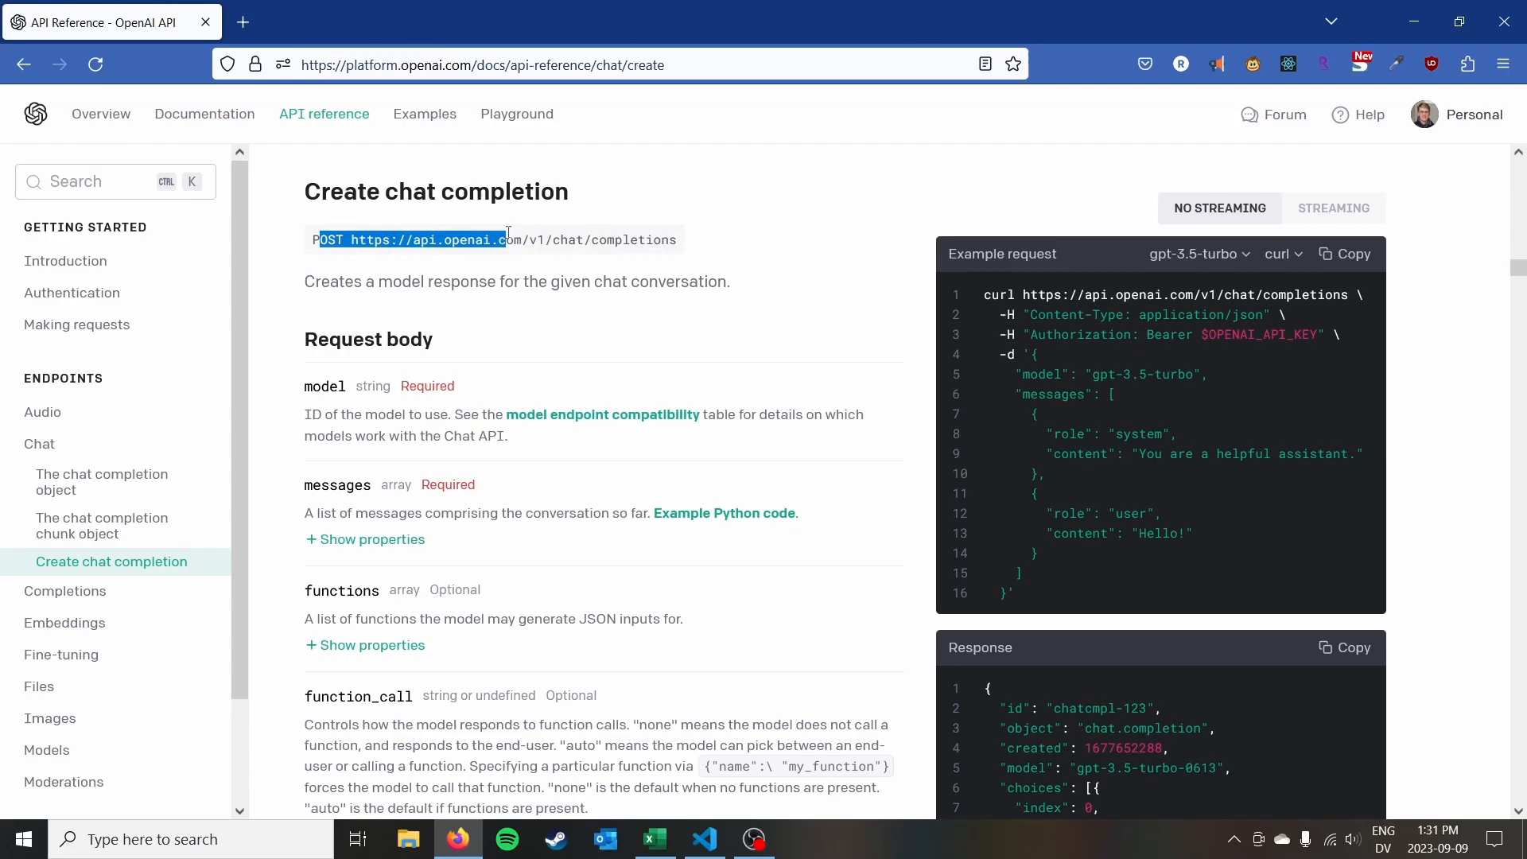
click(539, 275)
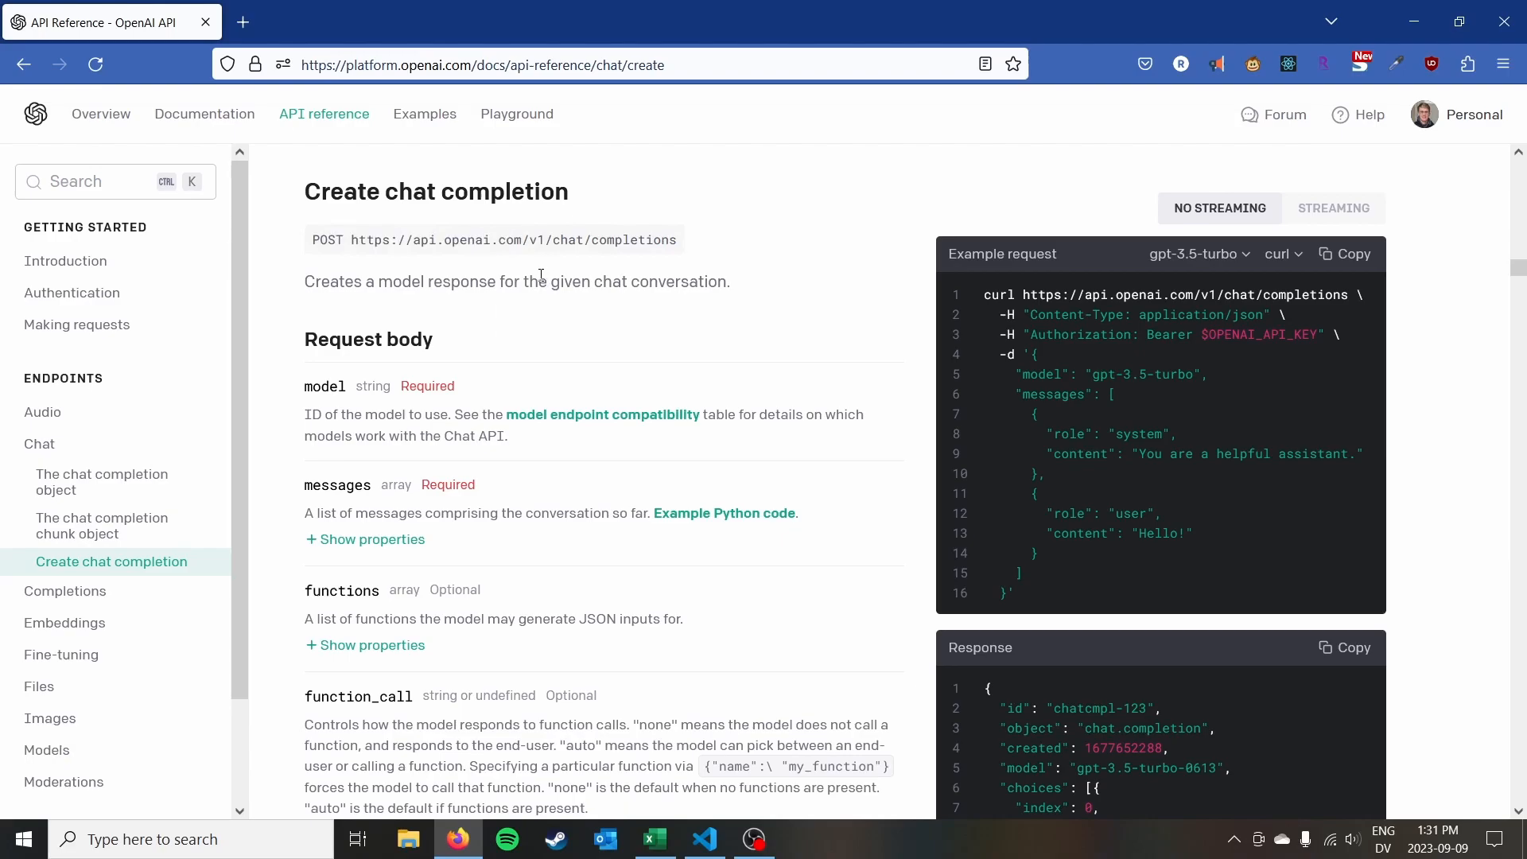
mouse_move(532, 280)
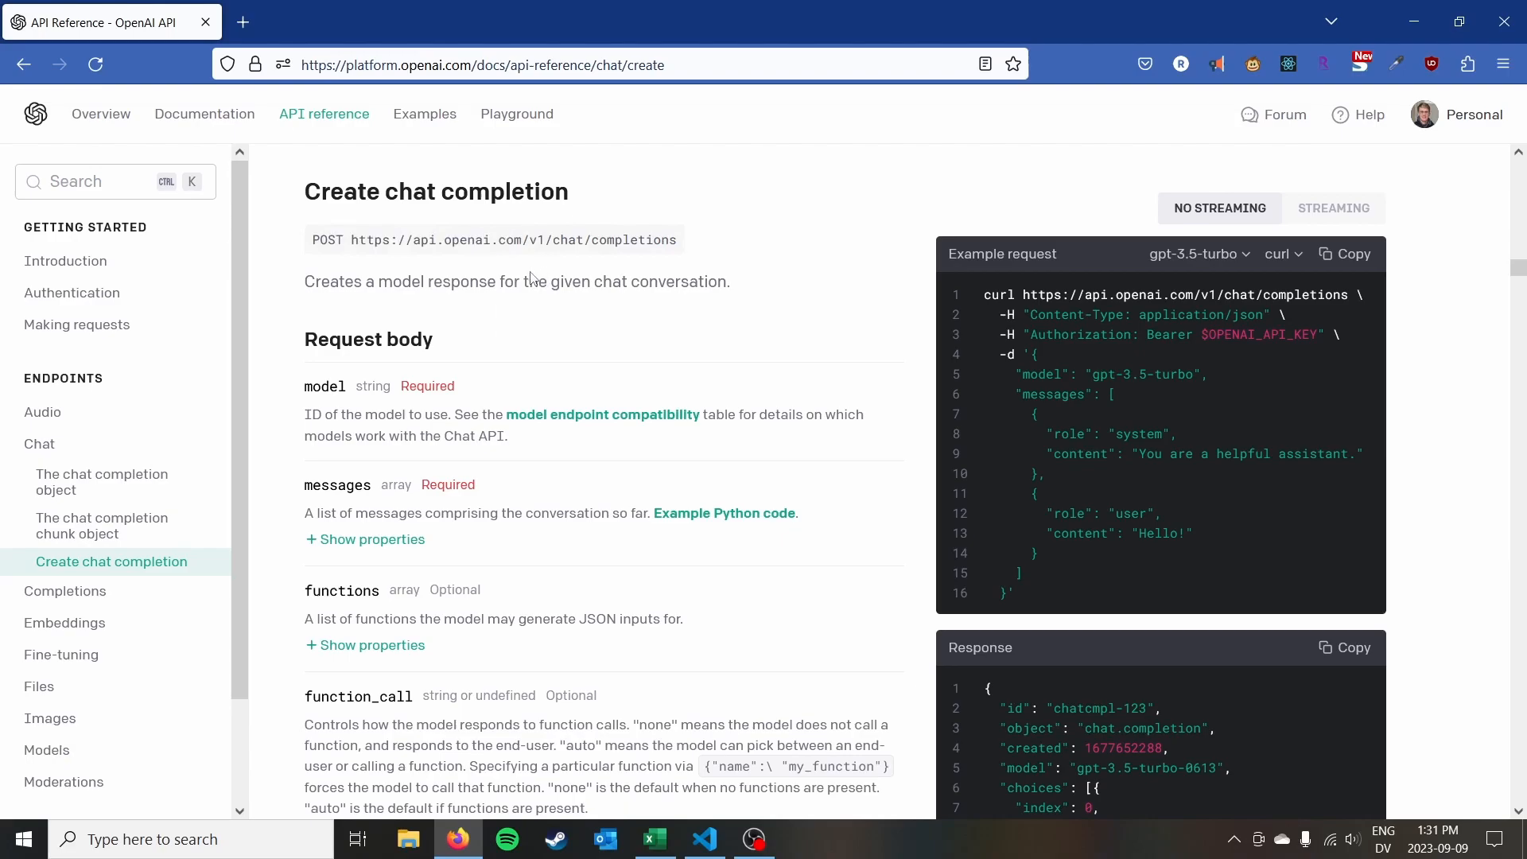
scroll(down, 3)
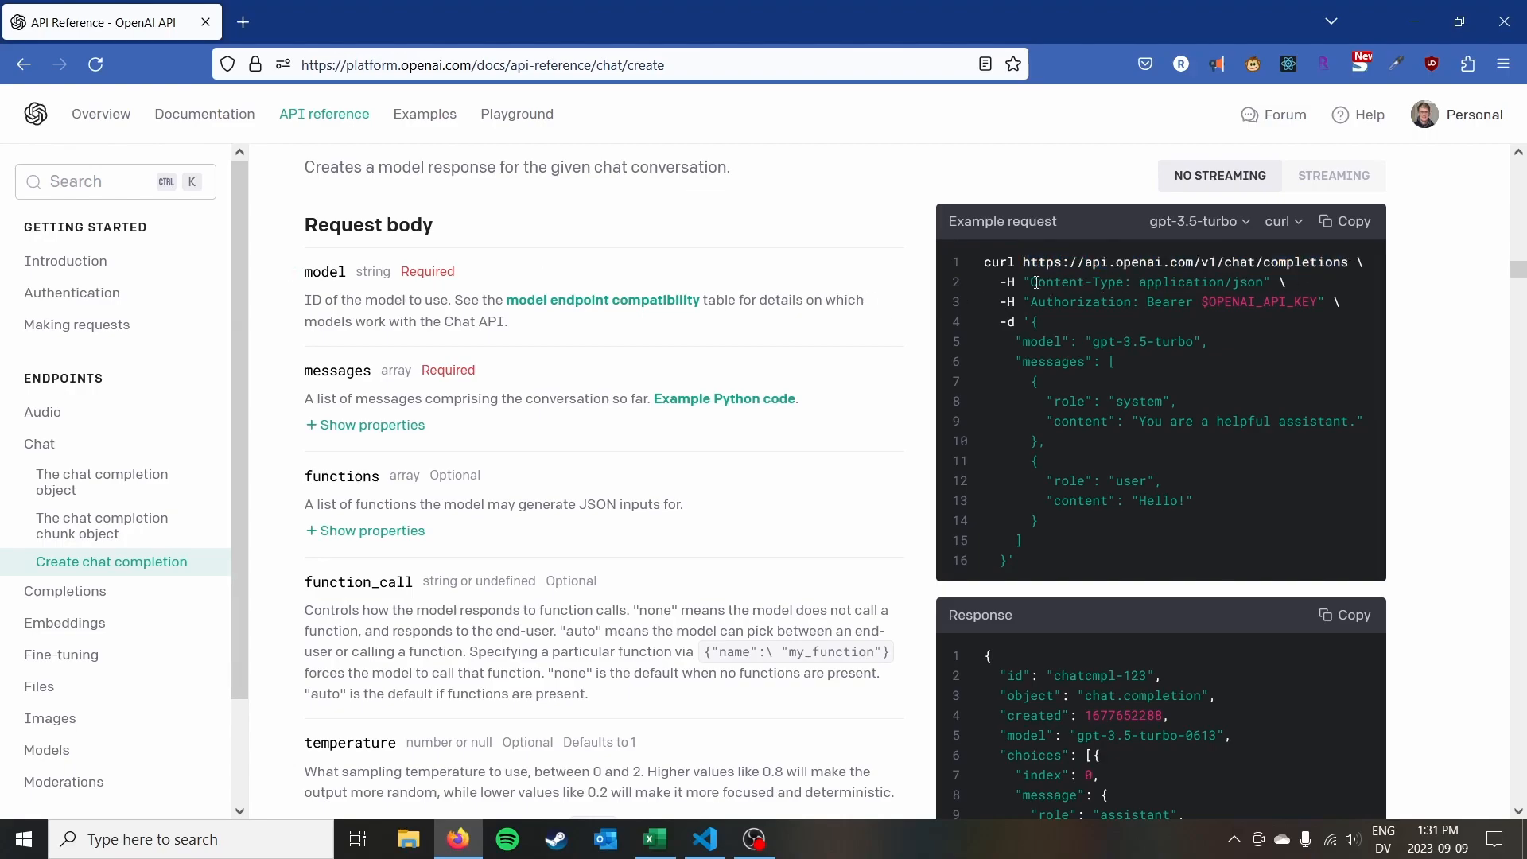
drag(1031, 303, 1315, 302)
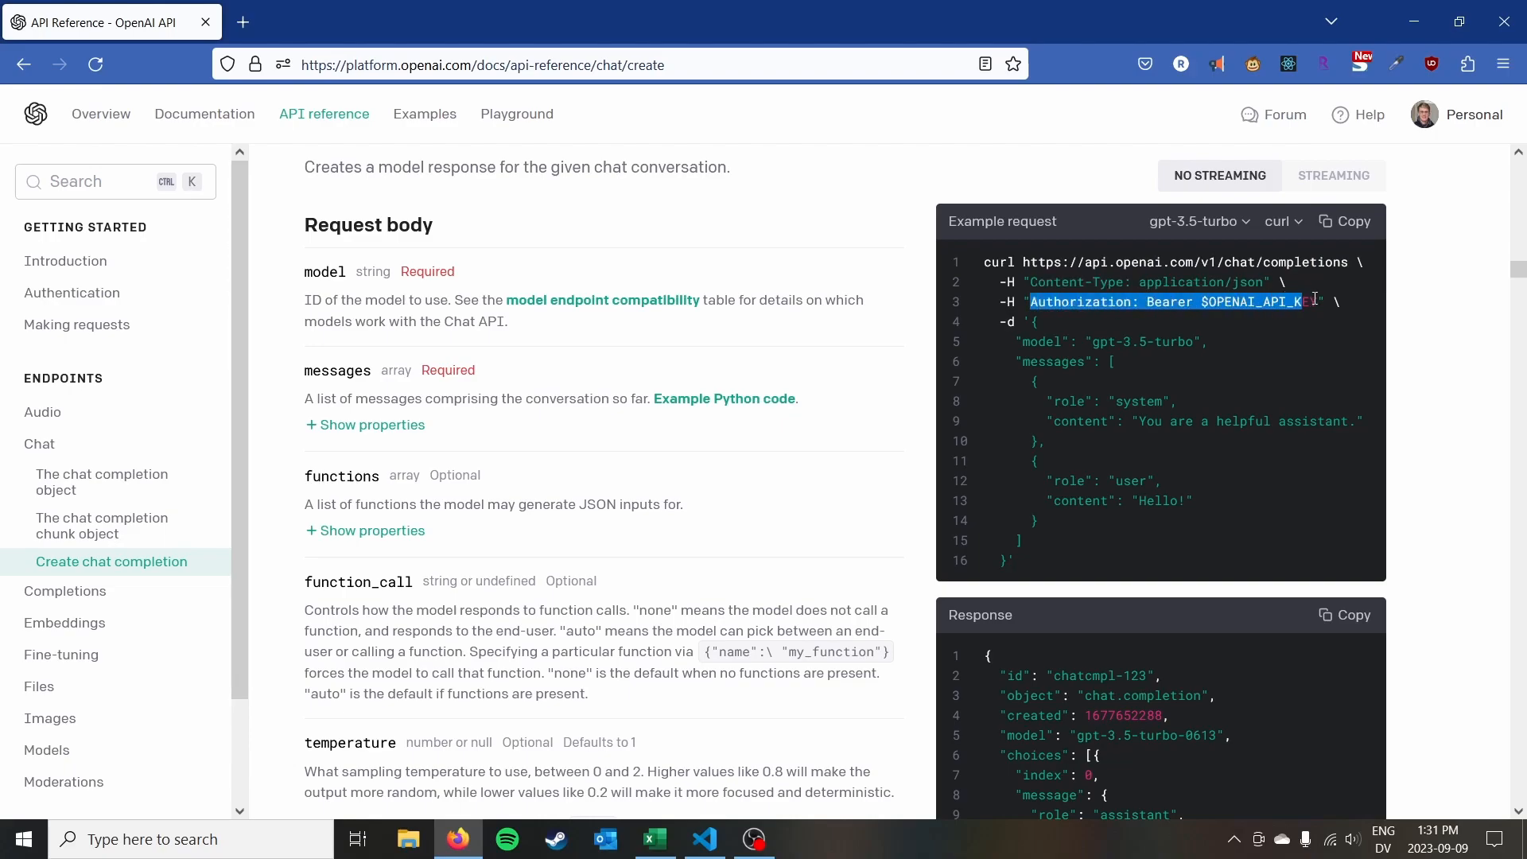
click(1042, 322)
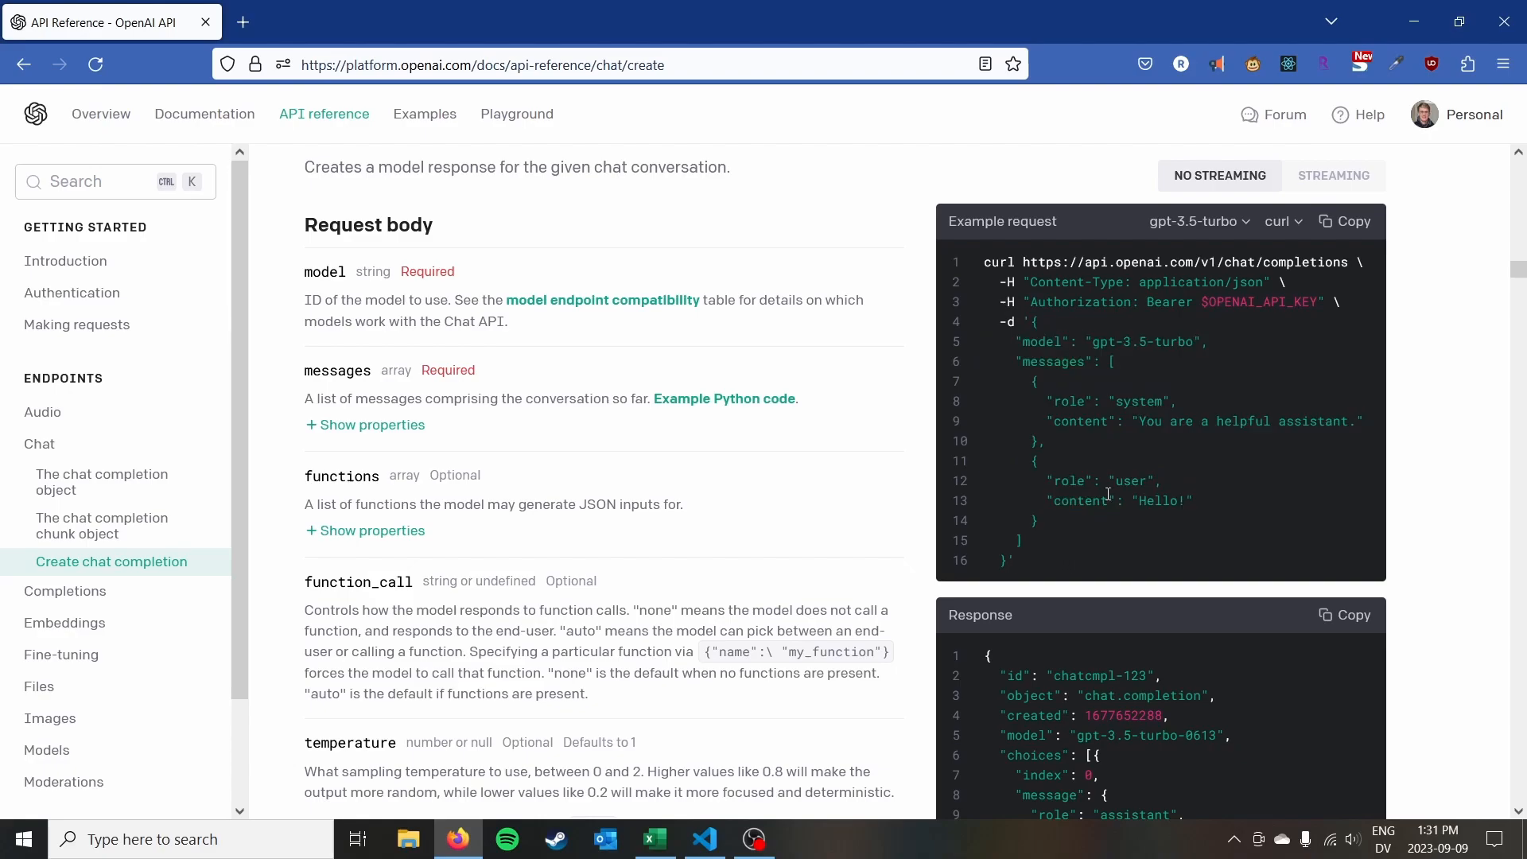
mouse_move(1271, 423)
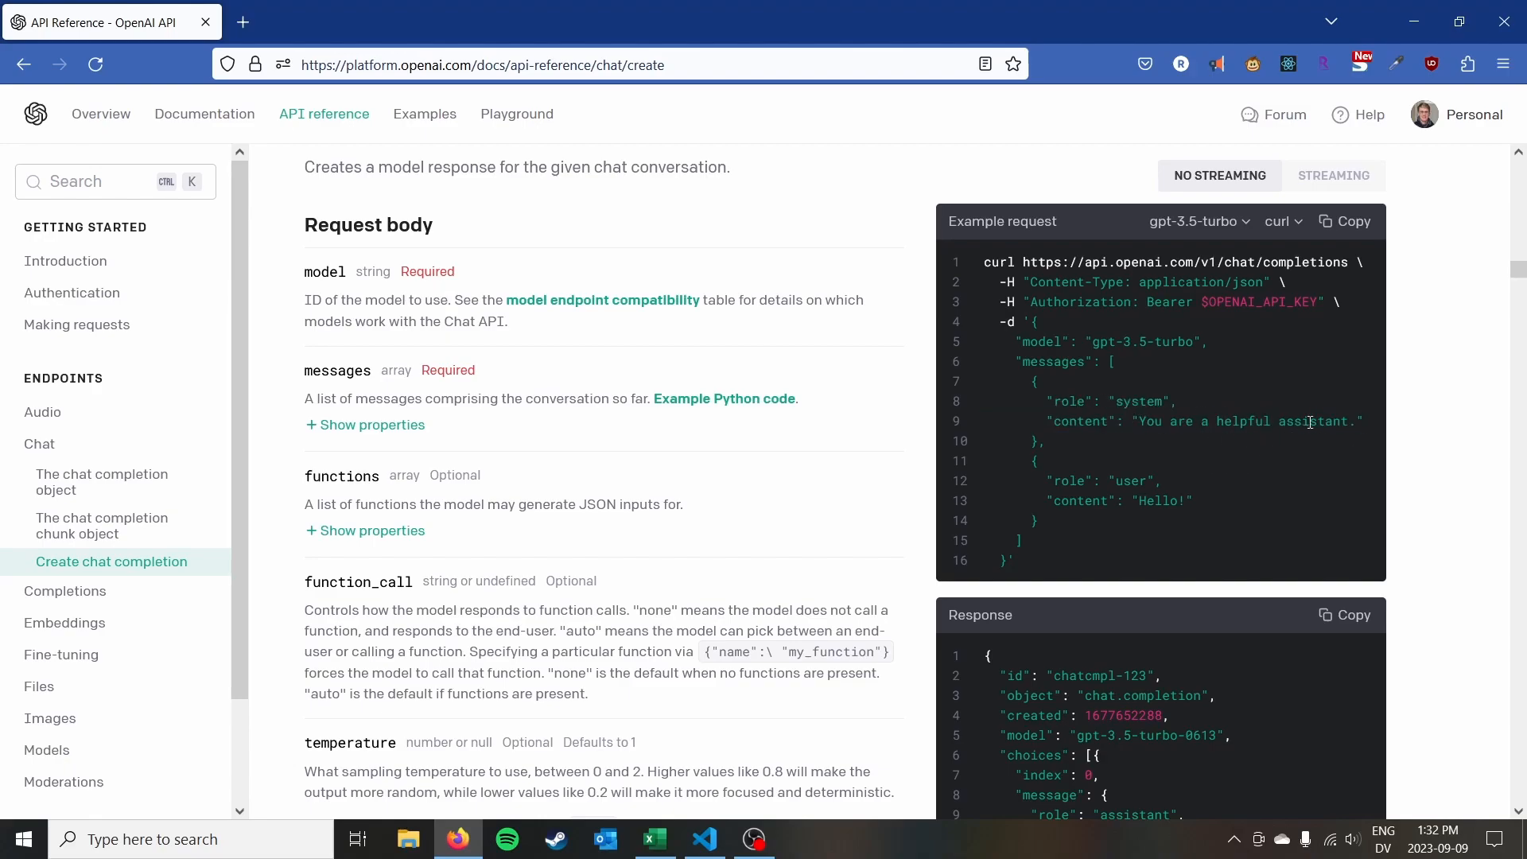
mouse_move(981, 426)
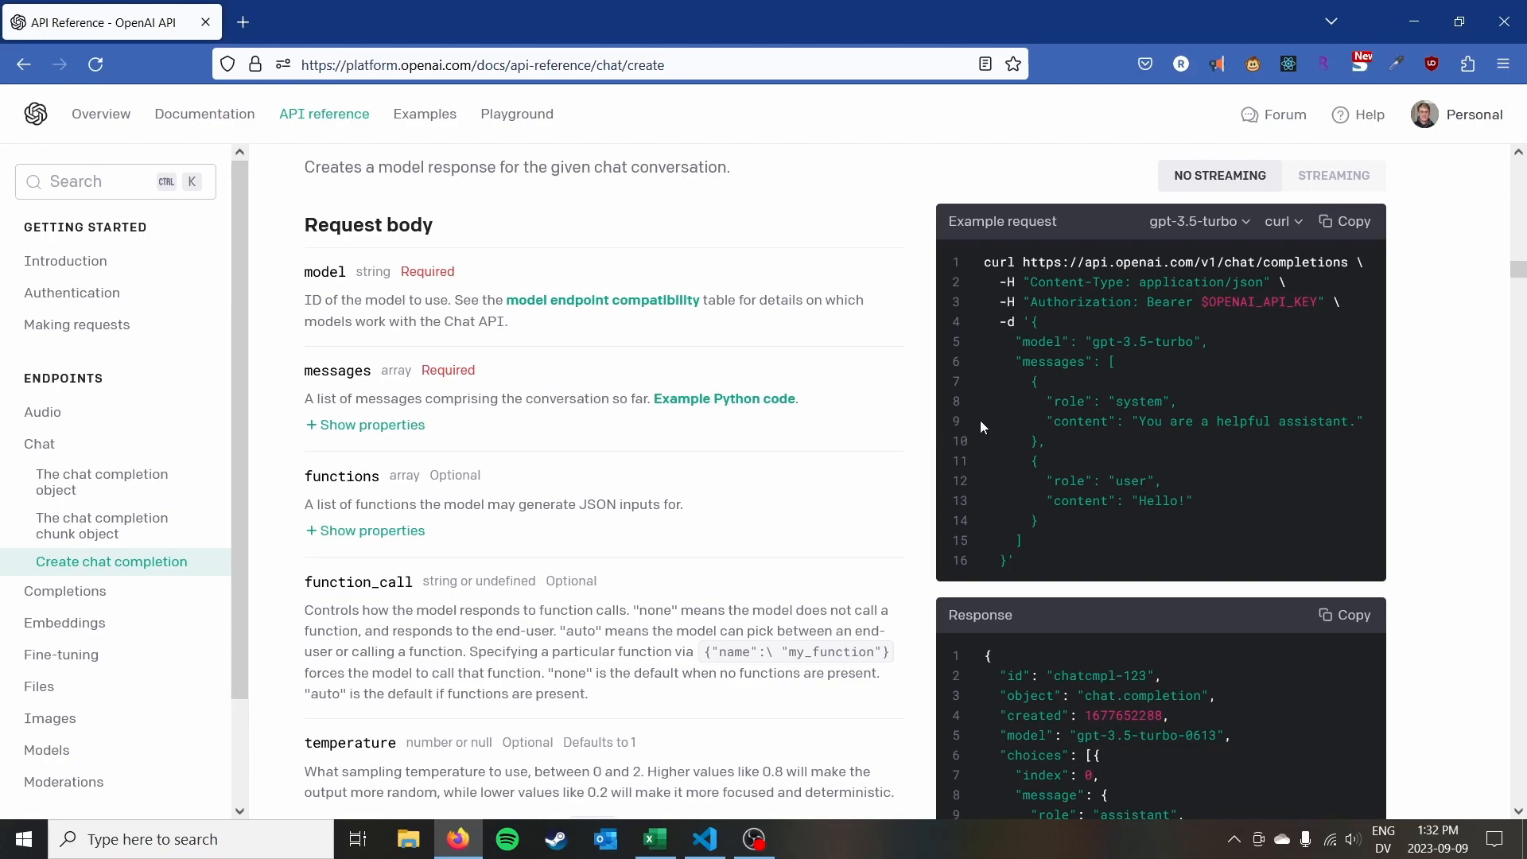
mouse_move(1106, 419)
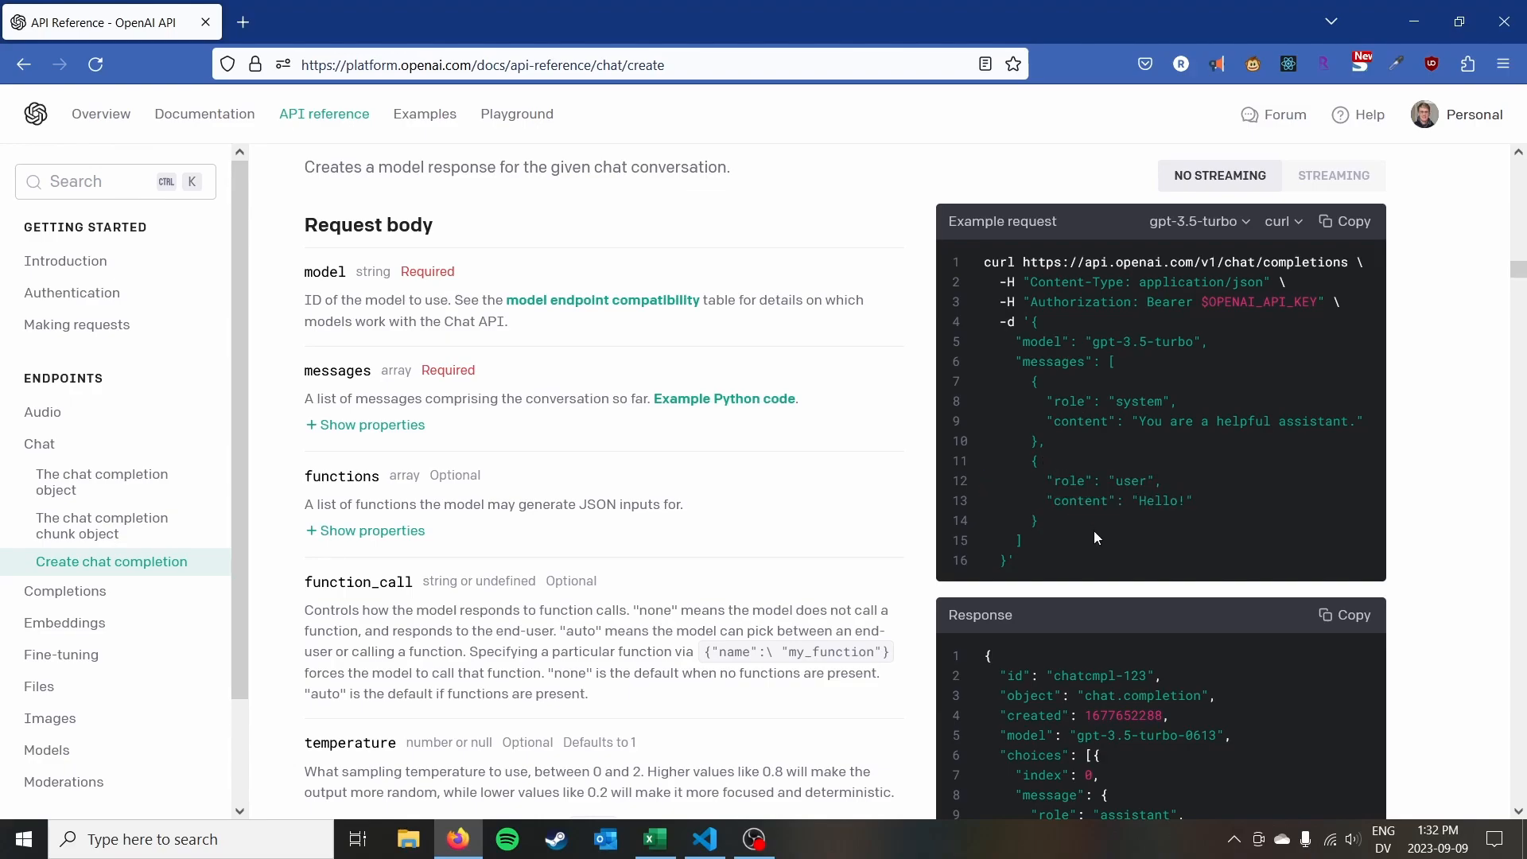
mouse_move(1076, 516)
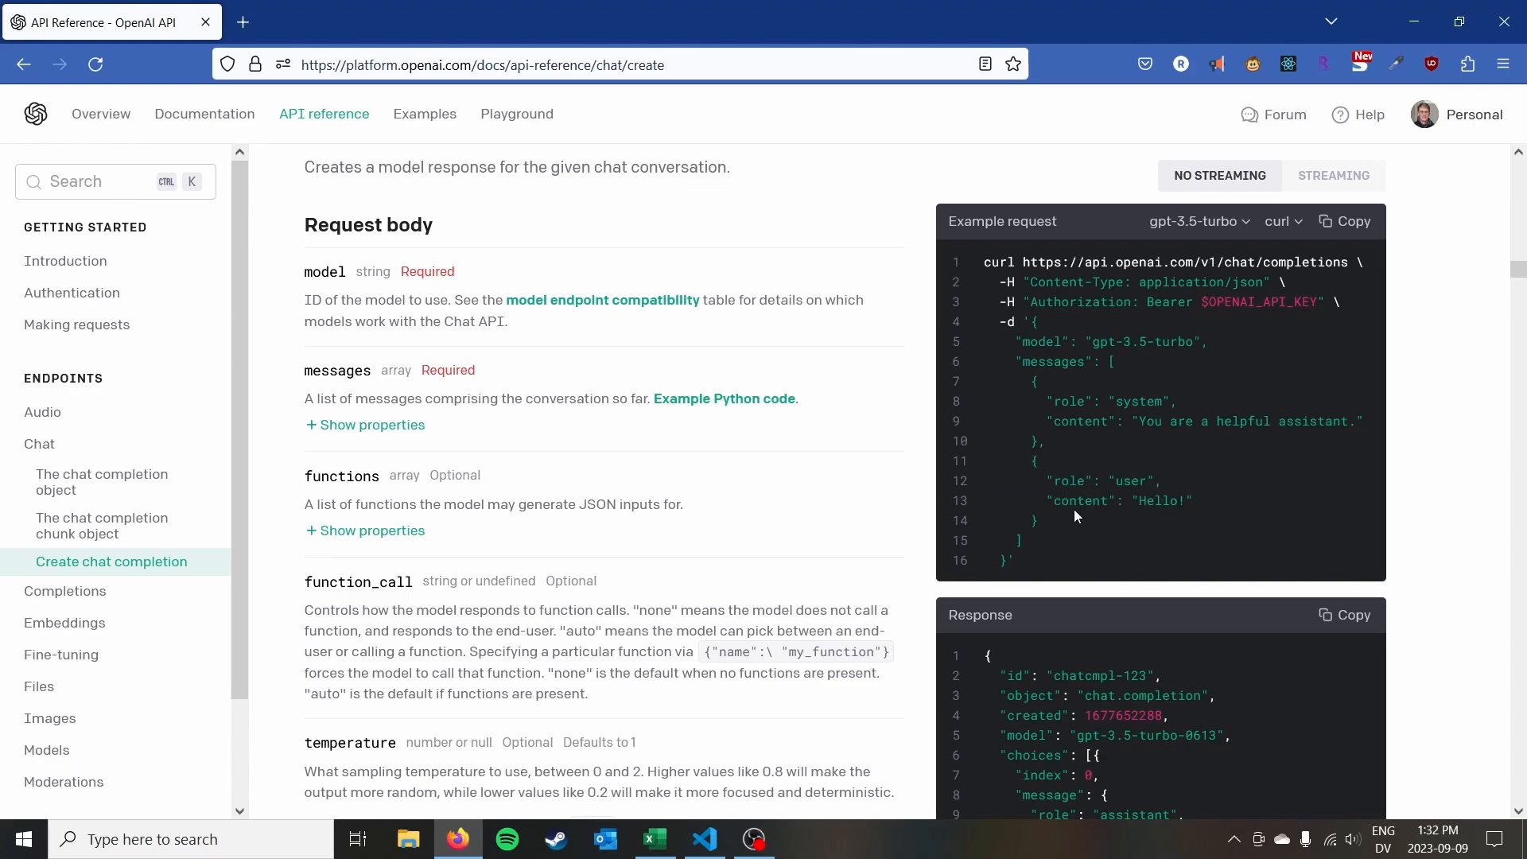
mouse_move(1081, 480)
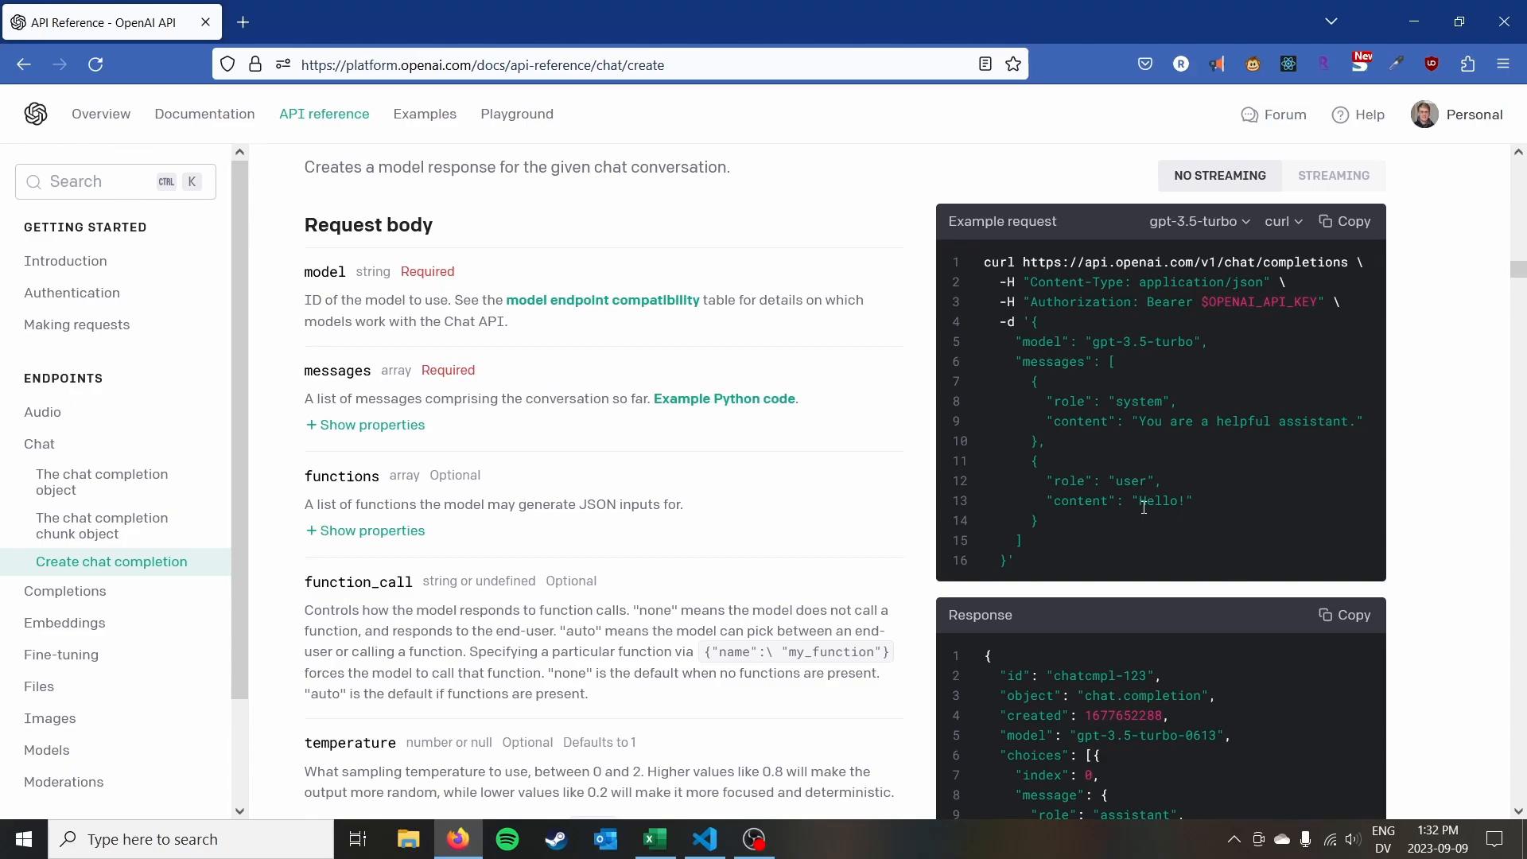
Step: Review the optional parameters such as n, stream and max_tokens further down the page
scroll(down, 3)
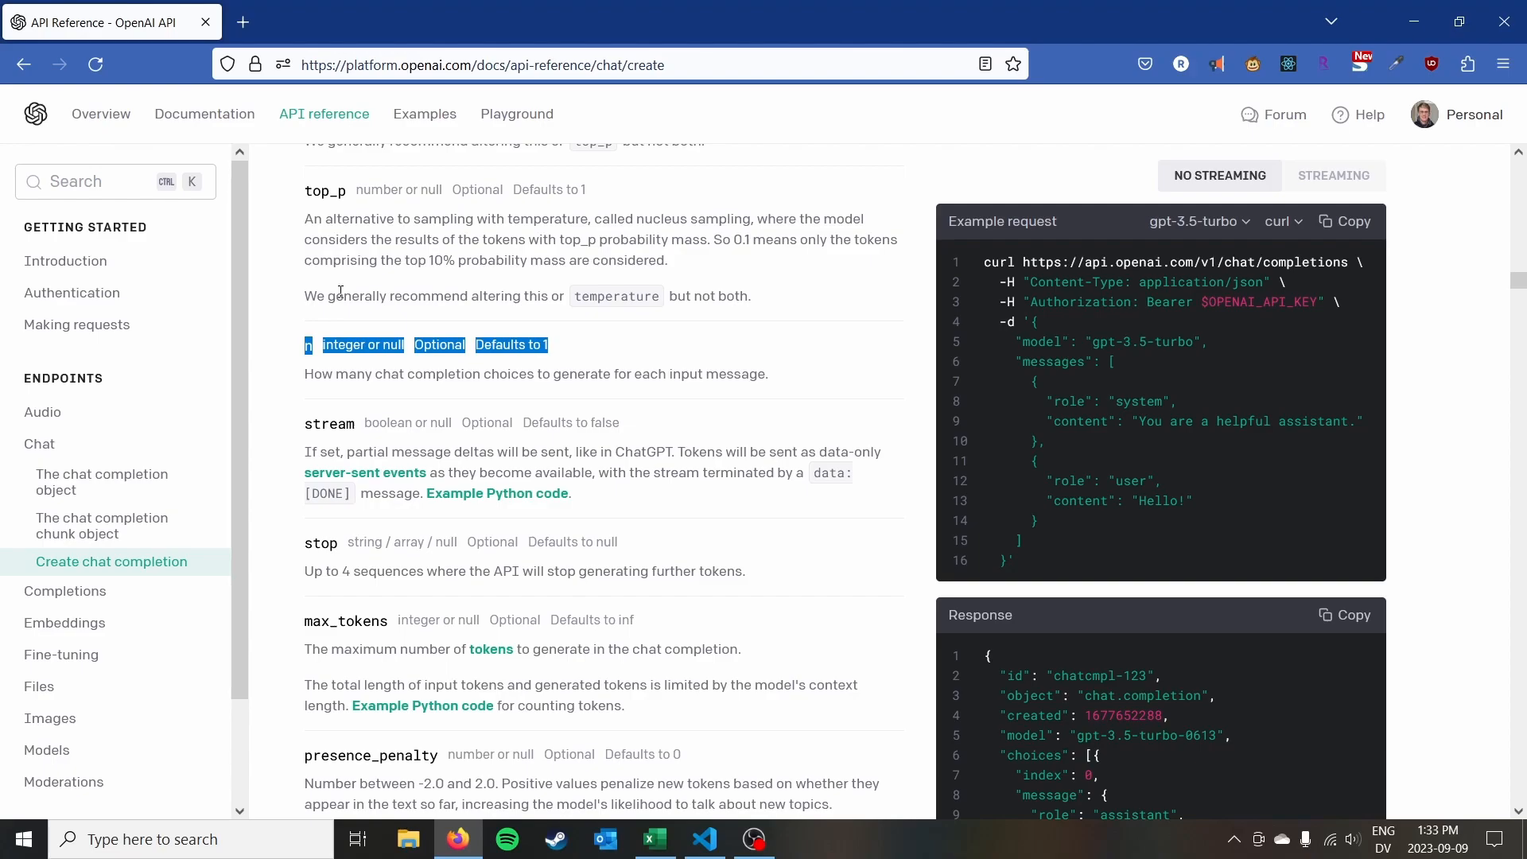
click(597, 393)
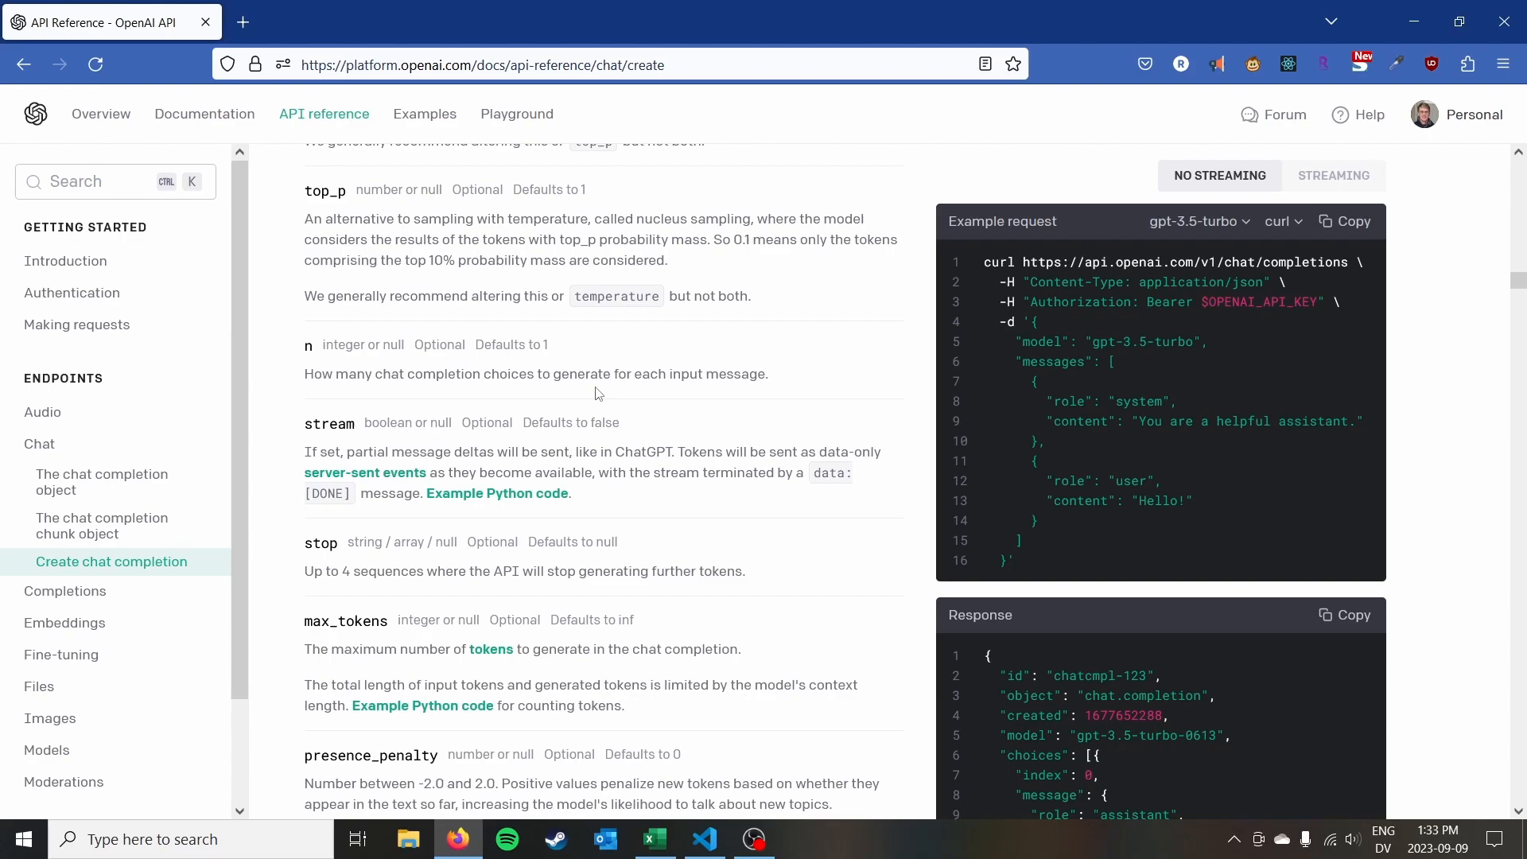
scroll(down, 3)
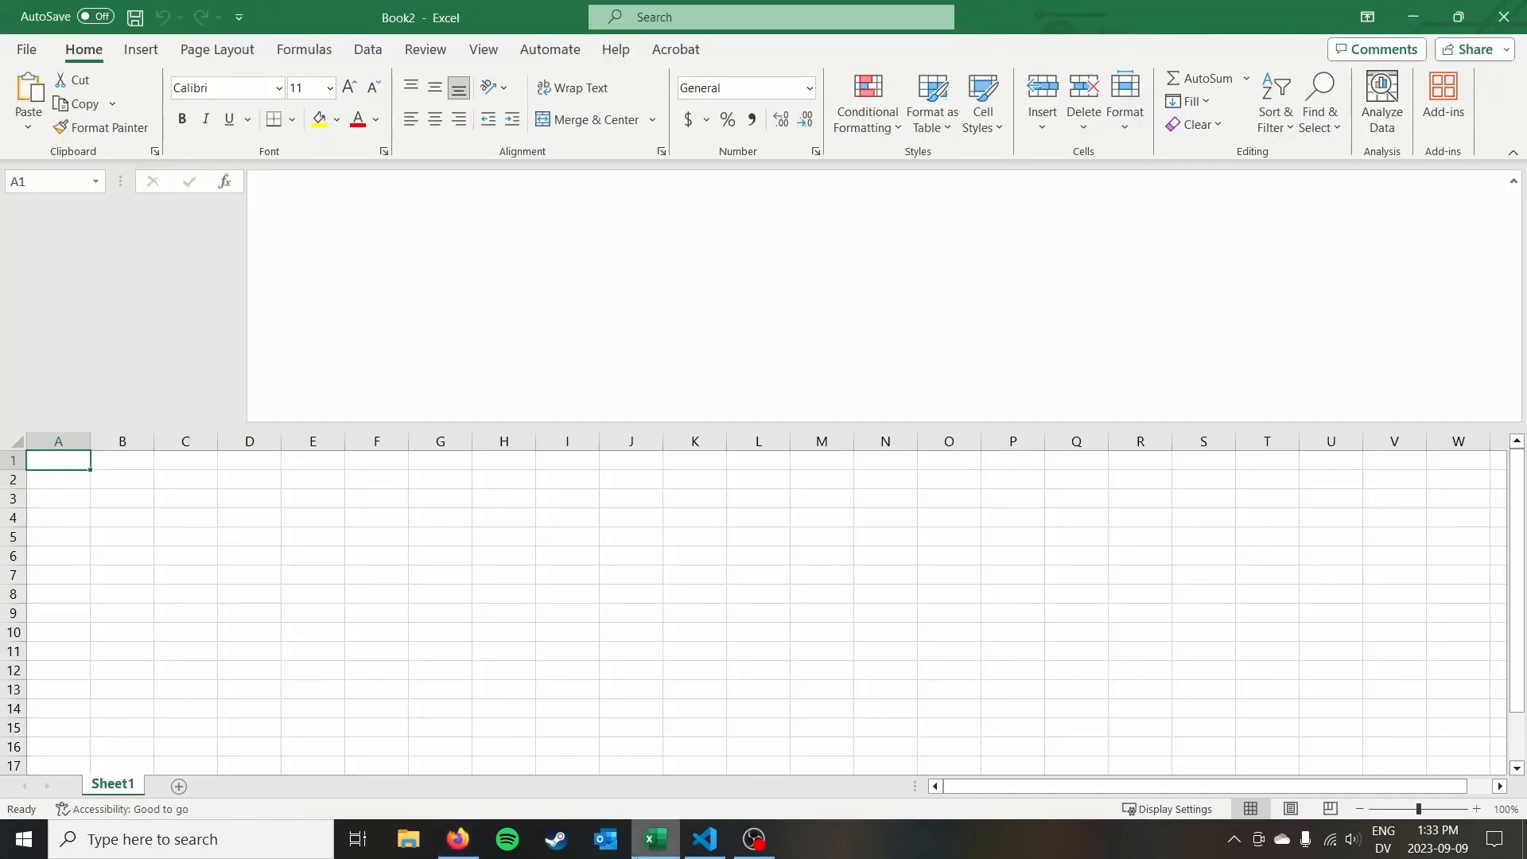
Step: Start a Blank Query from Data > Get Data > From Other Sources, opening Query1 in Power Query
click(367, 49)
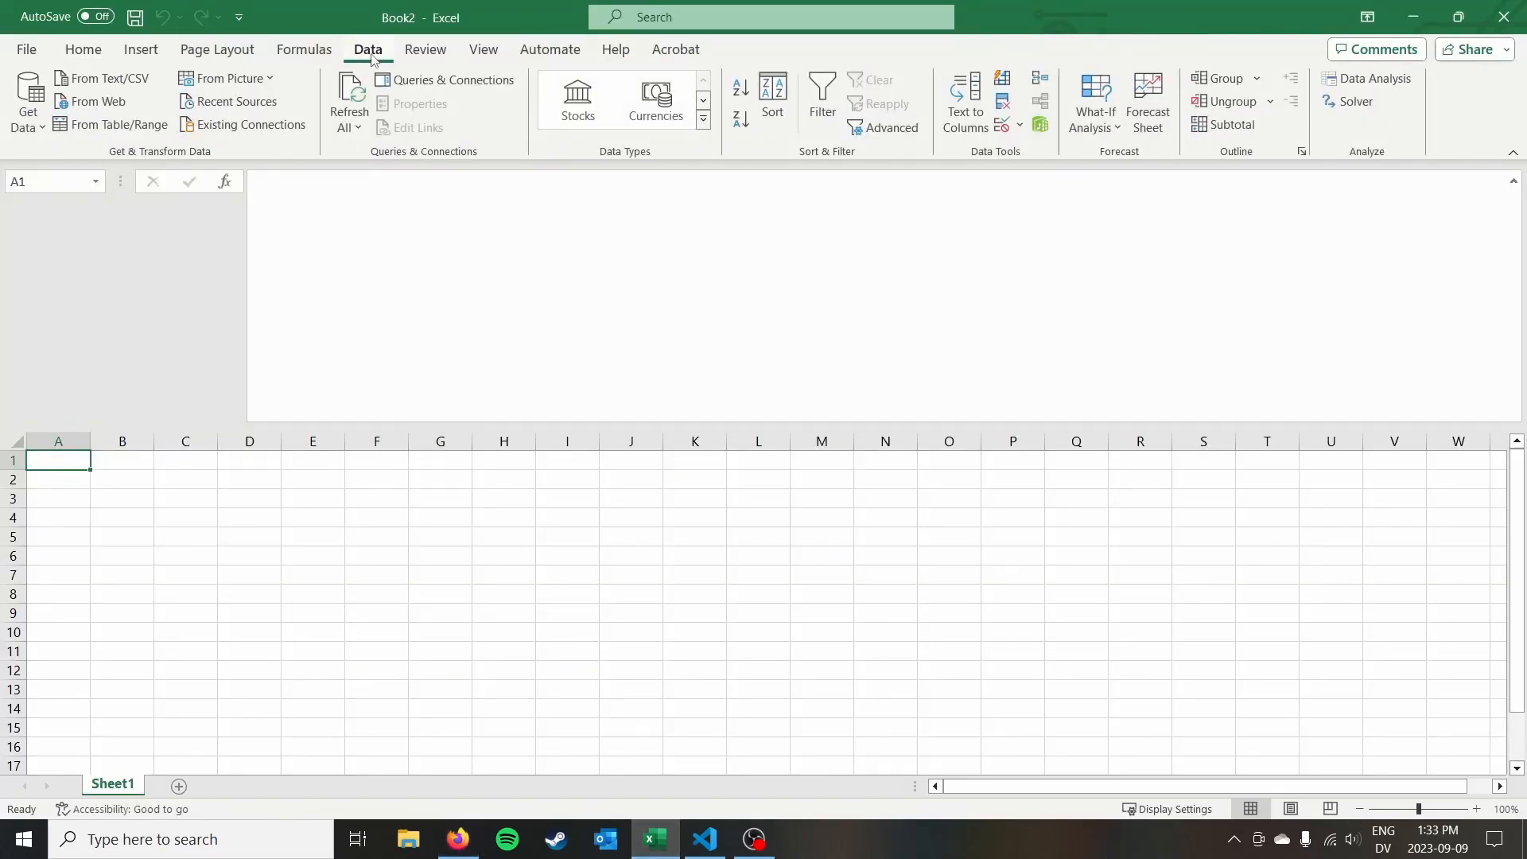
click(27, 100)
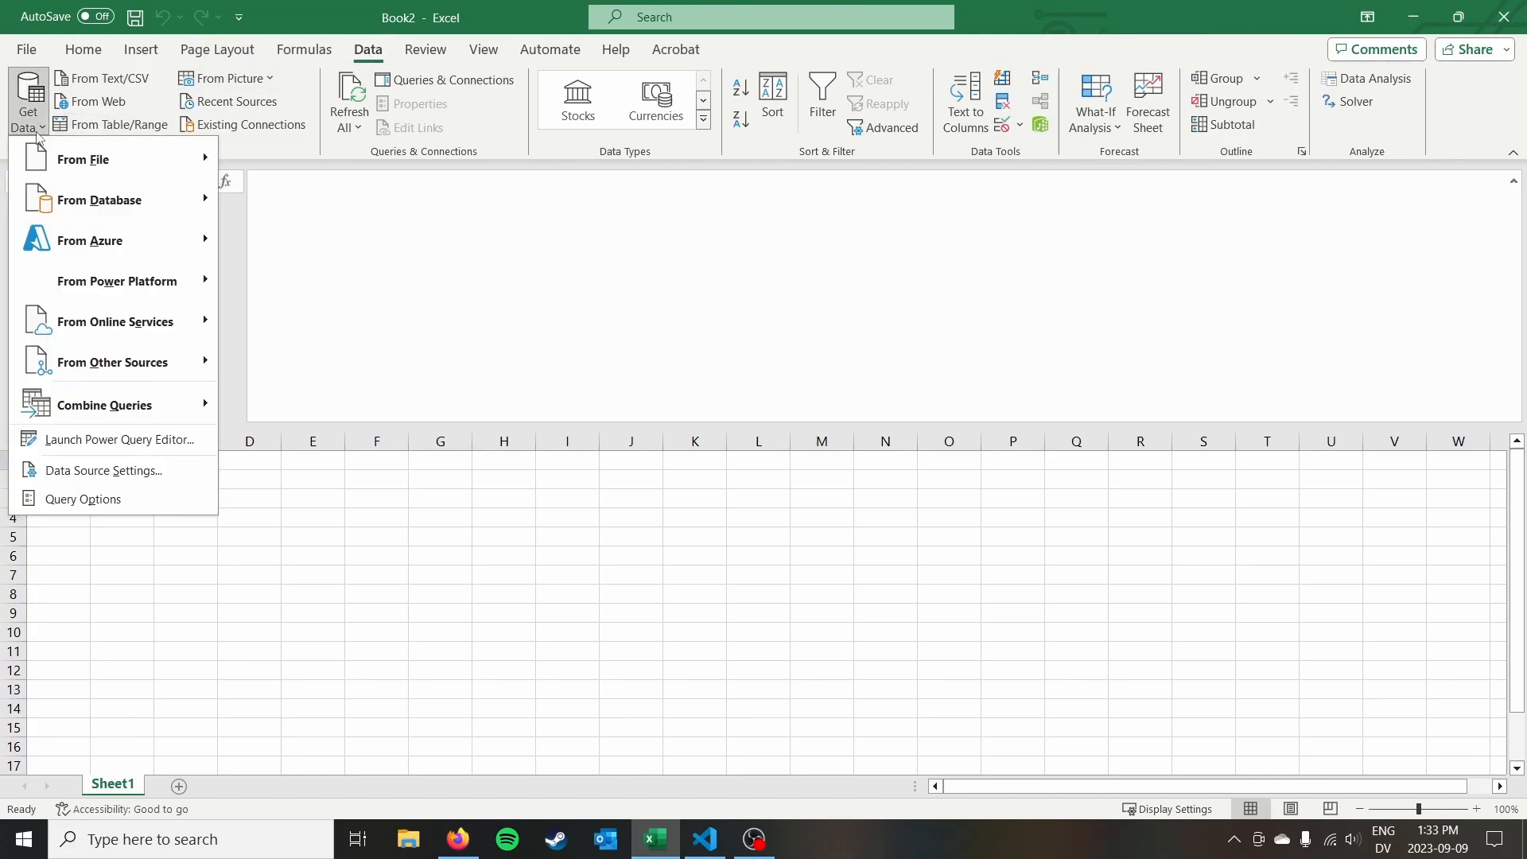
mouse_move(112, 363)
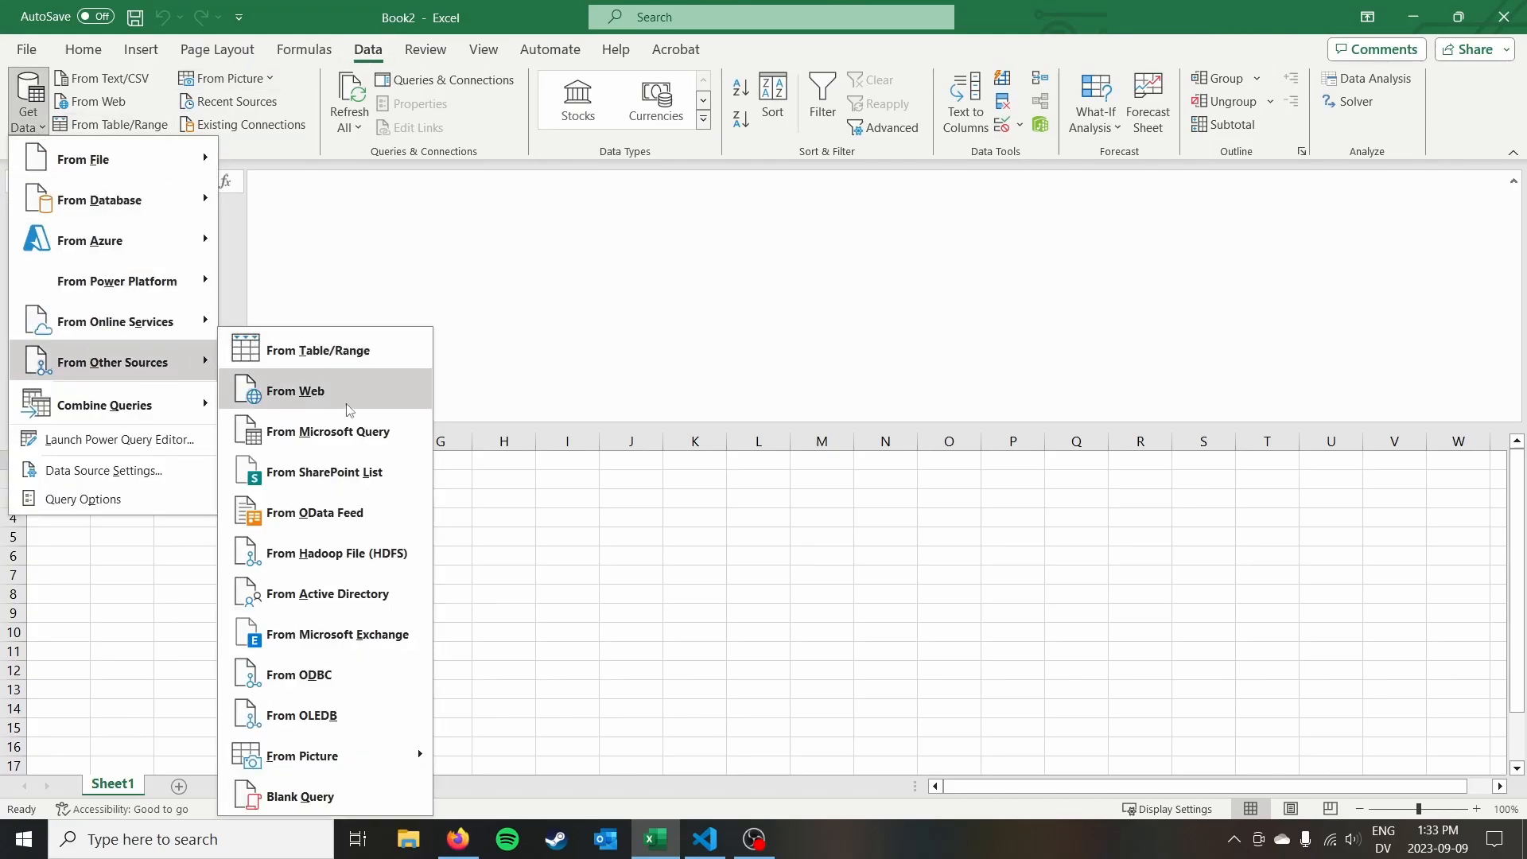
click(296, 390)
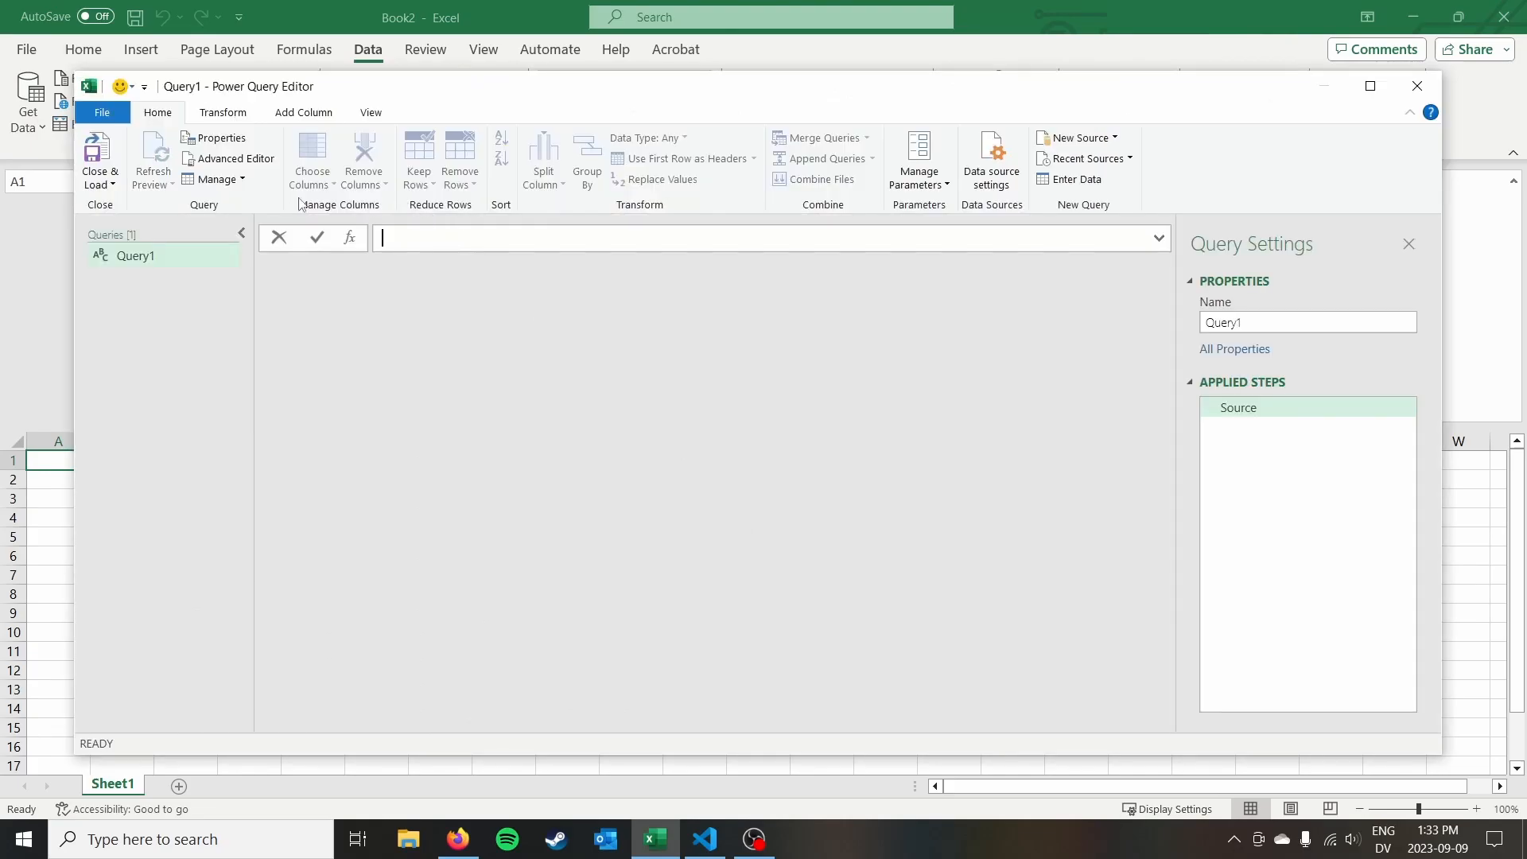
mouse_move(237, 158)
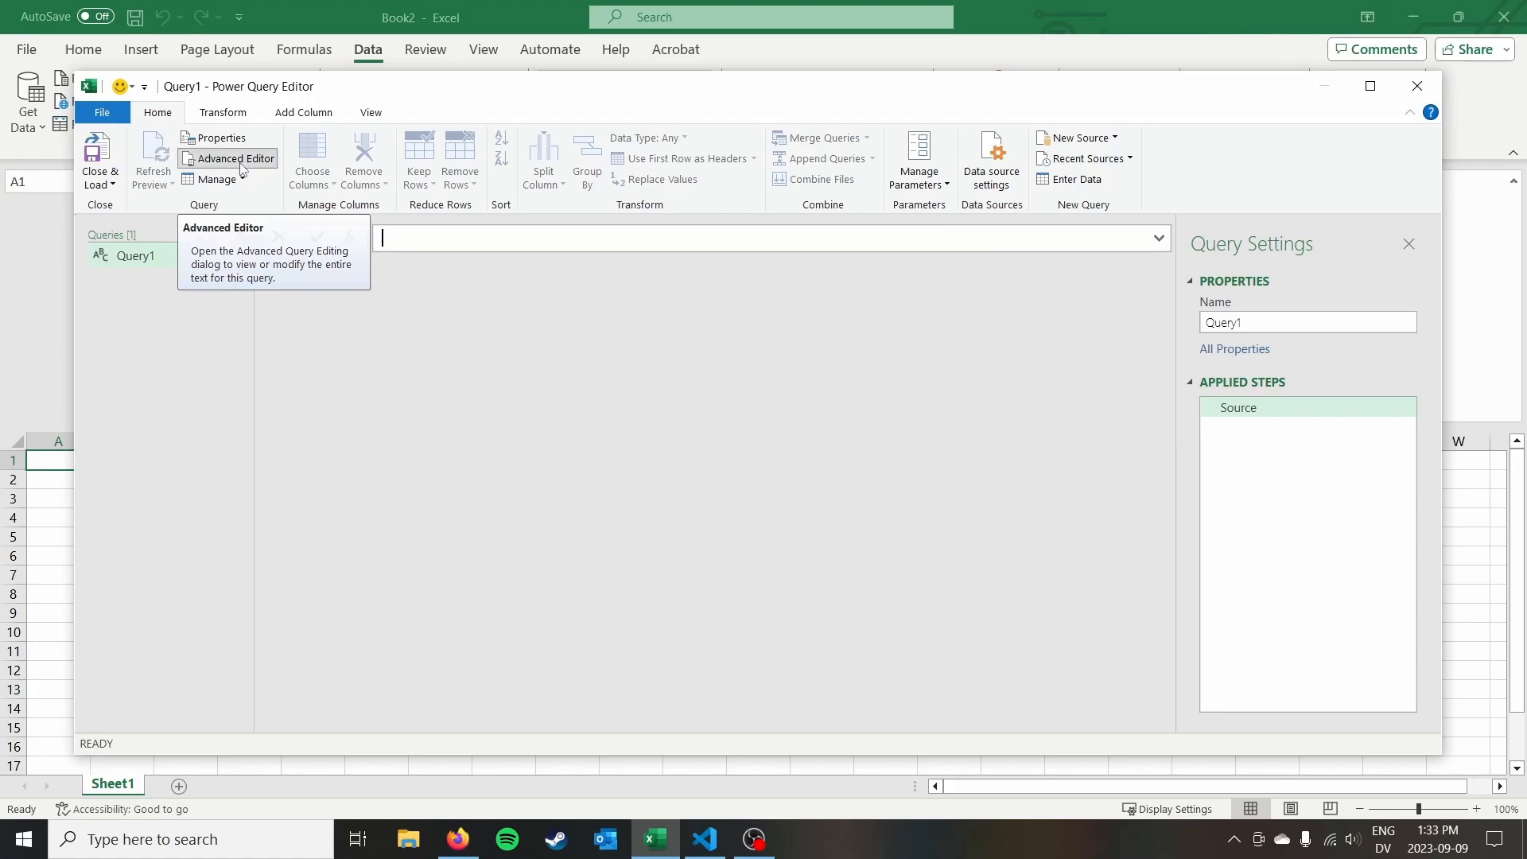
click(236, 158)
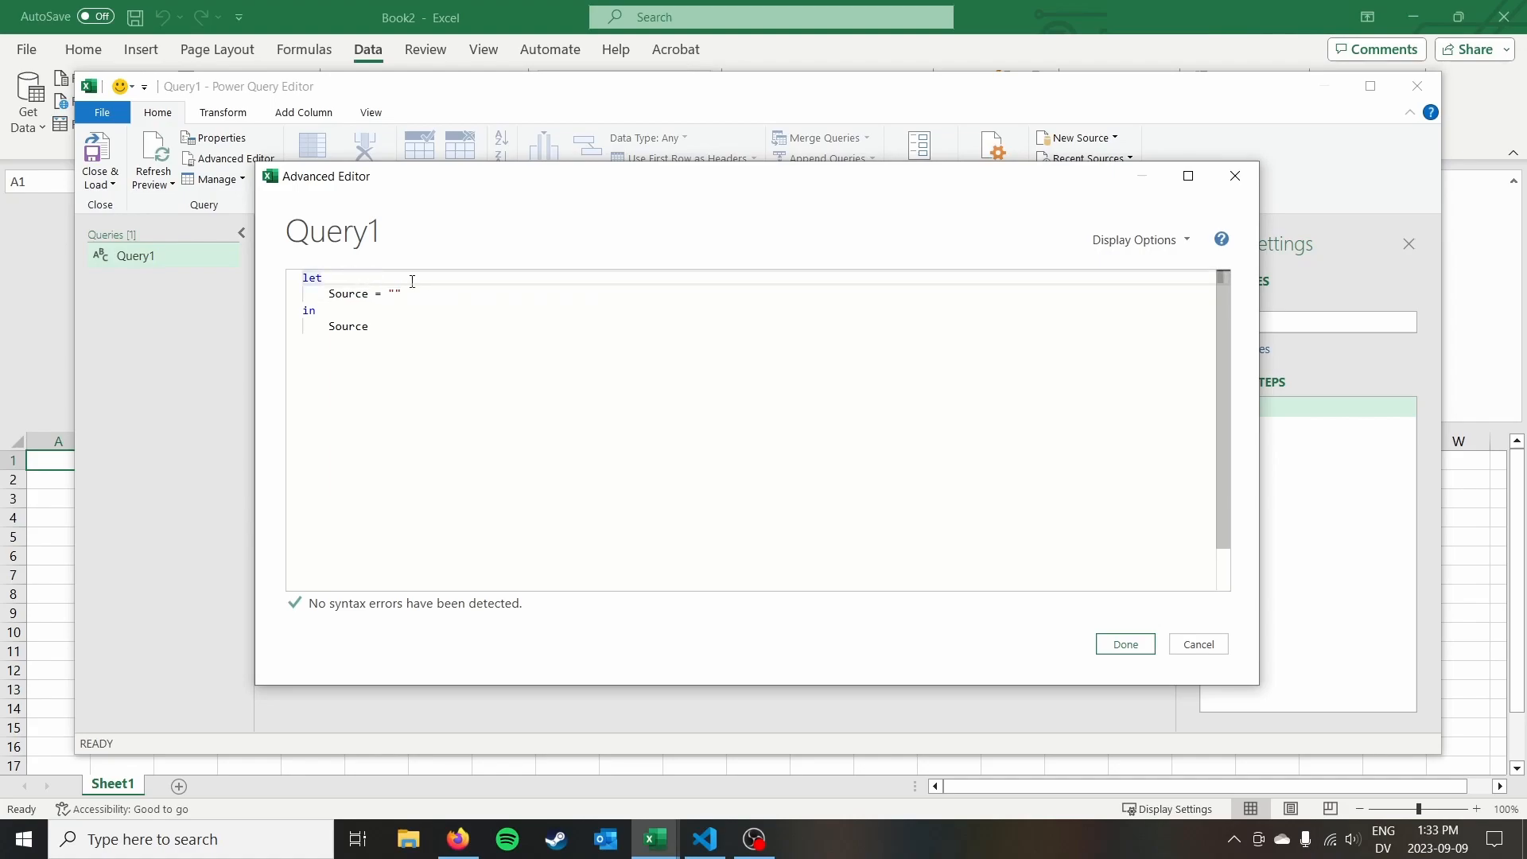
text(url =)
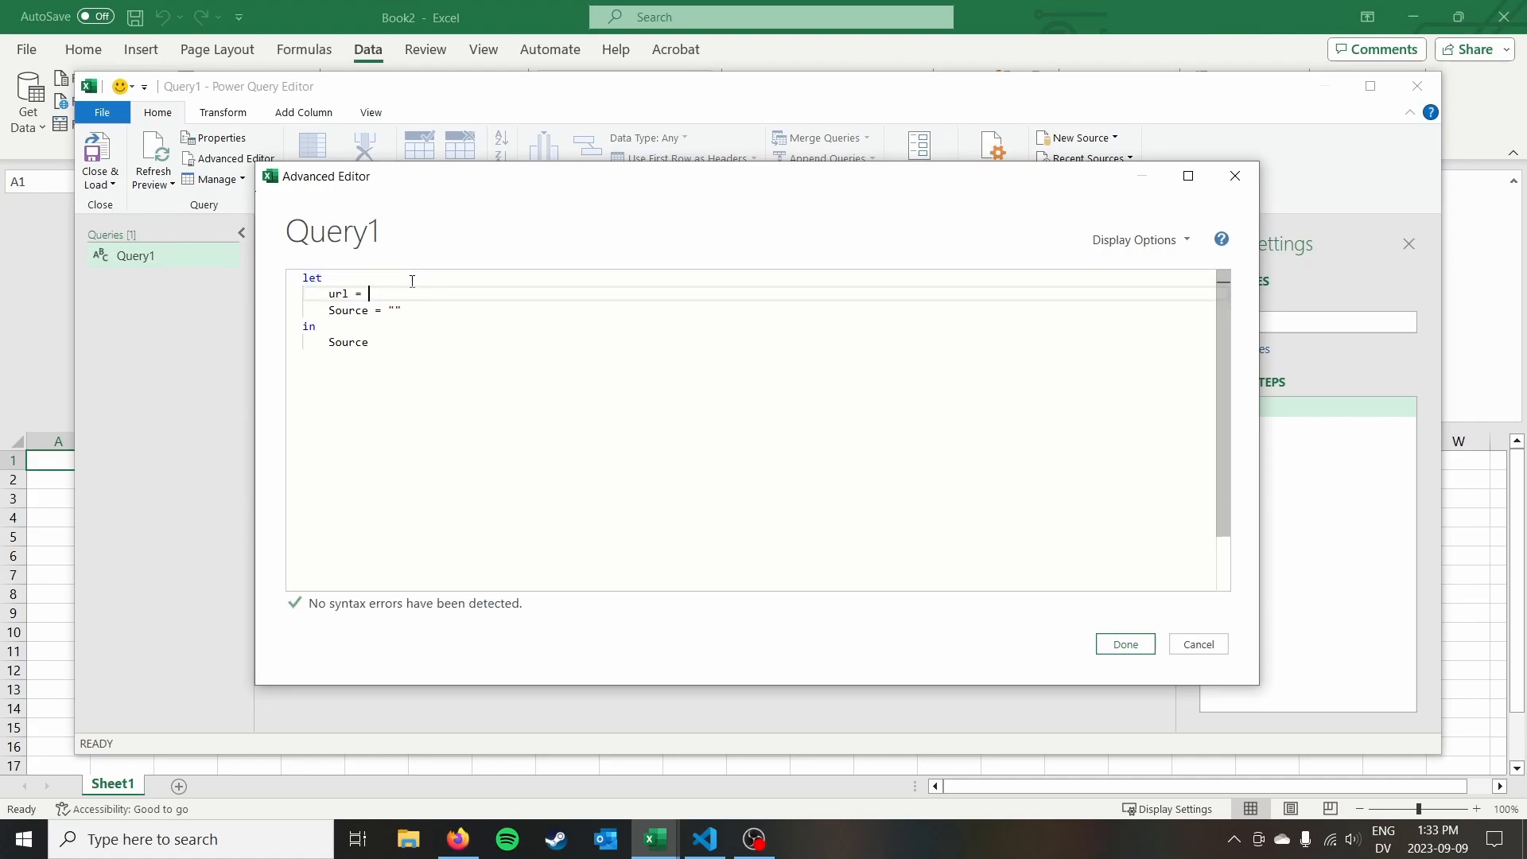
text("")
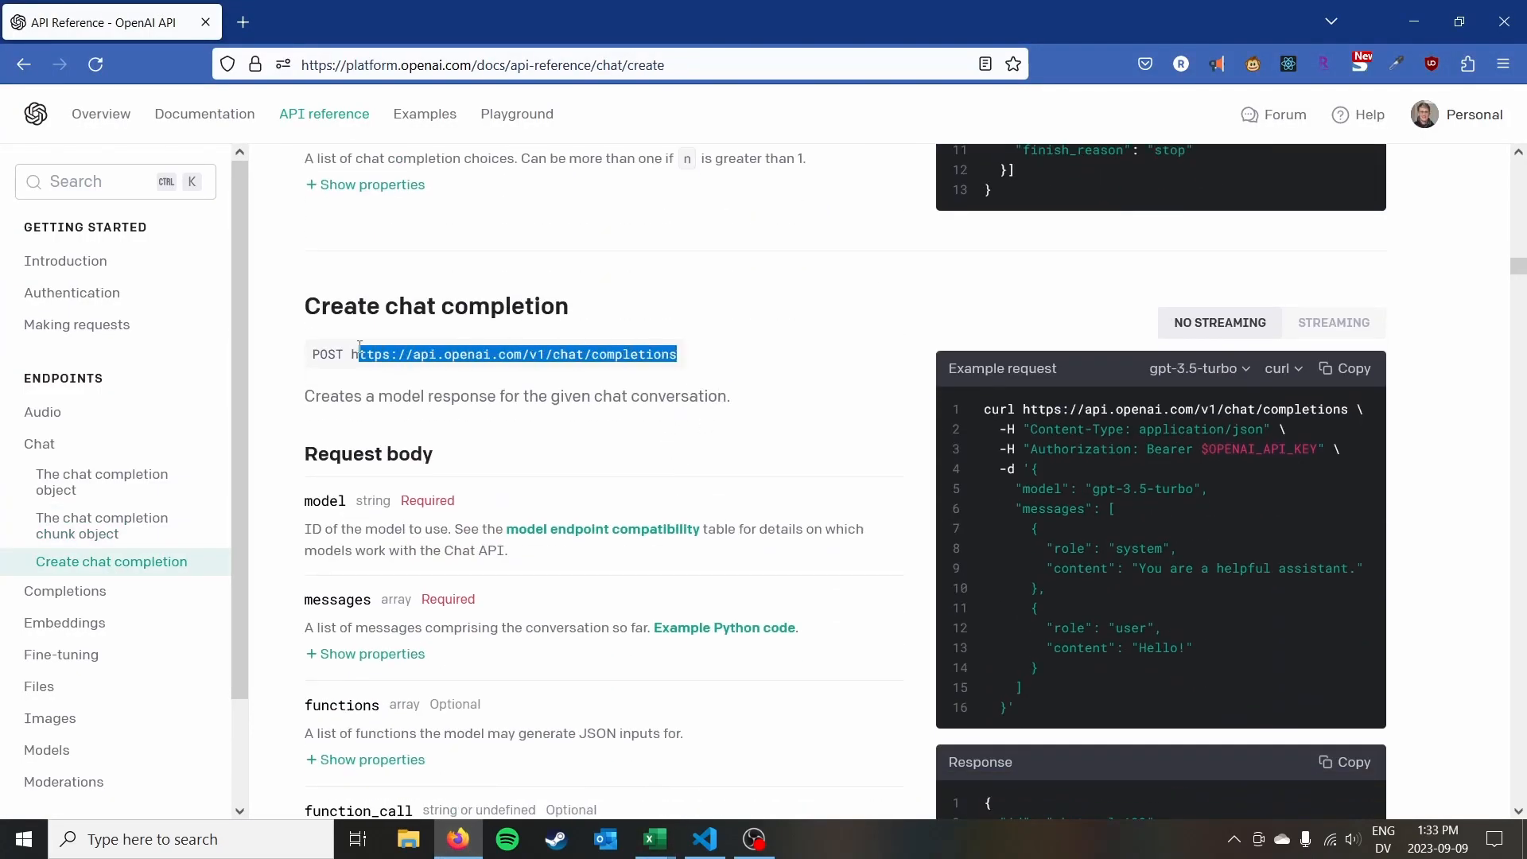
right_click(517, 353)
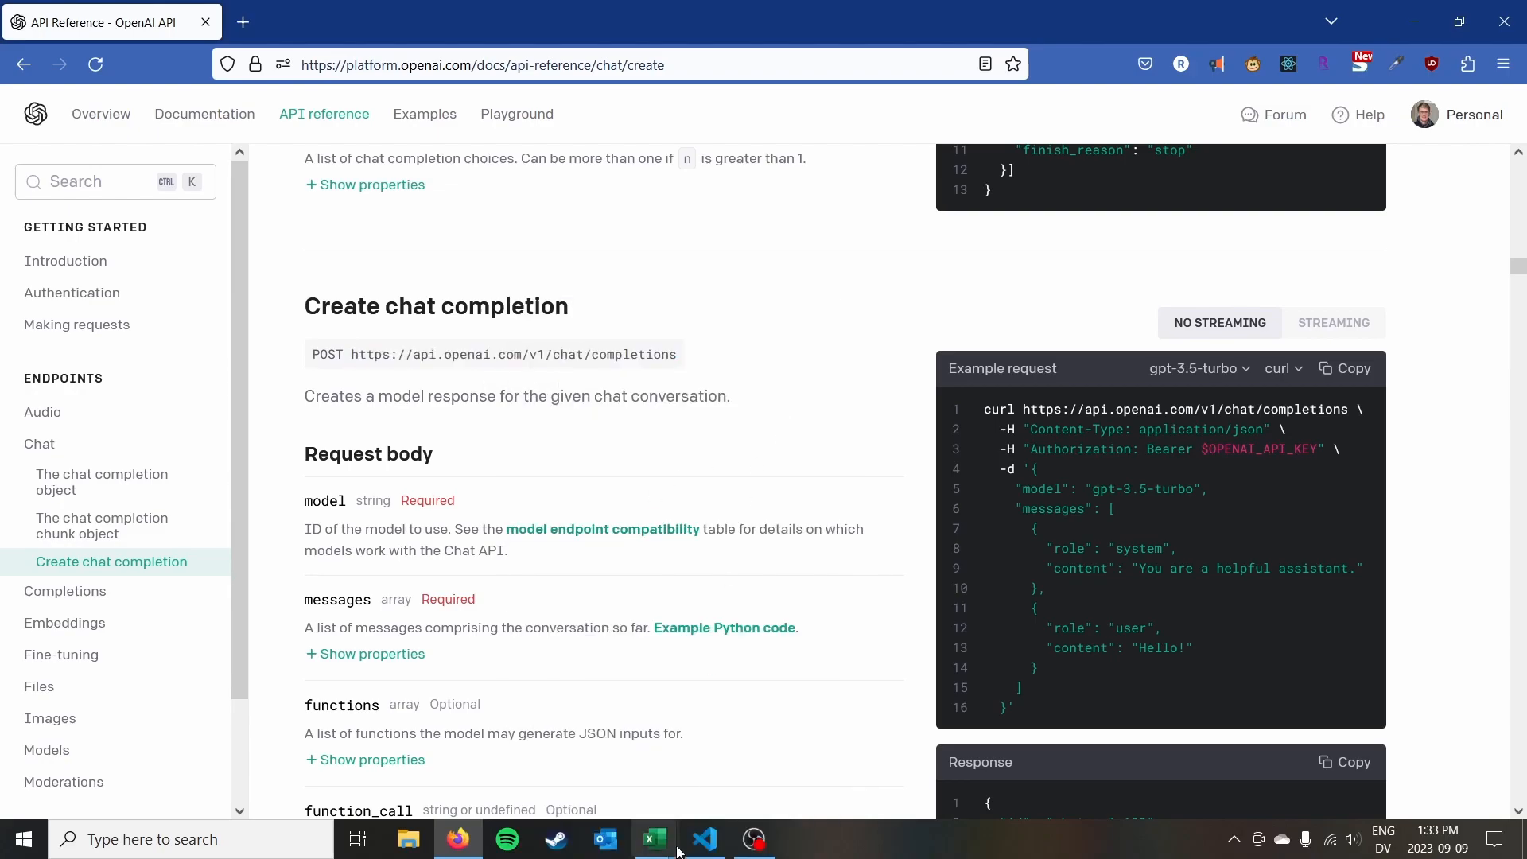
click(654, 838)
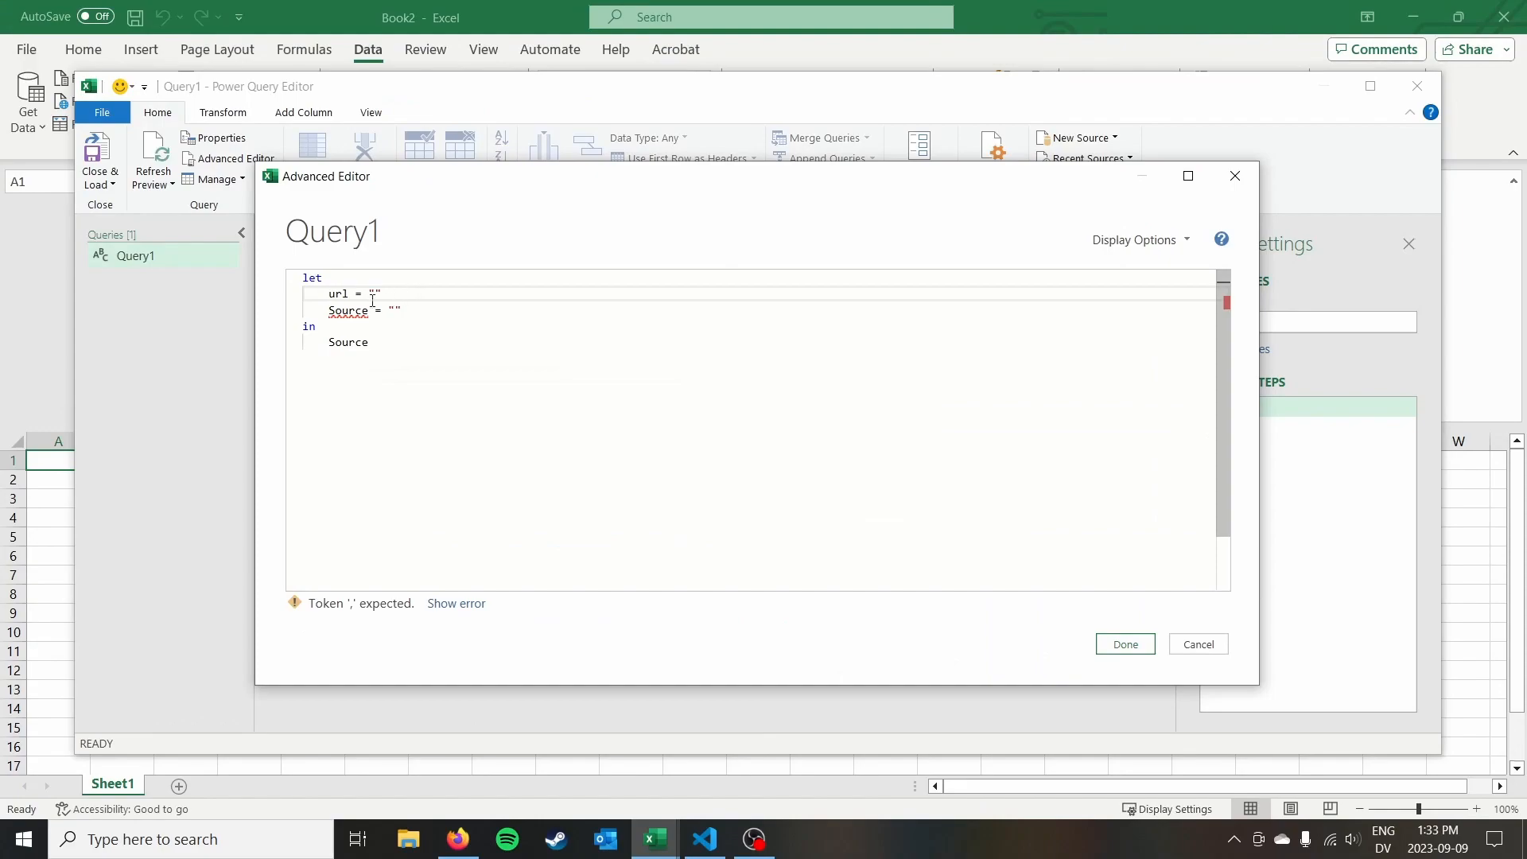
text(https://api.openai.com/v1/chat/completions)
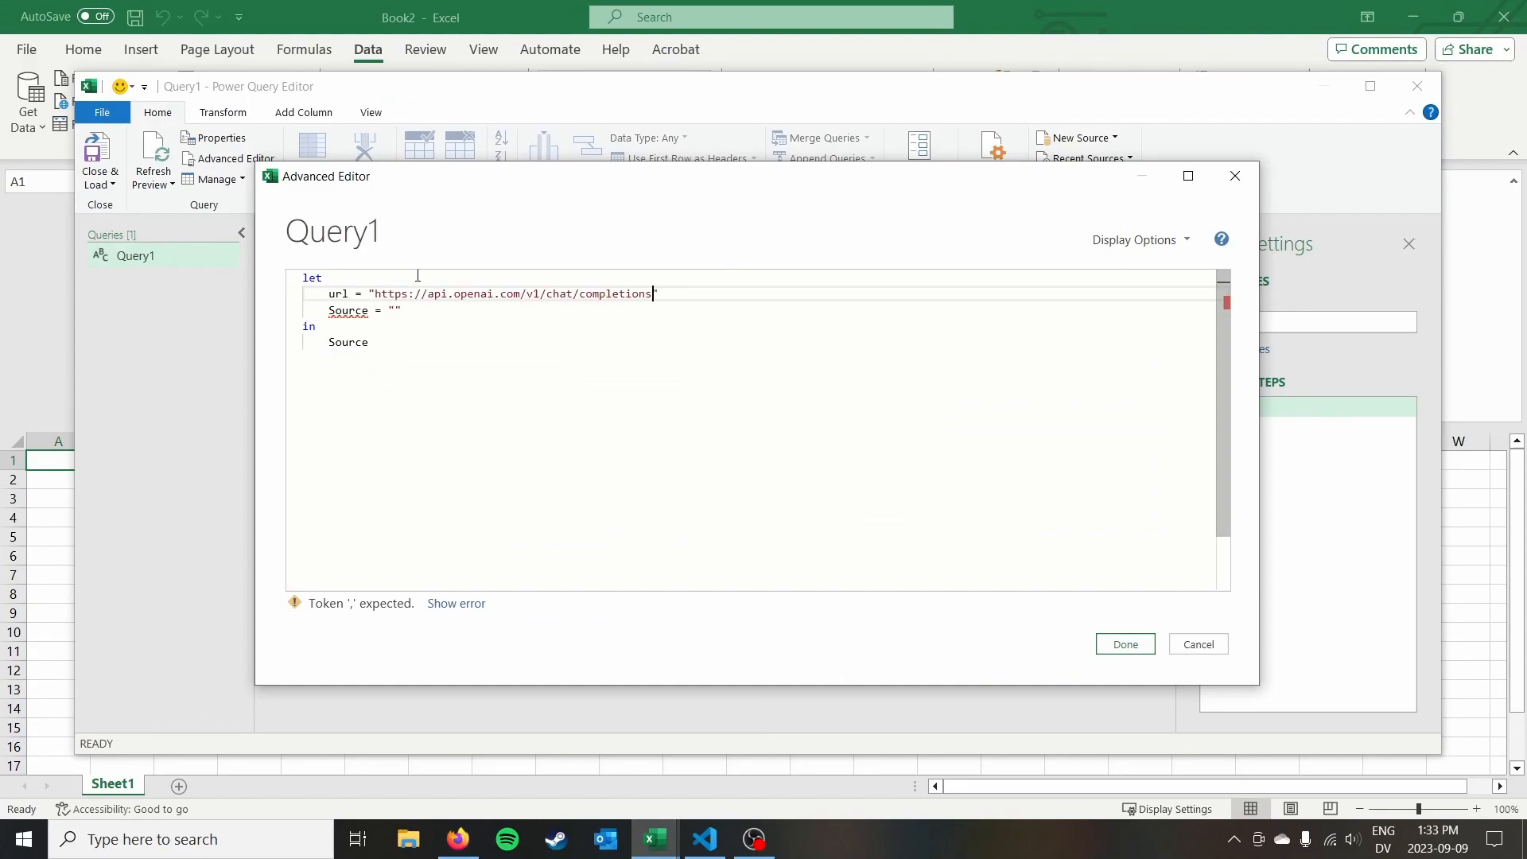
text(body =)
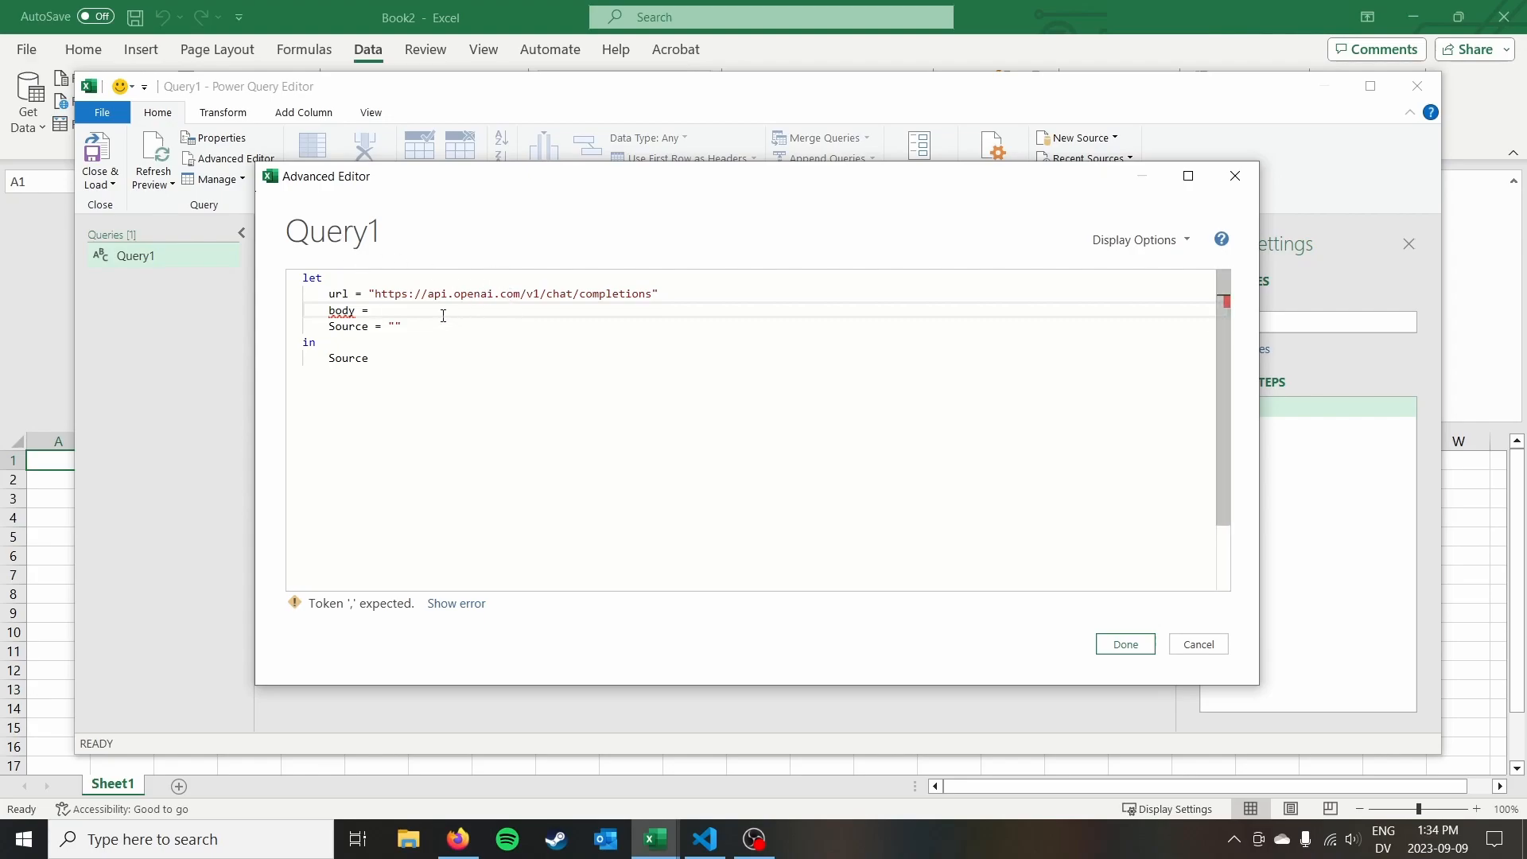
mouse_move(436, 313)
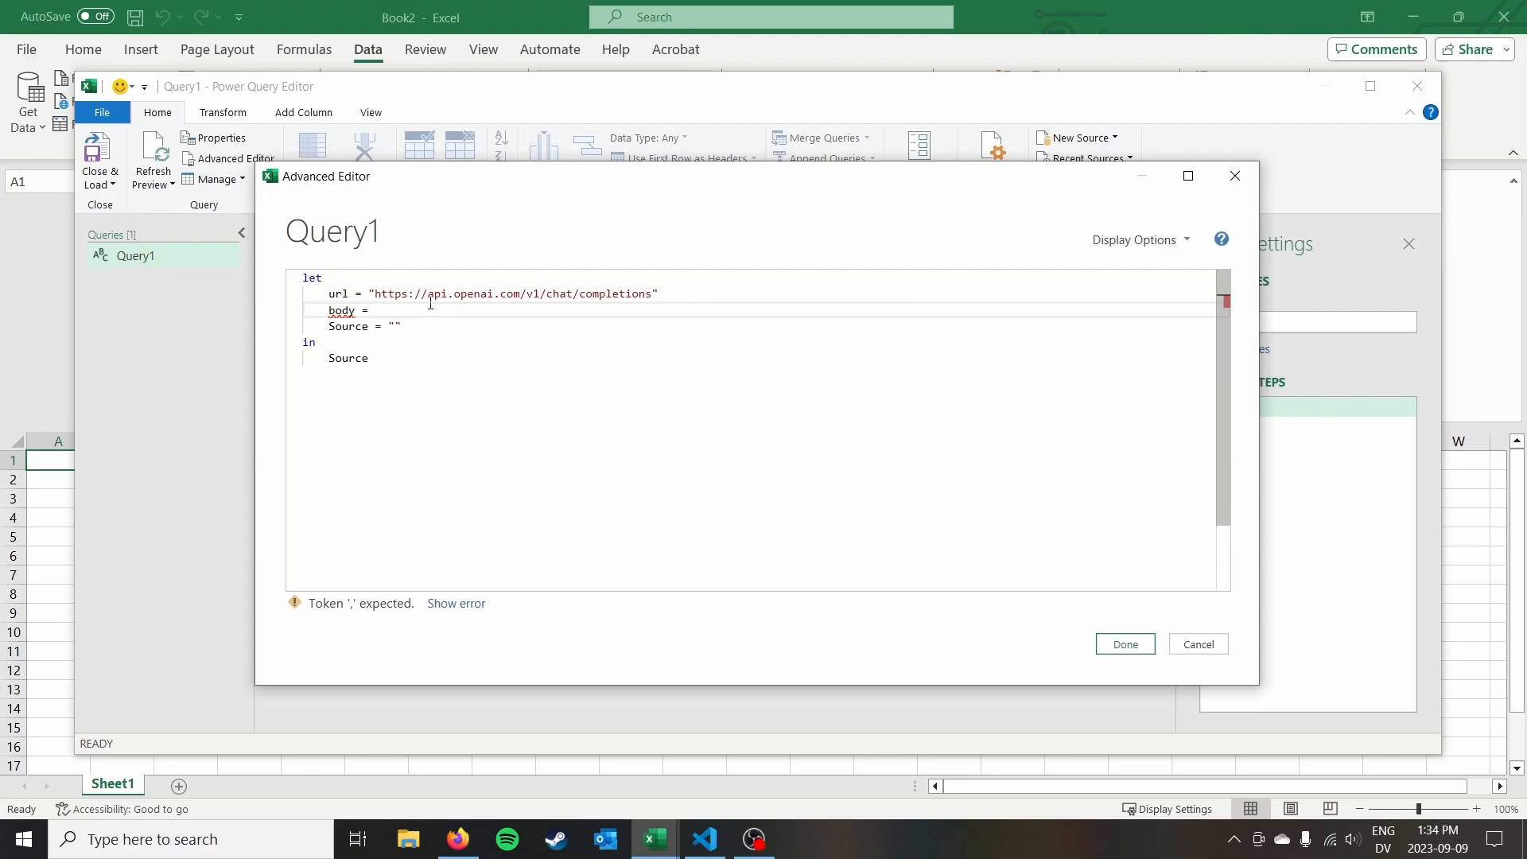
mouse_move(431, 307)
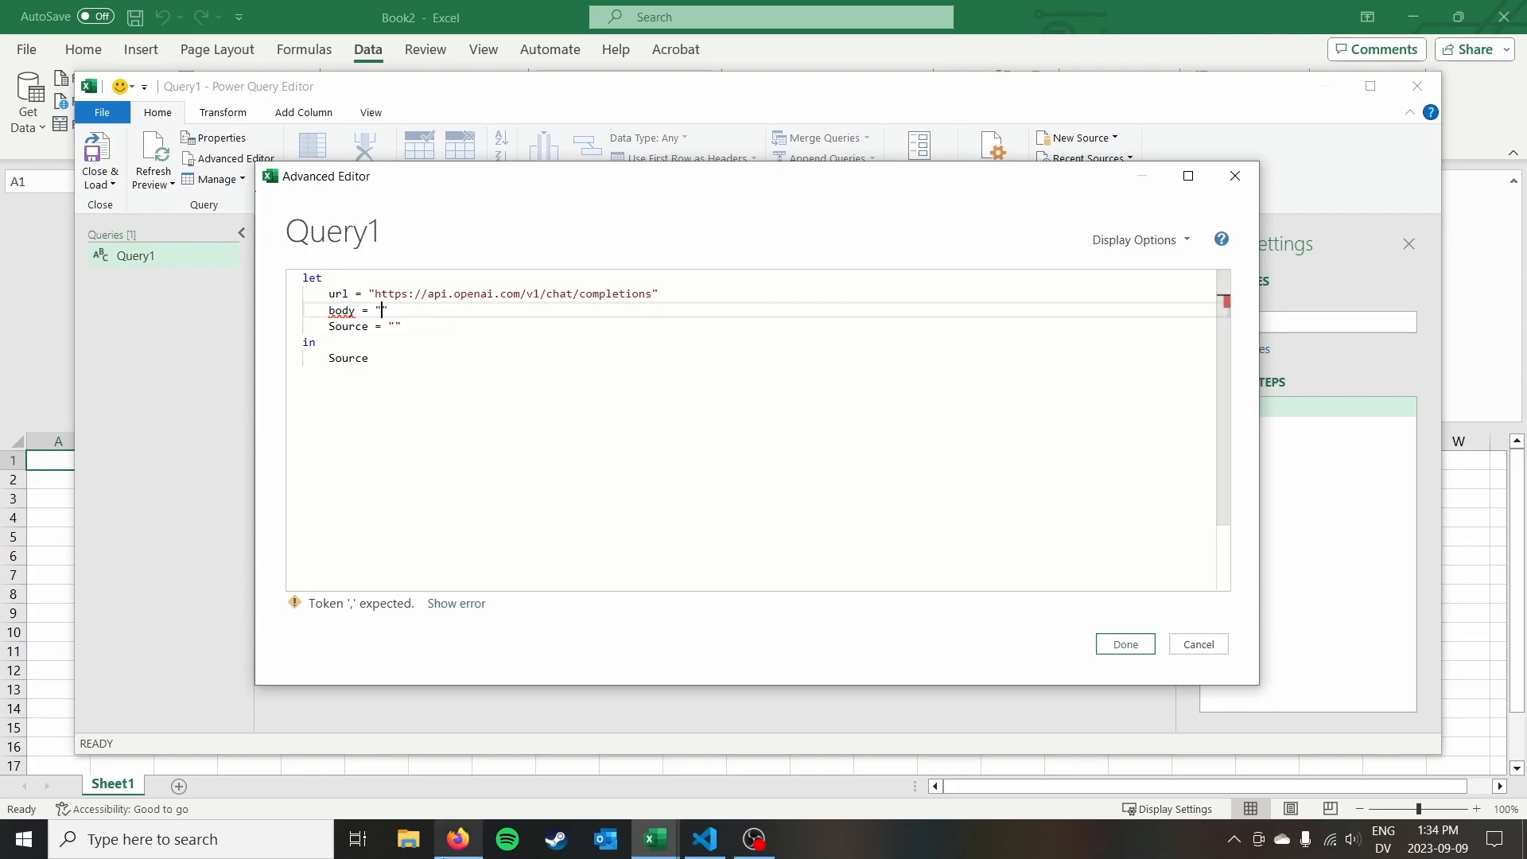
Step: Return to the Create chat completion docs showing the example request code block
click(458, 839)
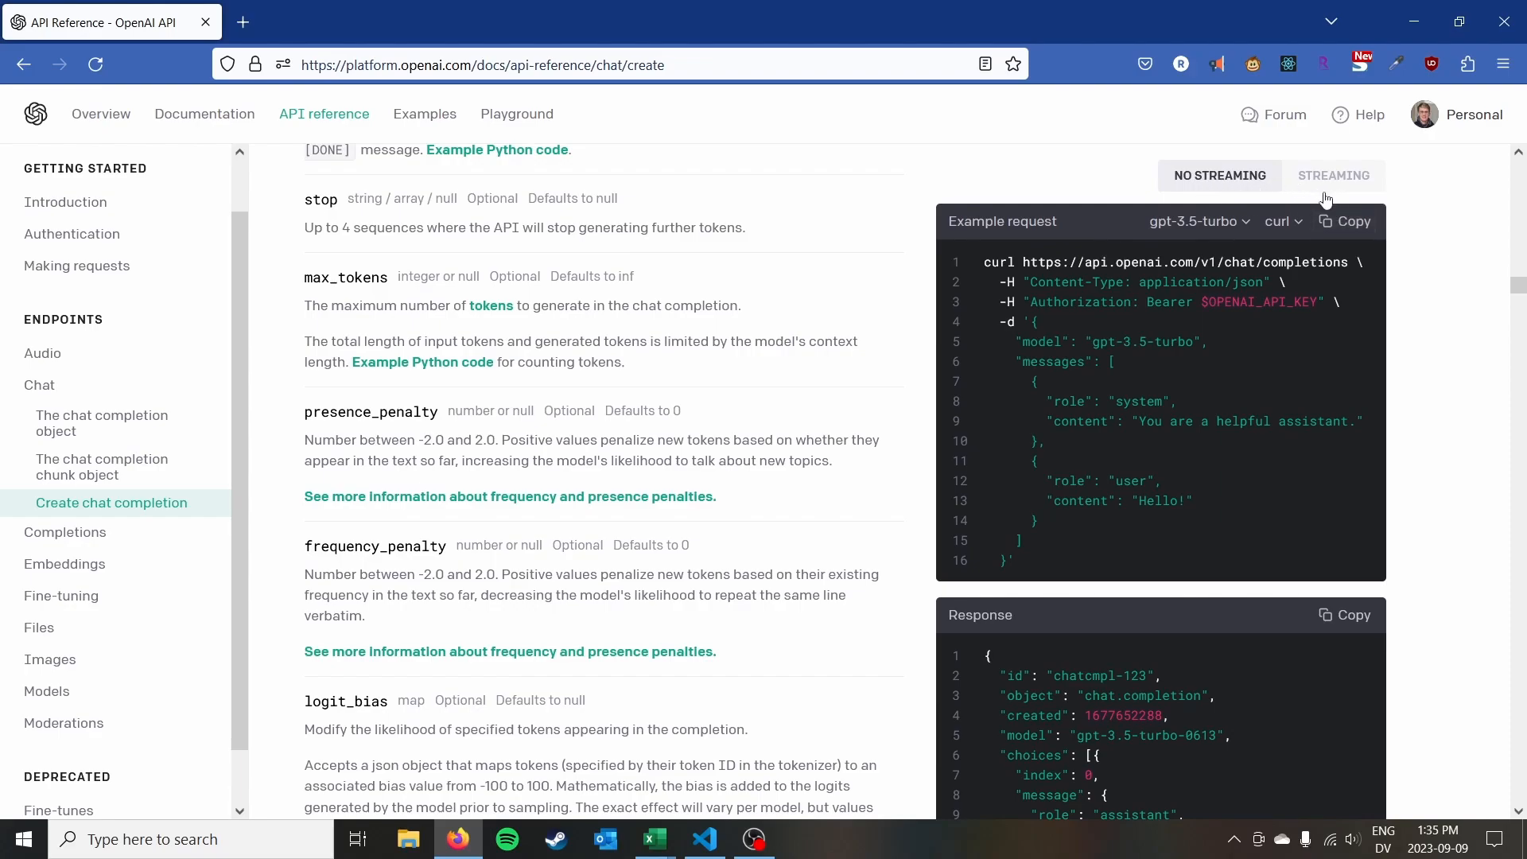
mouse_move(1225, 212)
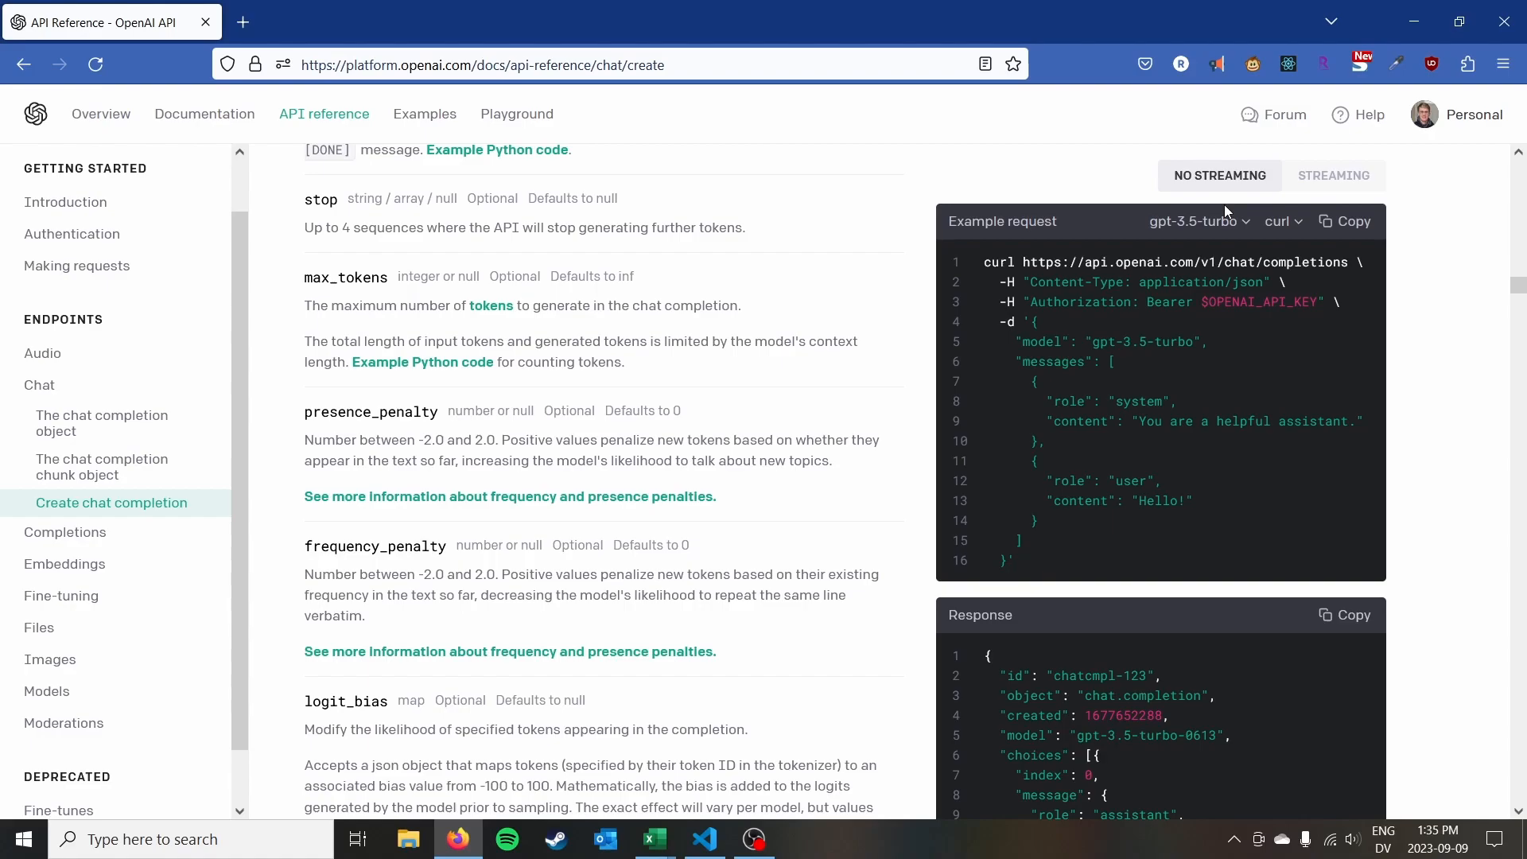
mouse_move(1204, 194)
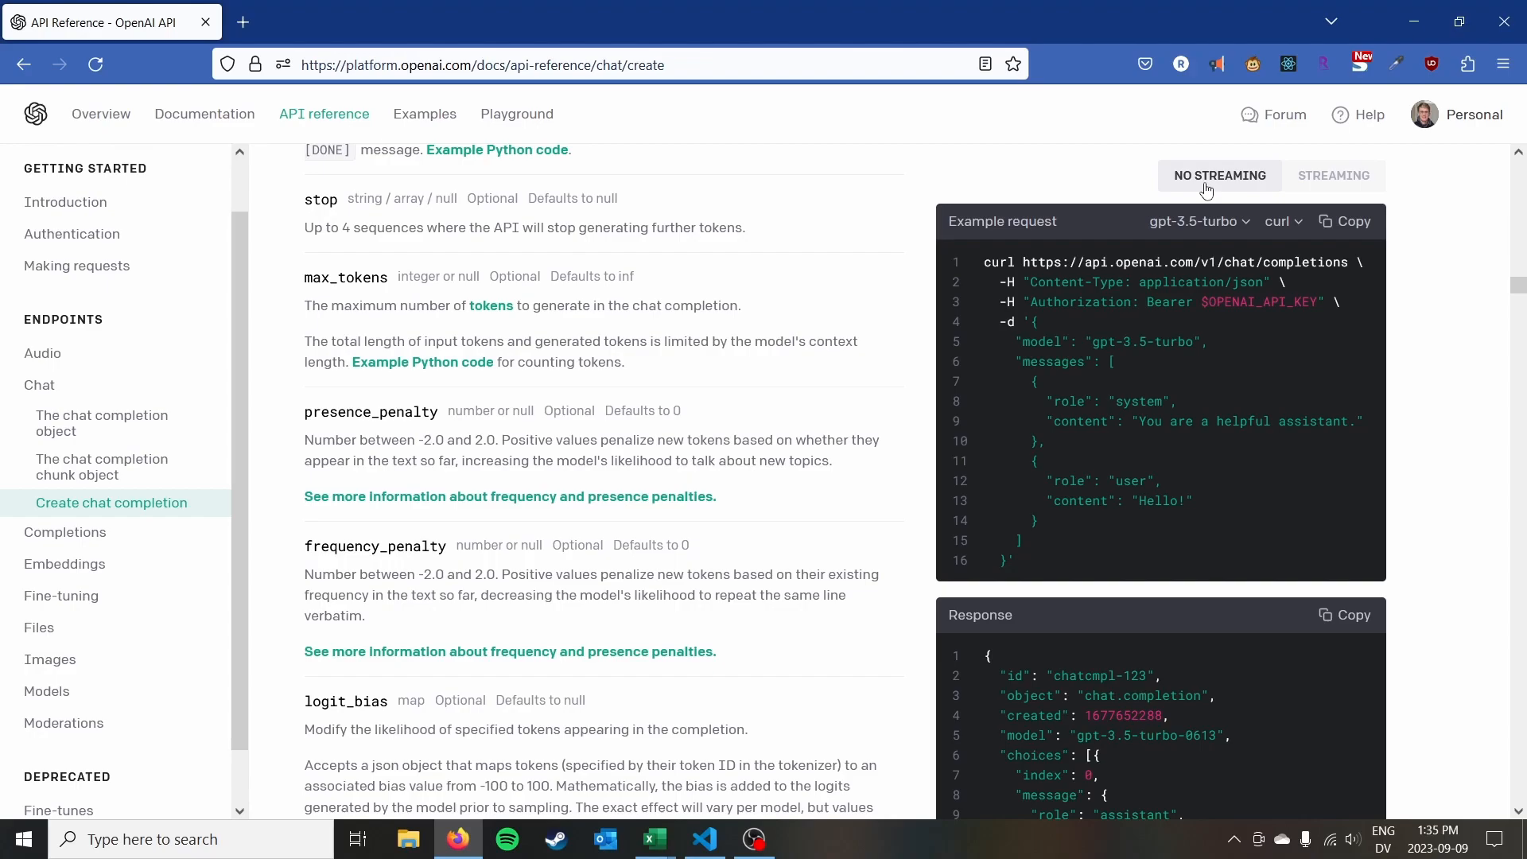
mouse_move(1256, 195)
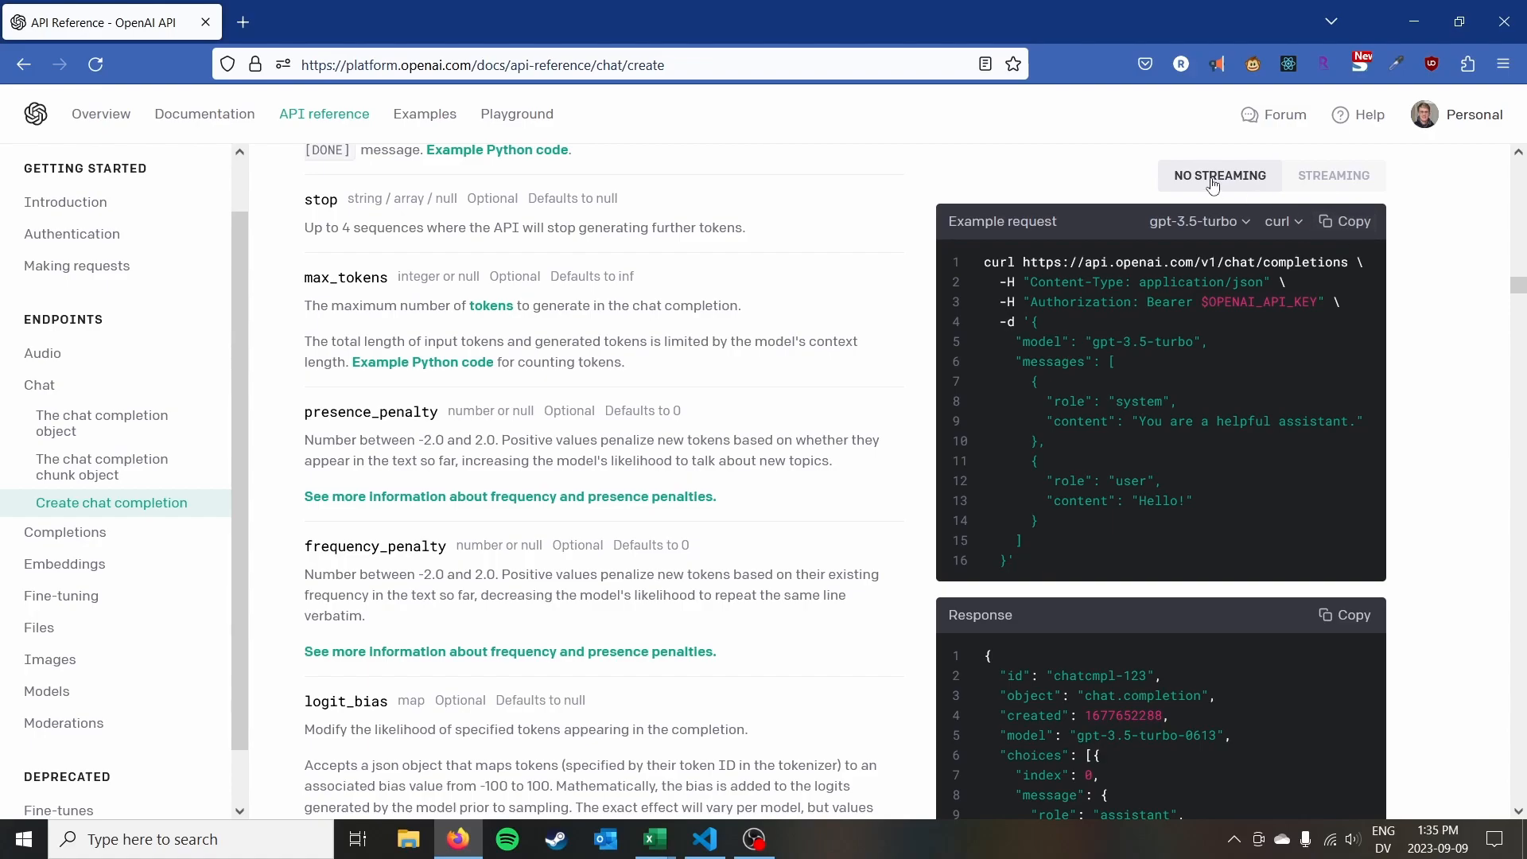
mouse_move(1187, 161)
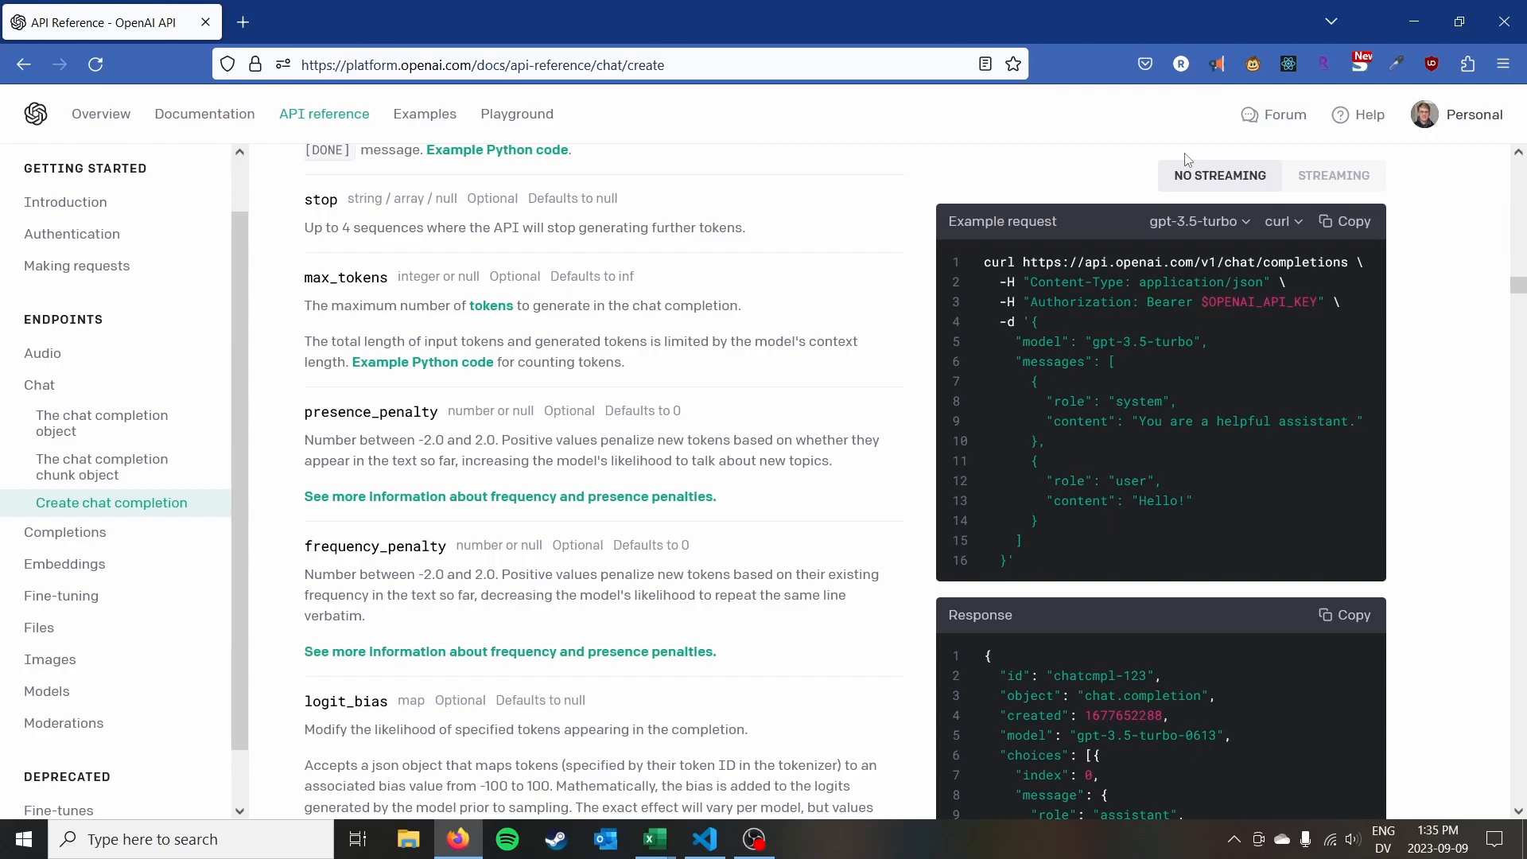
mouse_move(1385, 236)
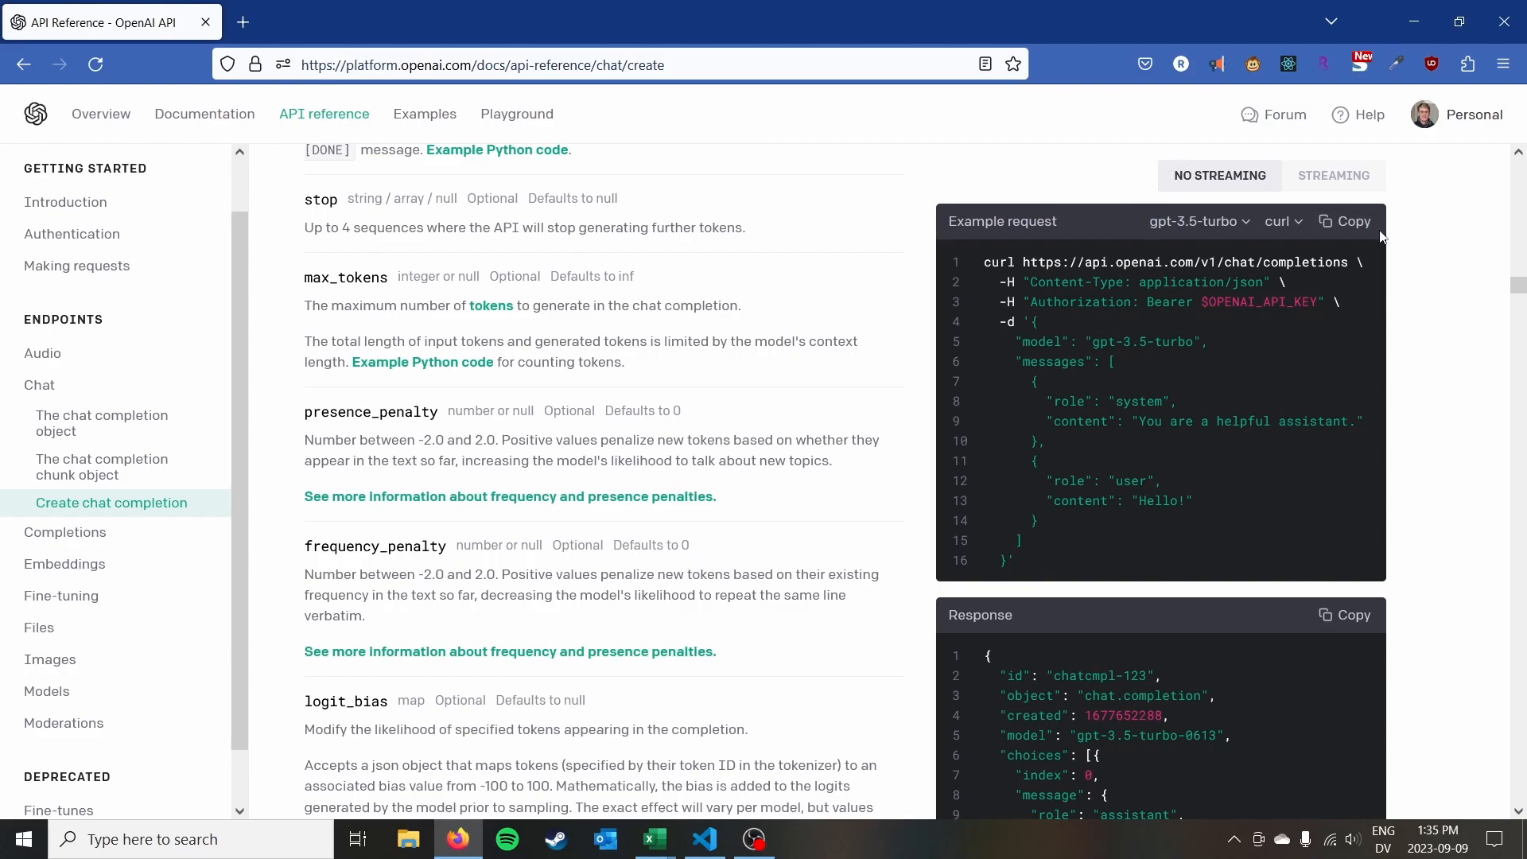
Step: Paste the curl example into Notepad and strip the header lines and trailing apostrophe, leaving the JSON body
click(1345, 221)
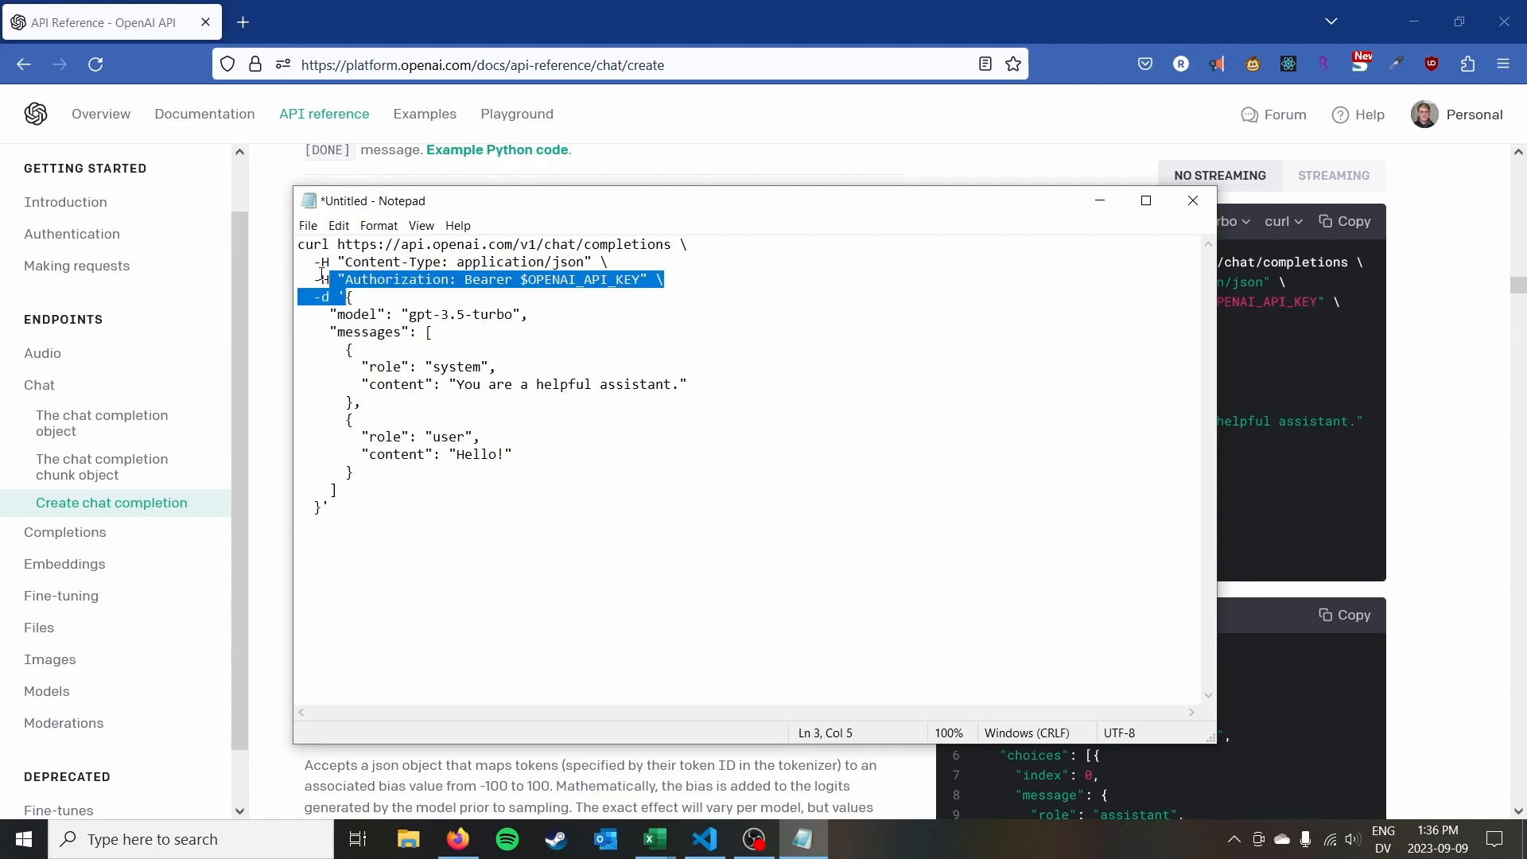
key(Delete)
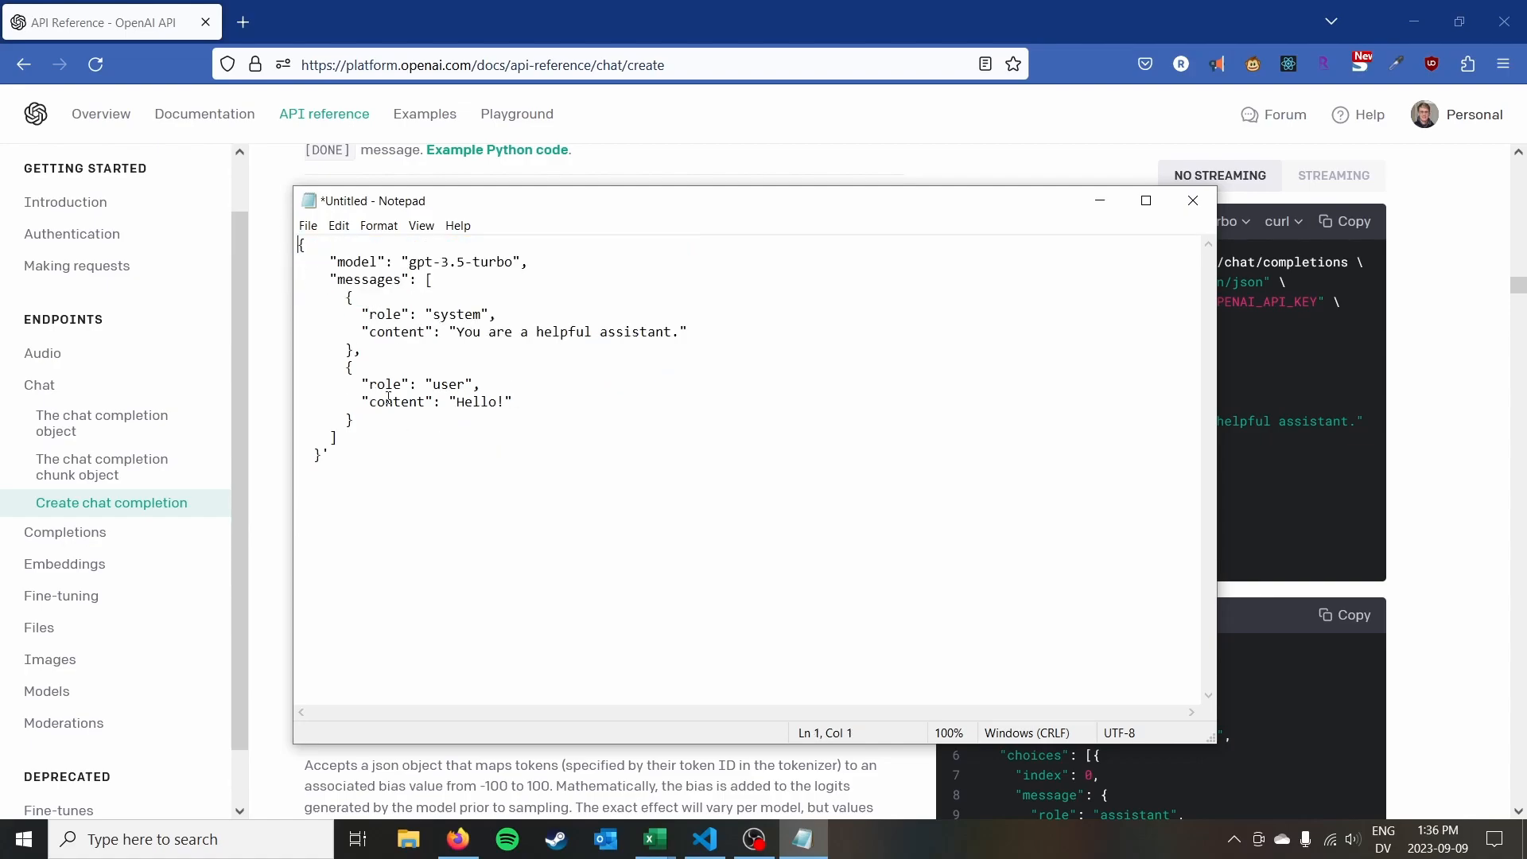
click(395, 454)
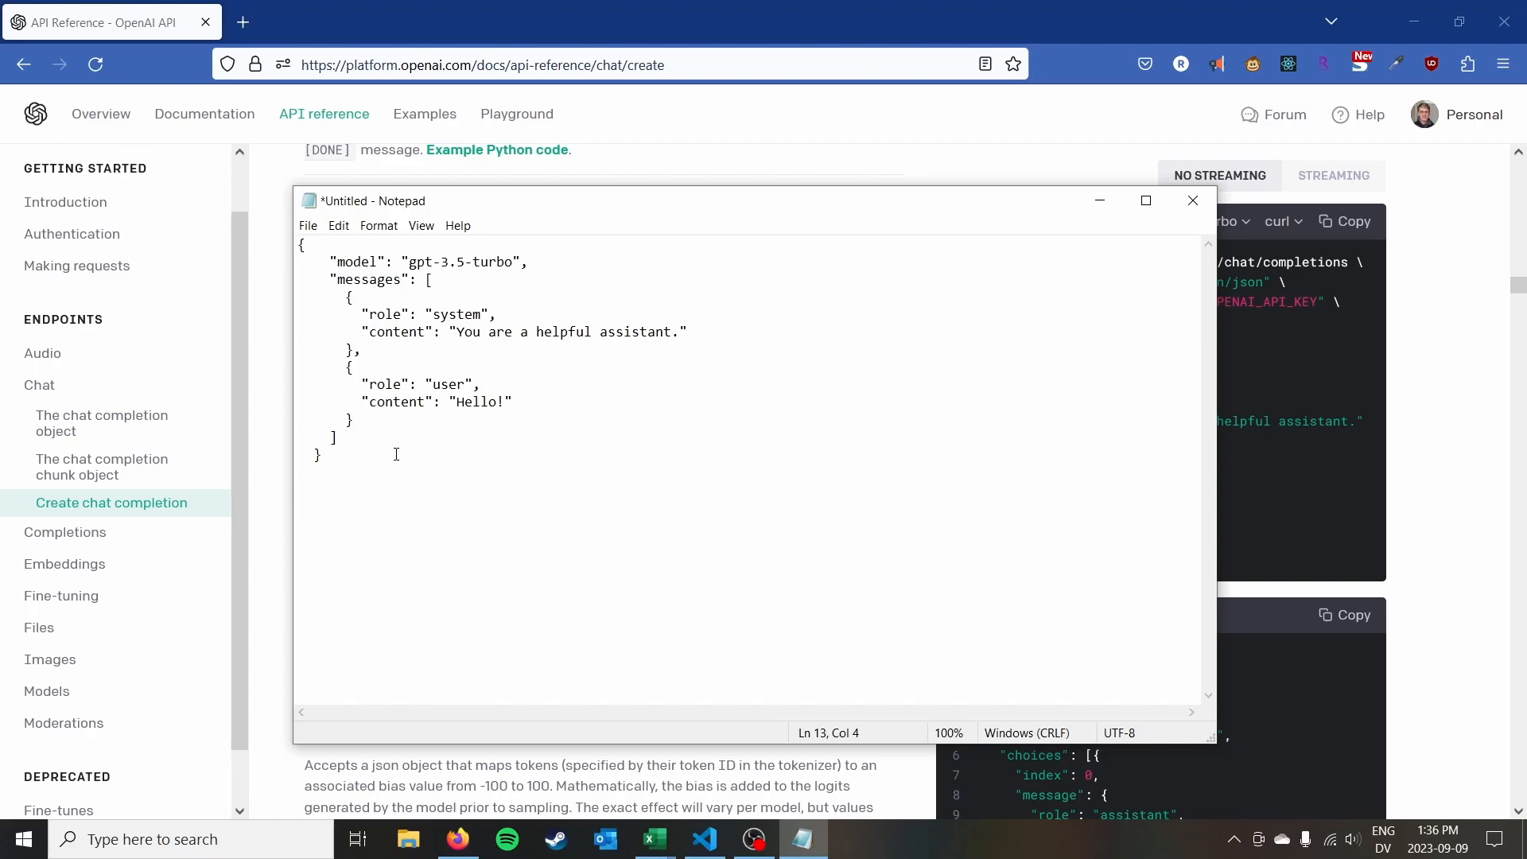
key(ctrl+a)
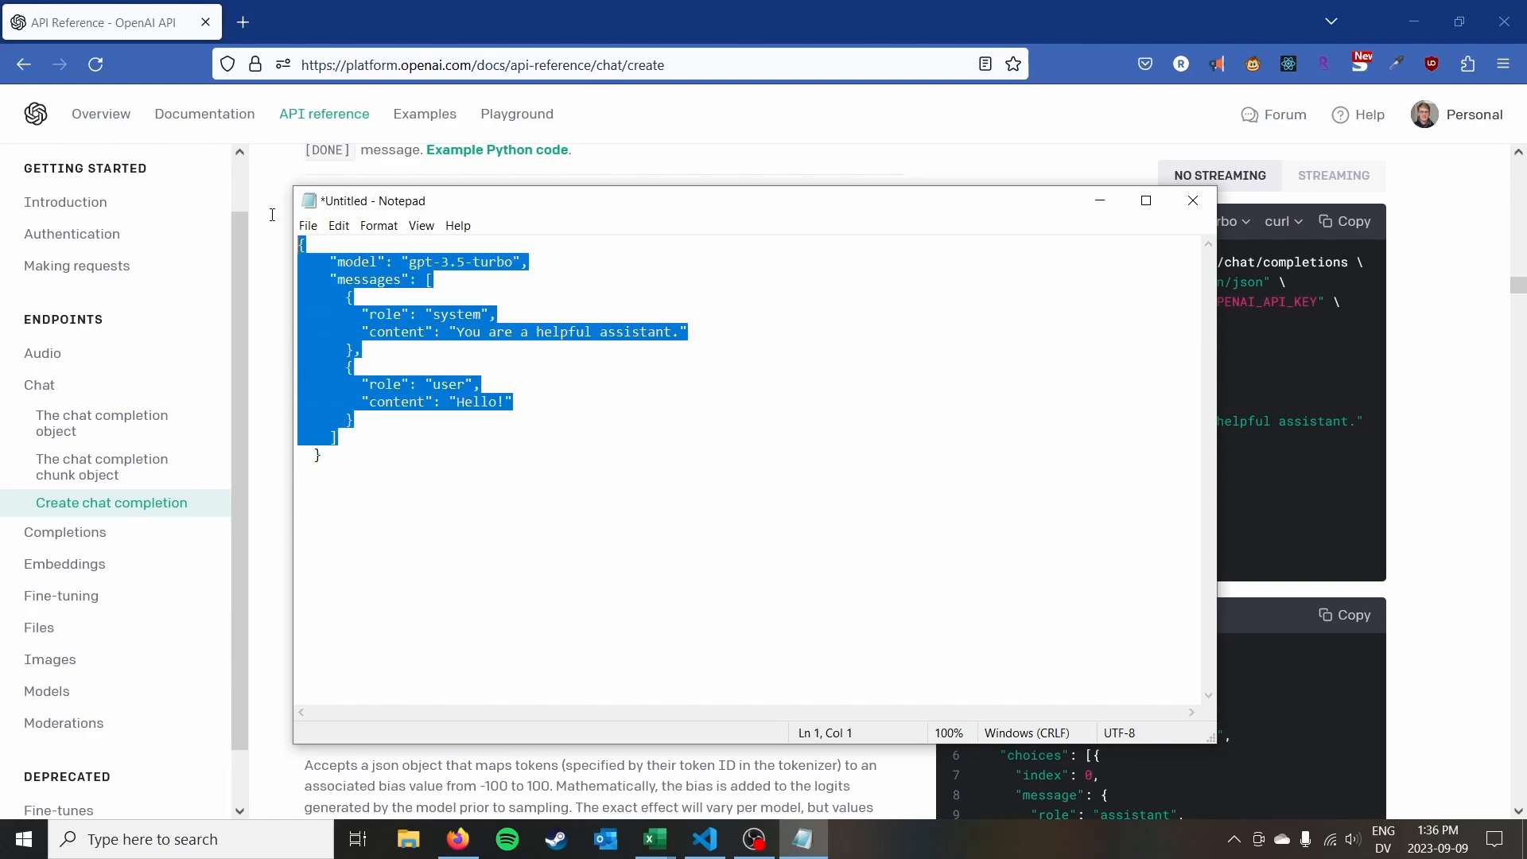
mouse_move(379, 224)
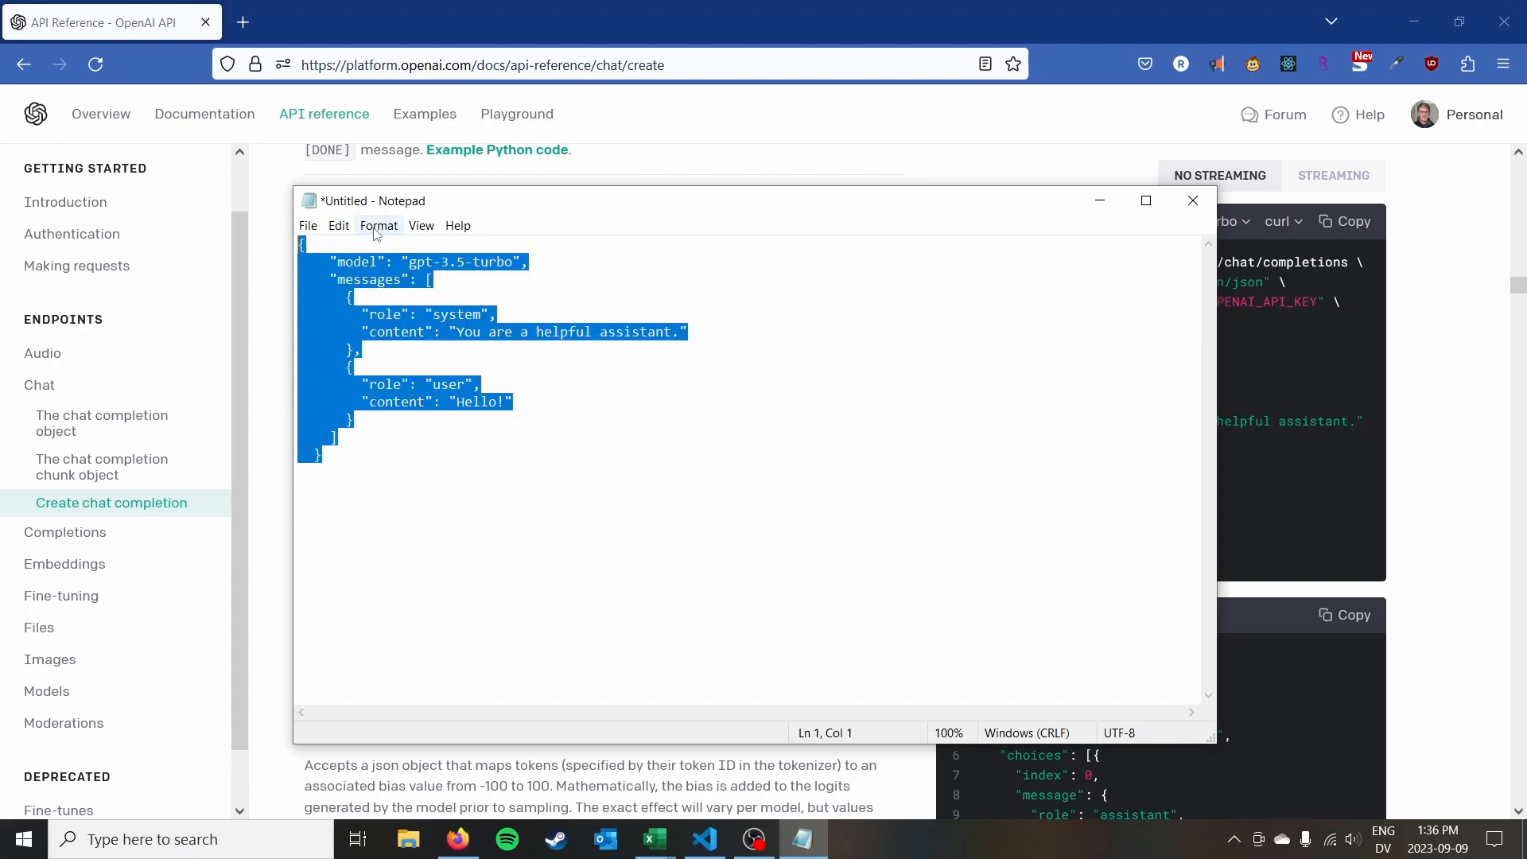
click(360, 261)
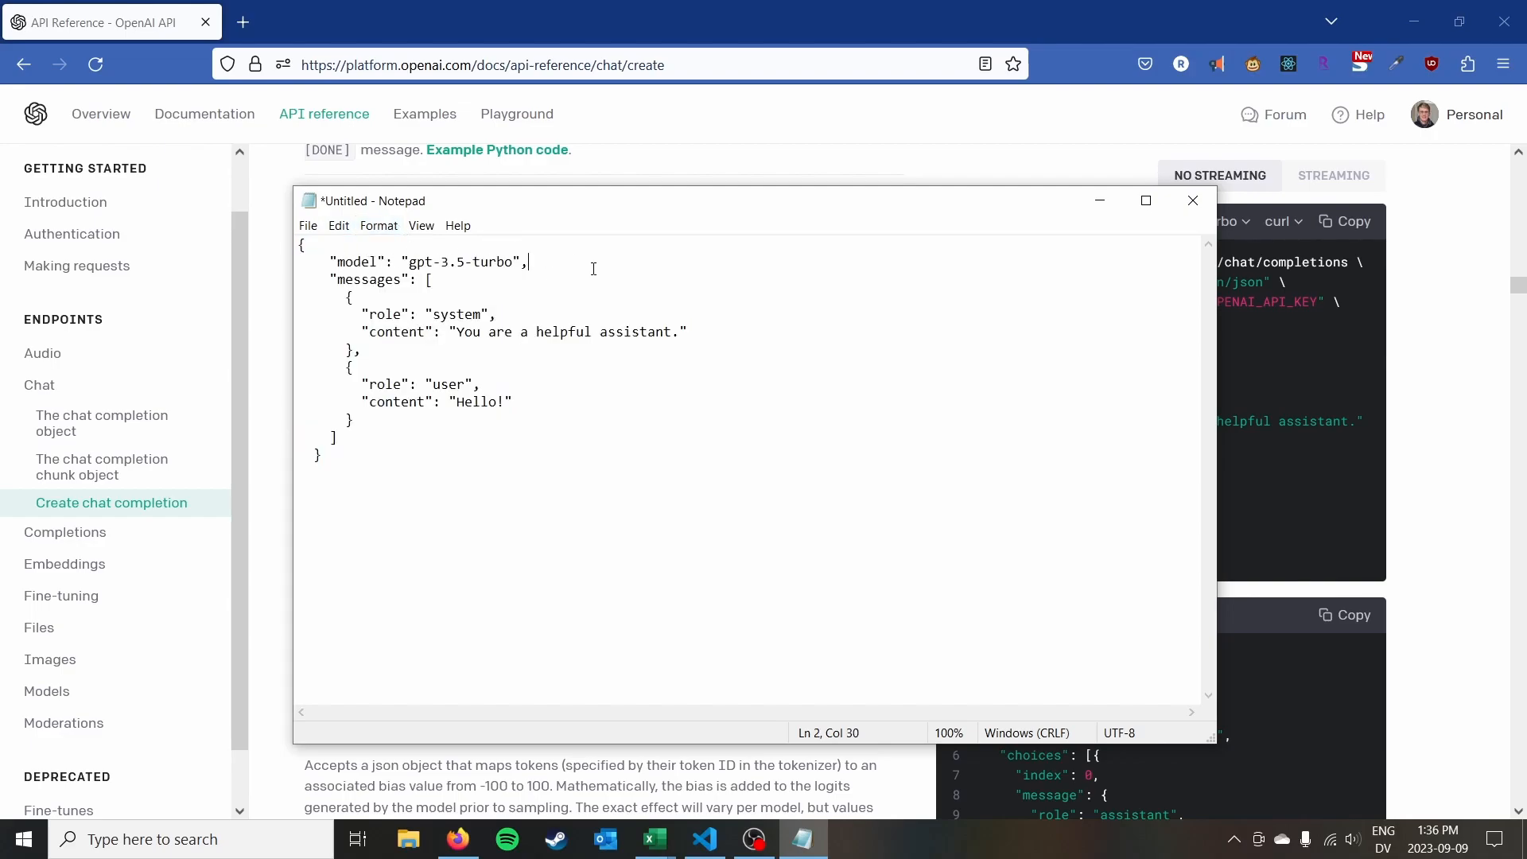
Step: Replace every double quote with a doubled "" via Replace All, then copy the converted JSON
click(339, 225)
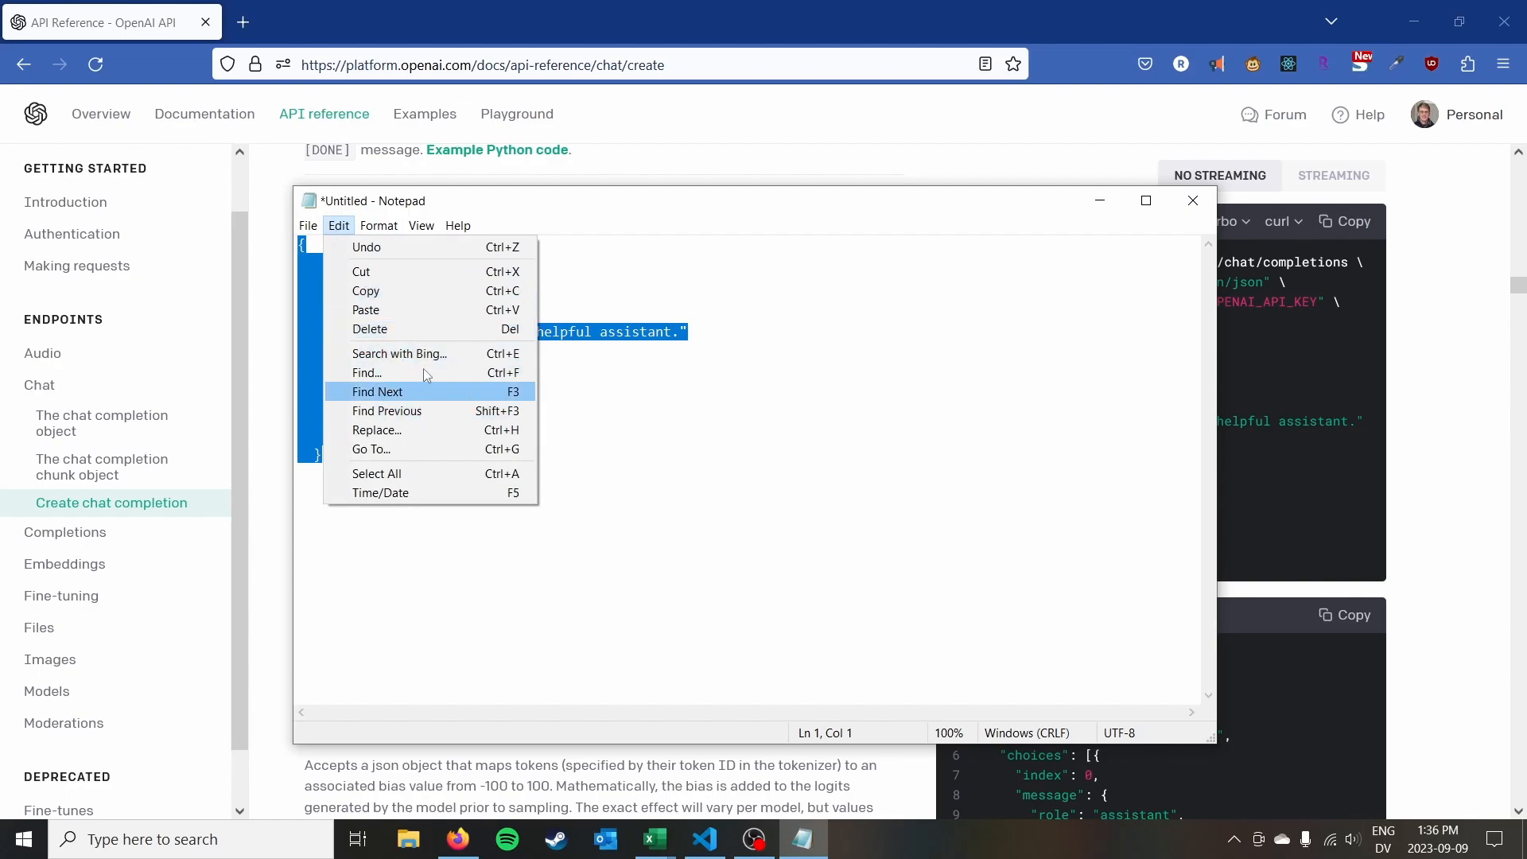
click(376, 431)
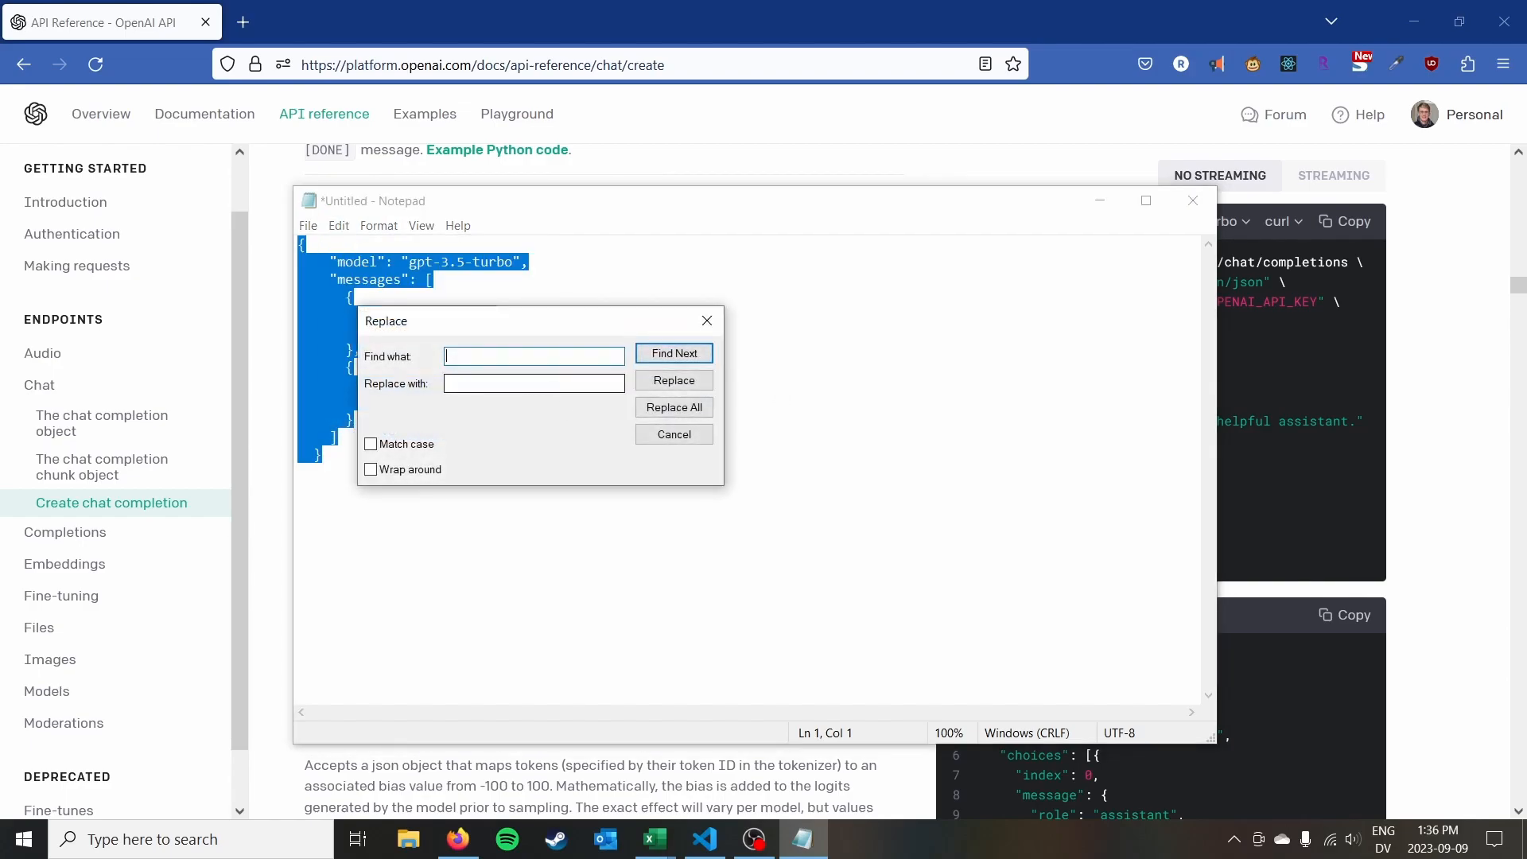
text(")
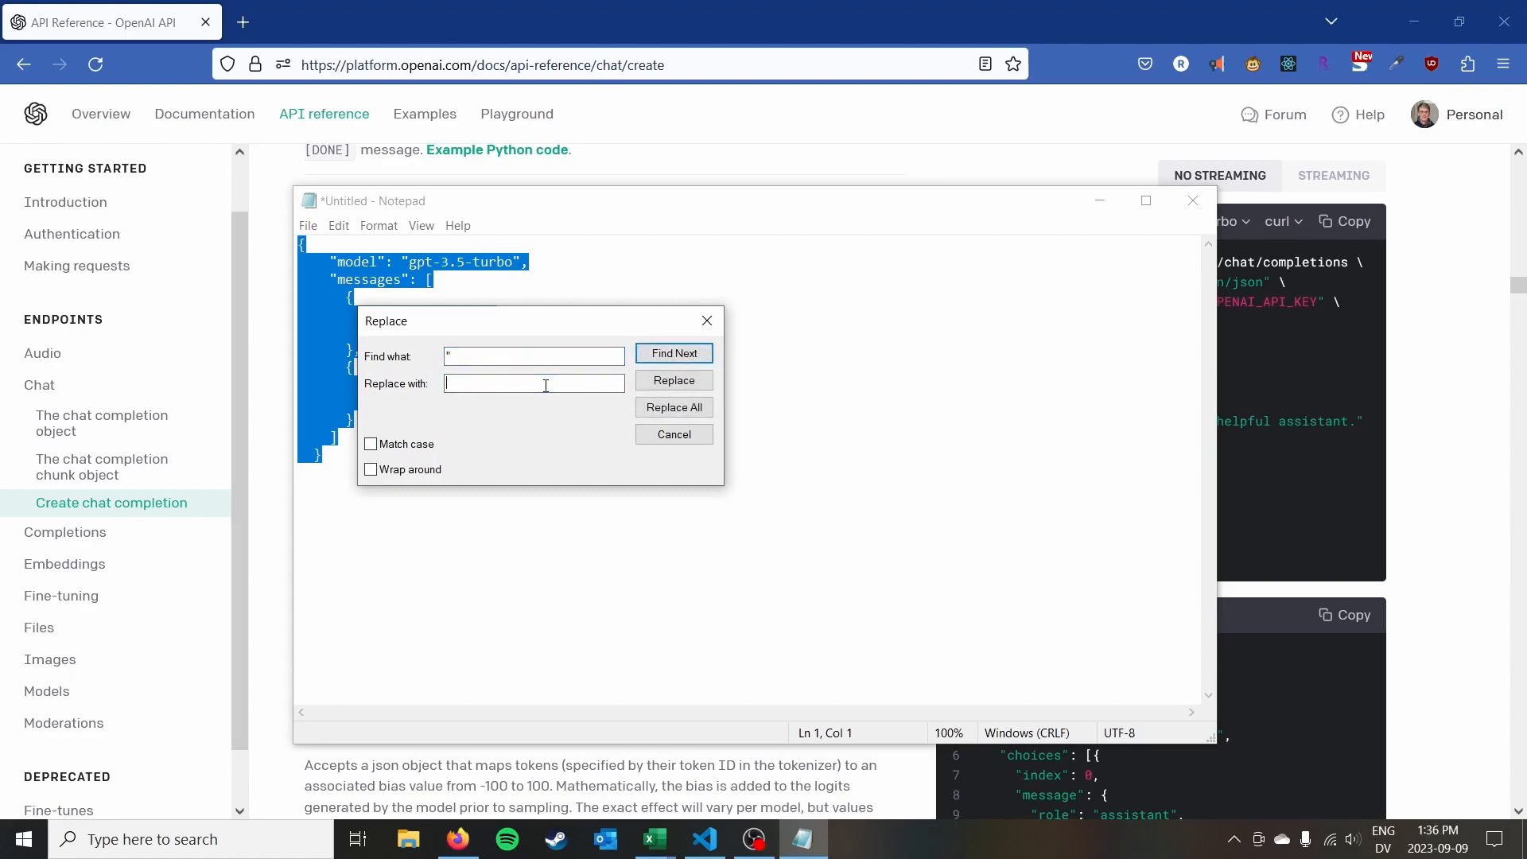
click(673, 407)
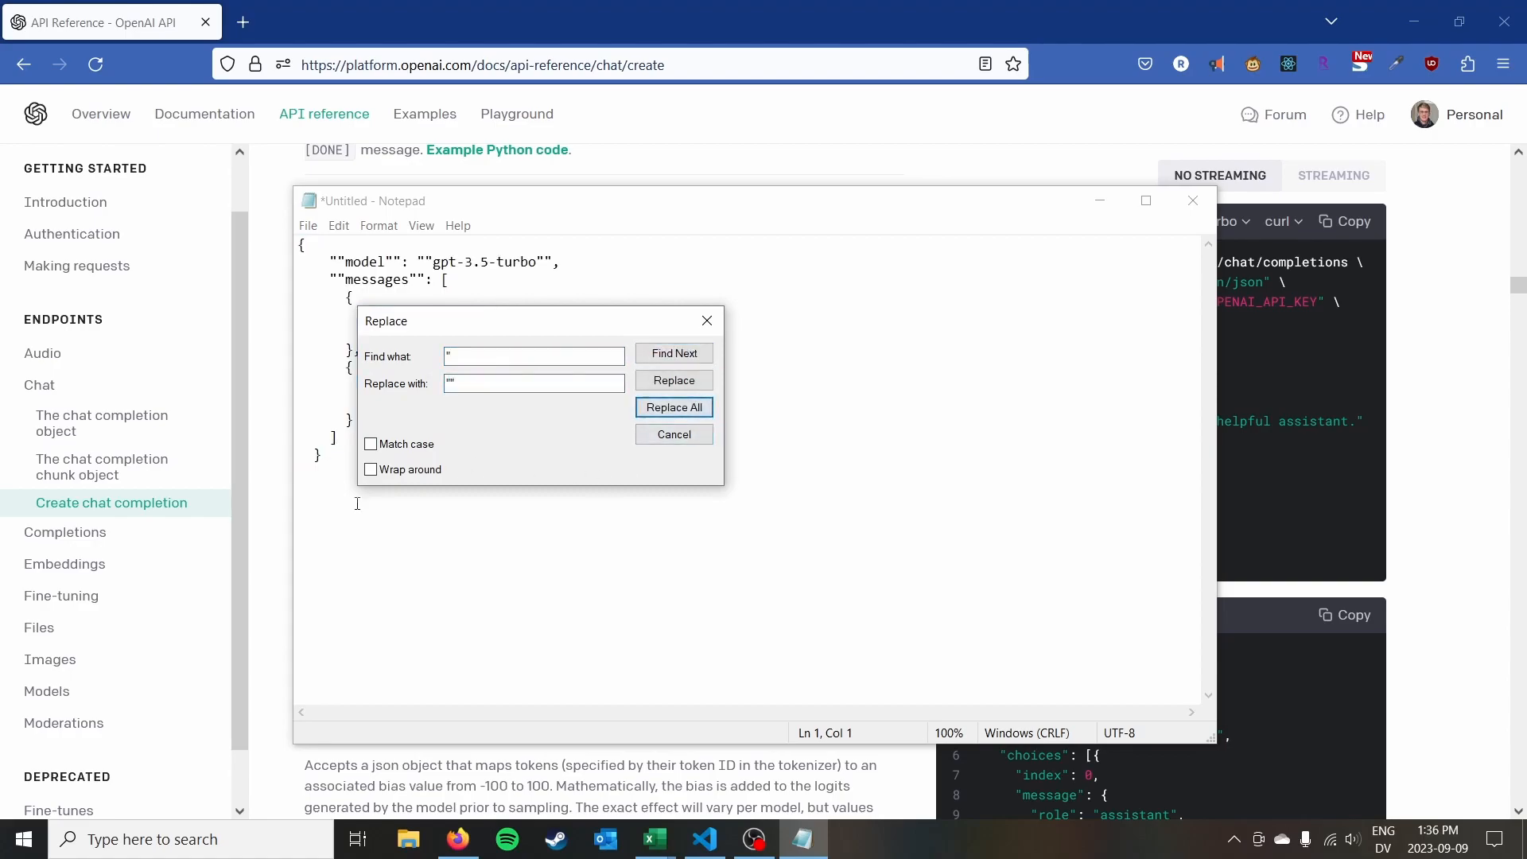
click(673, 407)
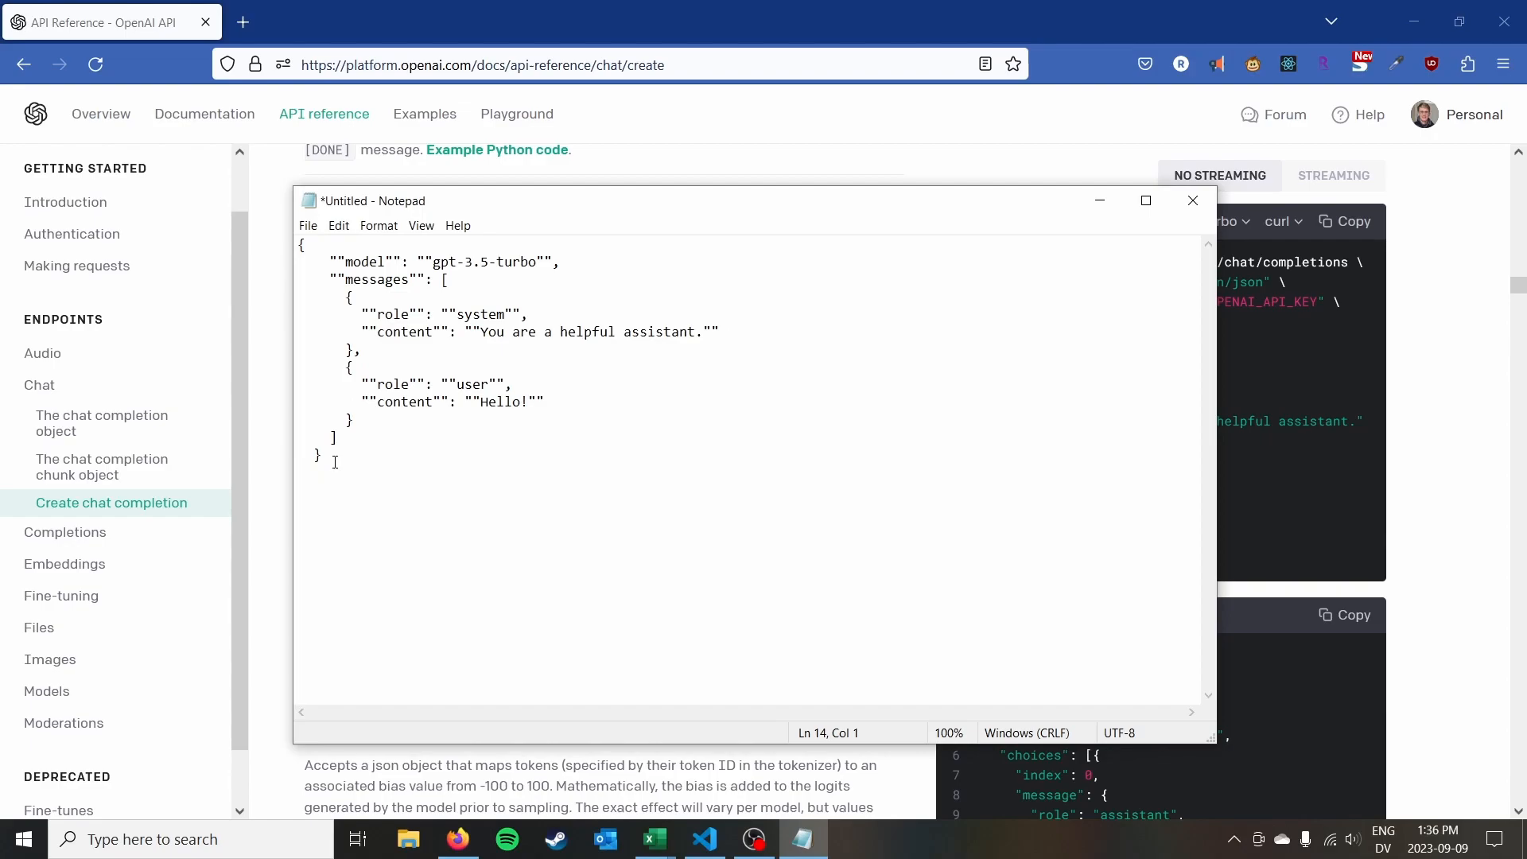
key(ctrl+a)
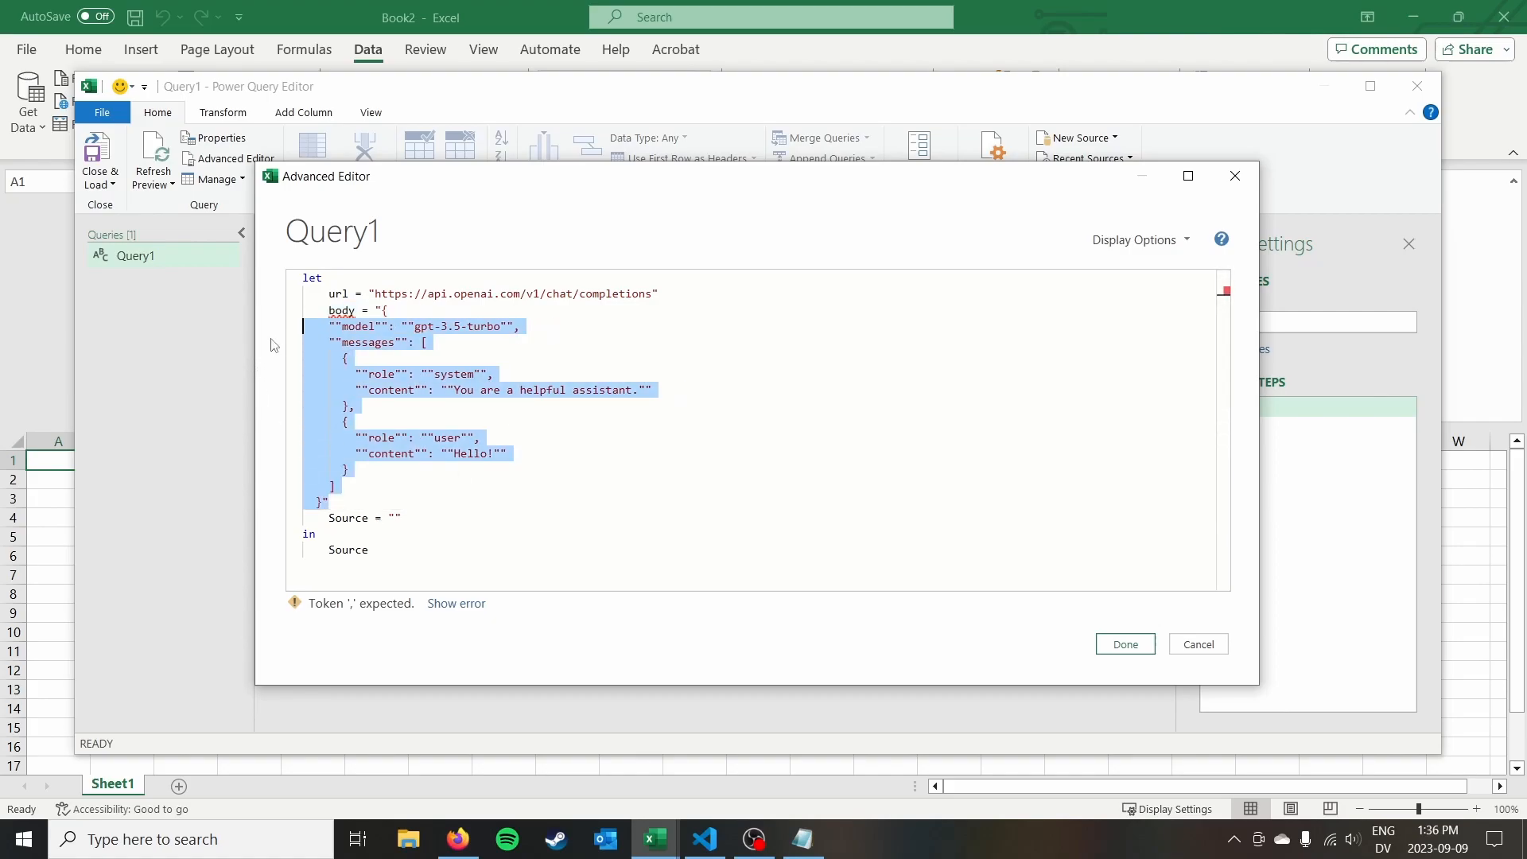
Step: Paste the JSON into the body step and join it onto one quoted line so no syntax errors remain
click(545, 515)
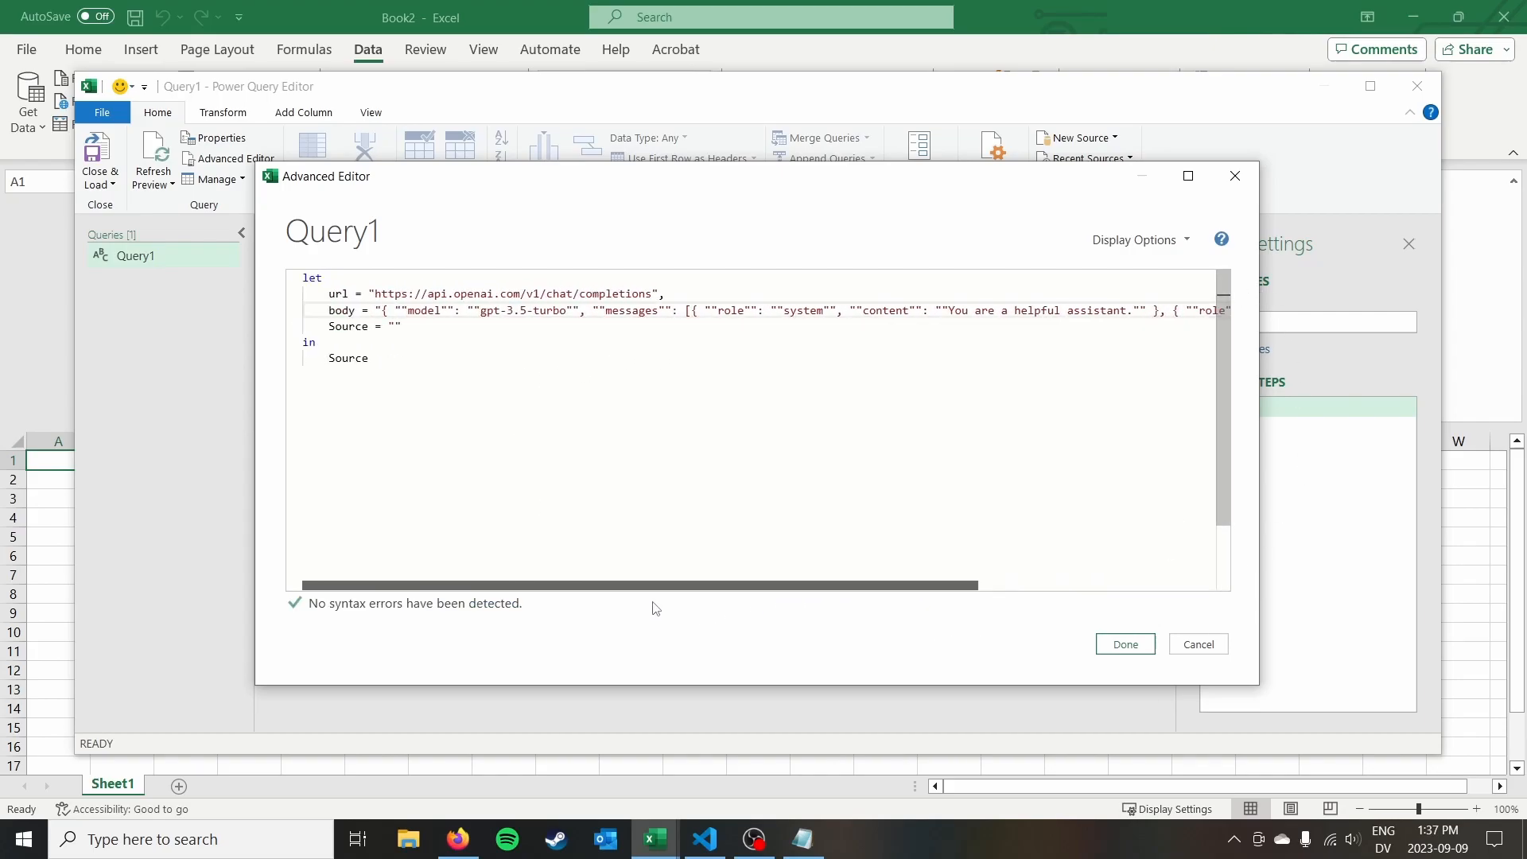
scroll(right, 3)
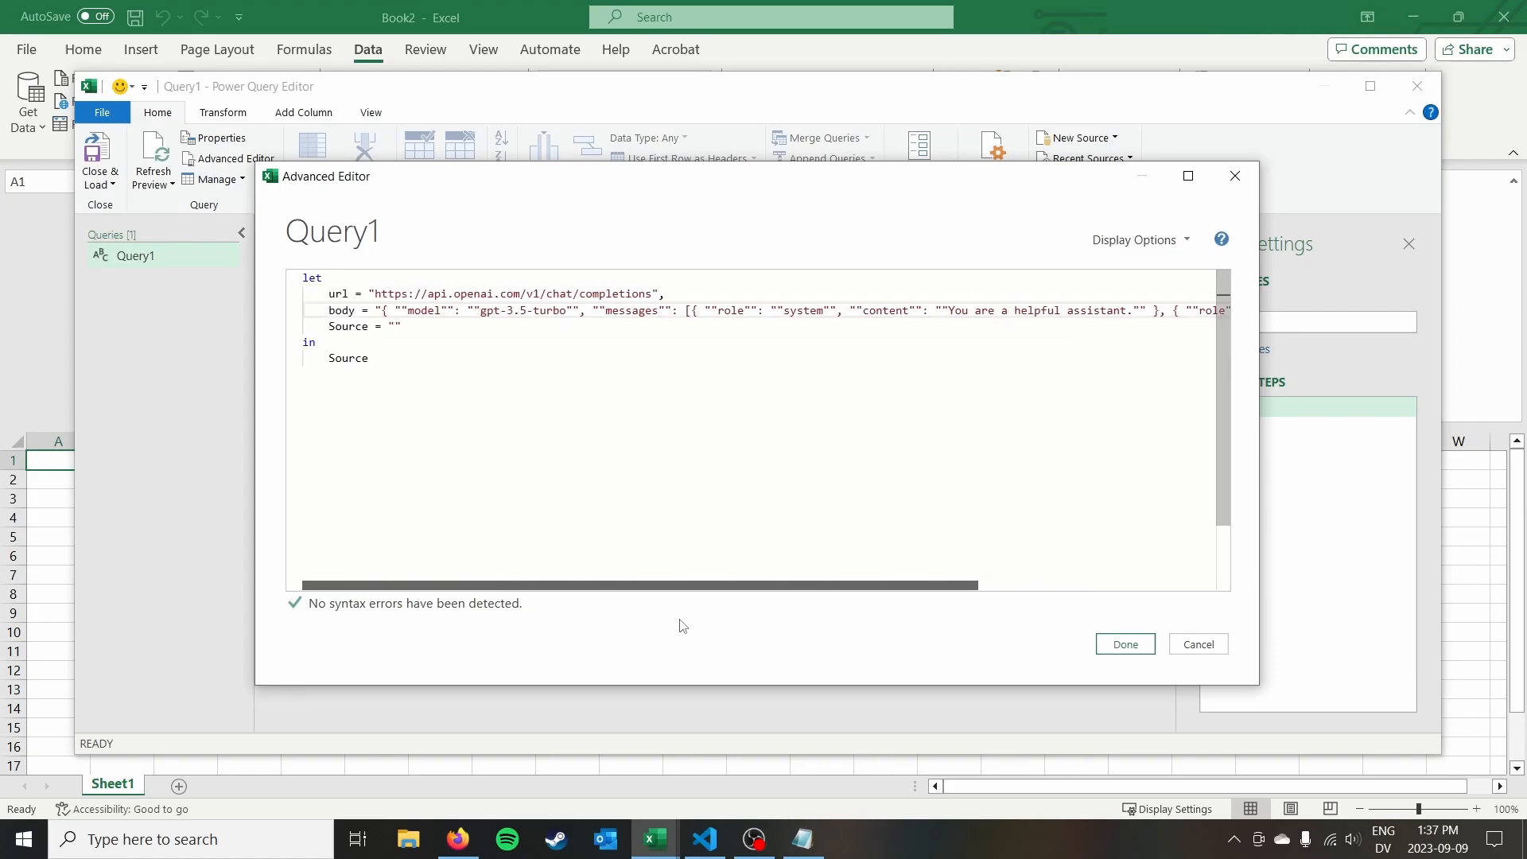
click(533, 310)
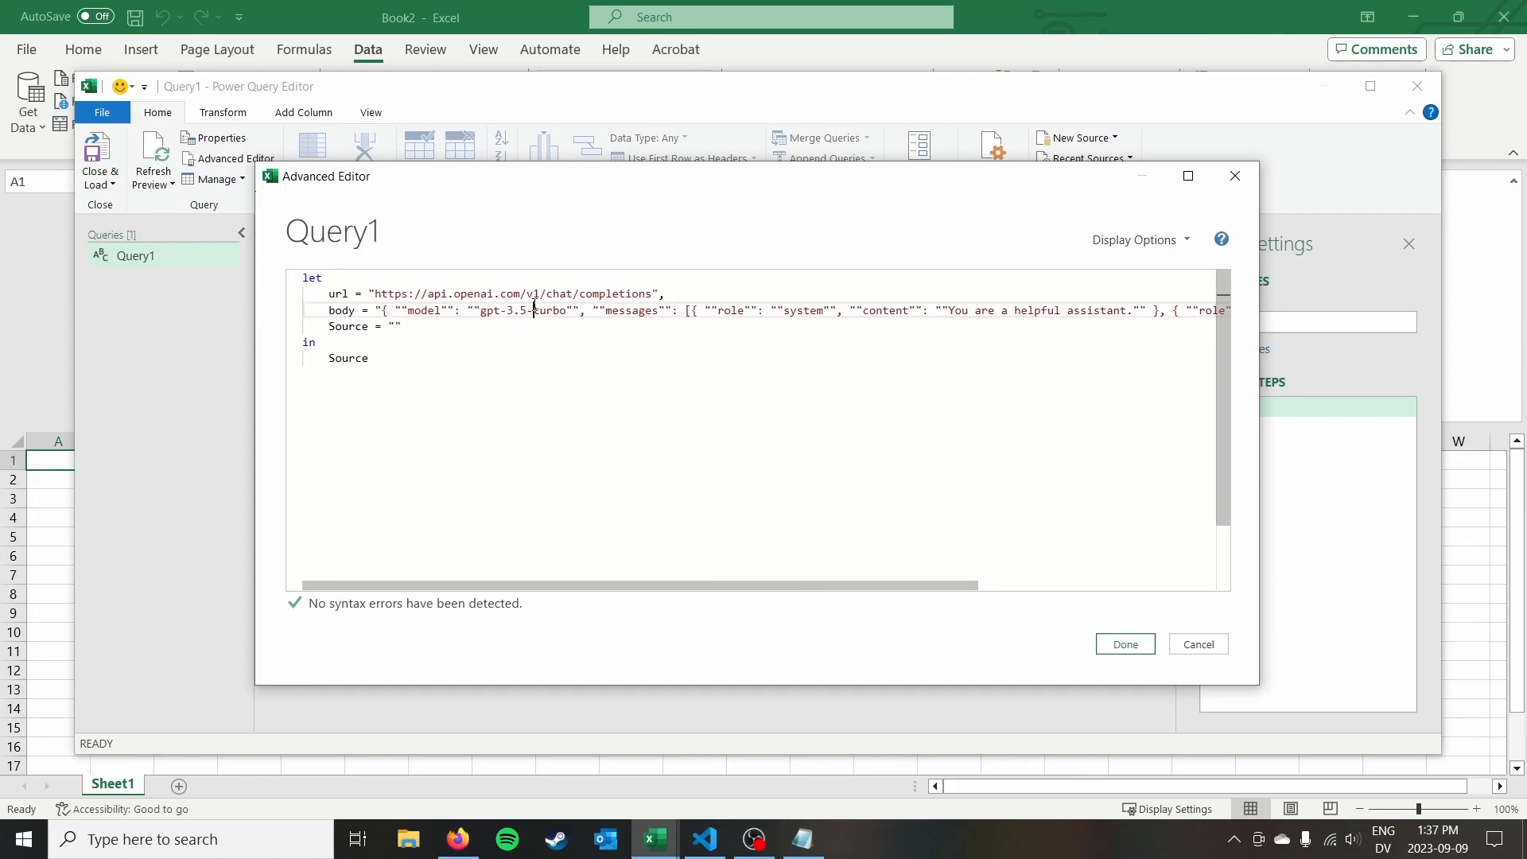
double_click(549, 310)
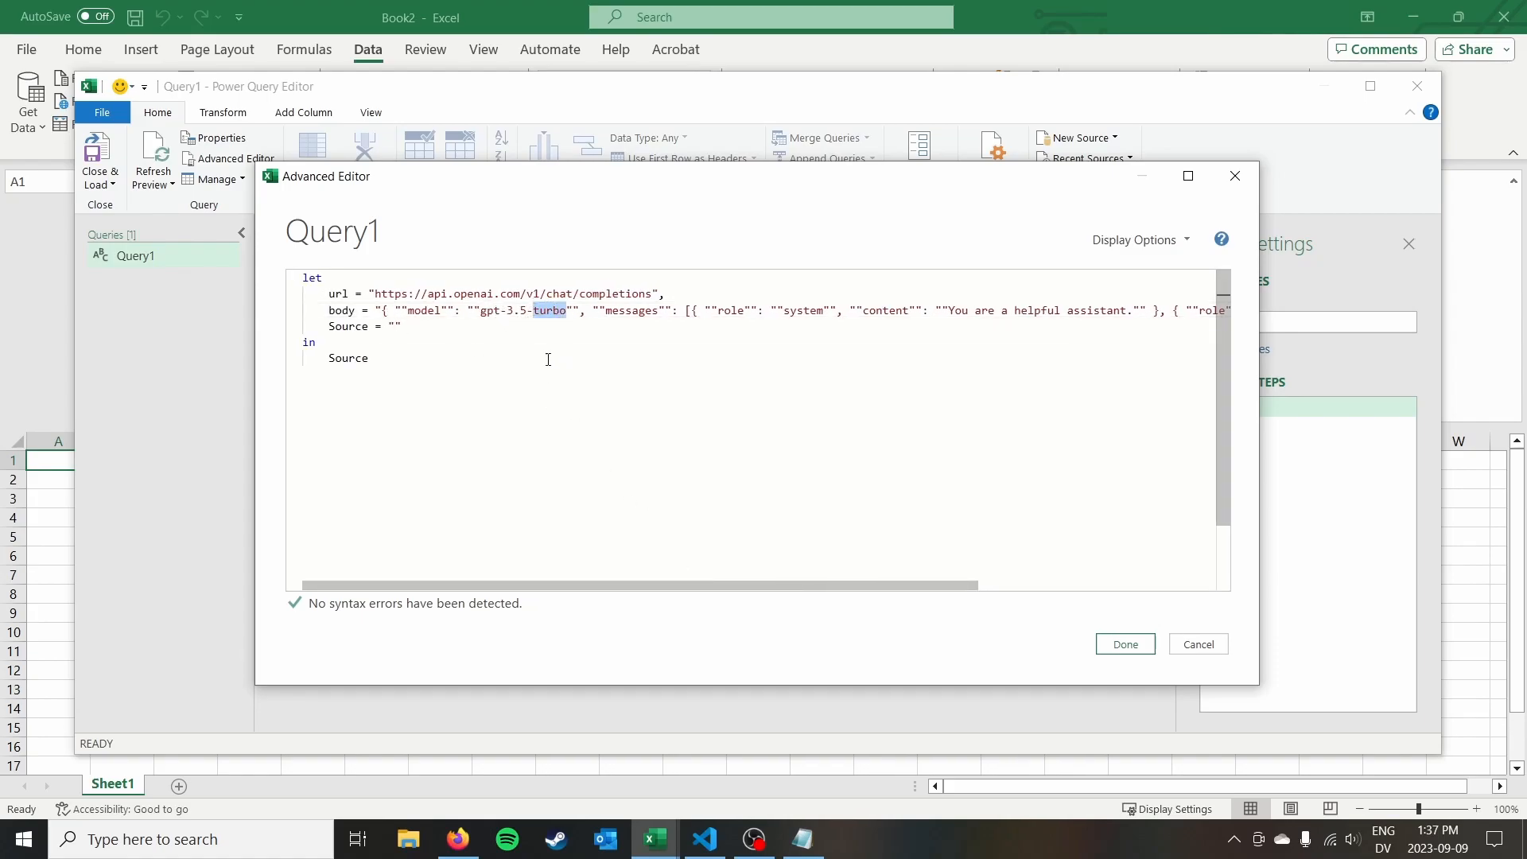
double_click(518, 310)
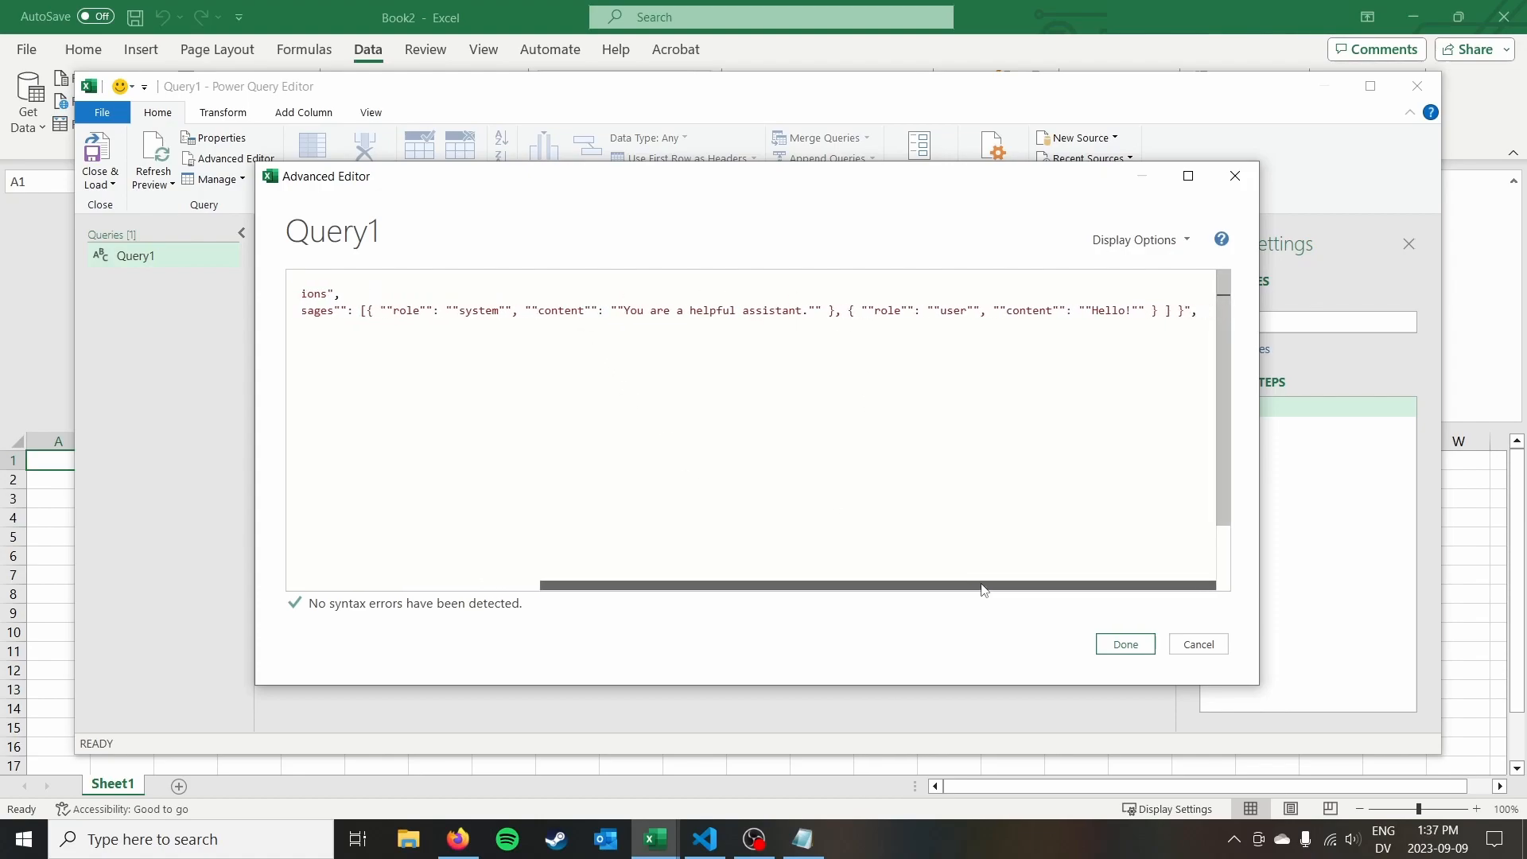
double_click(1110, 310)
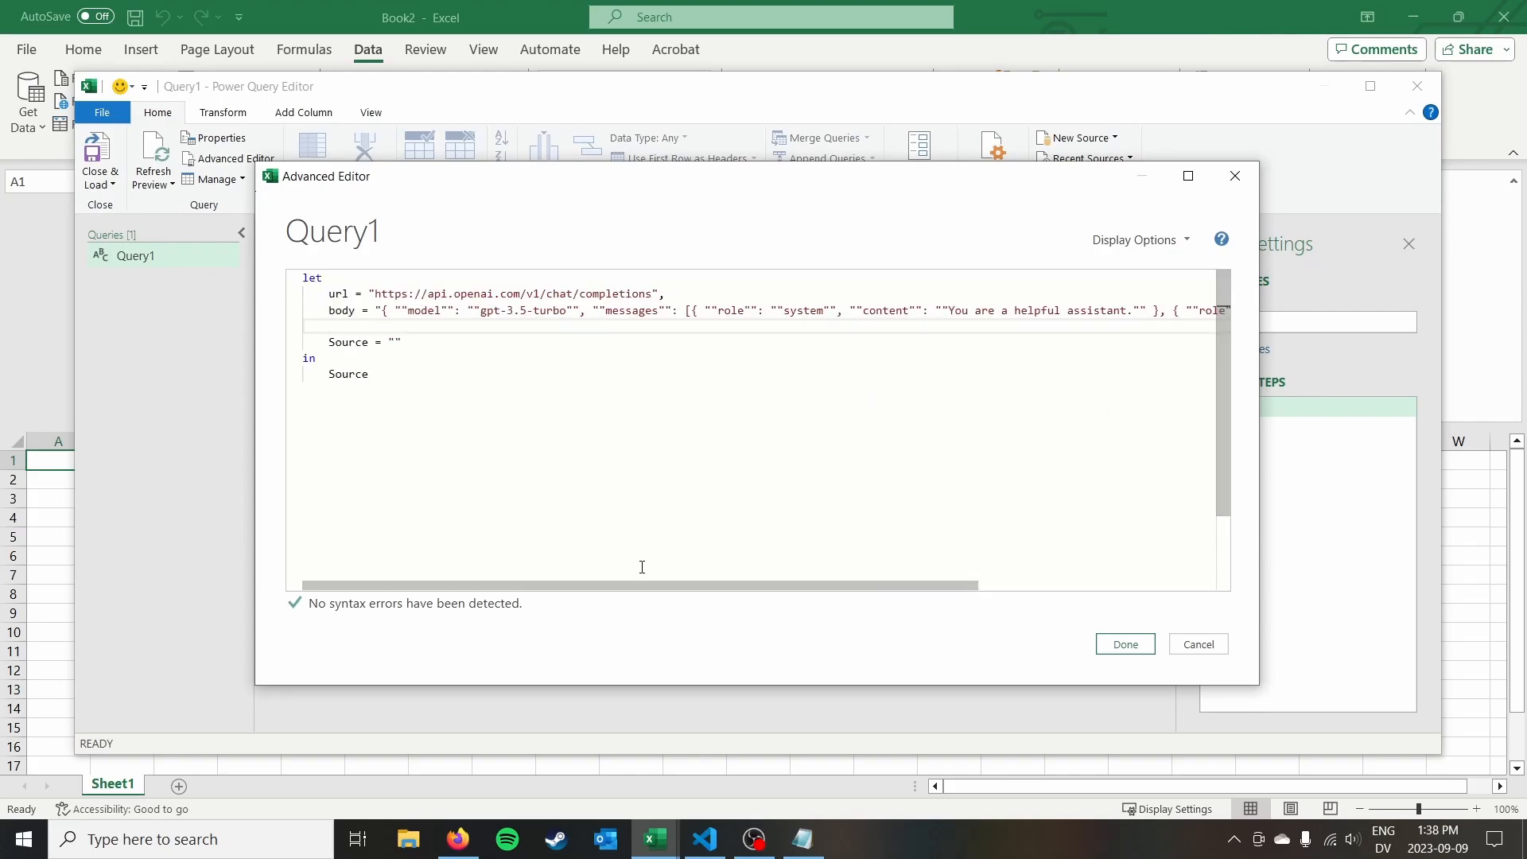
mouse_move(735, 531)
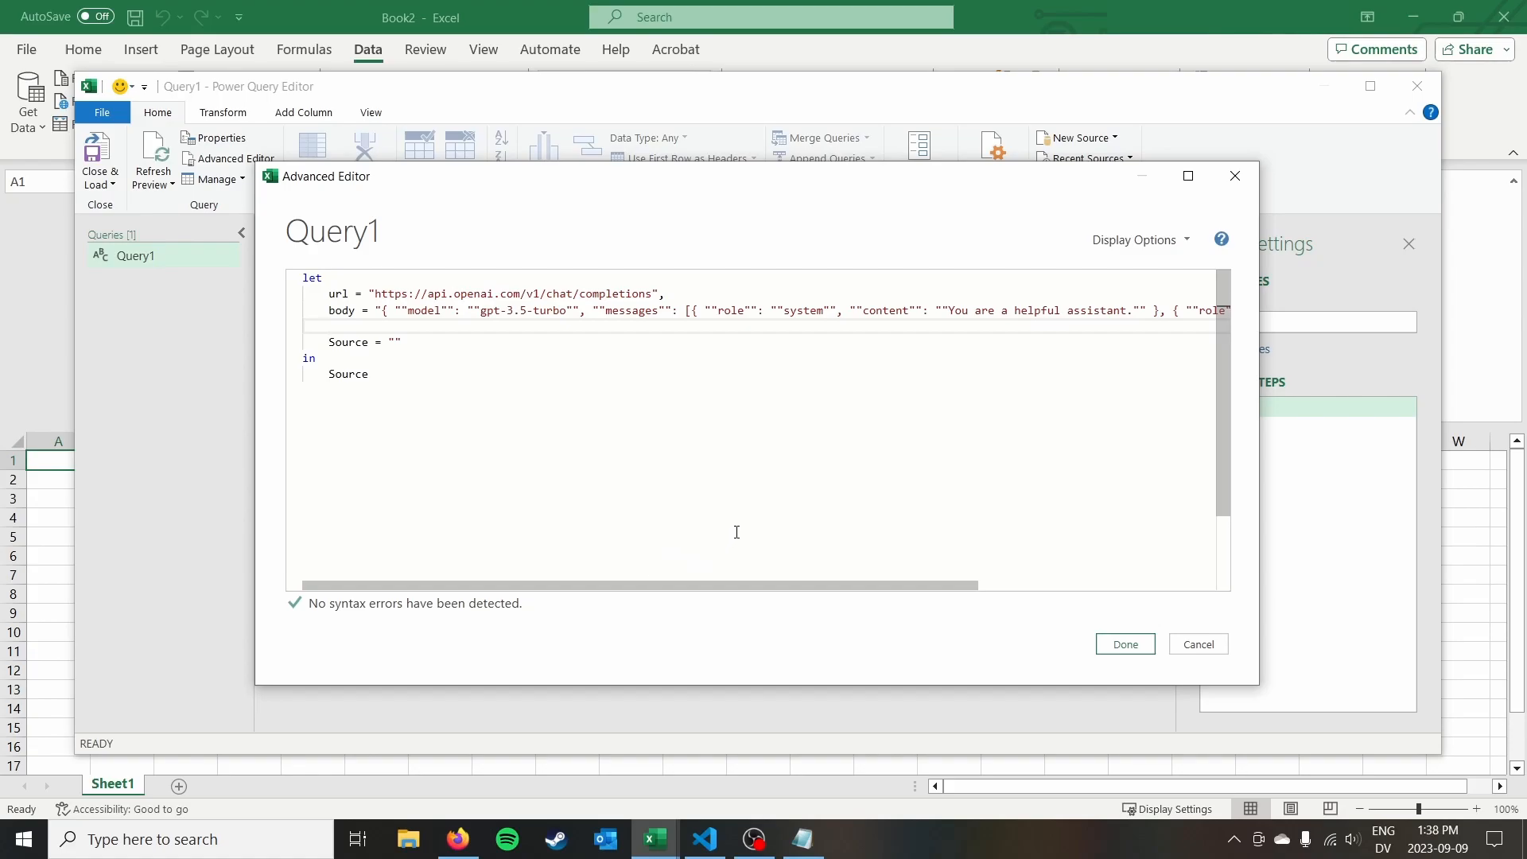
mouse_move(730, 490)
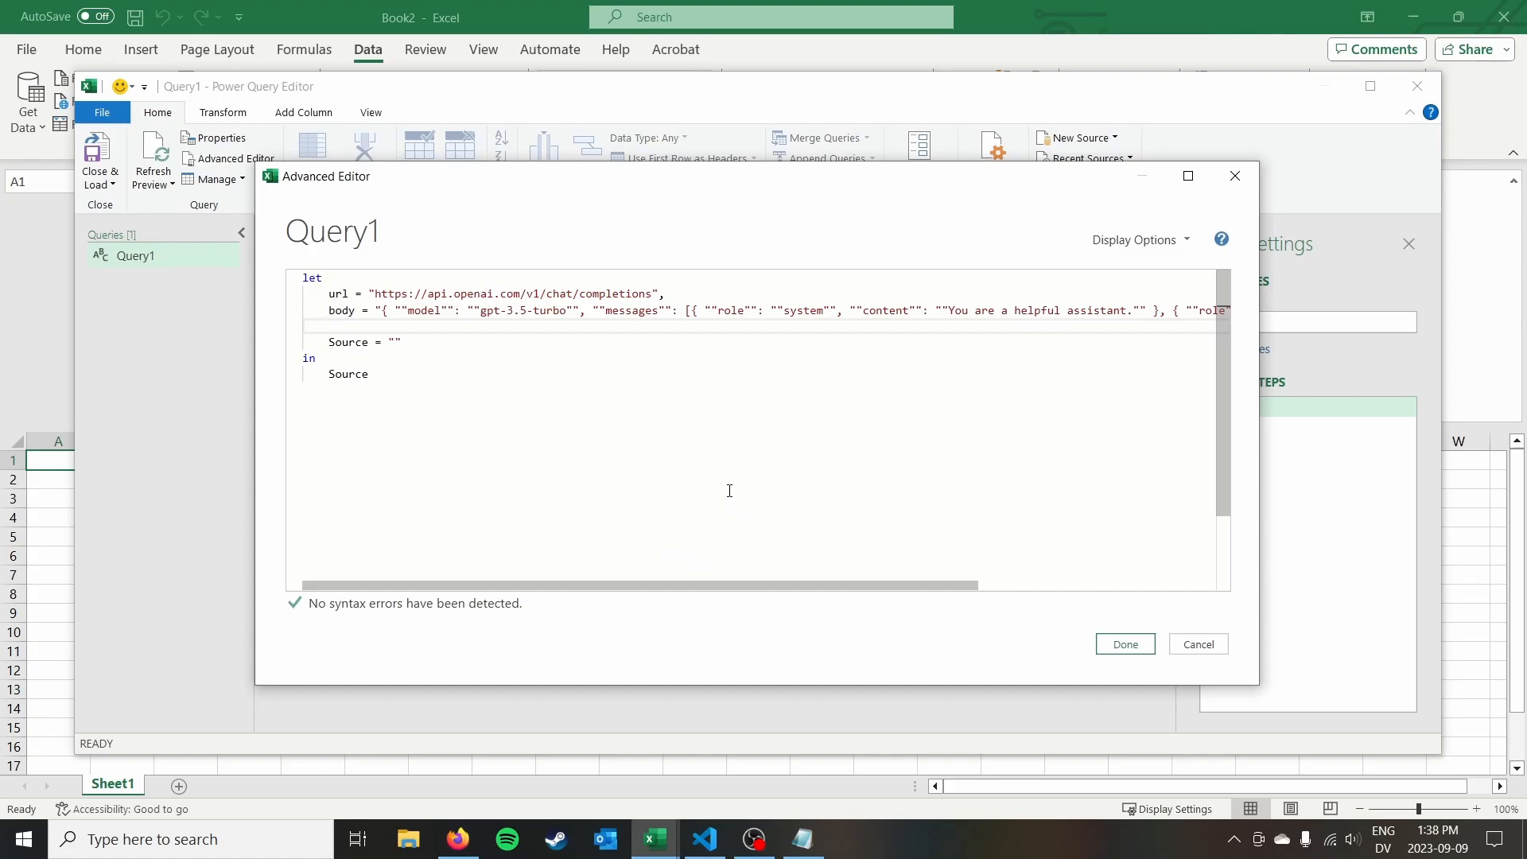
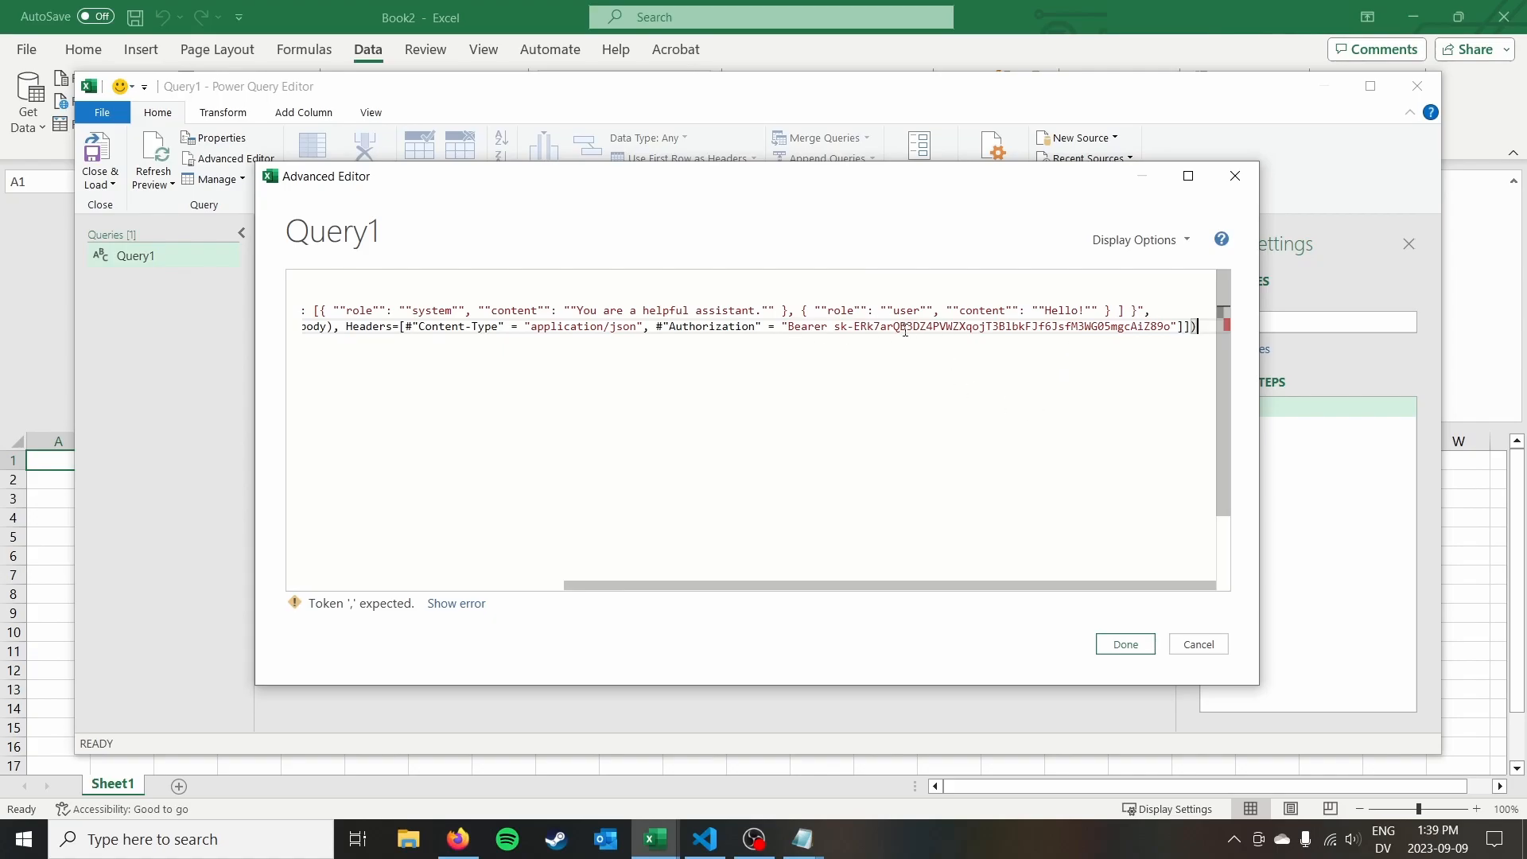
Step: Add response = Web.Contents(url, [Content=Text.ToBinary(body), Headers with Content-Type application/json and Authorization Bearer key])
mouse_move(1100, 541)
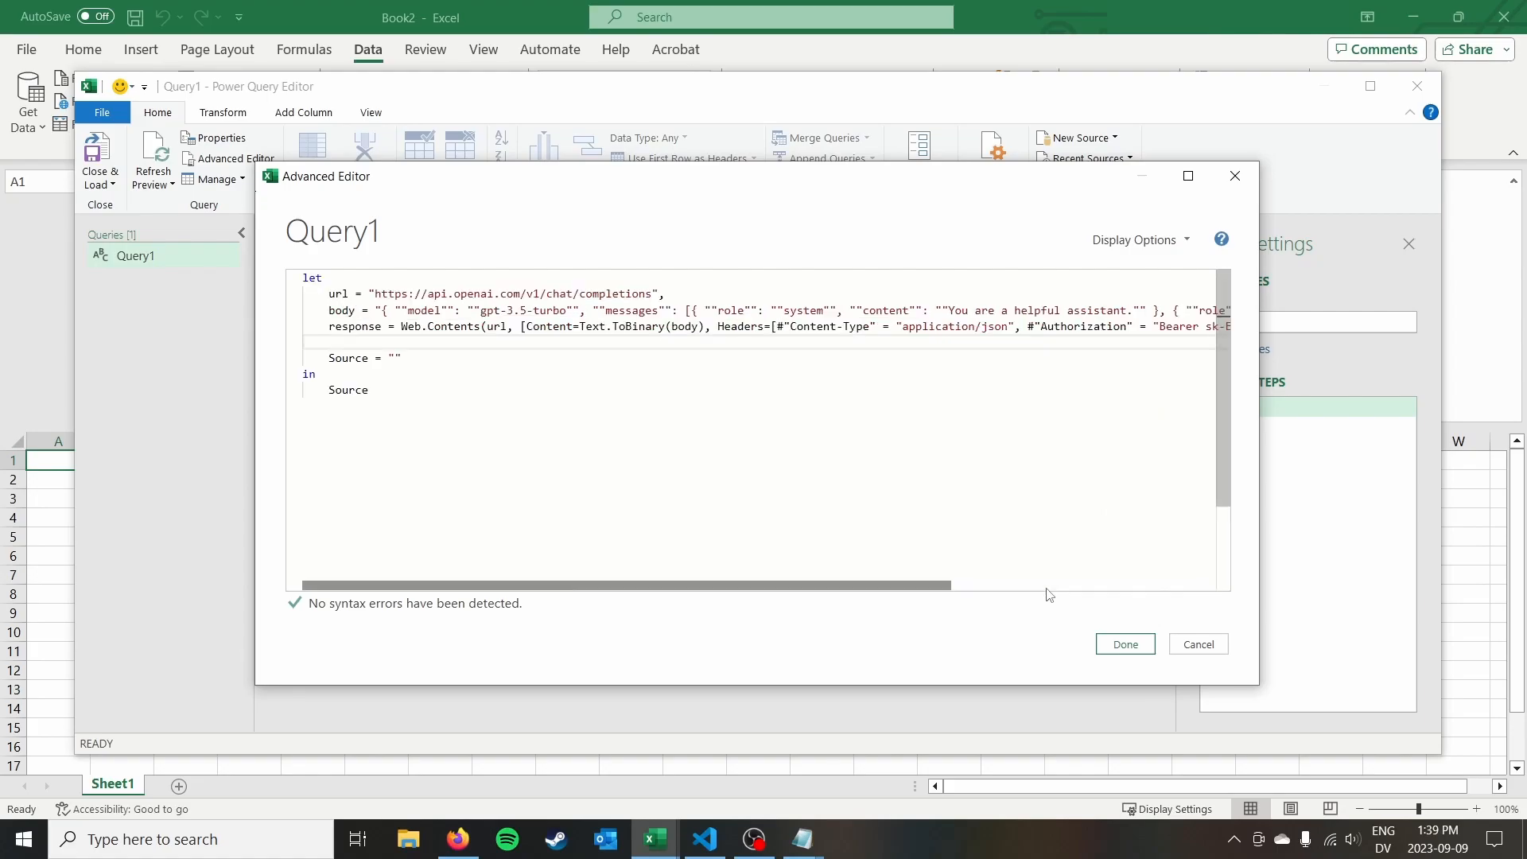
Step: Set Source = Json.Document(response) and apply the code, previewing the chat completion record
click(328, 342)
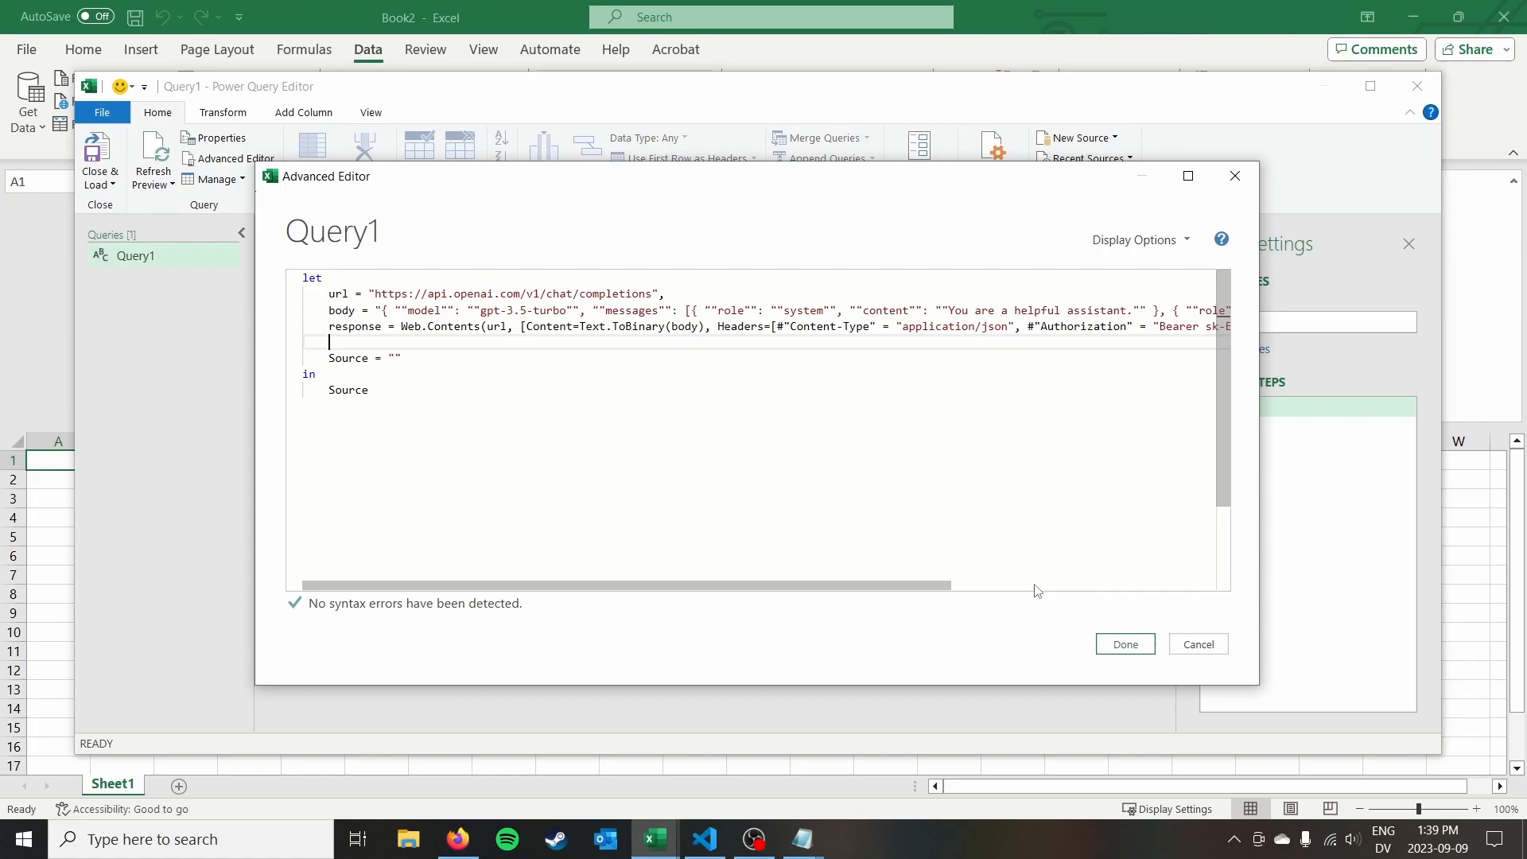
mouse_move(544, 382)
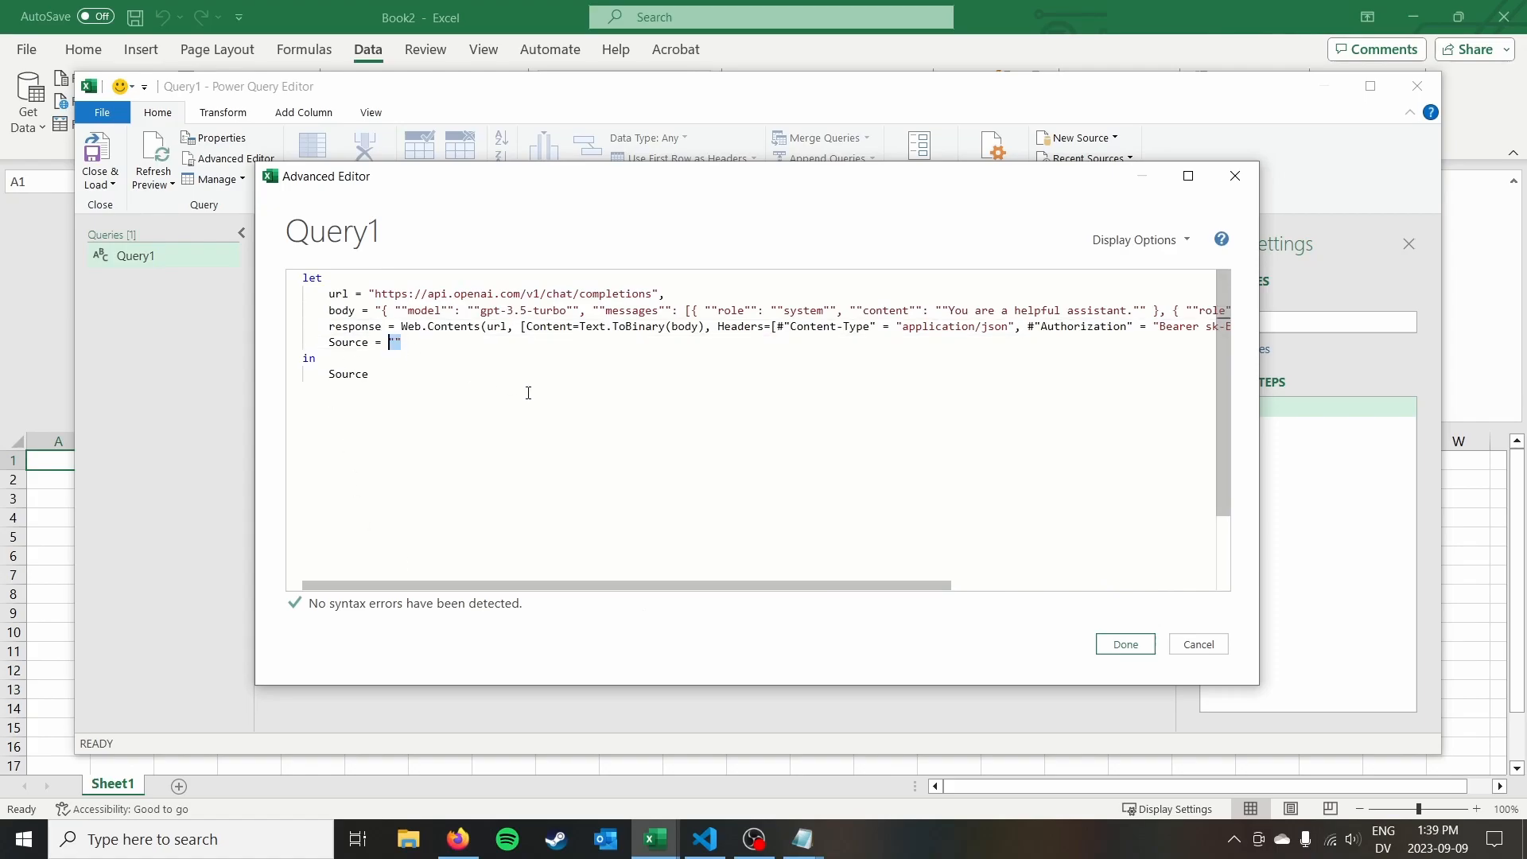
text(Json.Document)
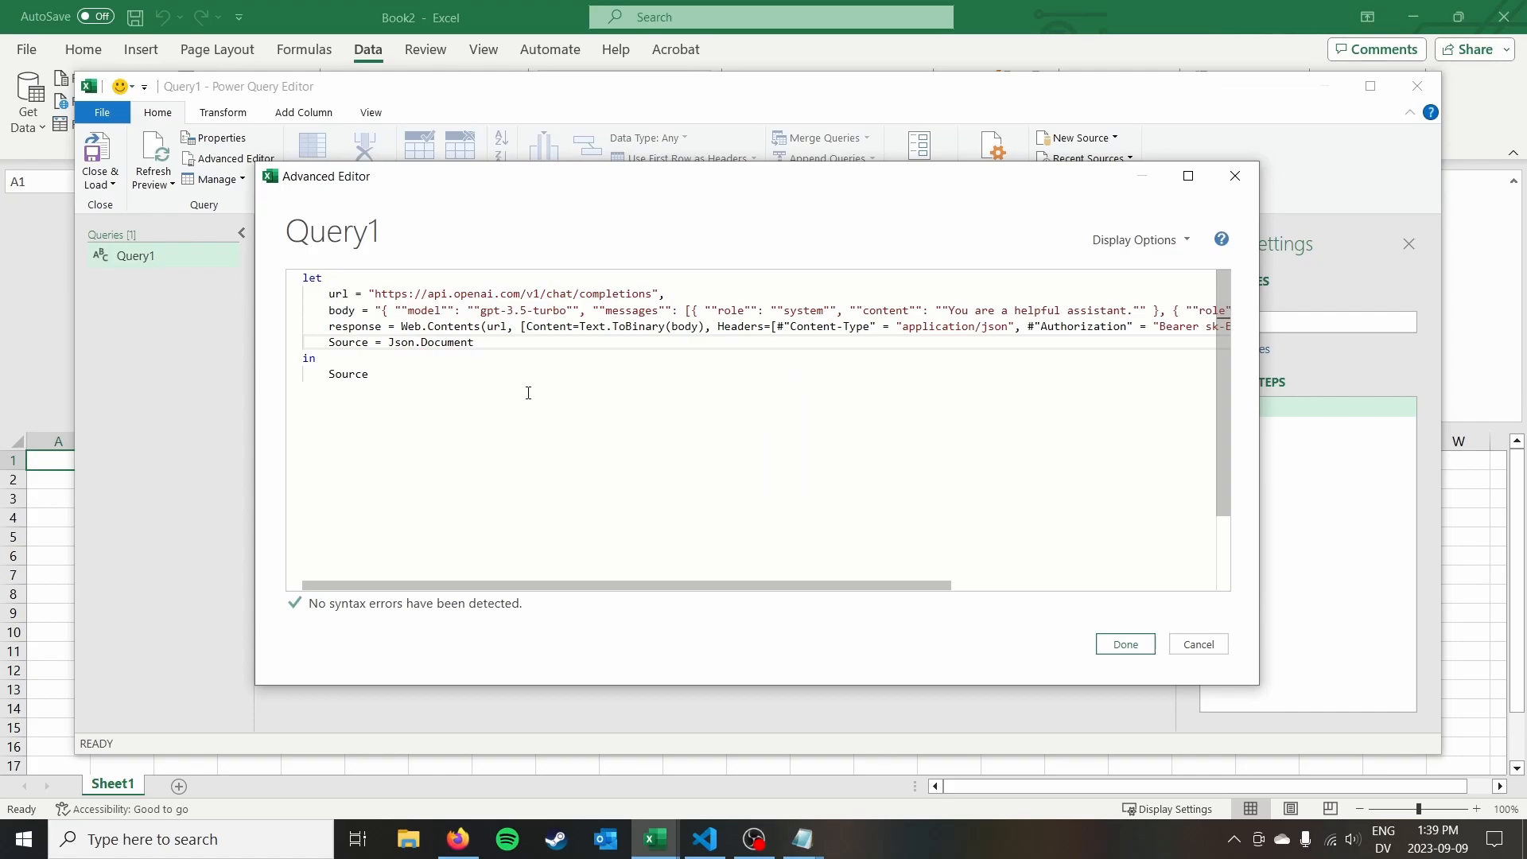
text((response))
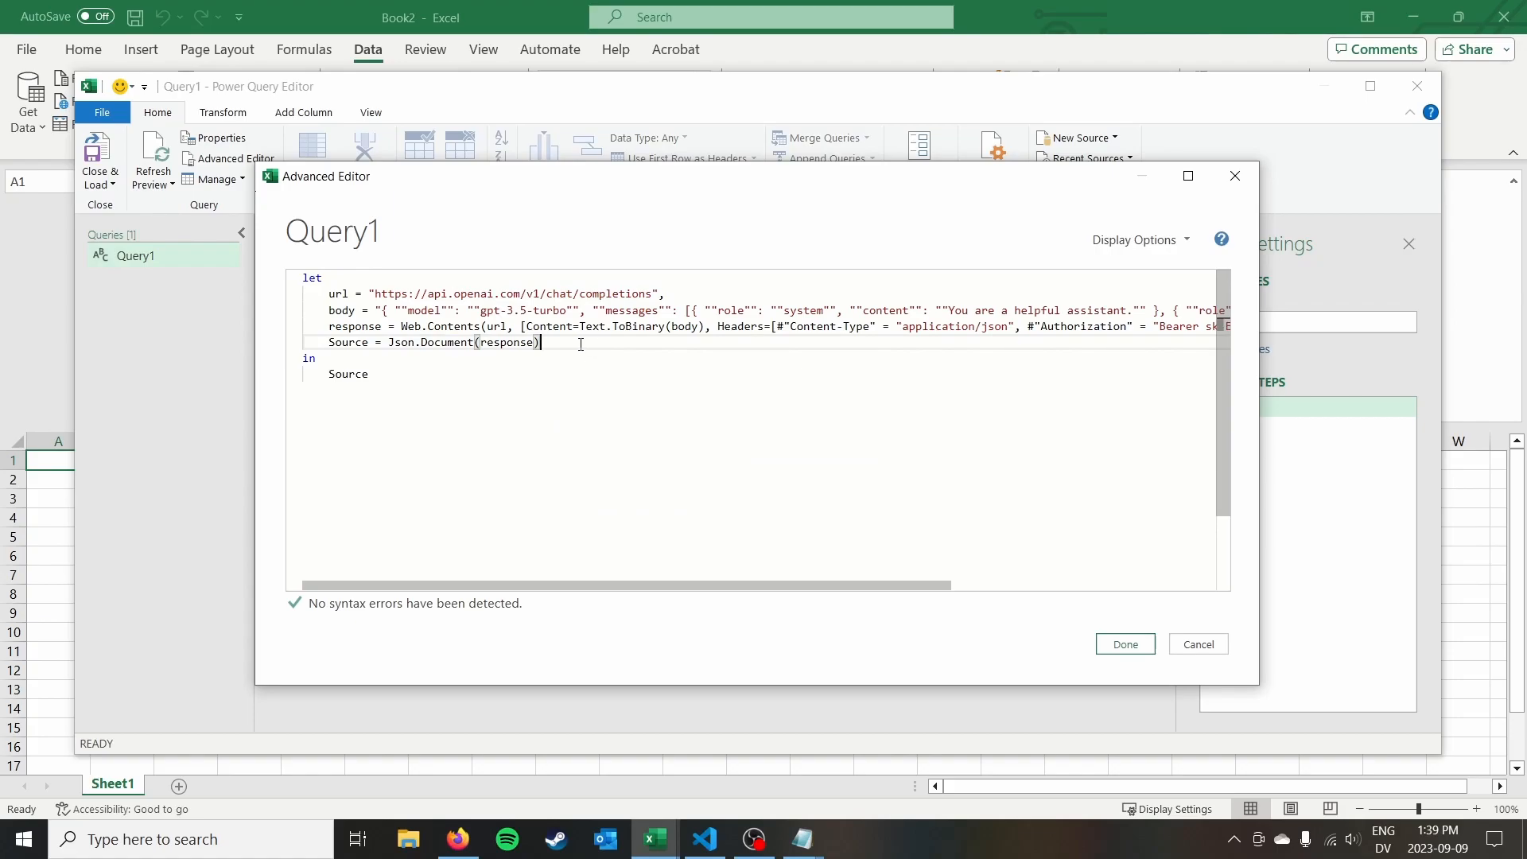
mouse_move(993, 610)
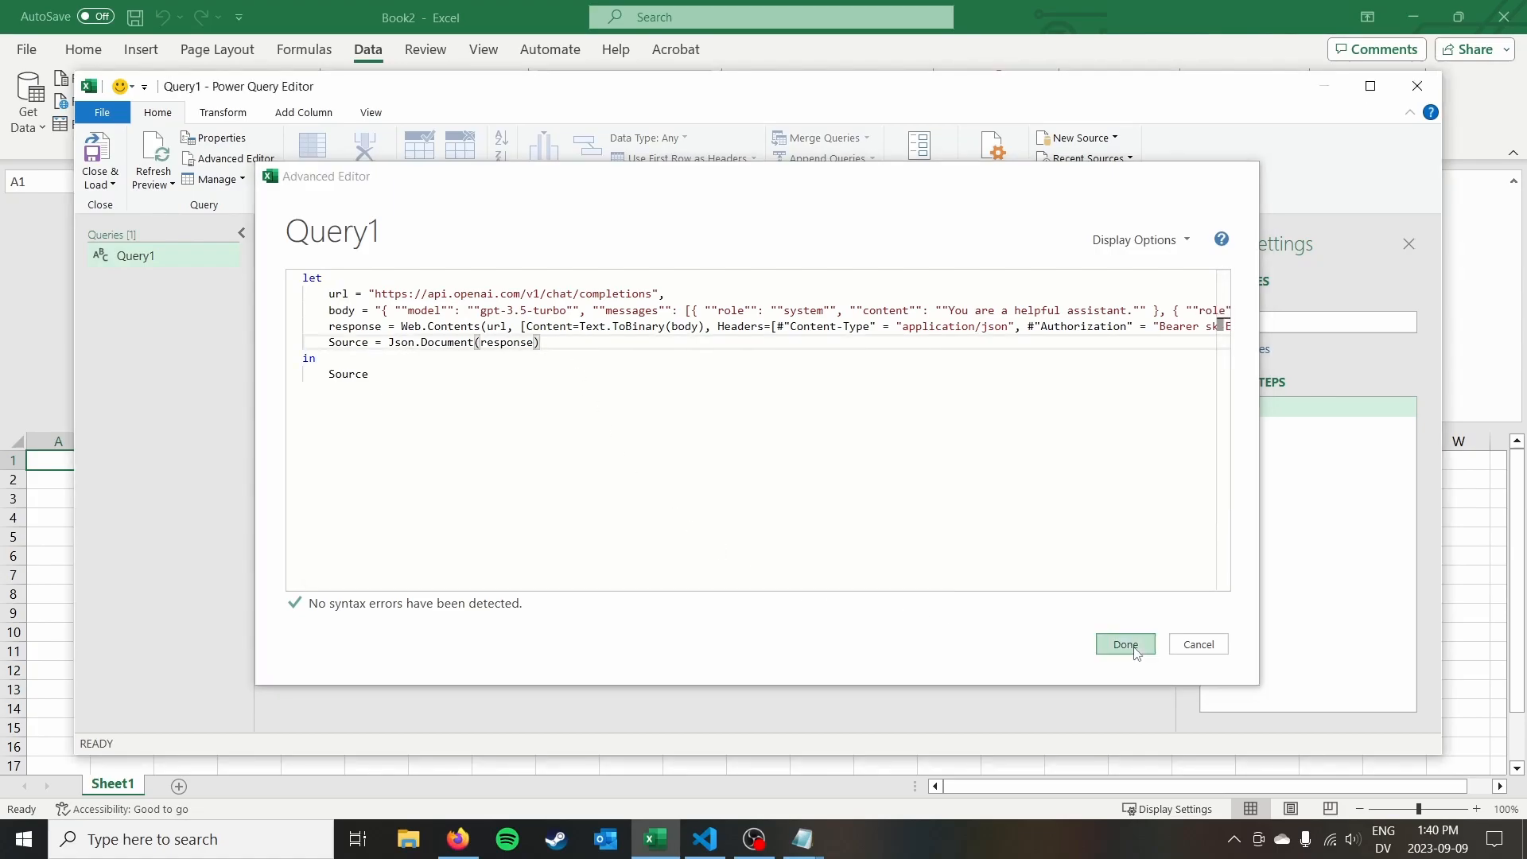
click(1125, 645)
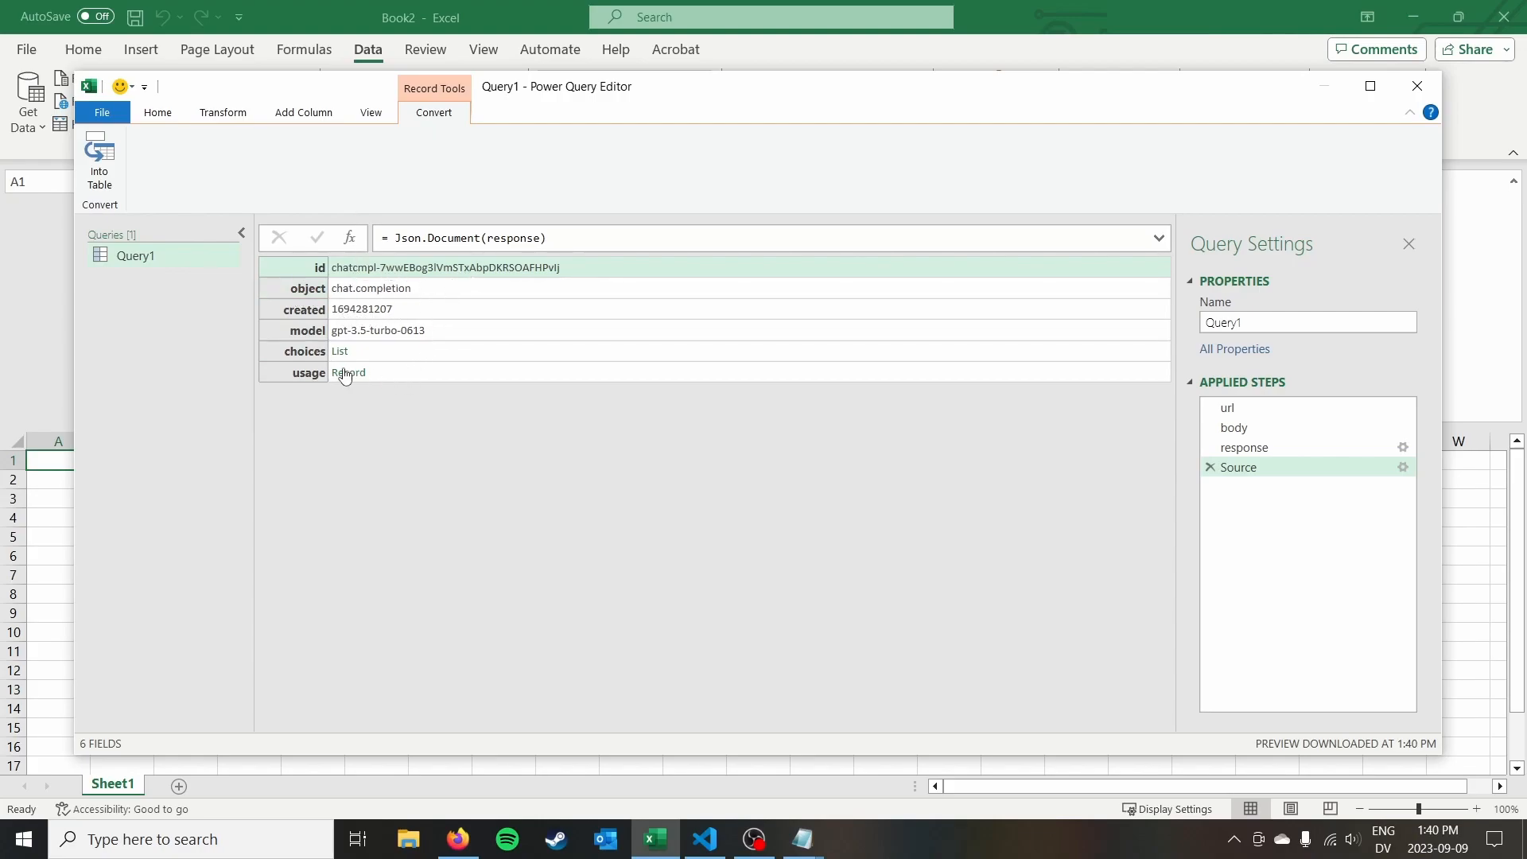
Step: Drill into choices, the first record, message and content to return the reply "Hi there! How can I assist you today?"
click(339, 350)
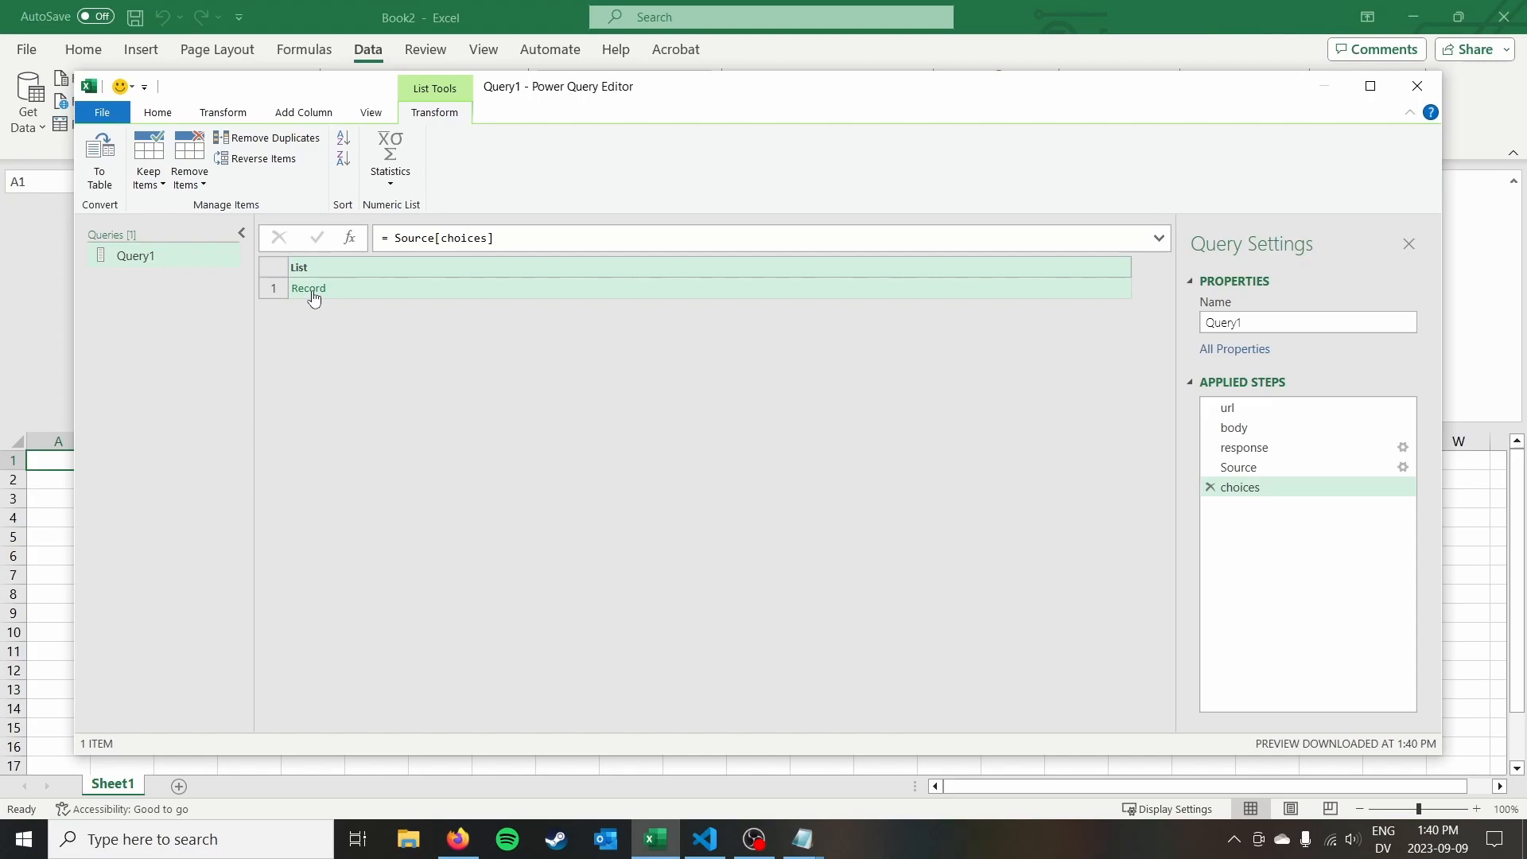
click(307, 288)
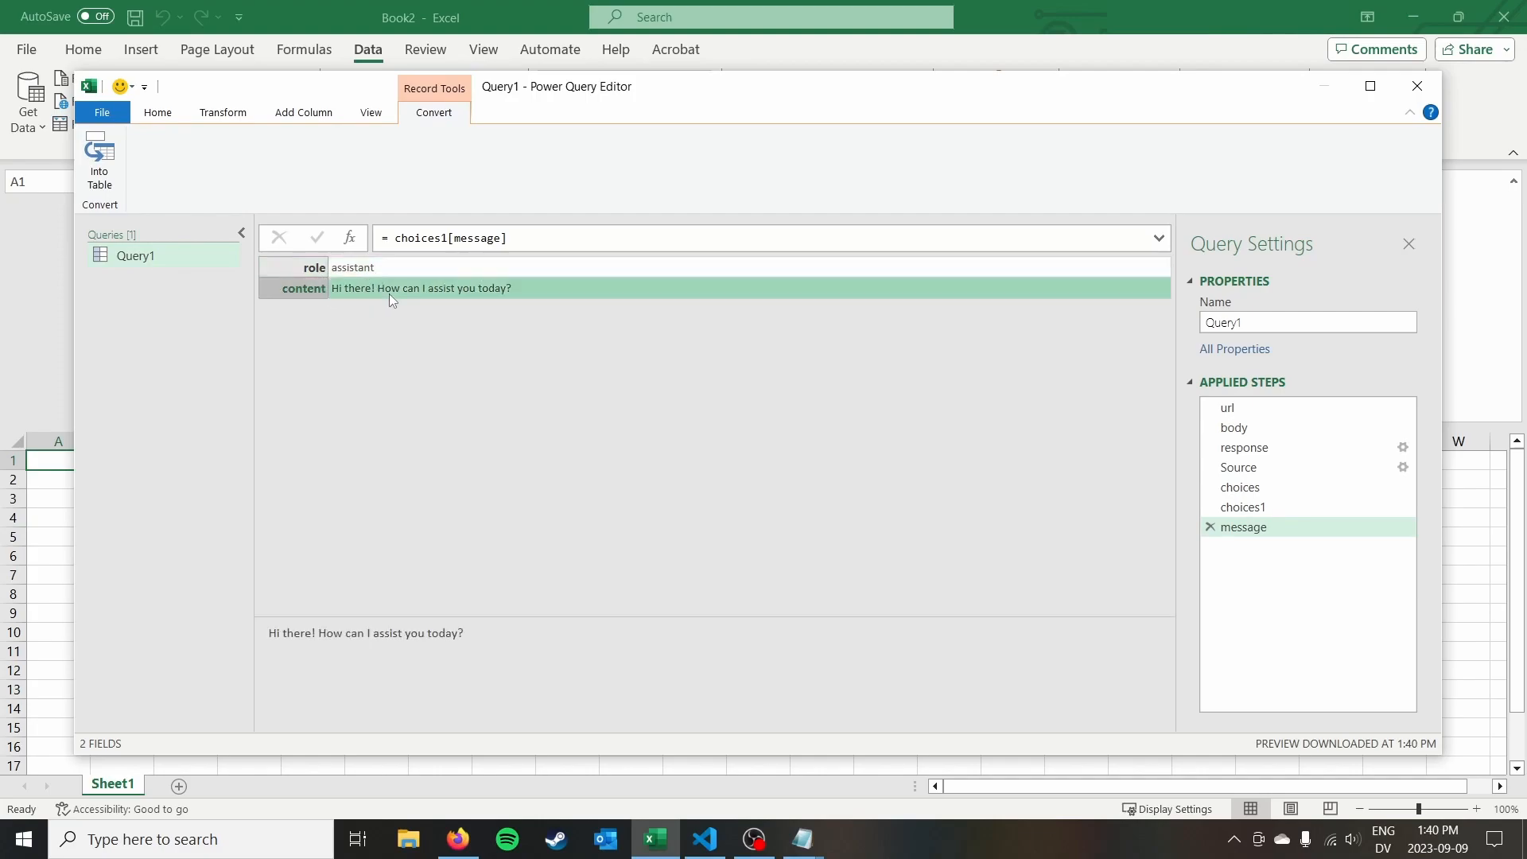
mouse_move(441, 358)
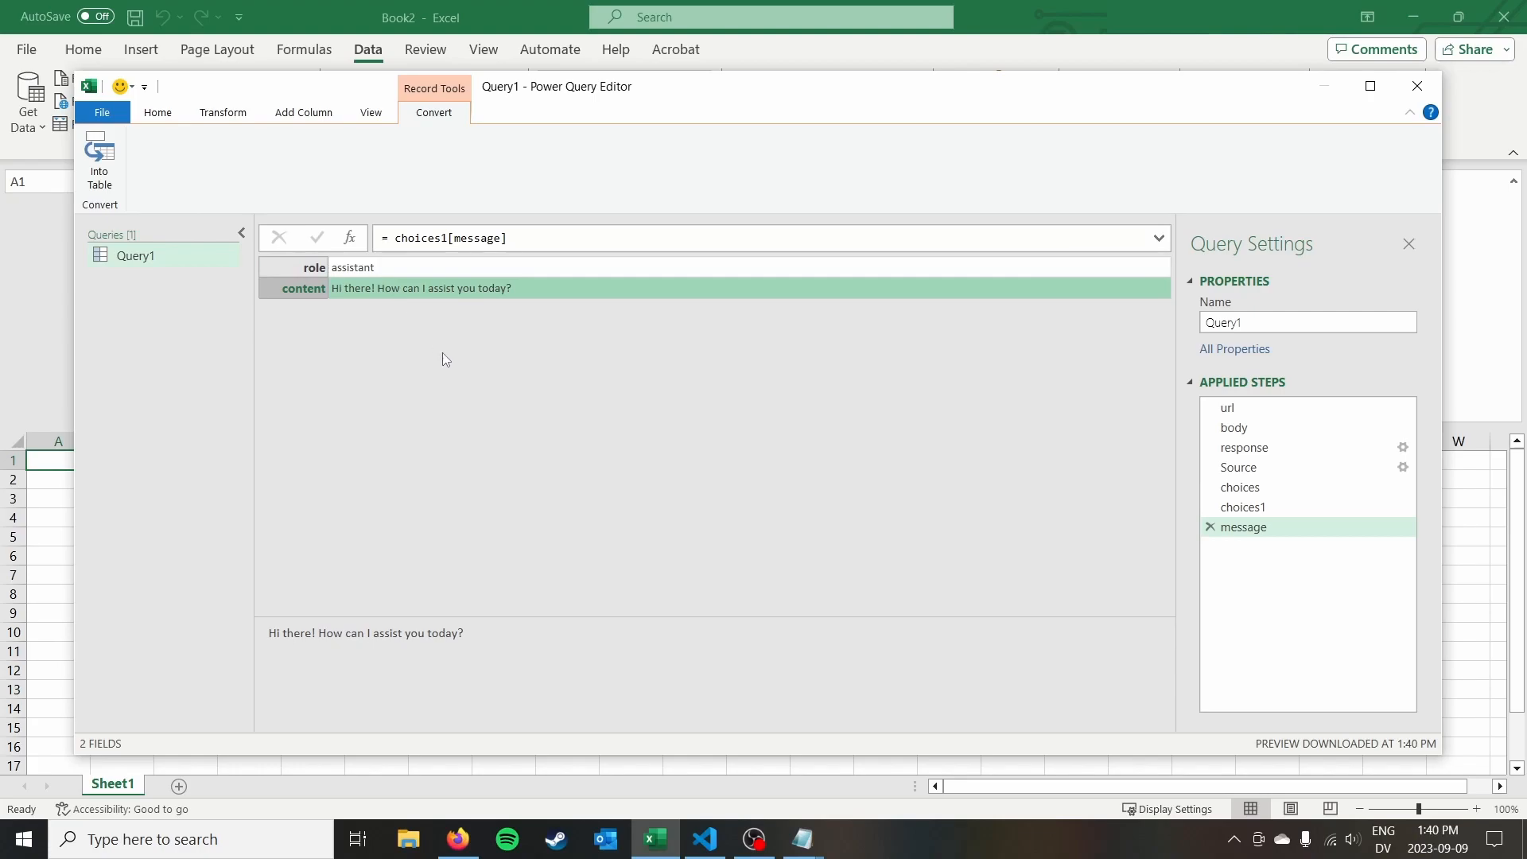
right_click(468, 288)
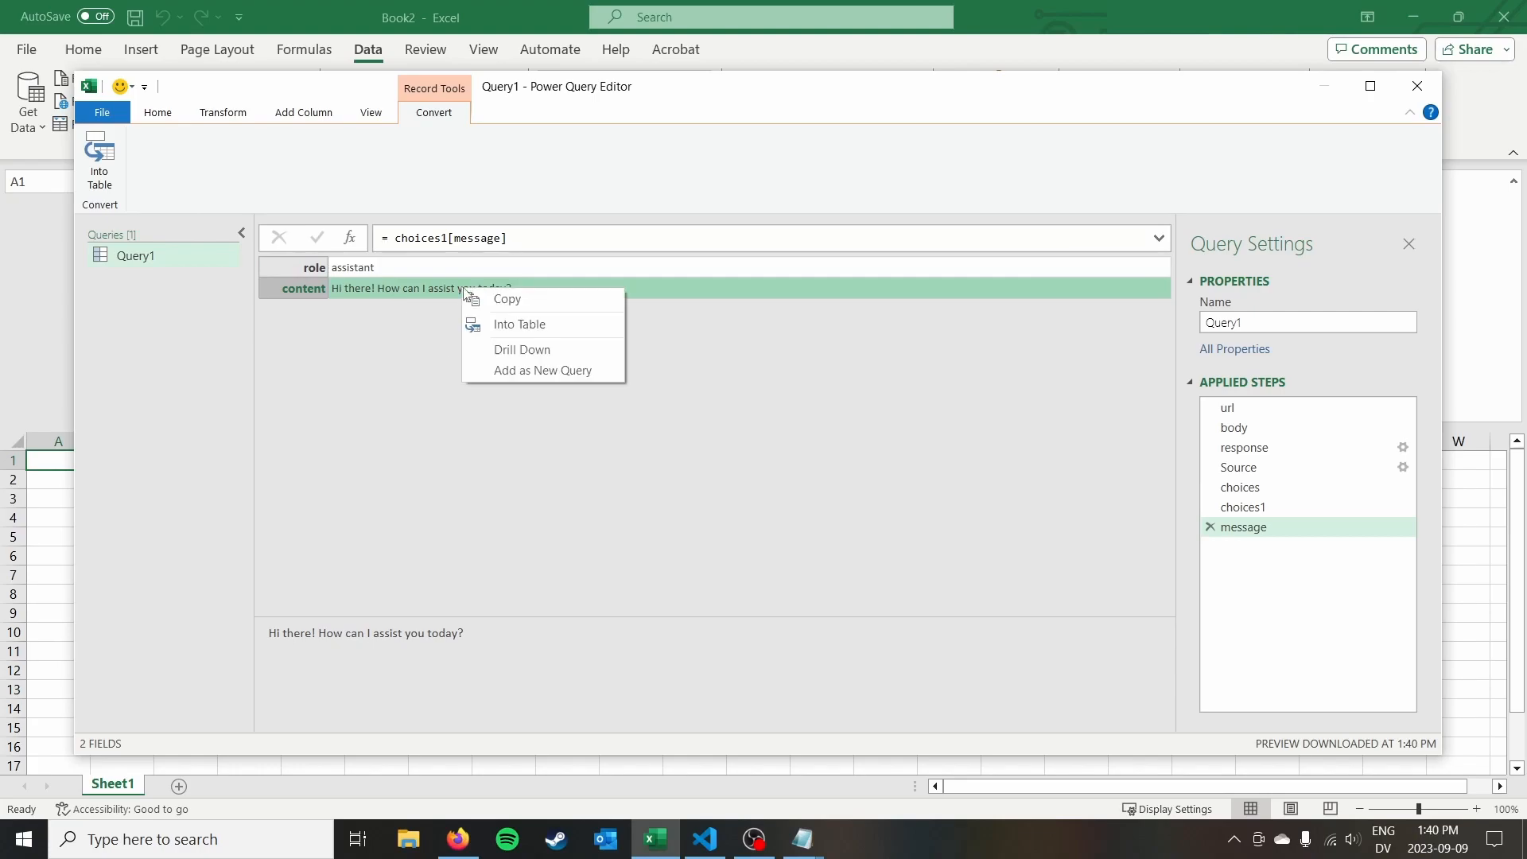
mouse_move(522, 350)
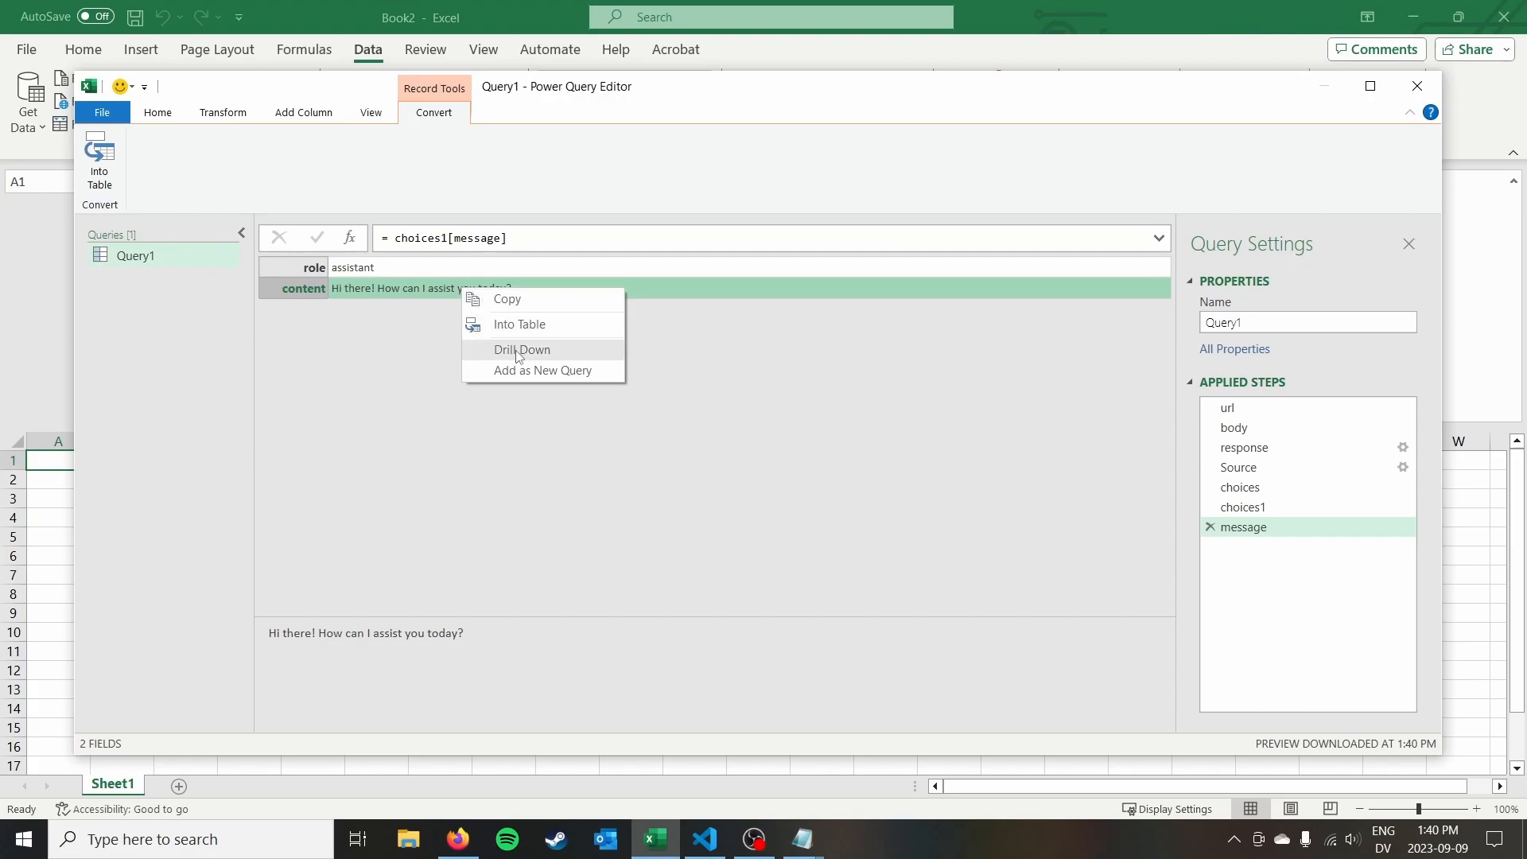
click(522, 348)
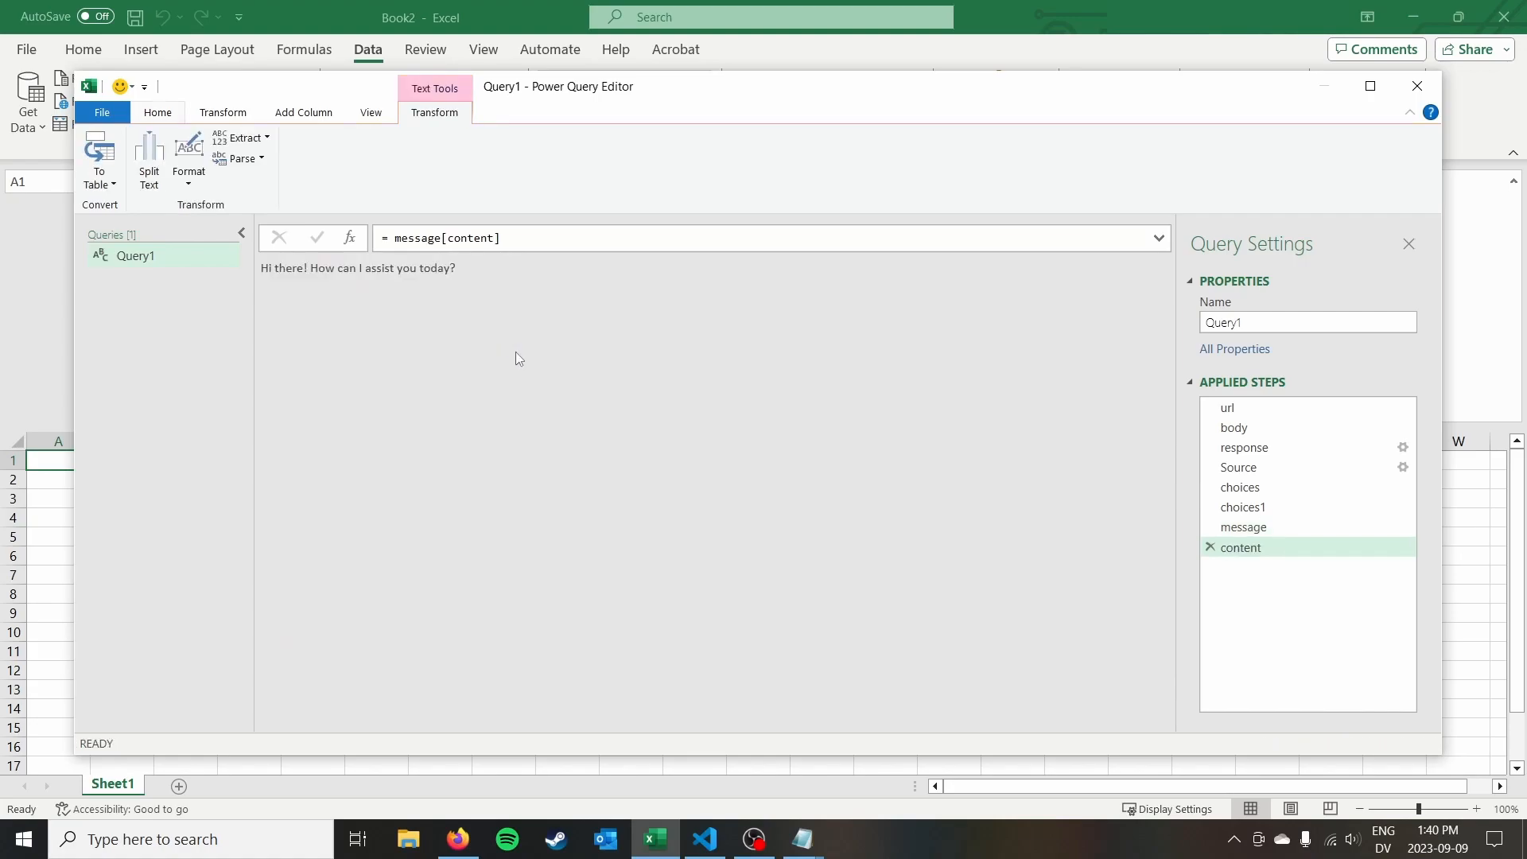
mouse_move(515, 358)
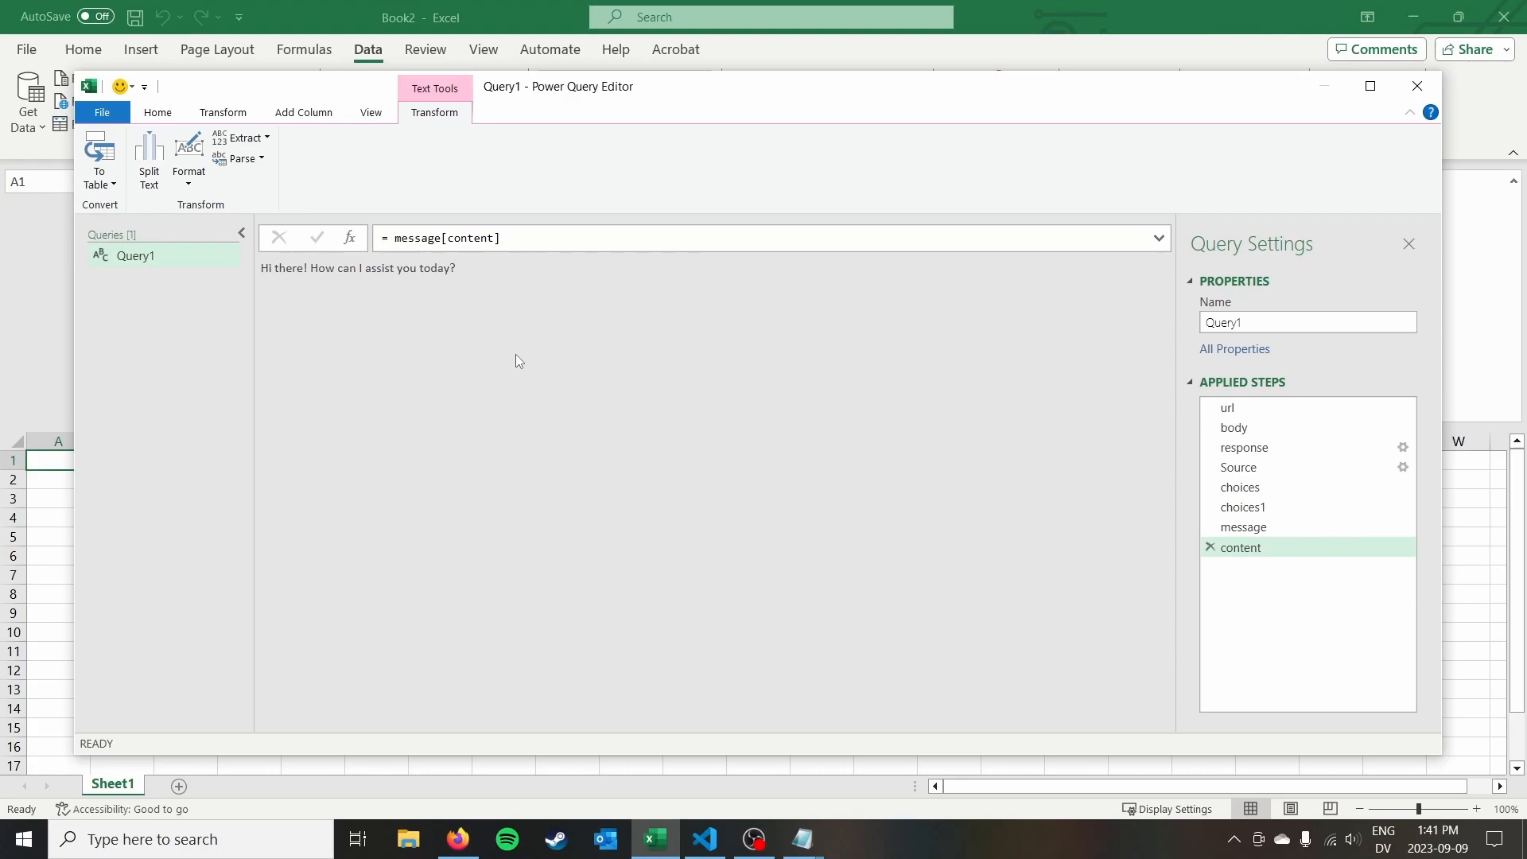
drag(260, 267, 336, 268)
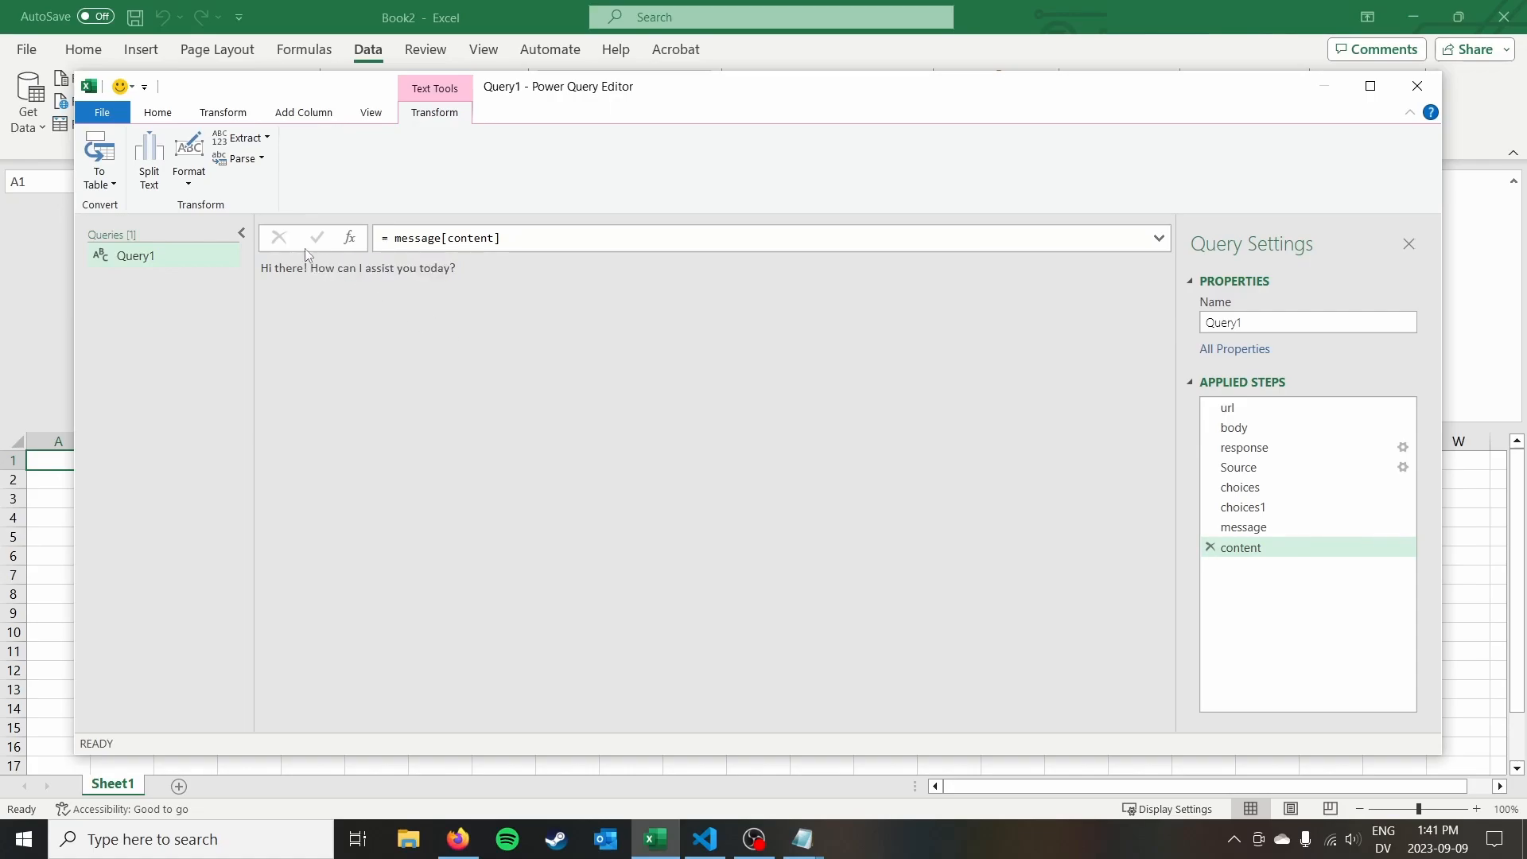
mouse_move(408, 361)
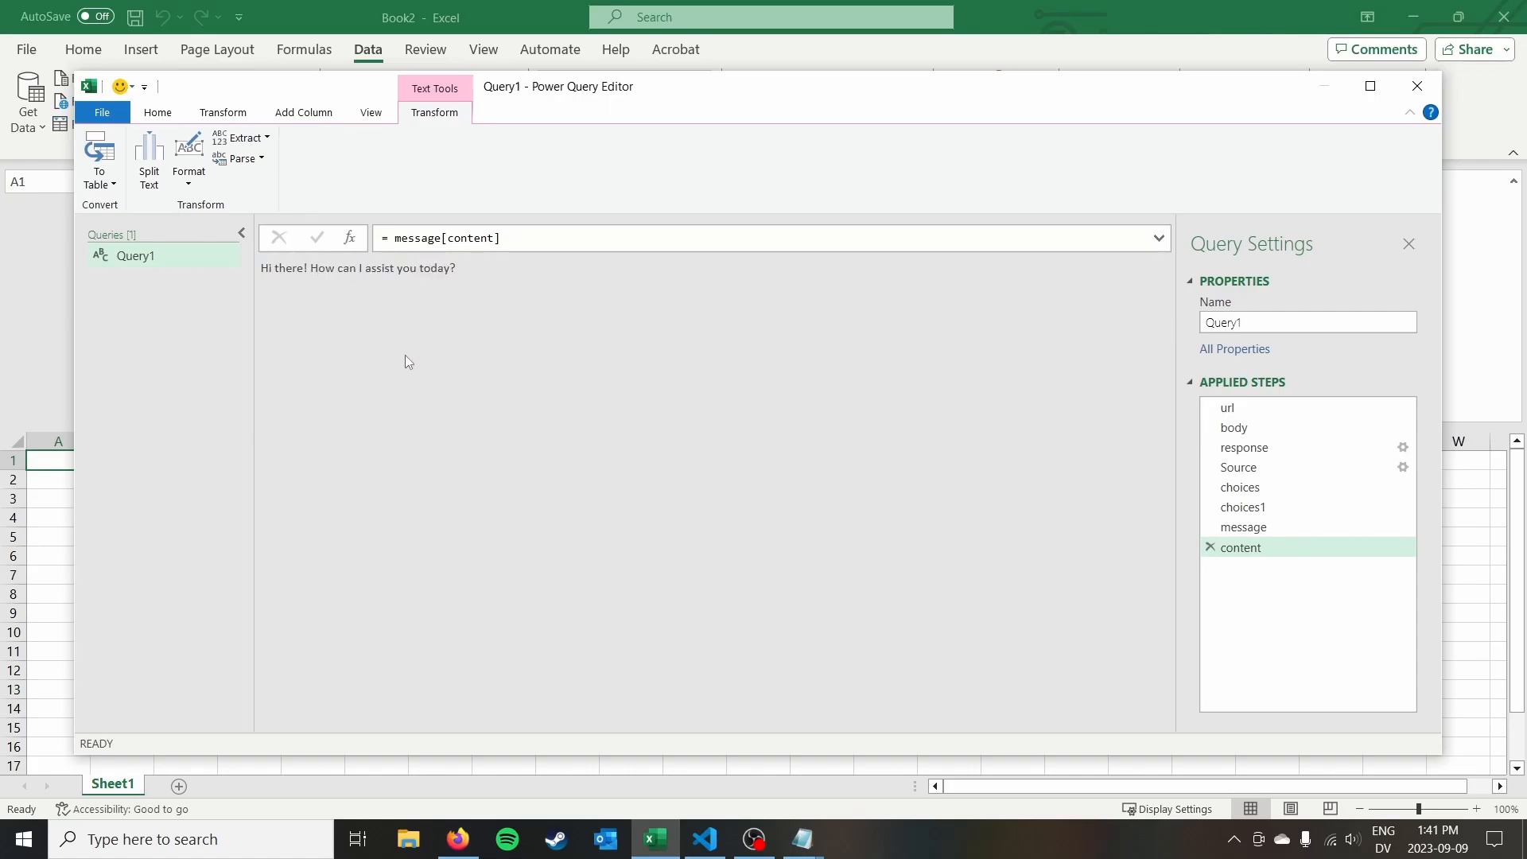
Step: Prefix the query with (inquiry as text) => before let, making Query1 a function
click(157, 111)
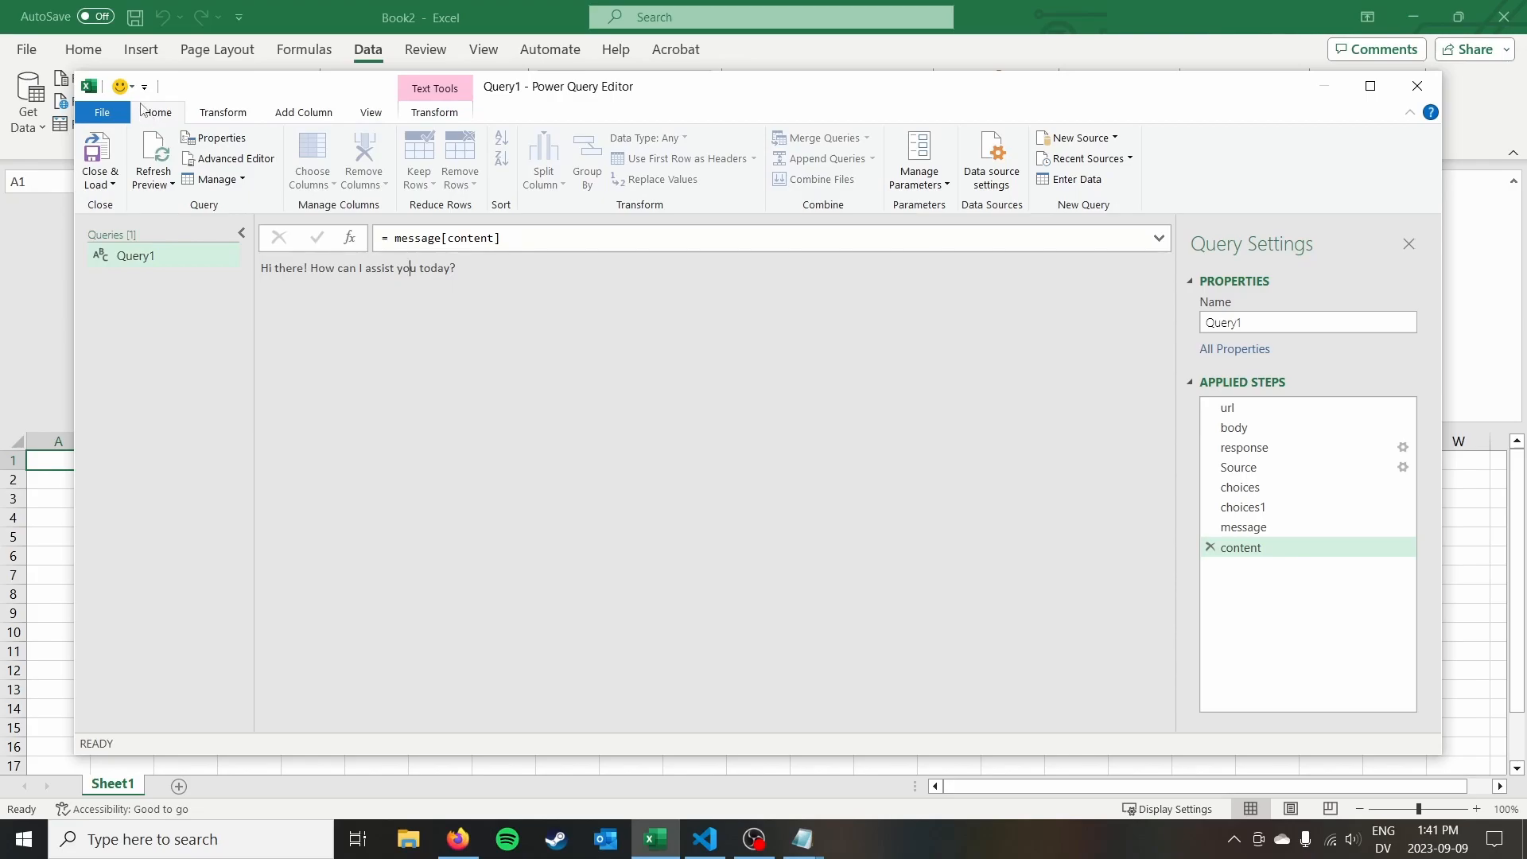
mouse_move(235, 158)
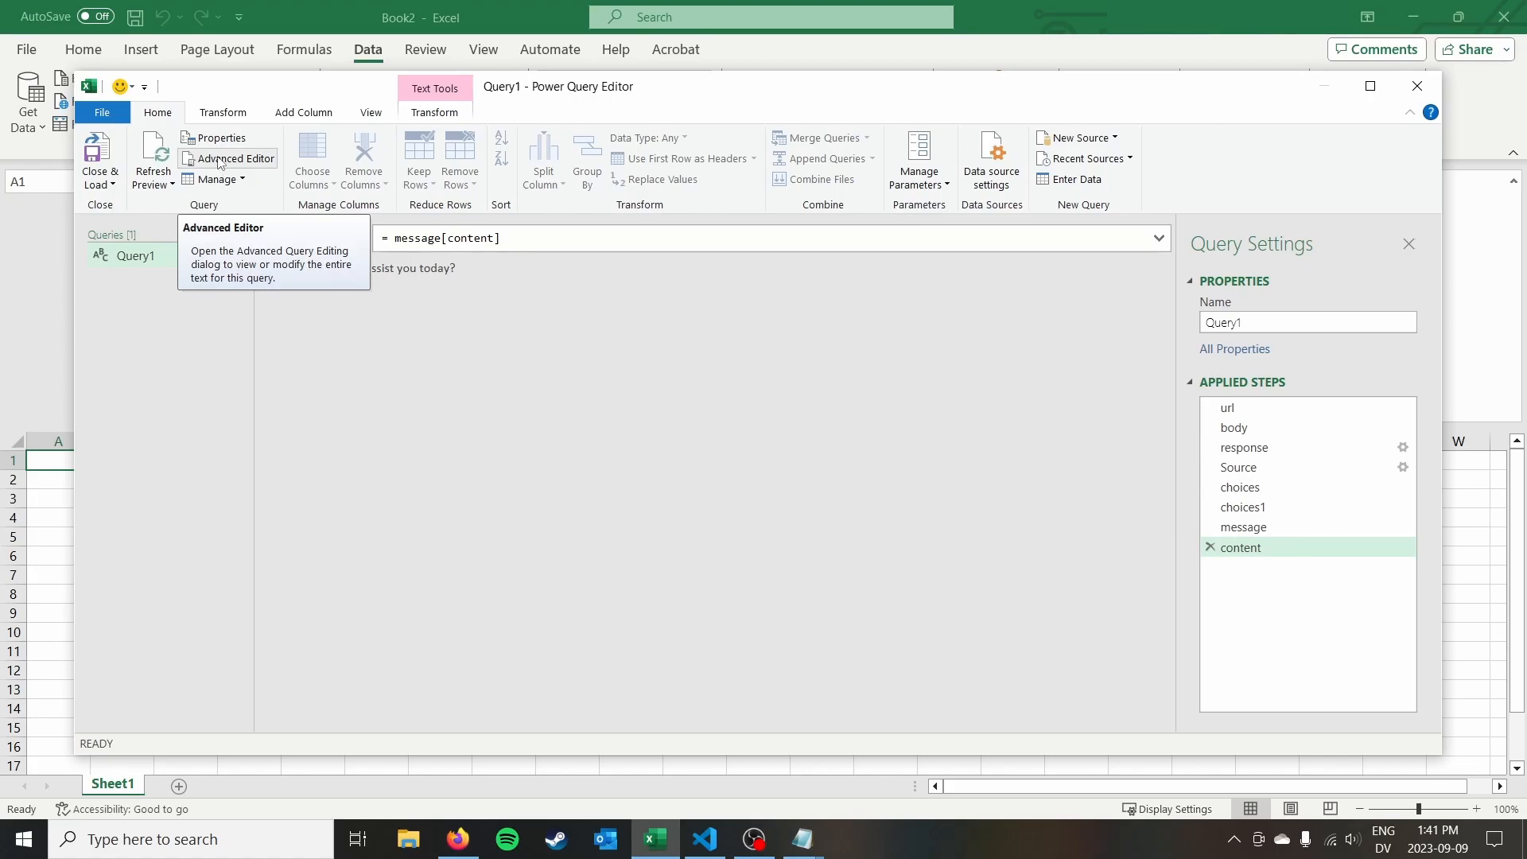
click(232, 159)
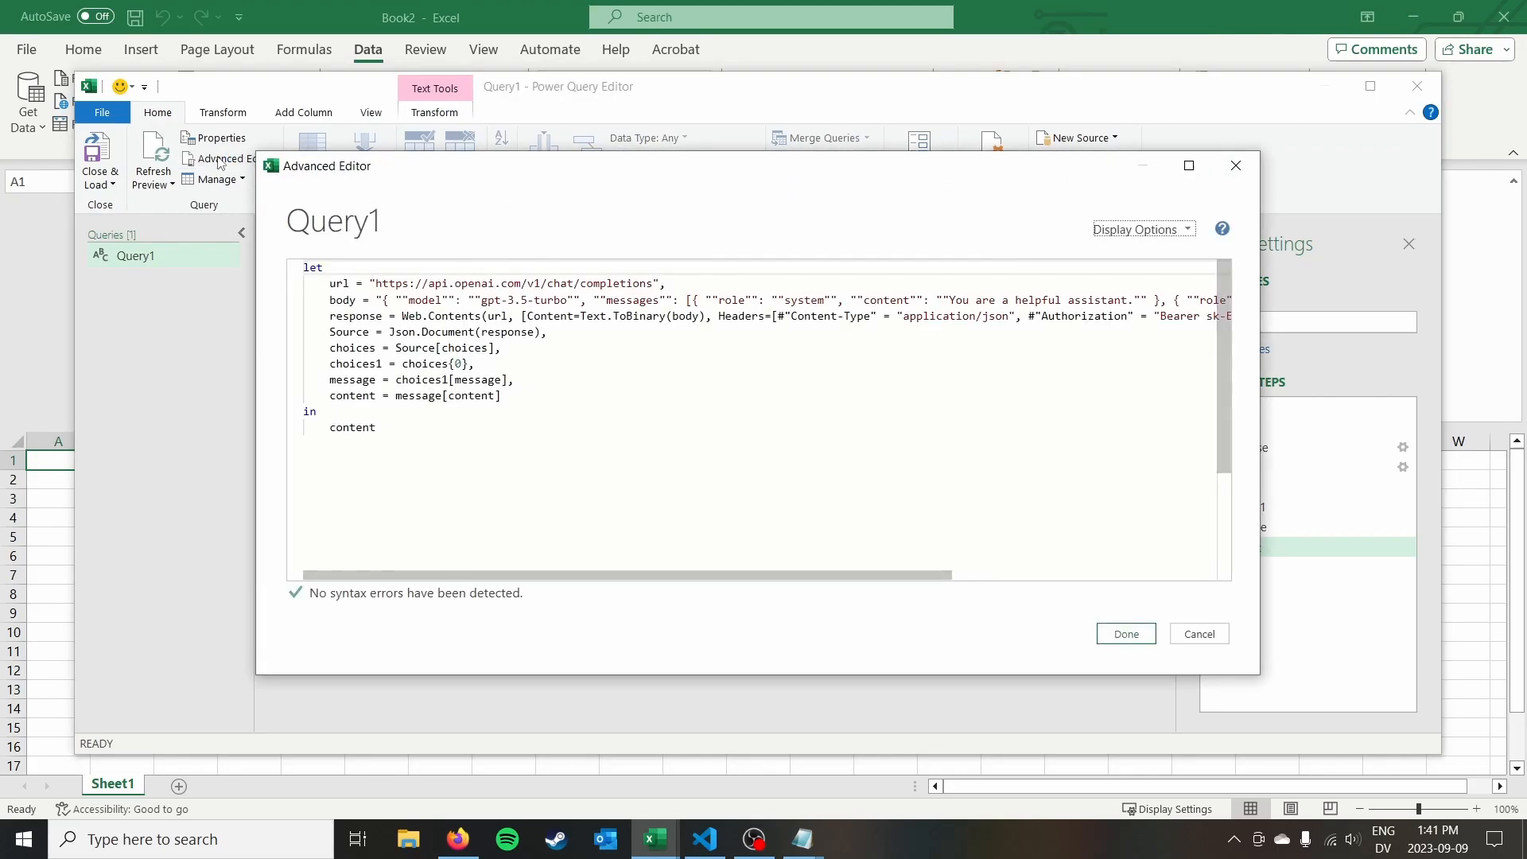
mouse_move(471, 343)
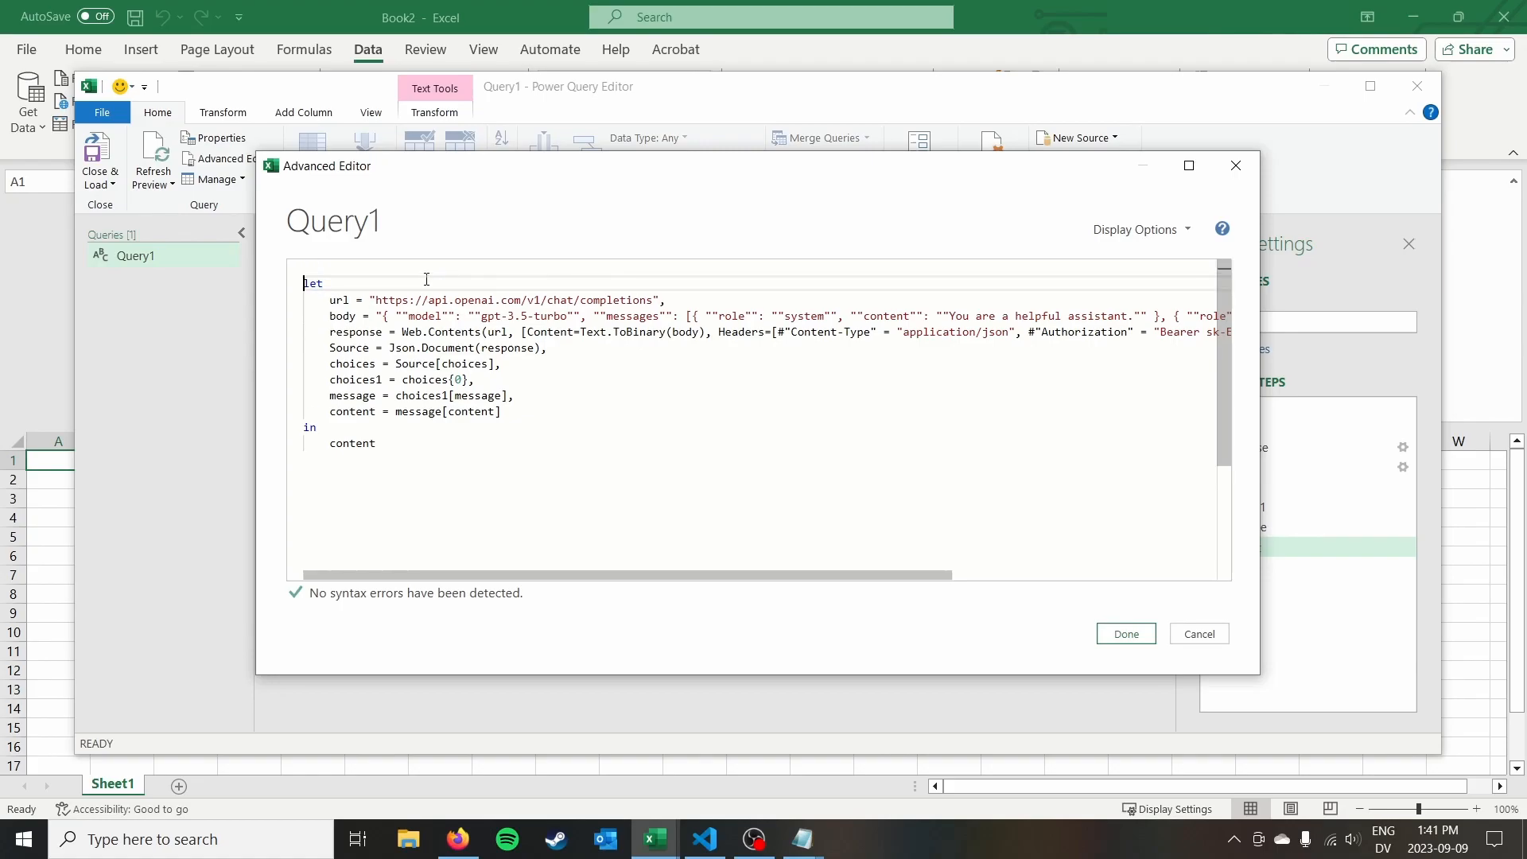
text(())
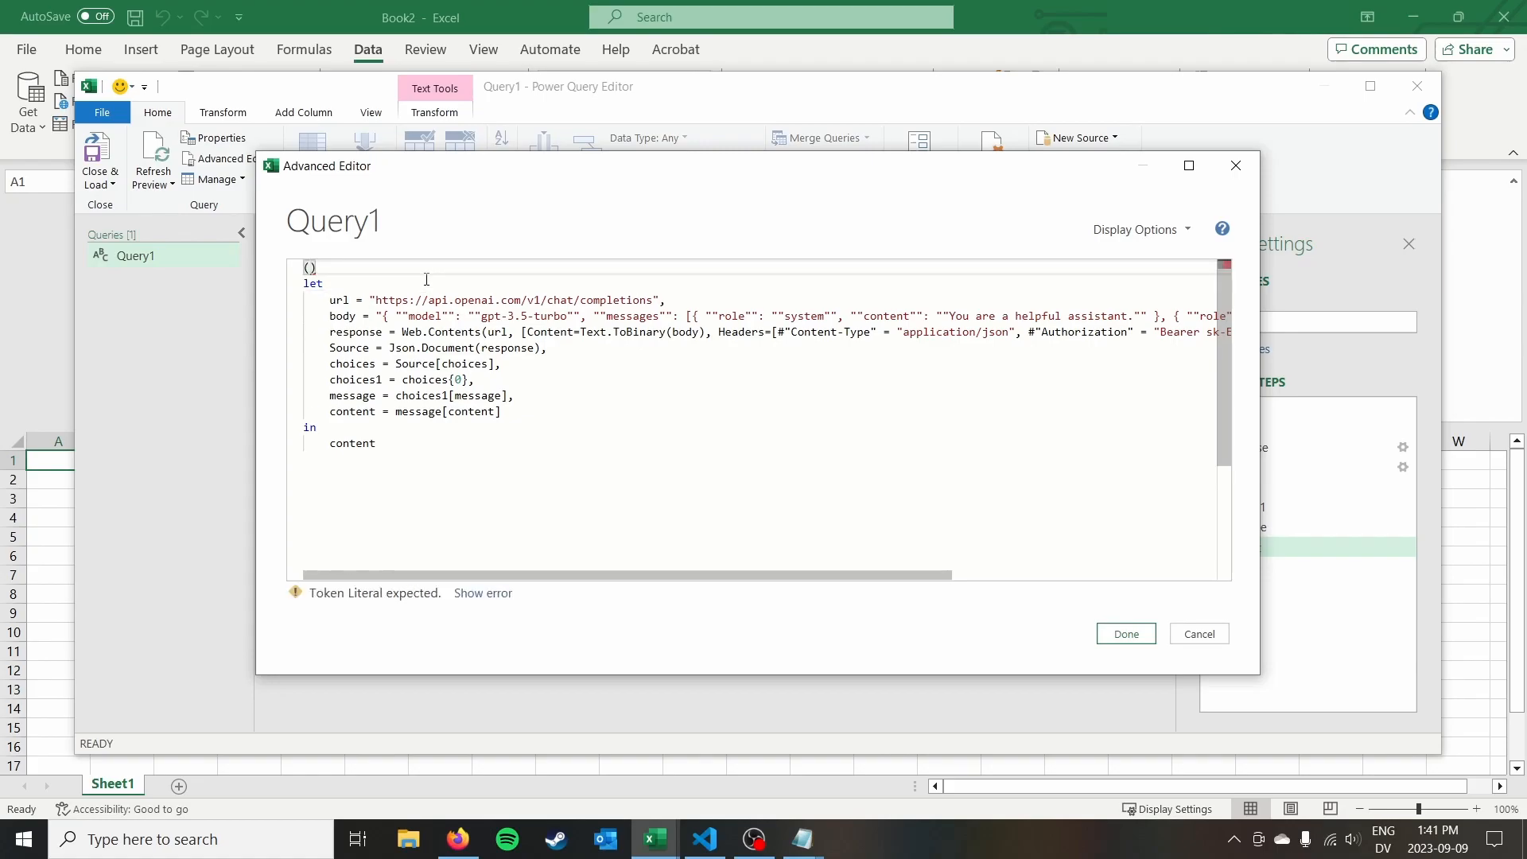
text(inquiry as)
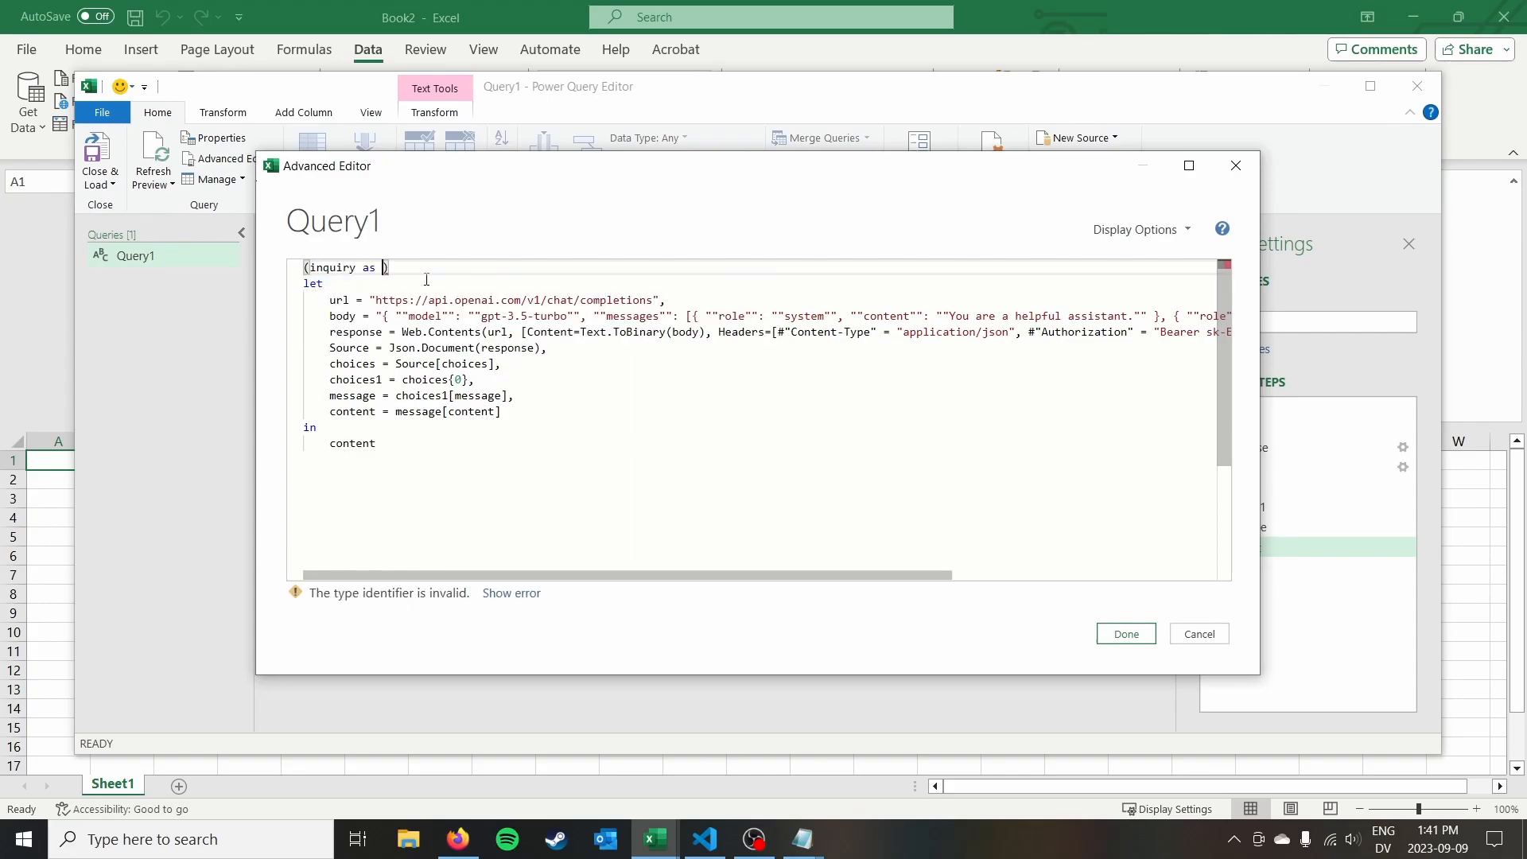
text(text))
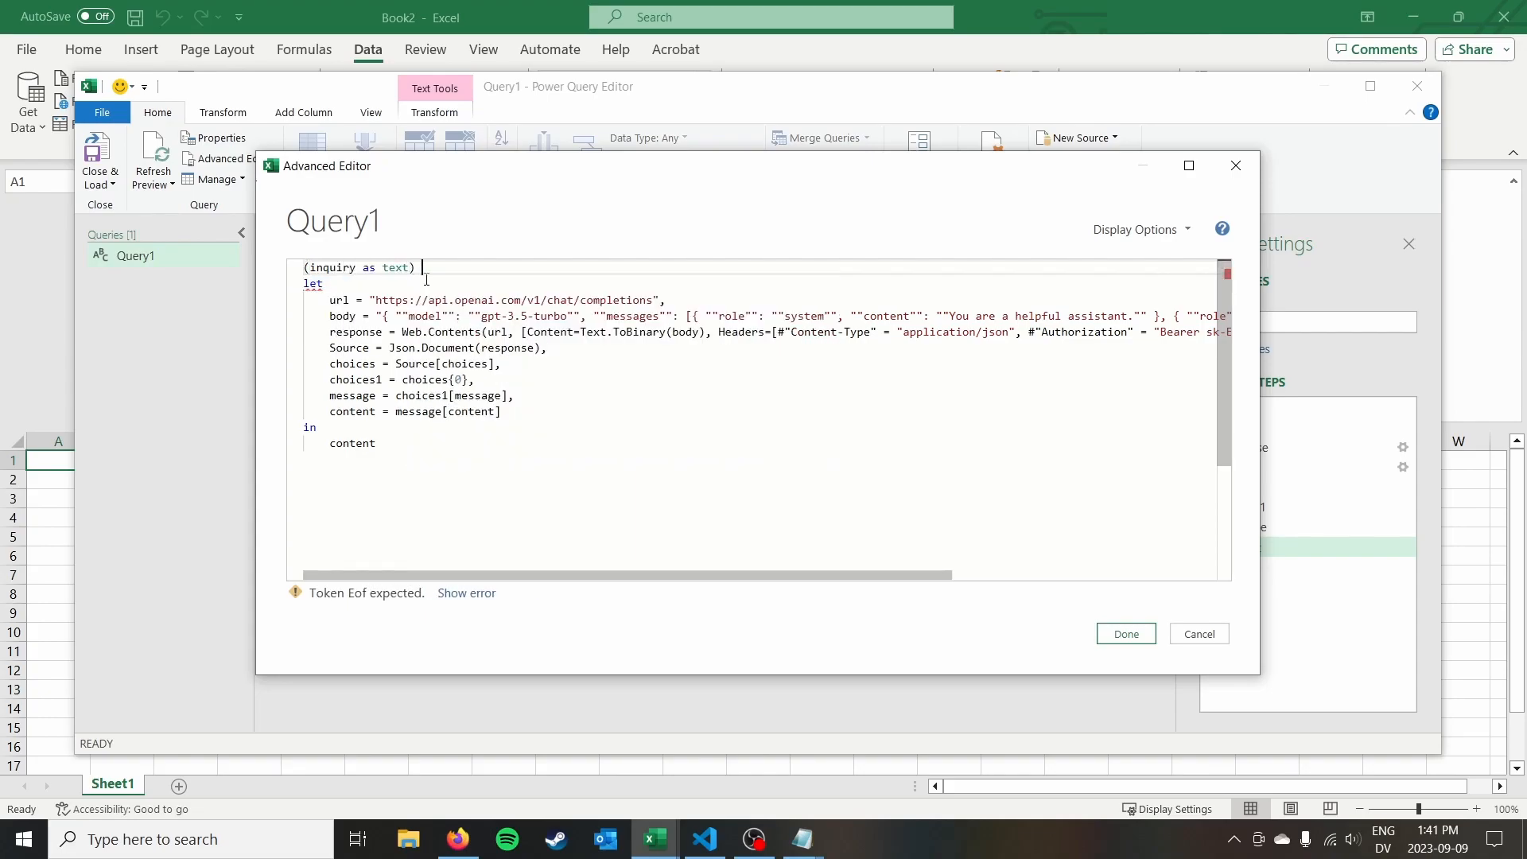
text(=>)
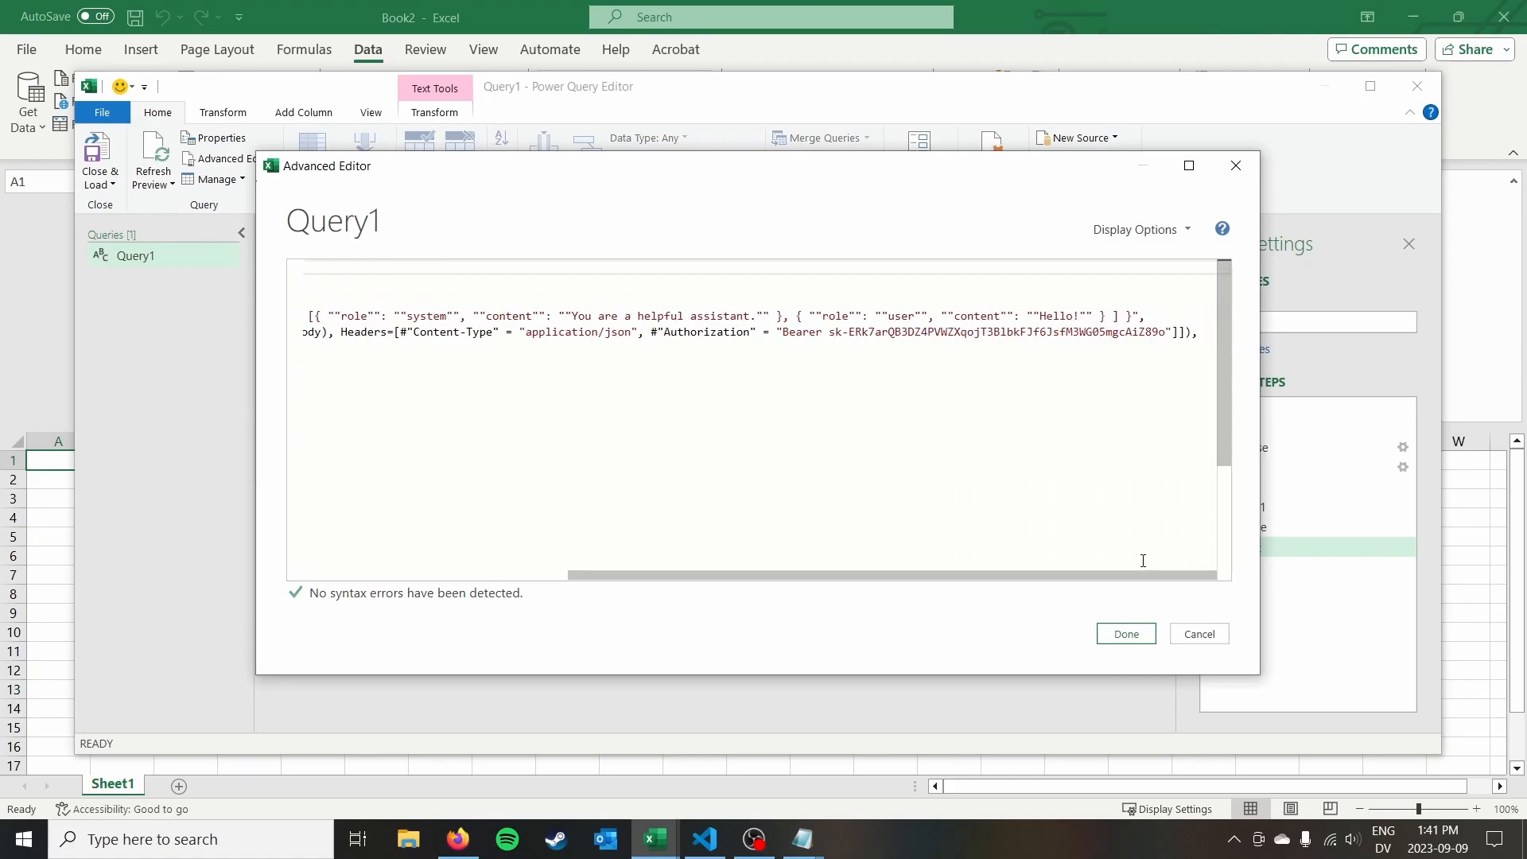
mouse_move(1087, 315)
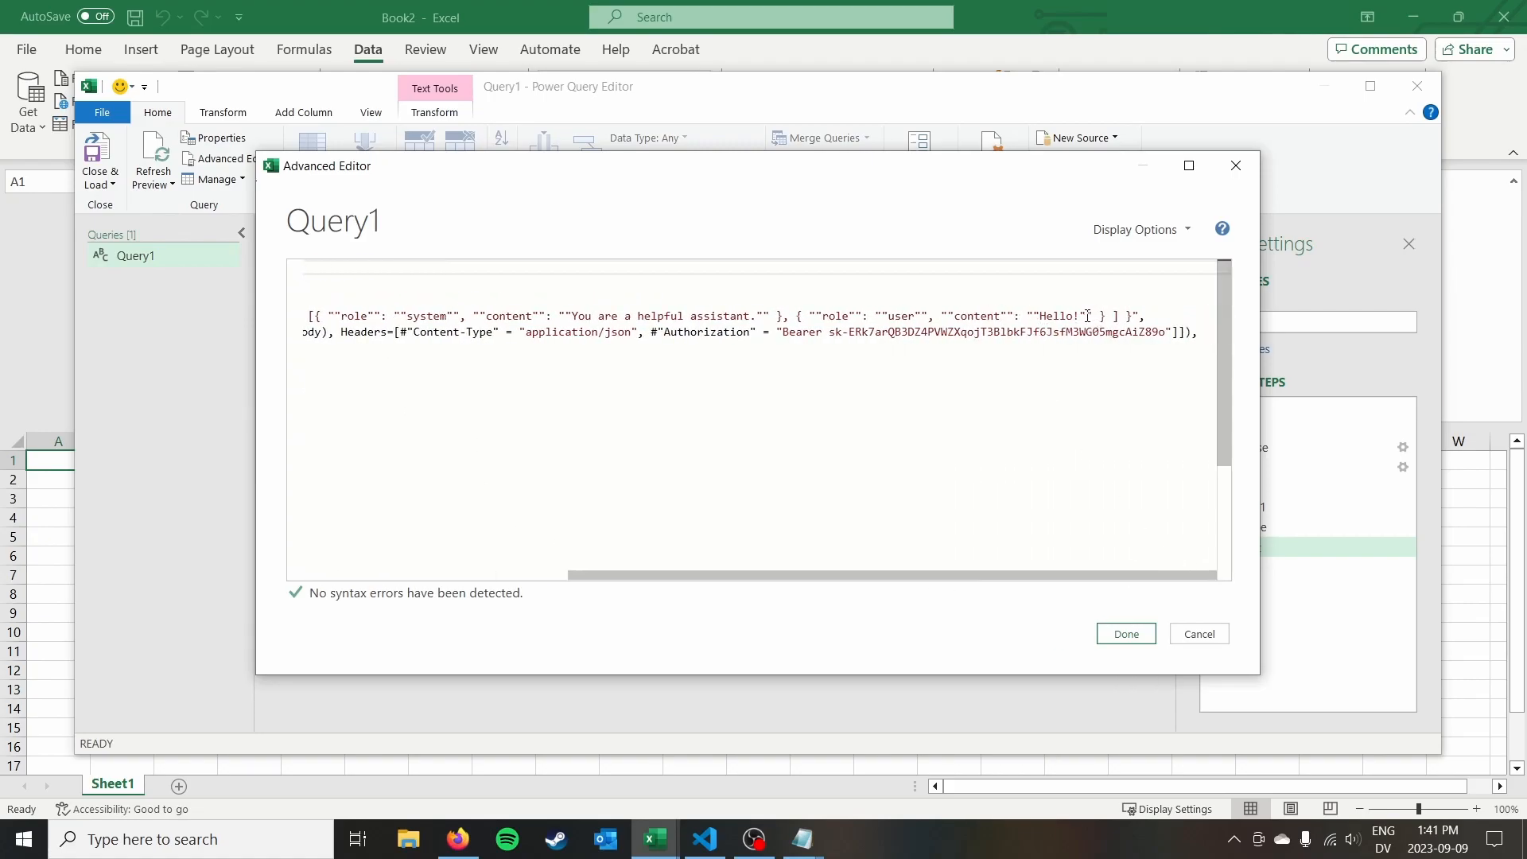
Step: Replace the hard-coded Hello! prompt with "" & inquiry & "" and save the function
double_click(1059, 315)
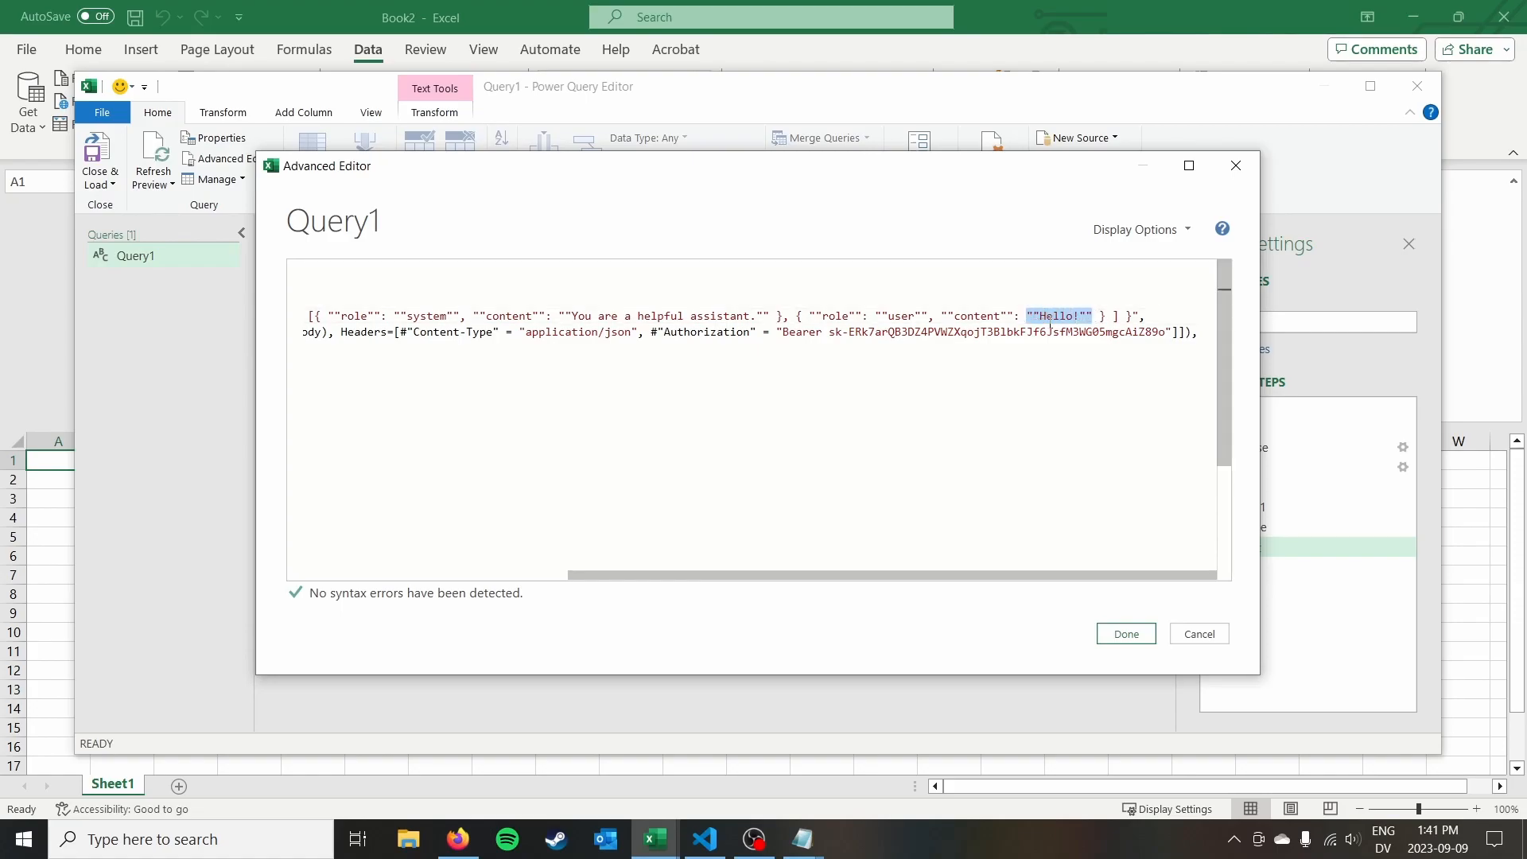
key(Delete)
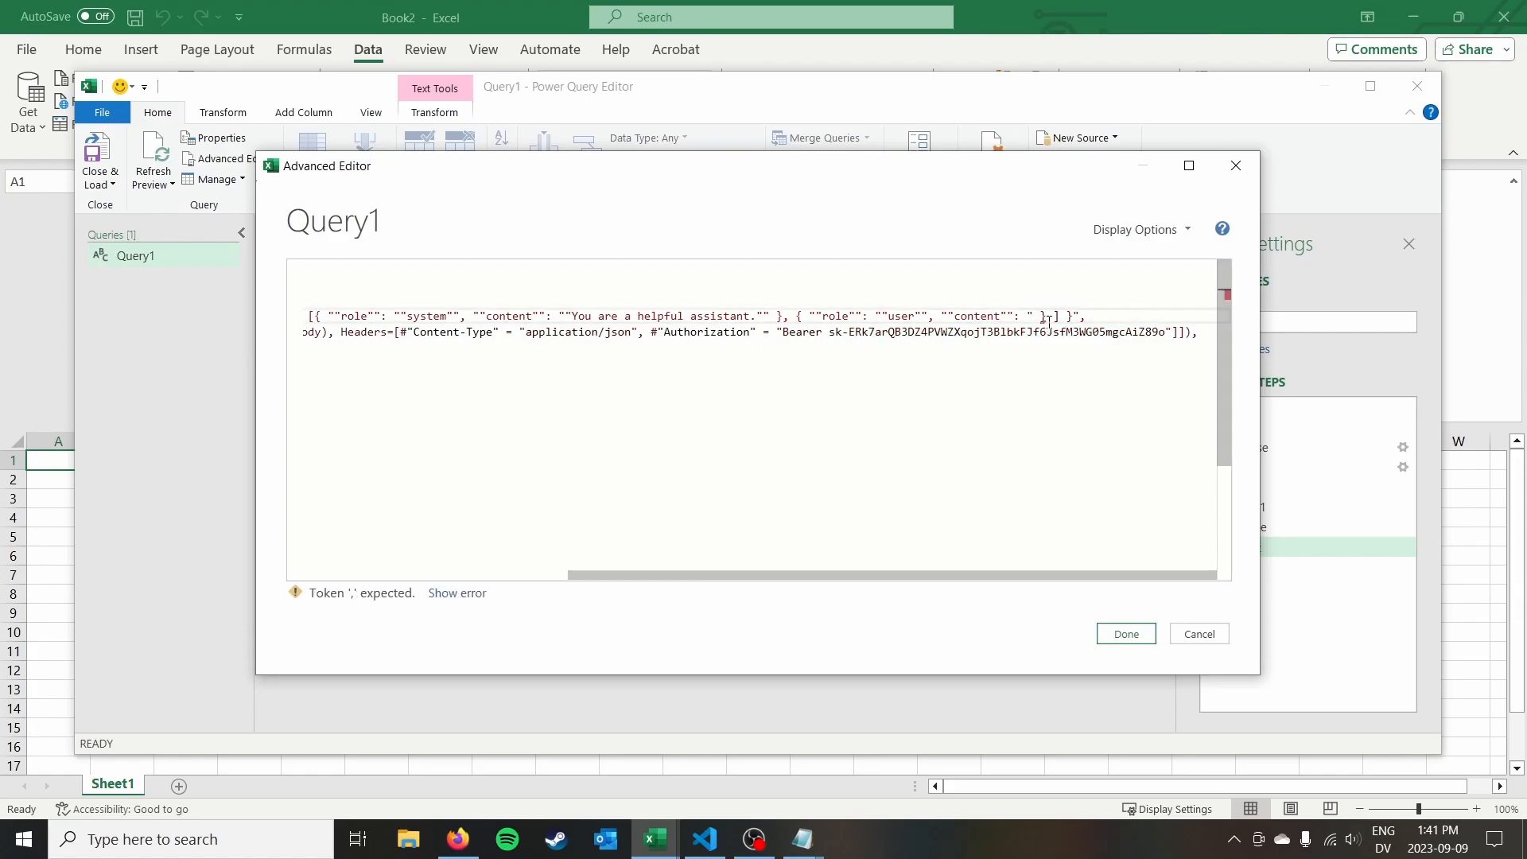
text(&)
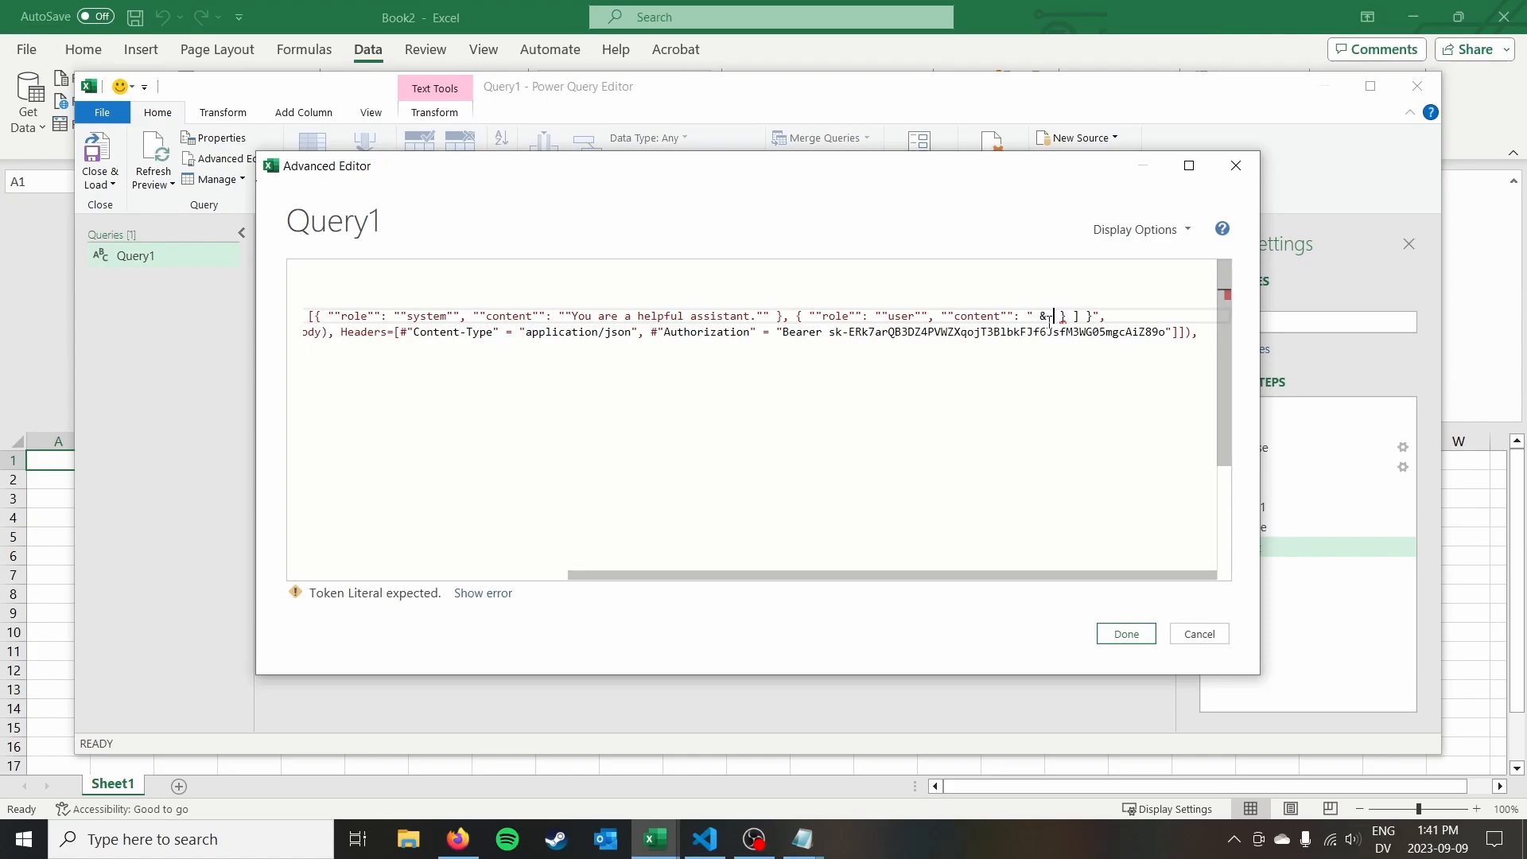
text(me)
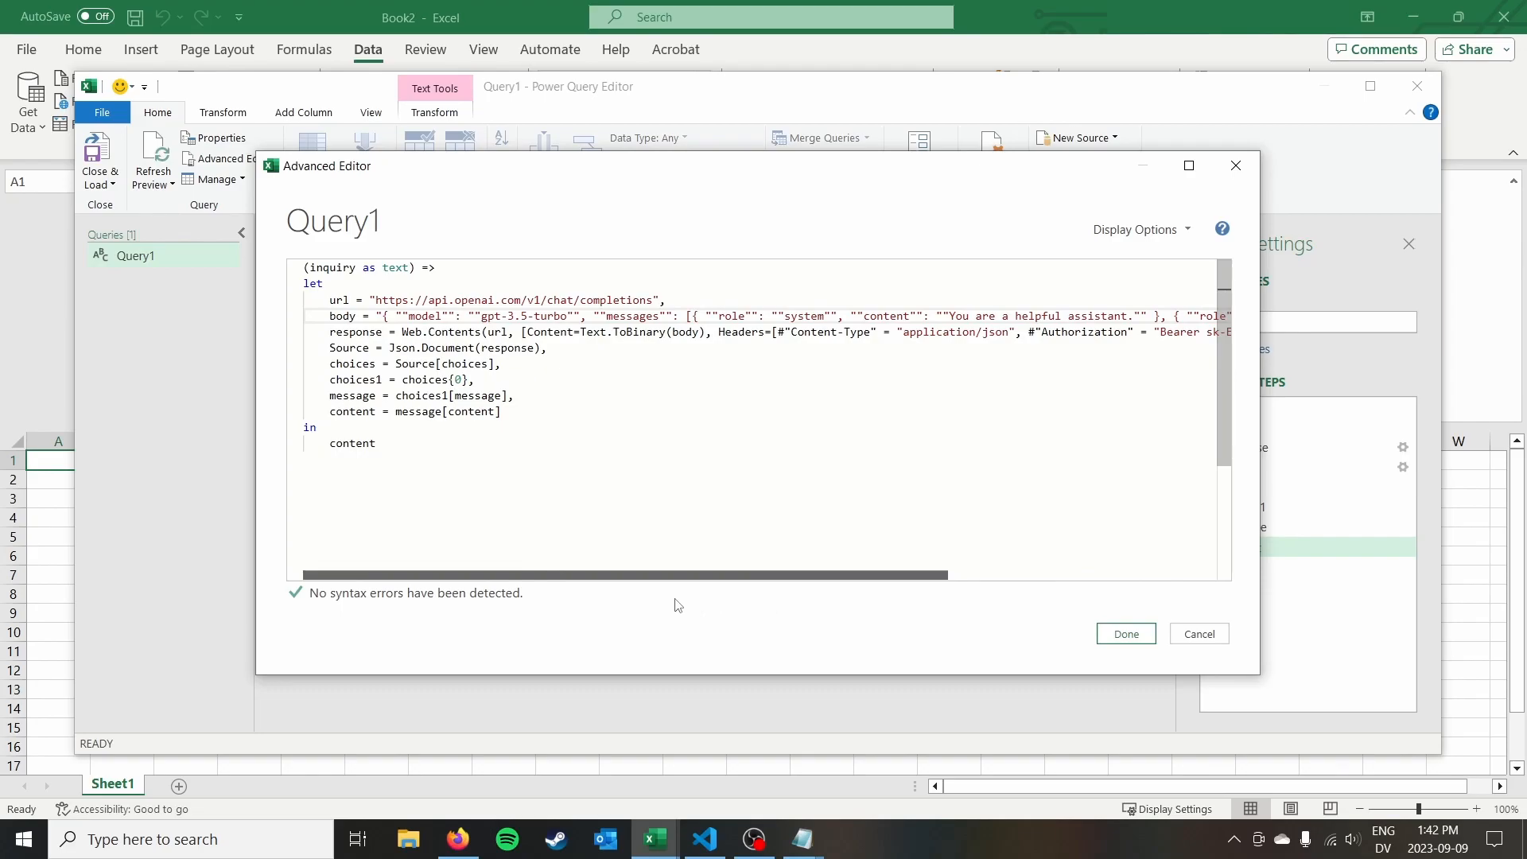
scroll(right, 3)
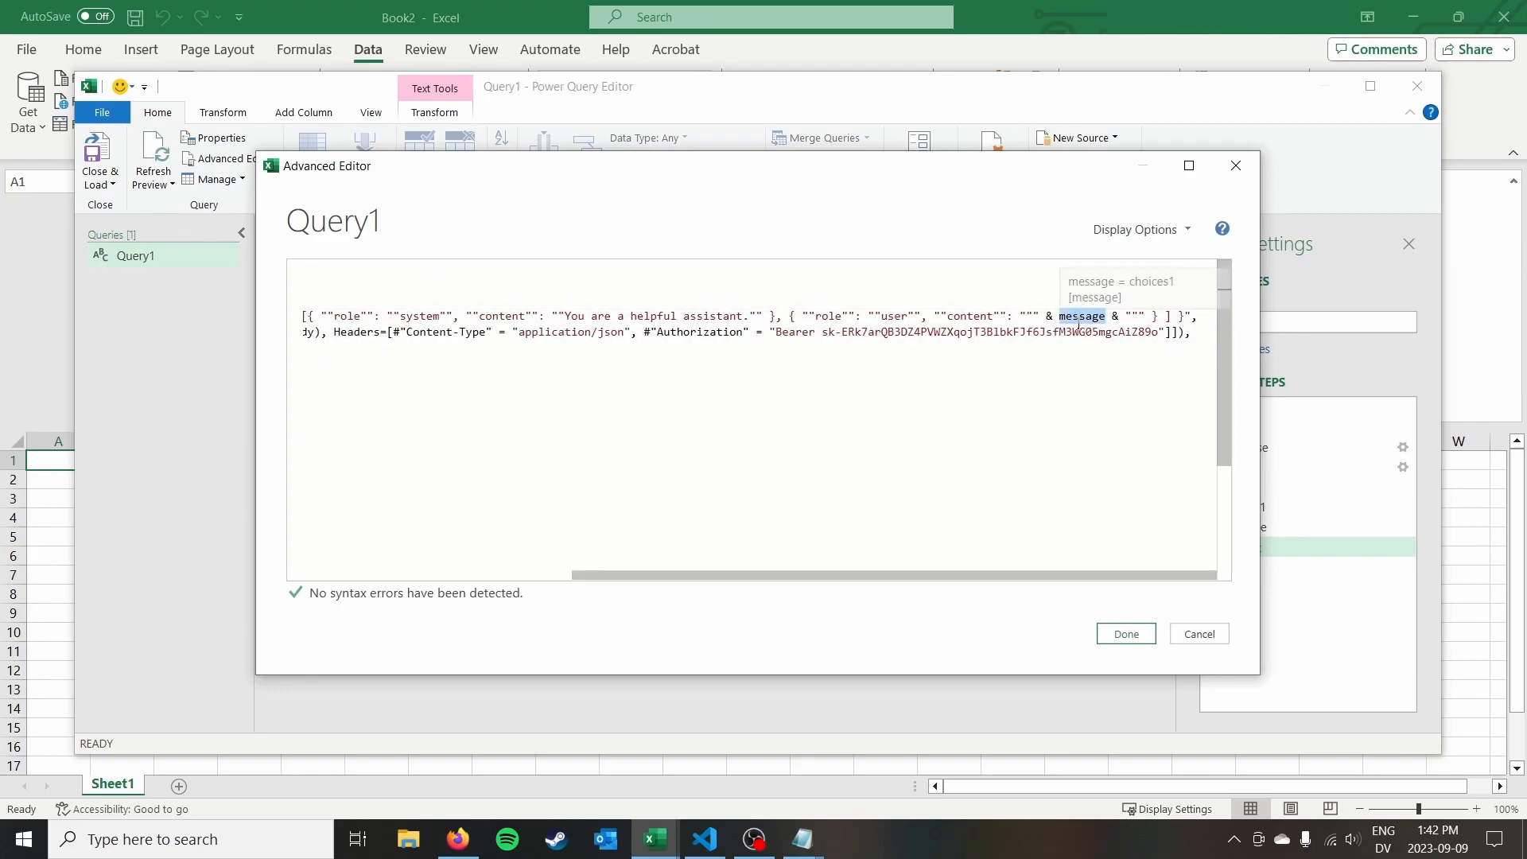
text(inquiry)
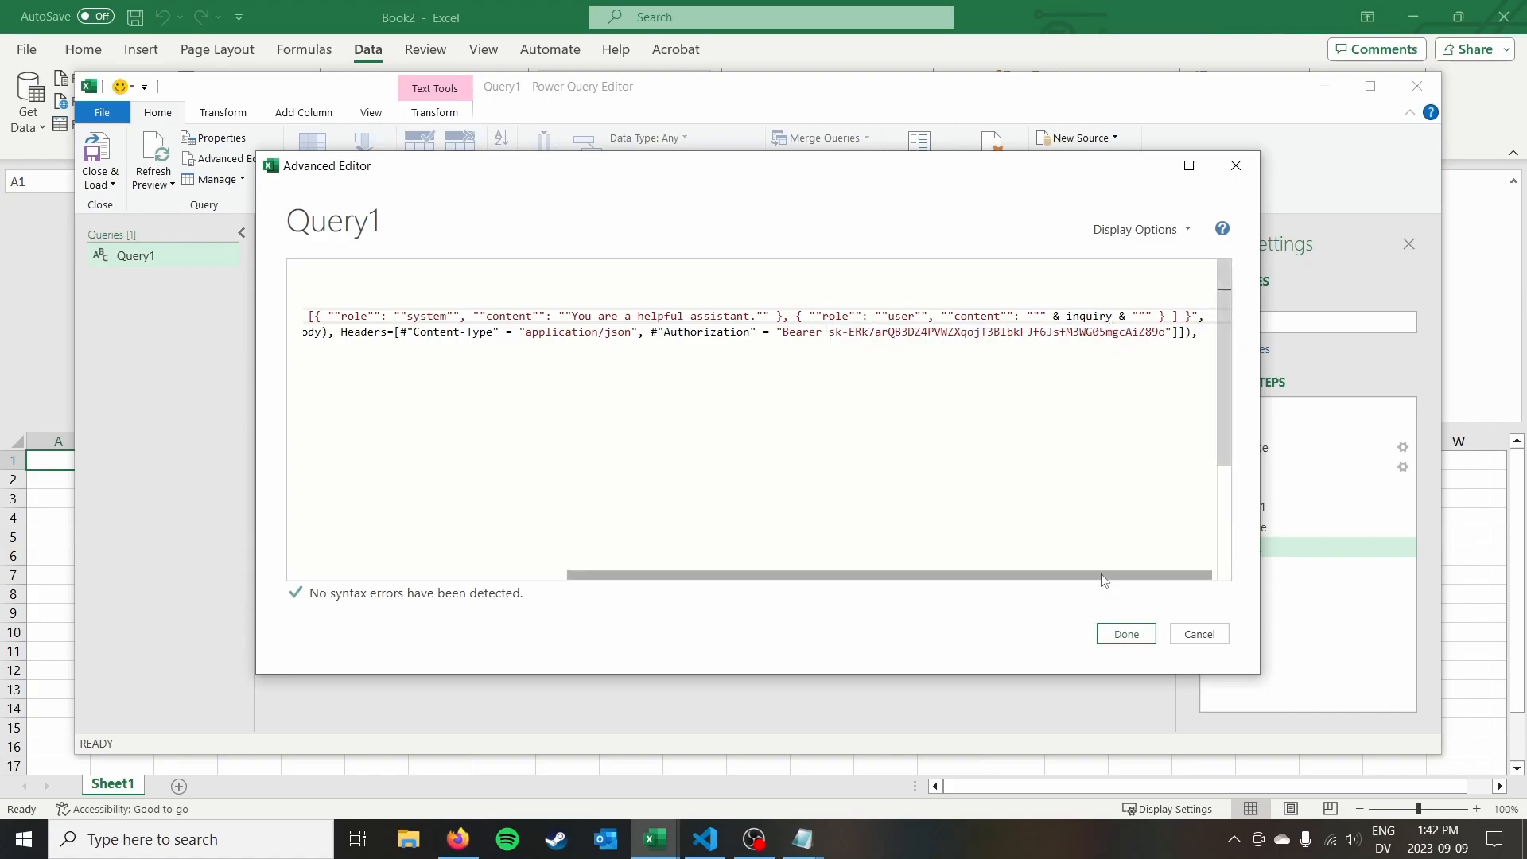
click(1124, 634)
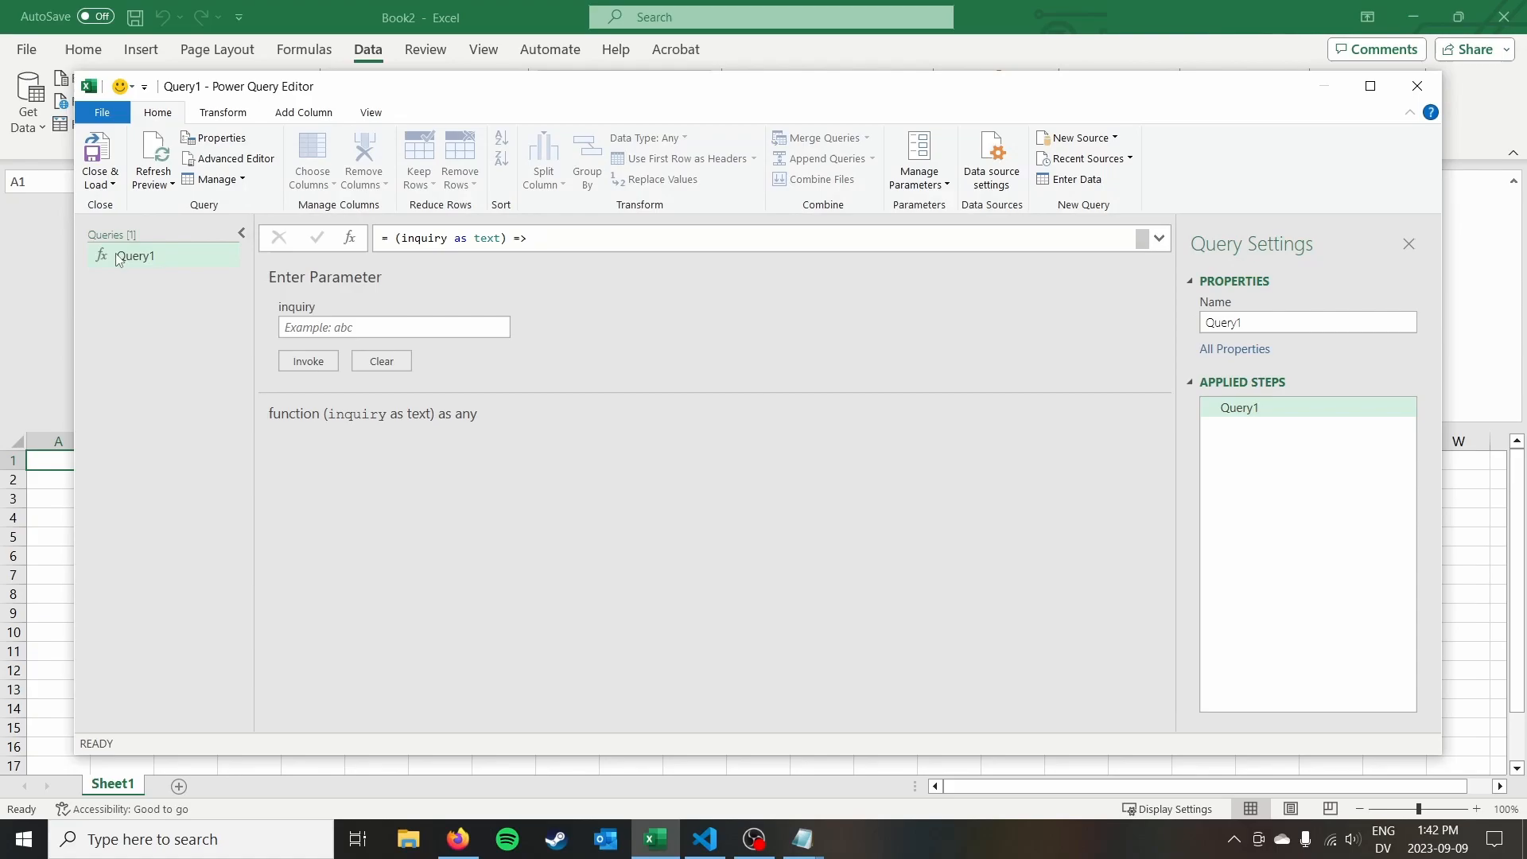
Step: Invoke the function with the inquiry 'What are some competitors to Microsoft Excel?'
click(393, 326)
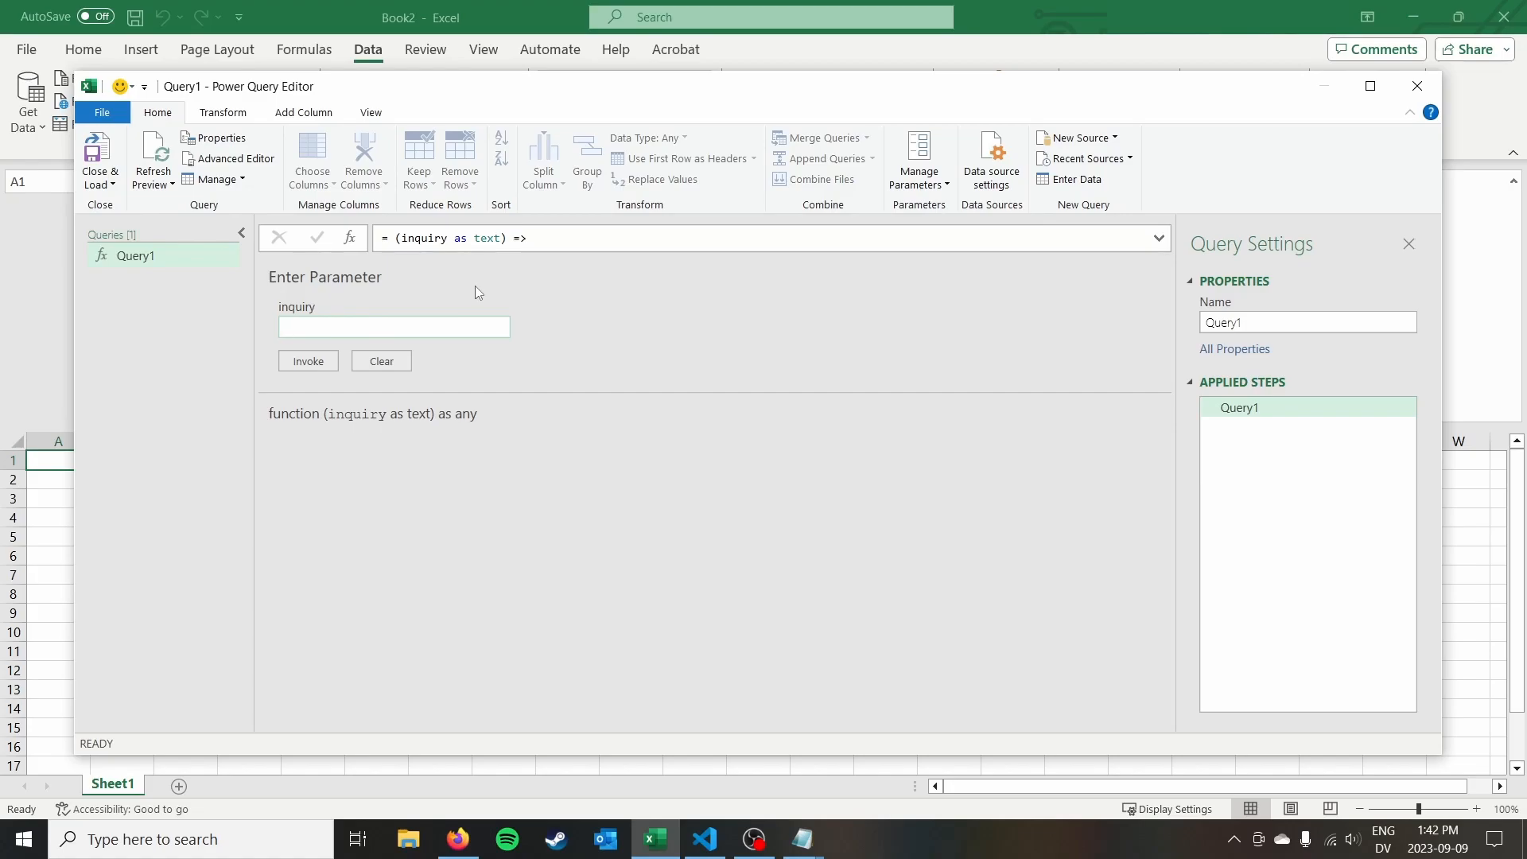
text(What are)
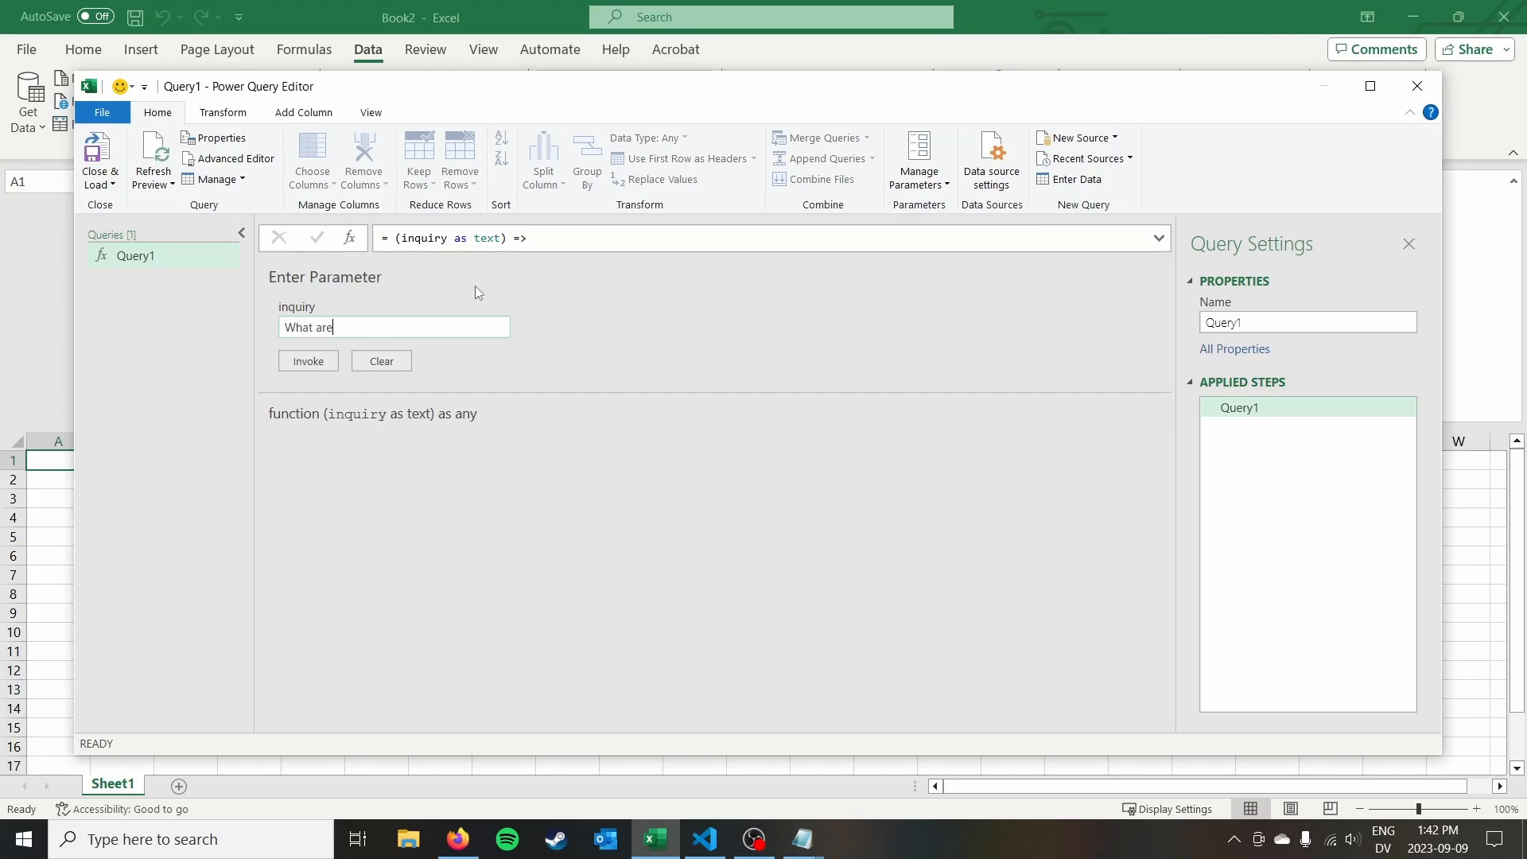
text(some competti)
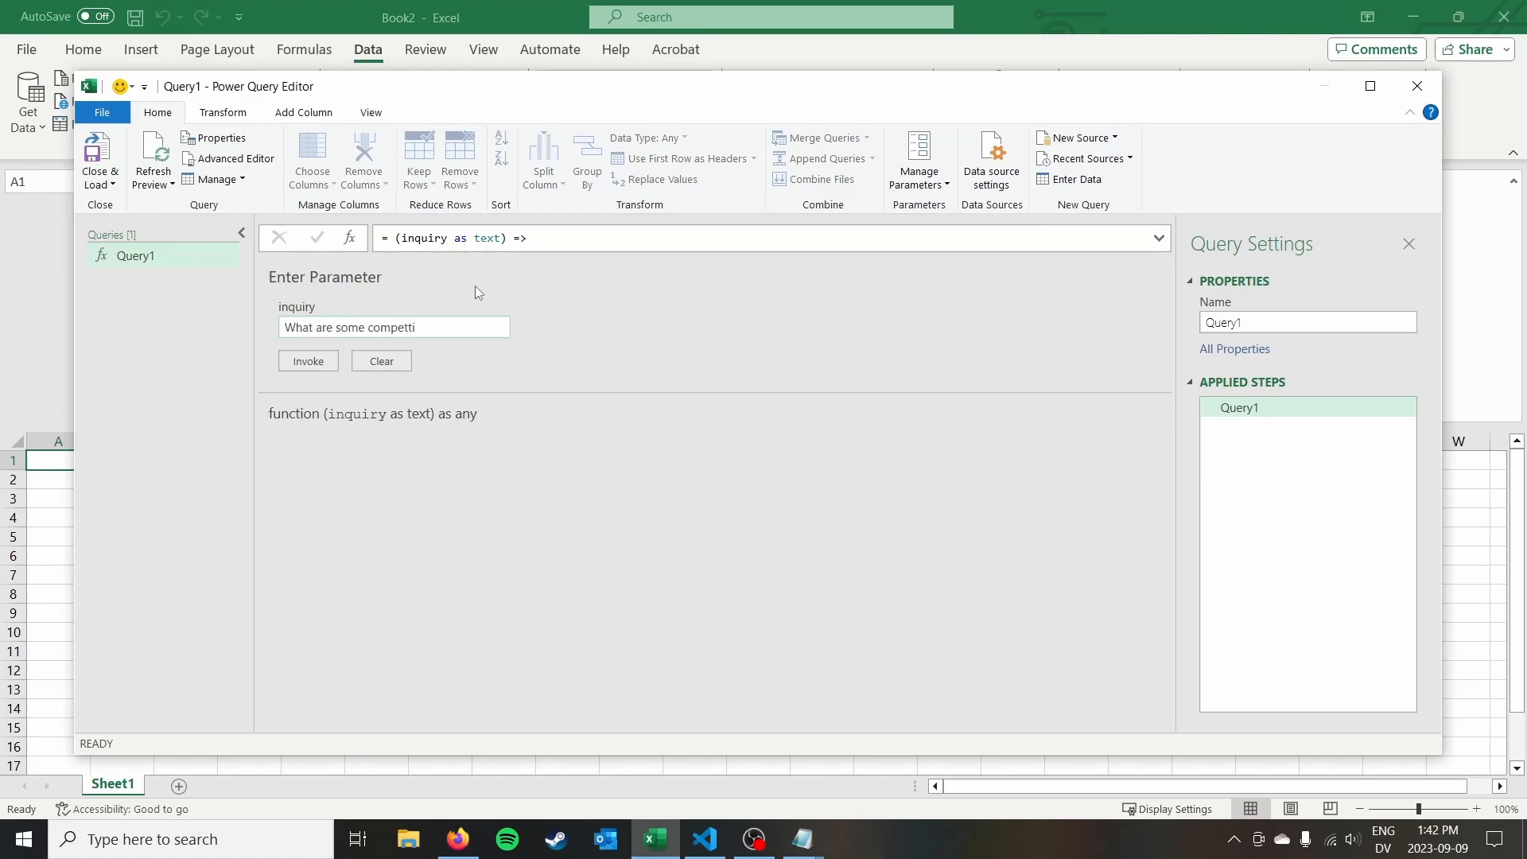
text(tors)
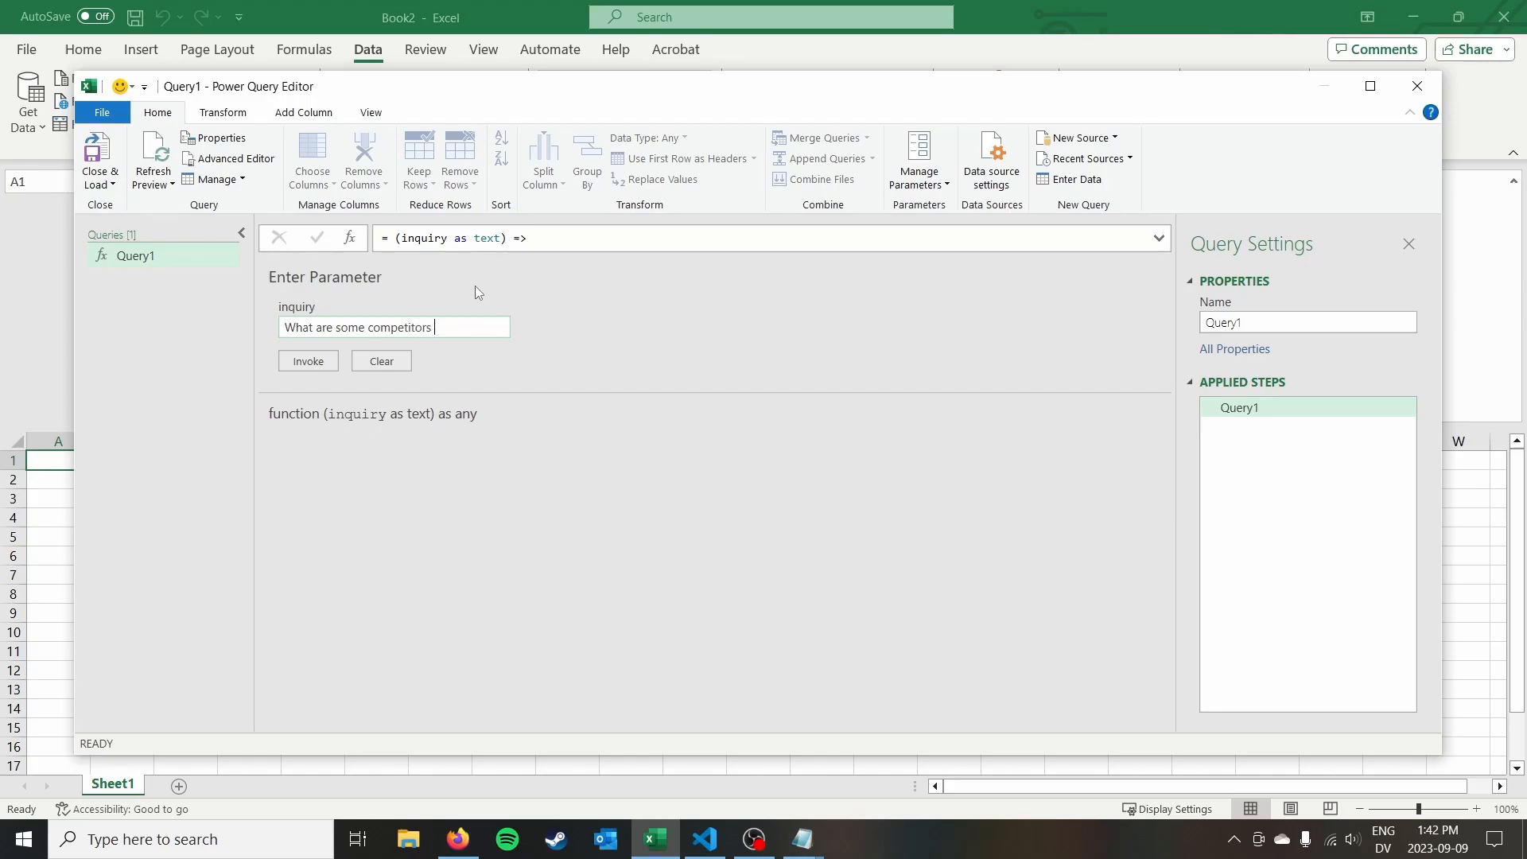
text(to Microsoft)
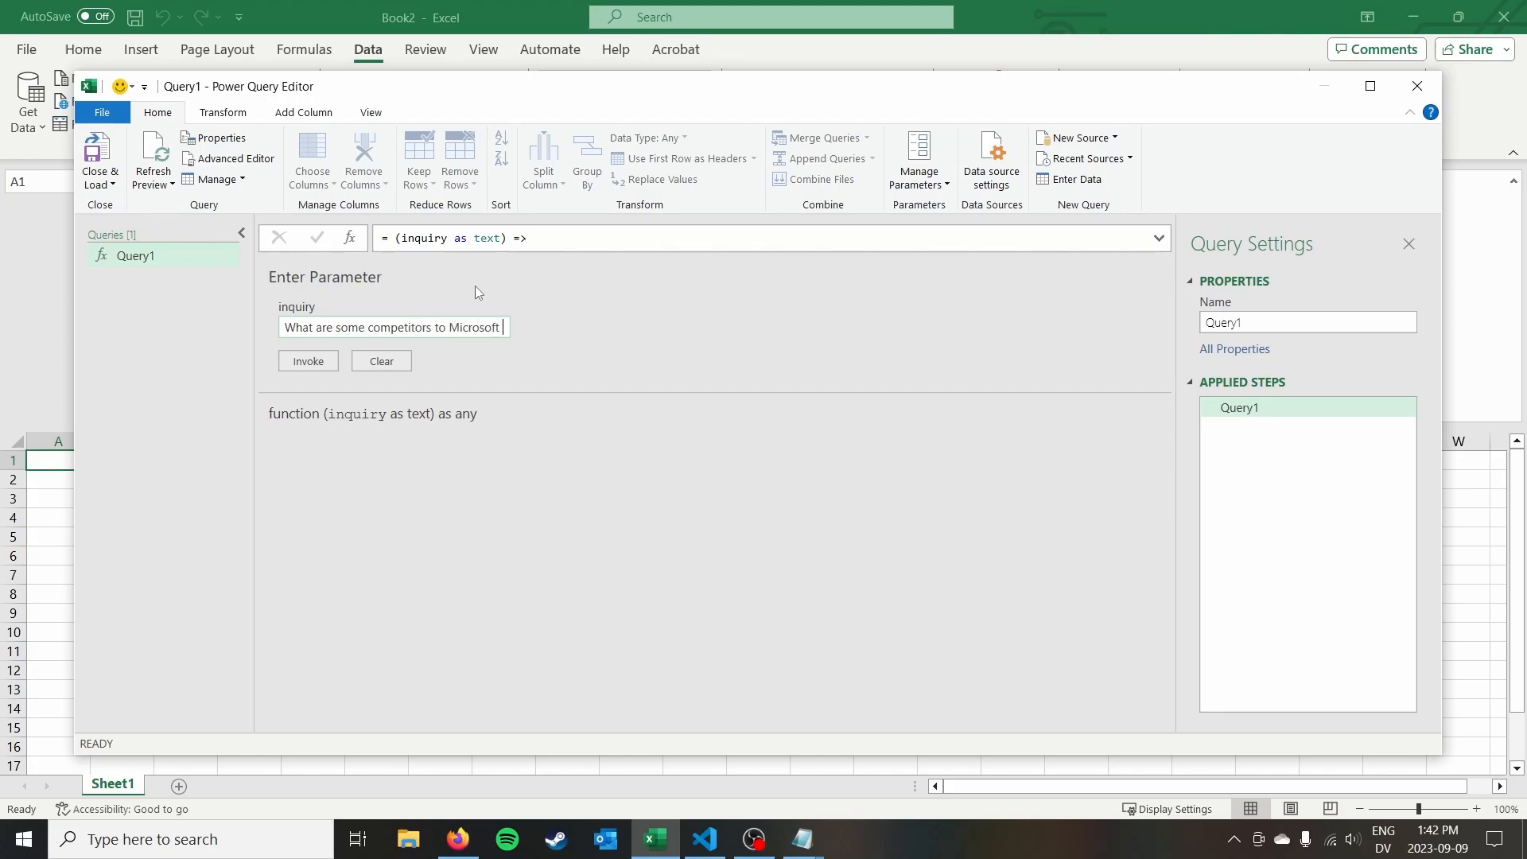
text(Excel?)
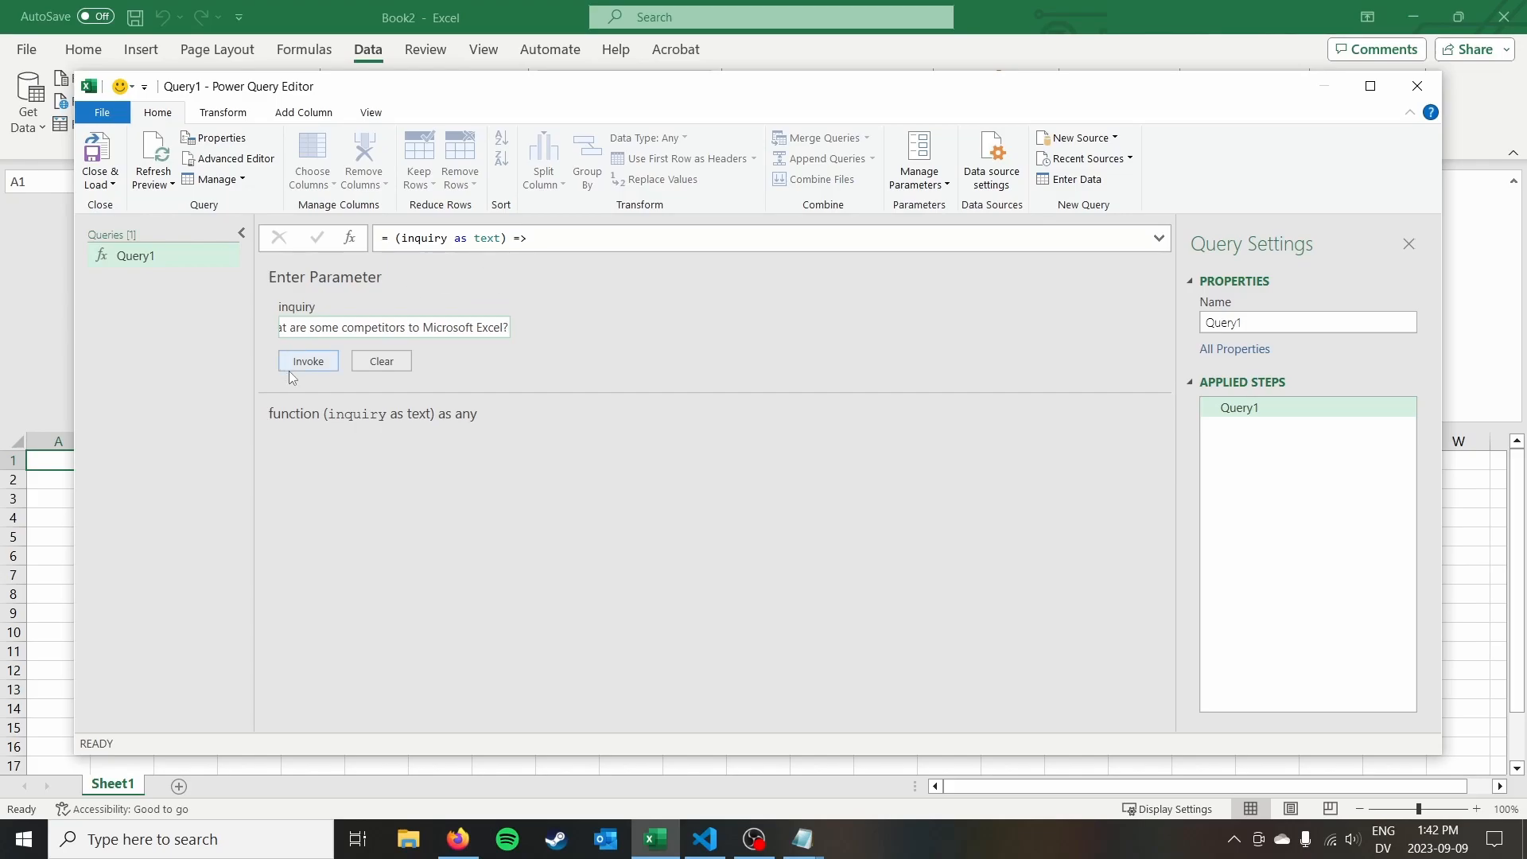
click(307, 362)
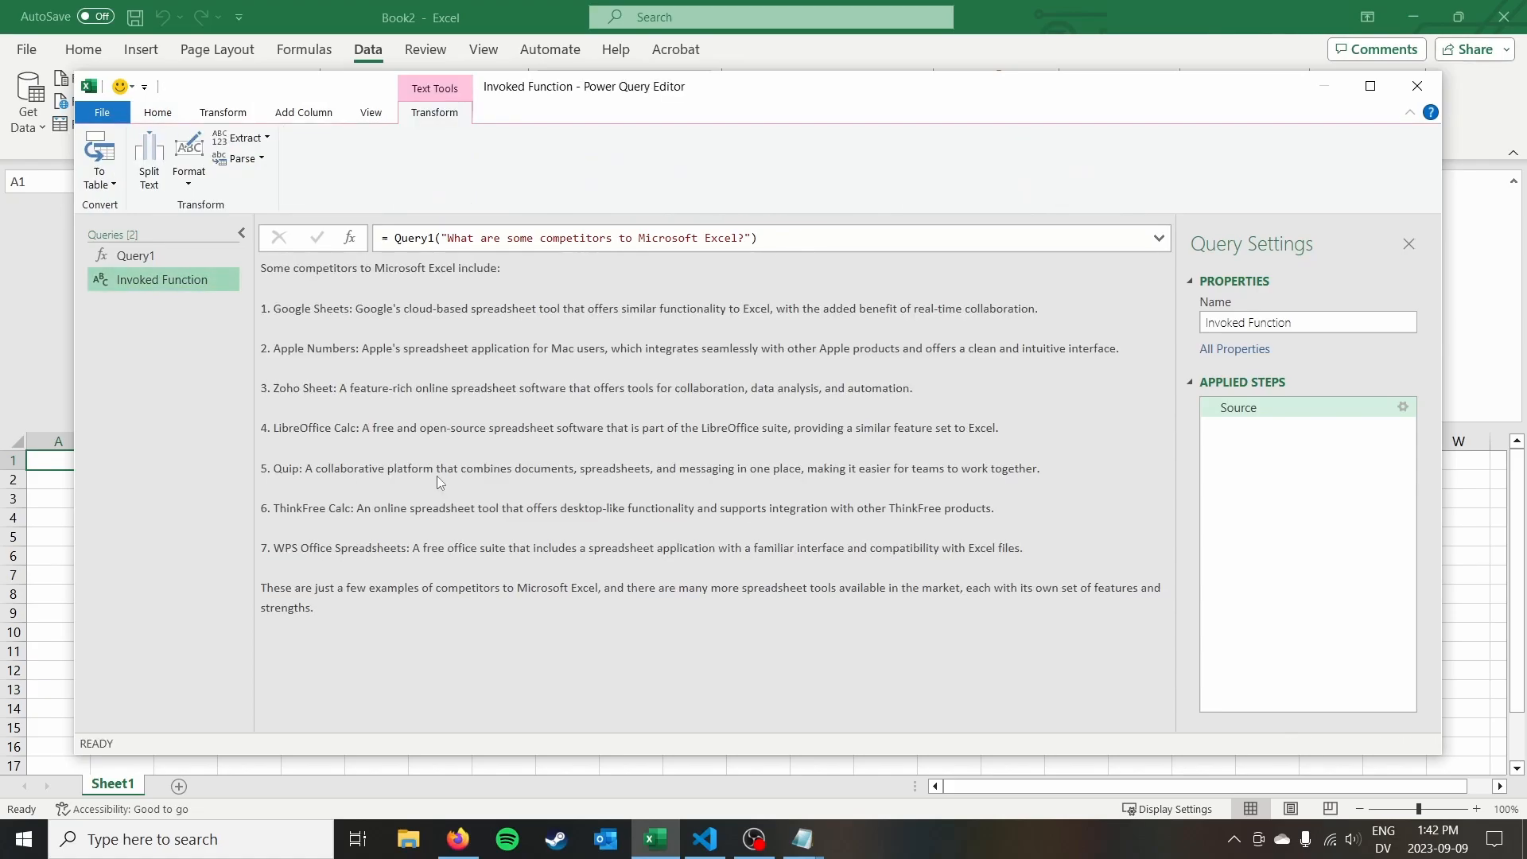
mouse_move(439, 482)
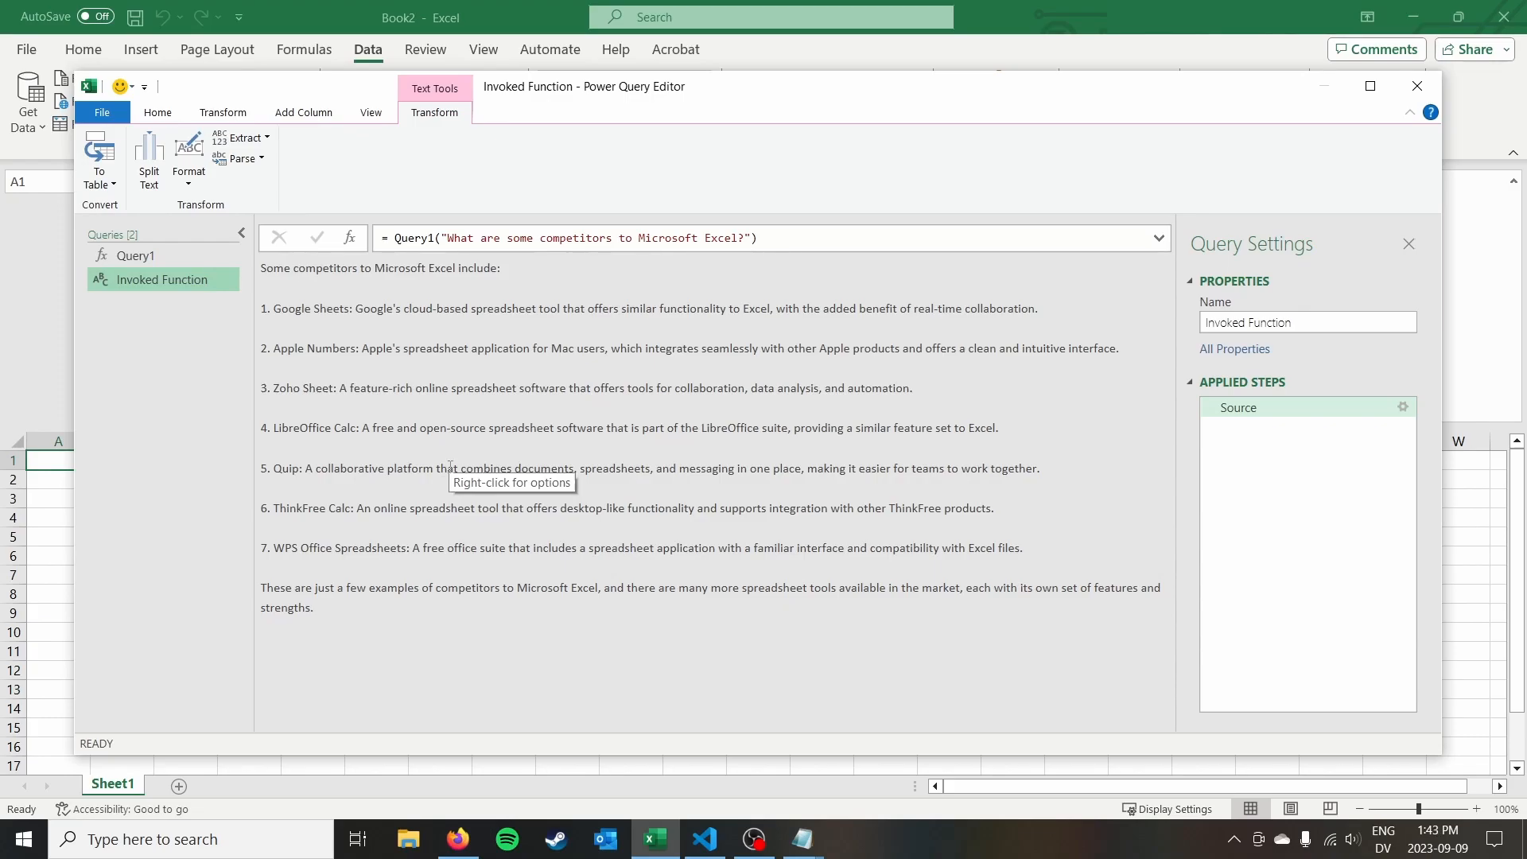
mouse_move(385, 275)
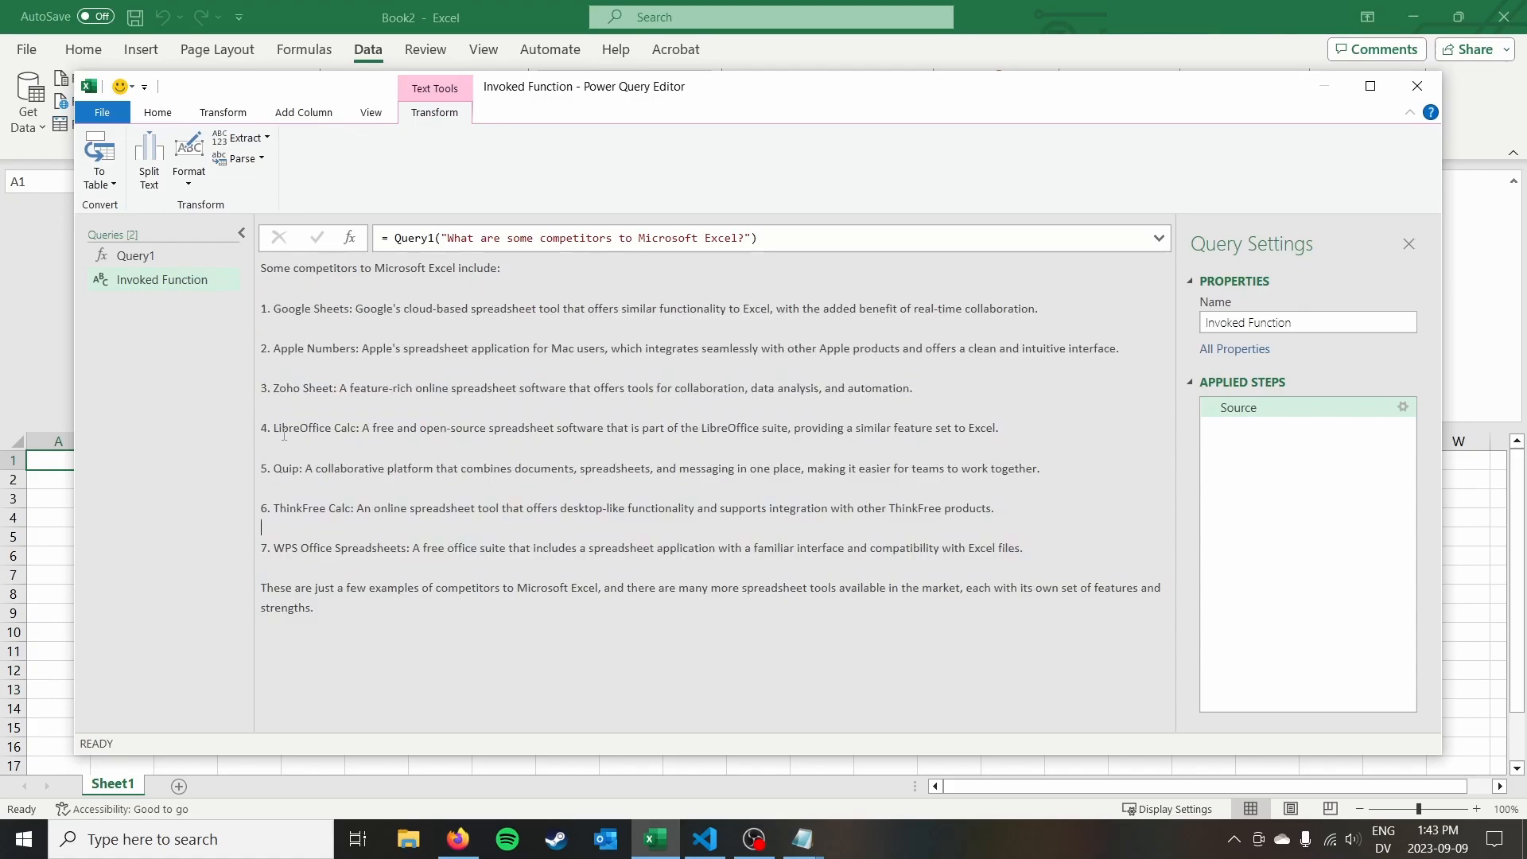
Step: Bring up the context menu for the Invoked Function query in the Queries pane
right_click(162, 280)
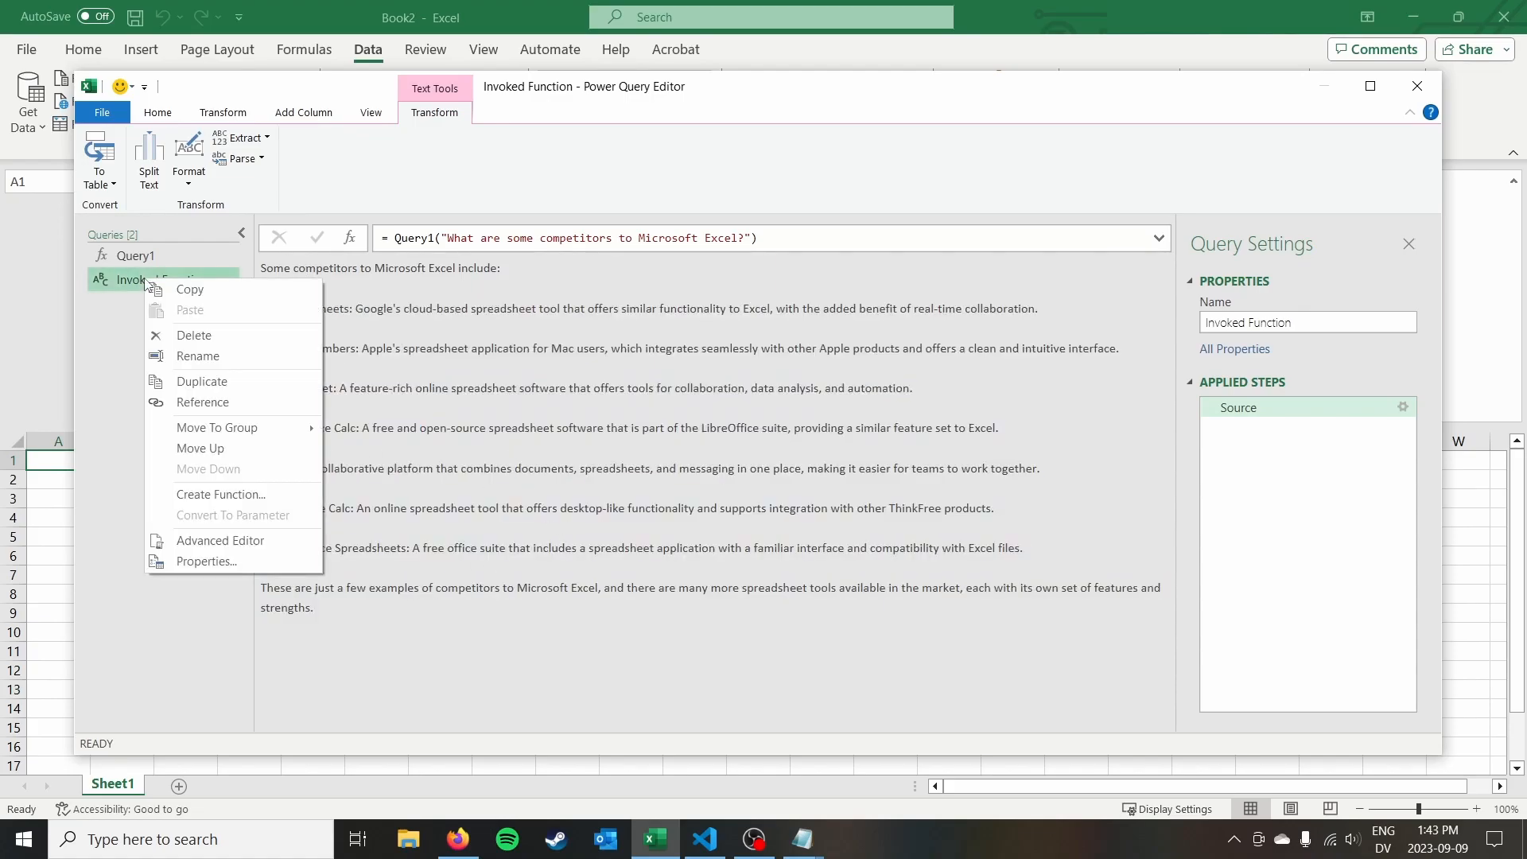
mouse_move(219, 338)
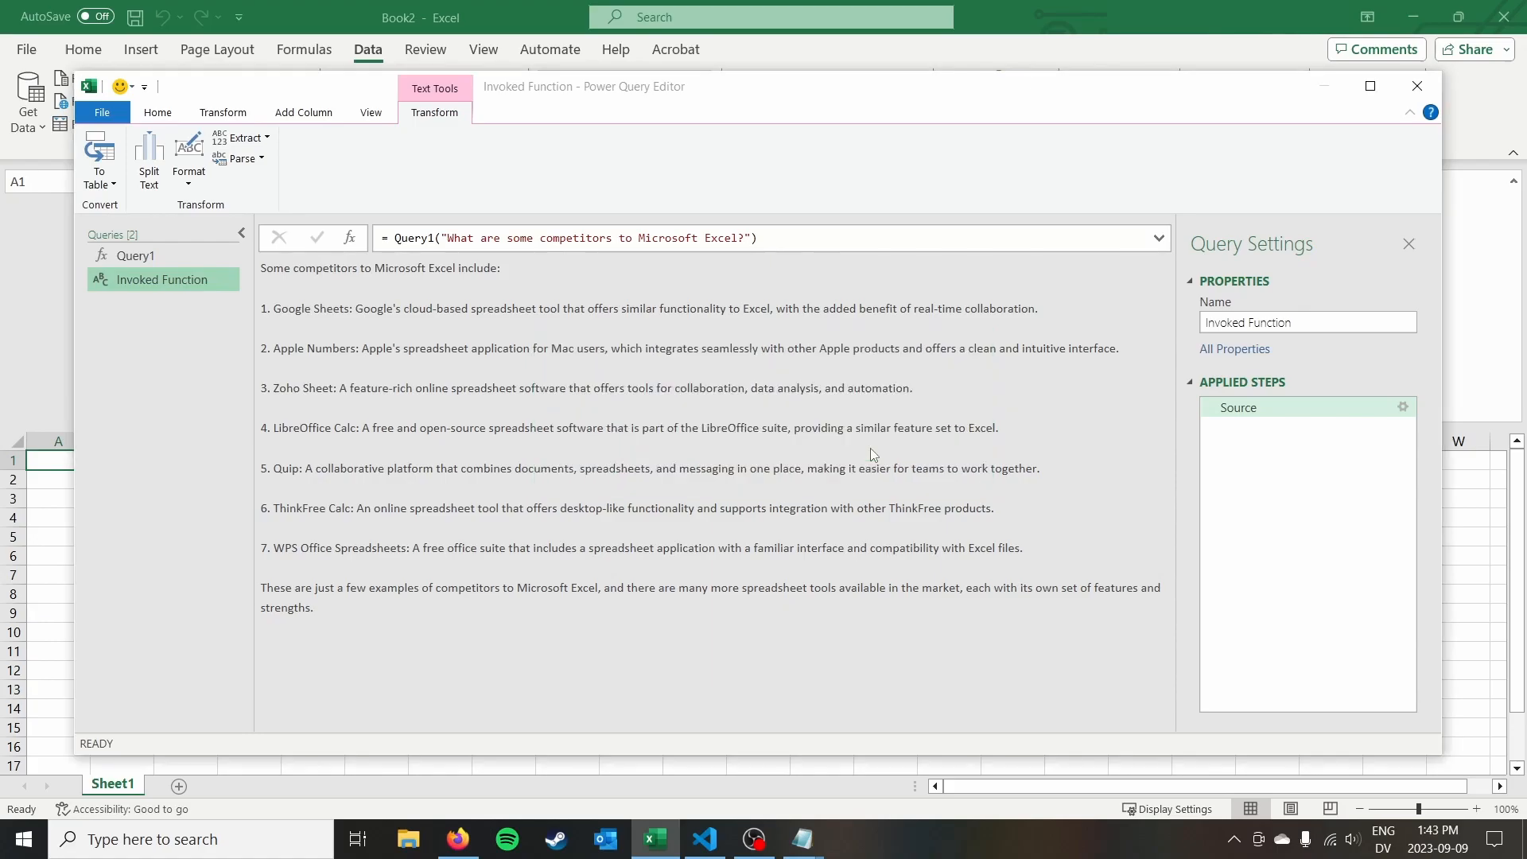
Step: Delete the Invoked Function query and rename Query1 to 'GPT Response'
click(135, 255)
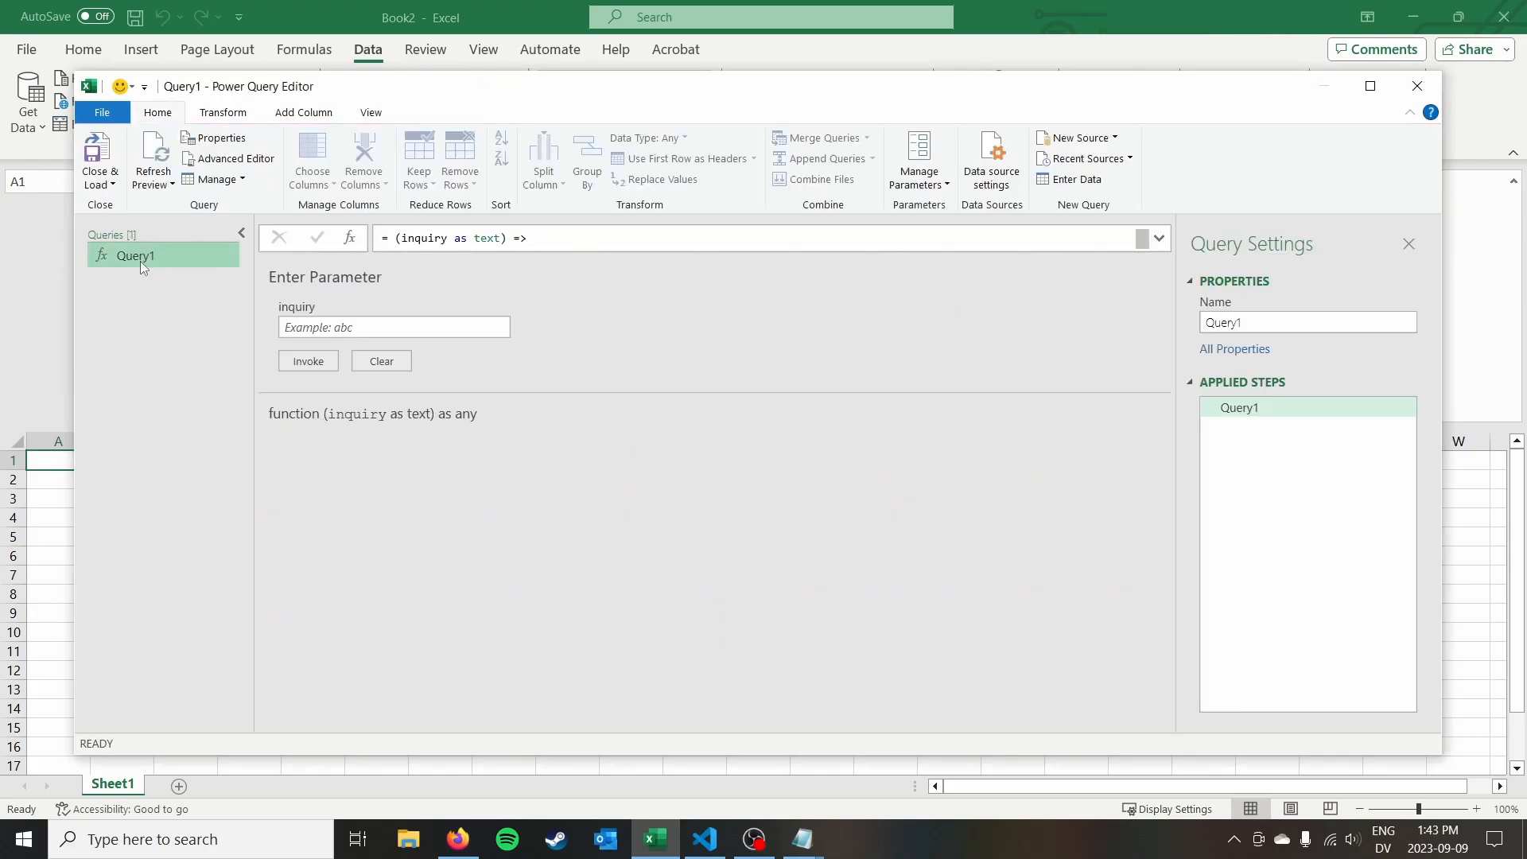
double_click(136, 255)
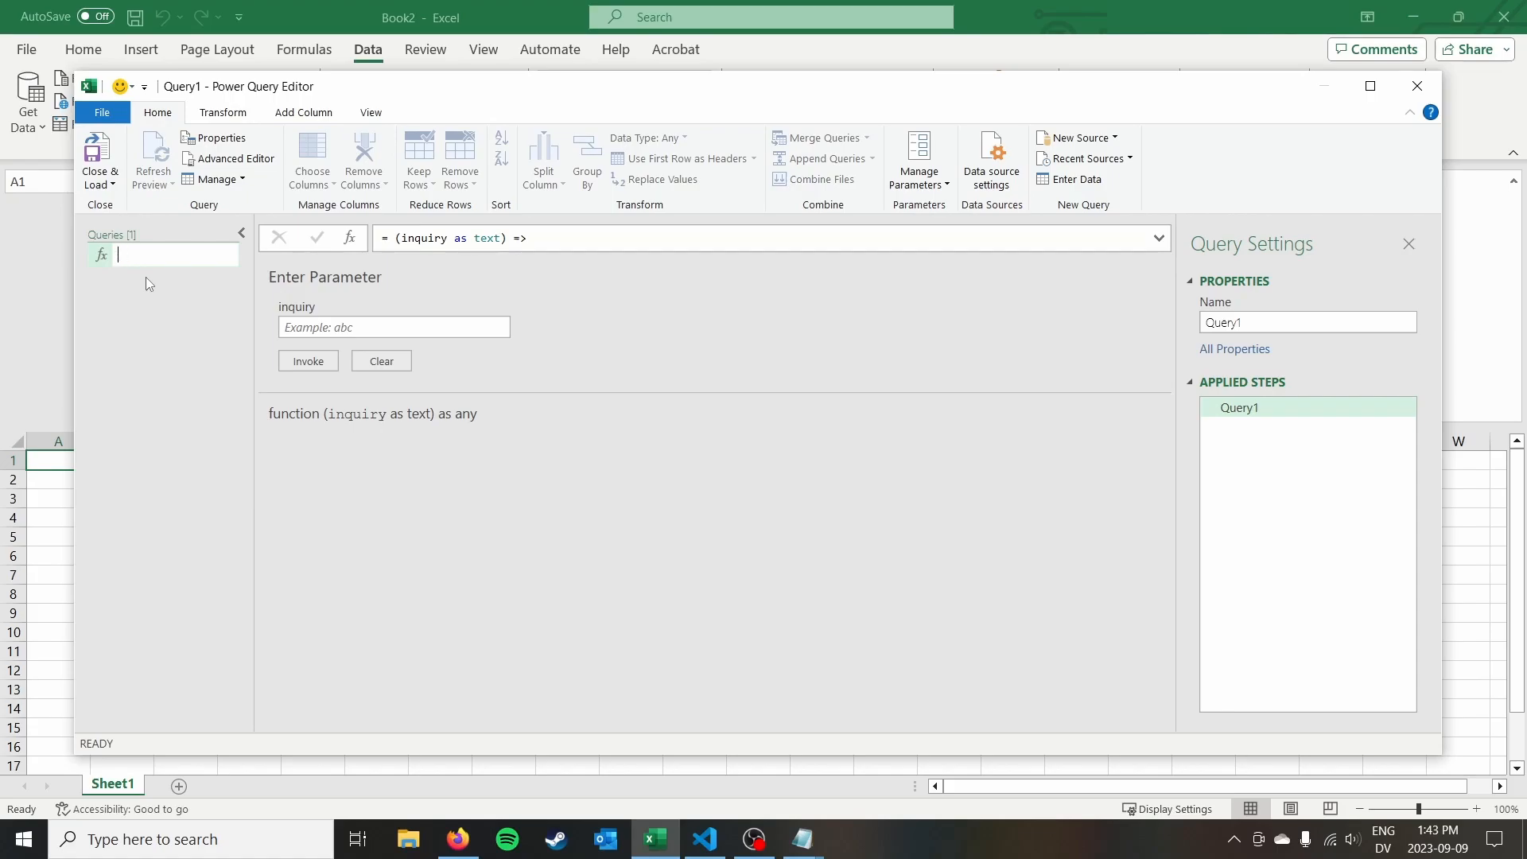
text(GPT Response)
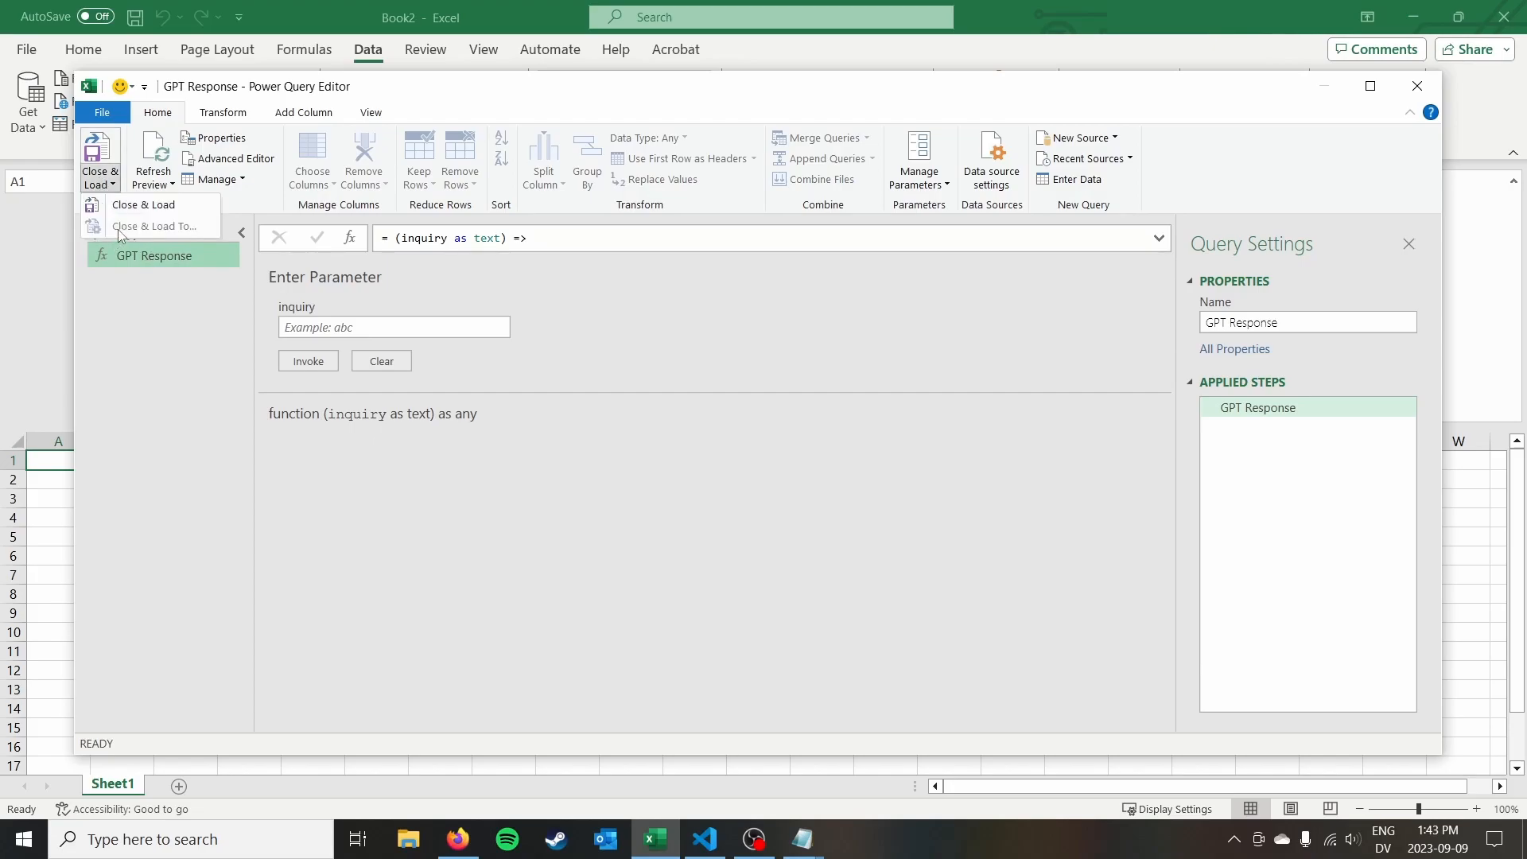
Step: Close the Power Query Editor and load GPT Response into the workbook
click(98, 160)
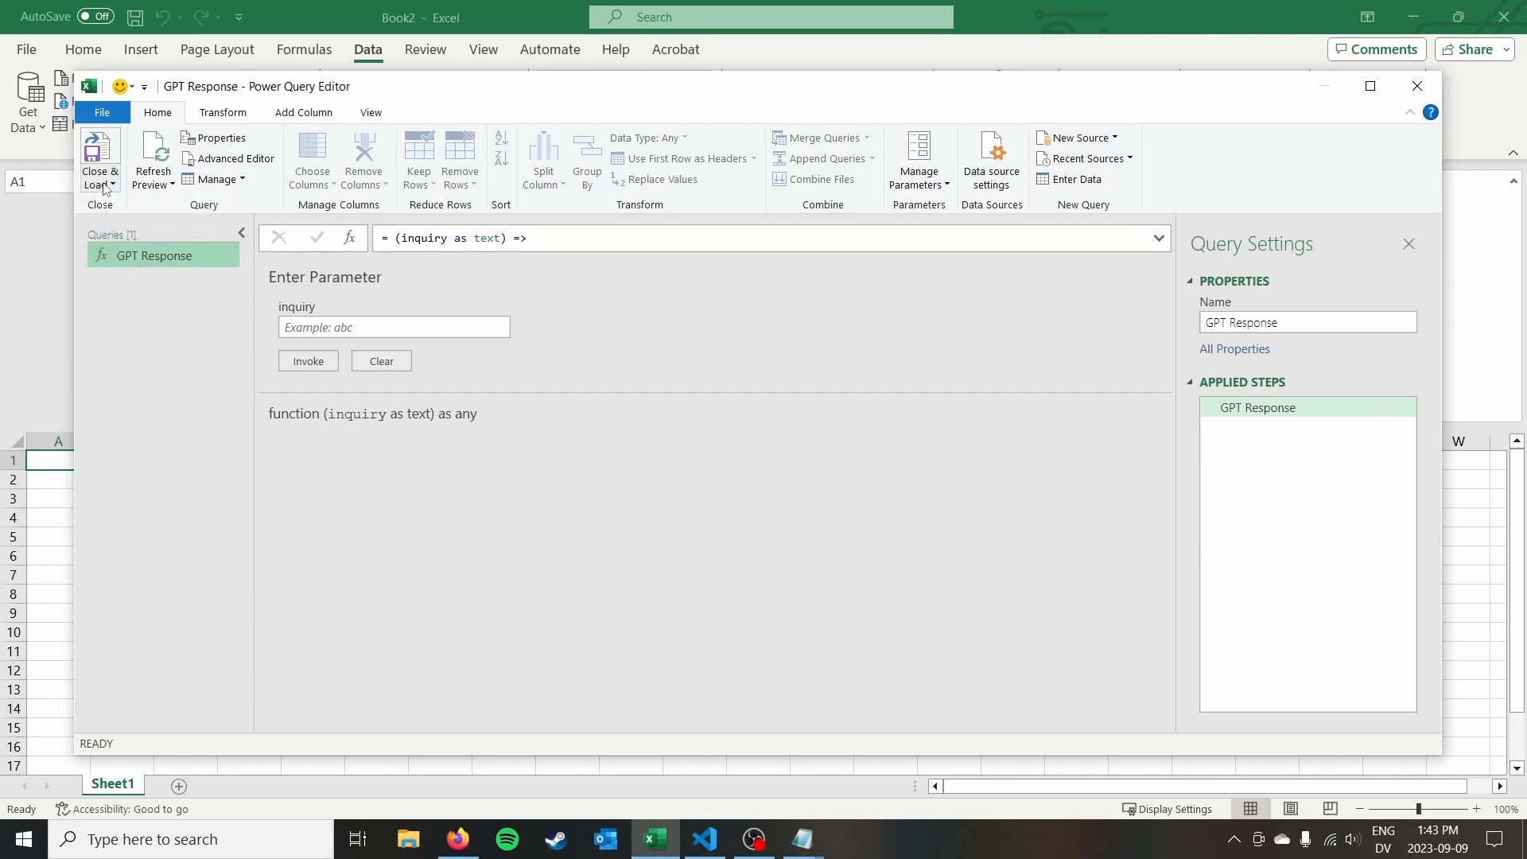
click(99, 156)
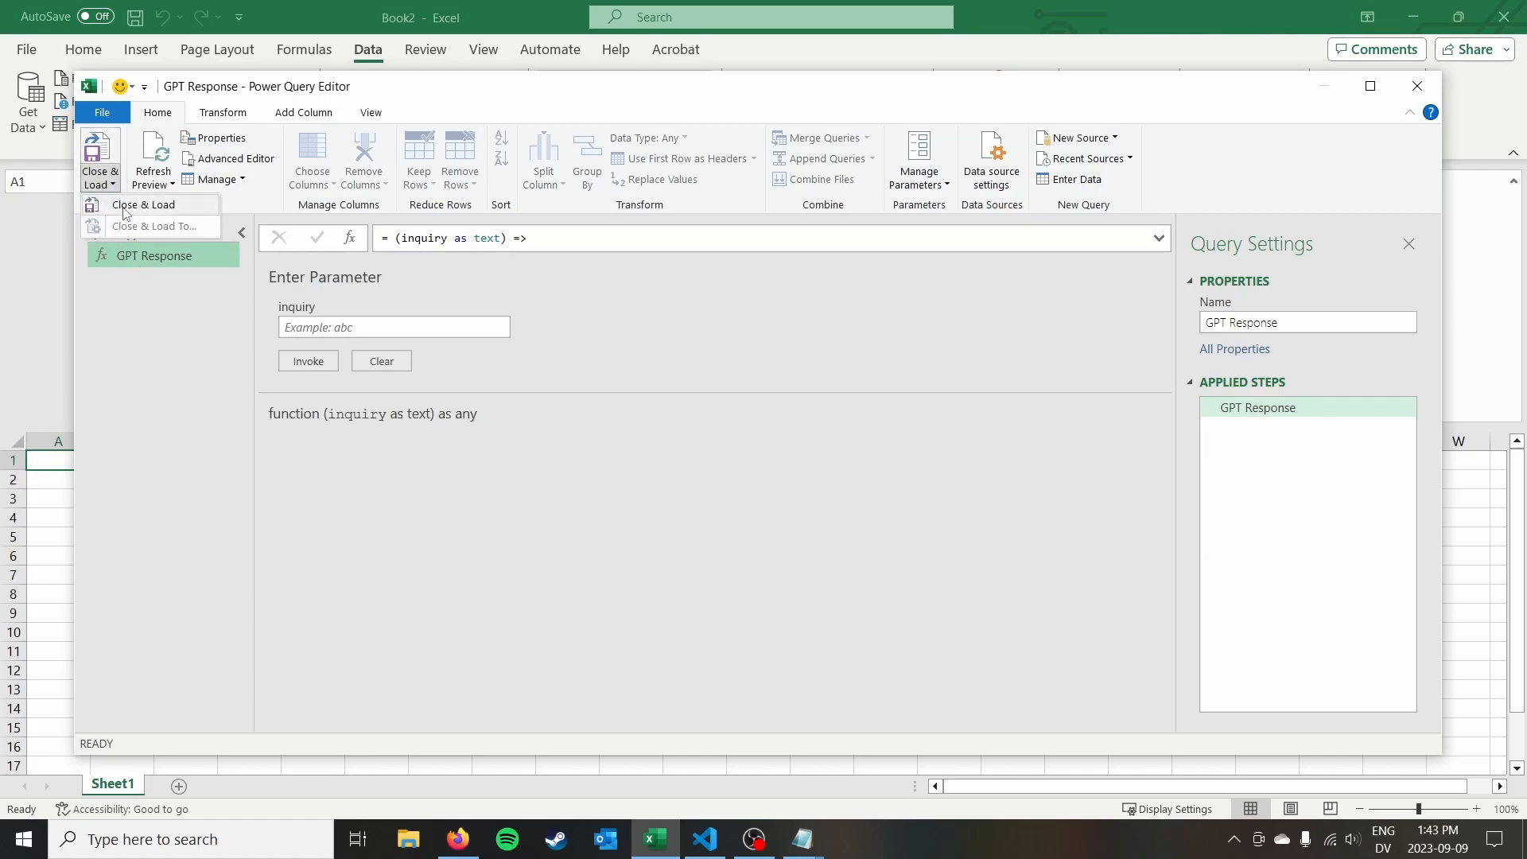
click(141, 205)
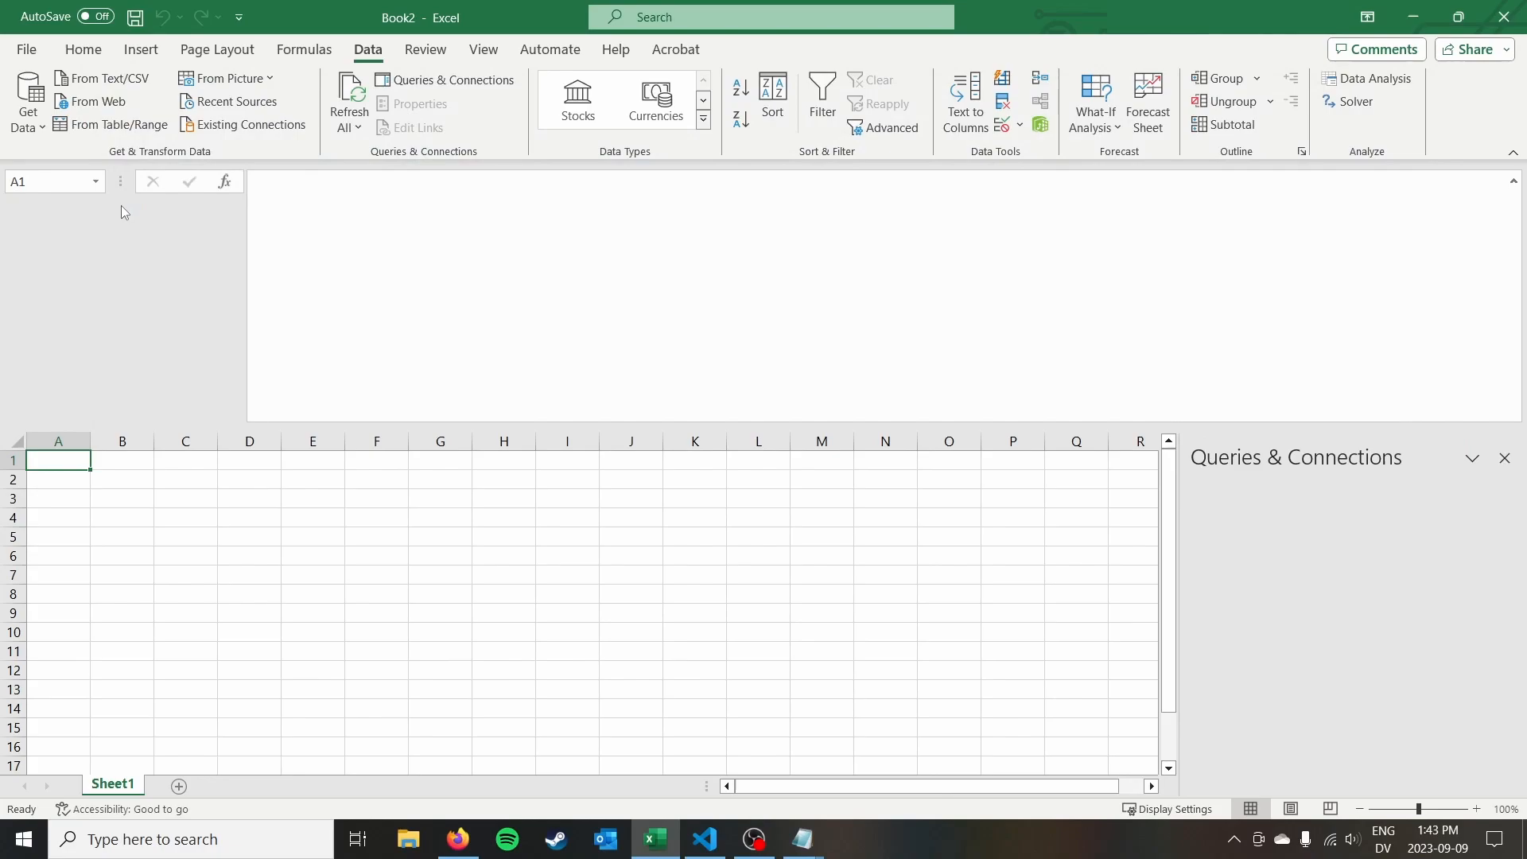
Step: Enter a 'Question' header in A1 with questions on the tallest person and Canada's area below
click(443, 80)
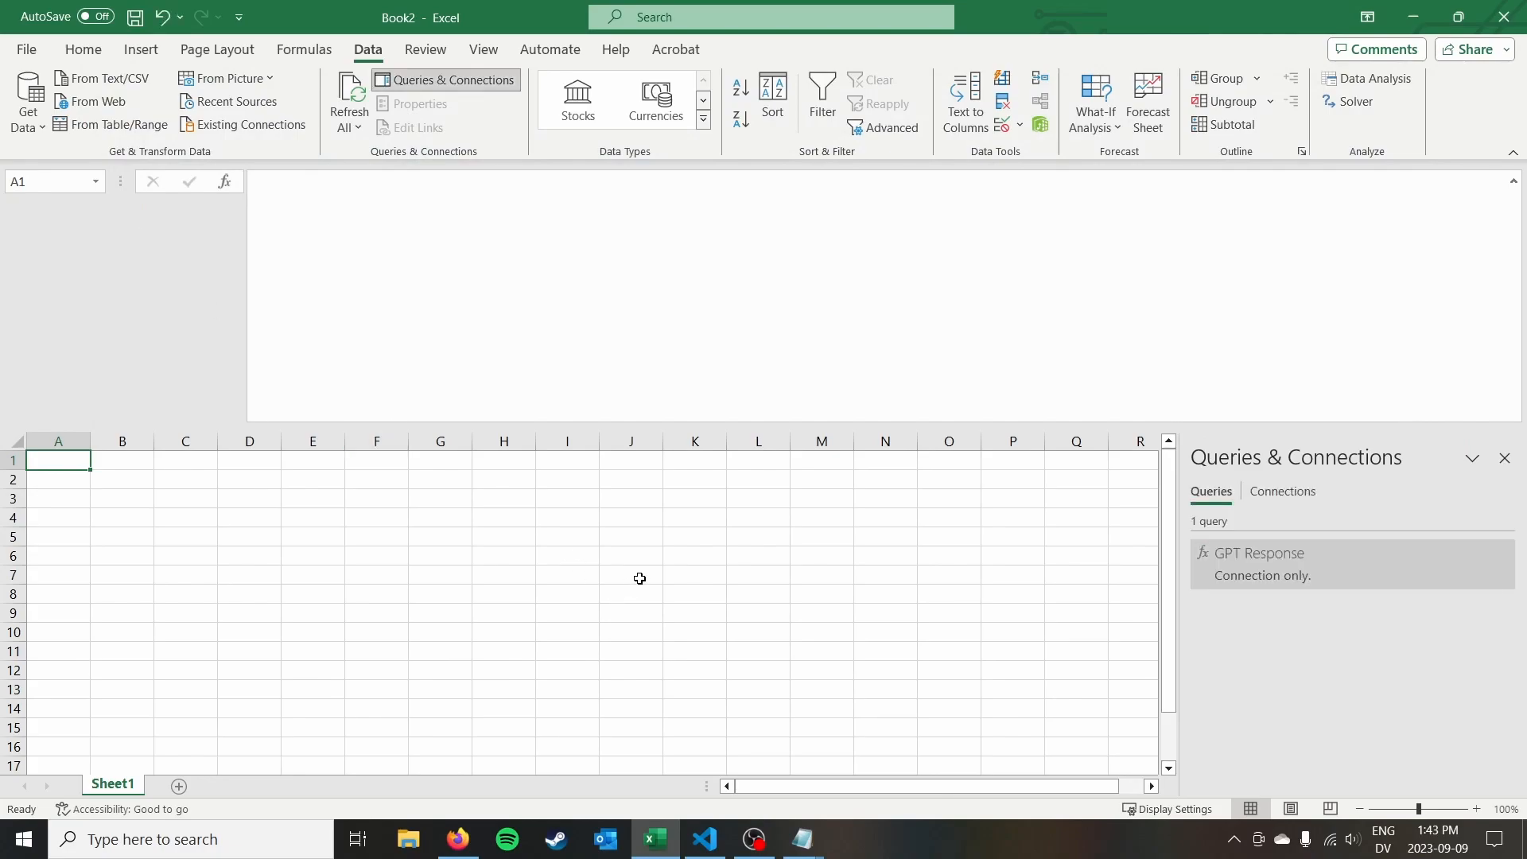
mouse_move(303, 485)
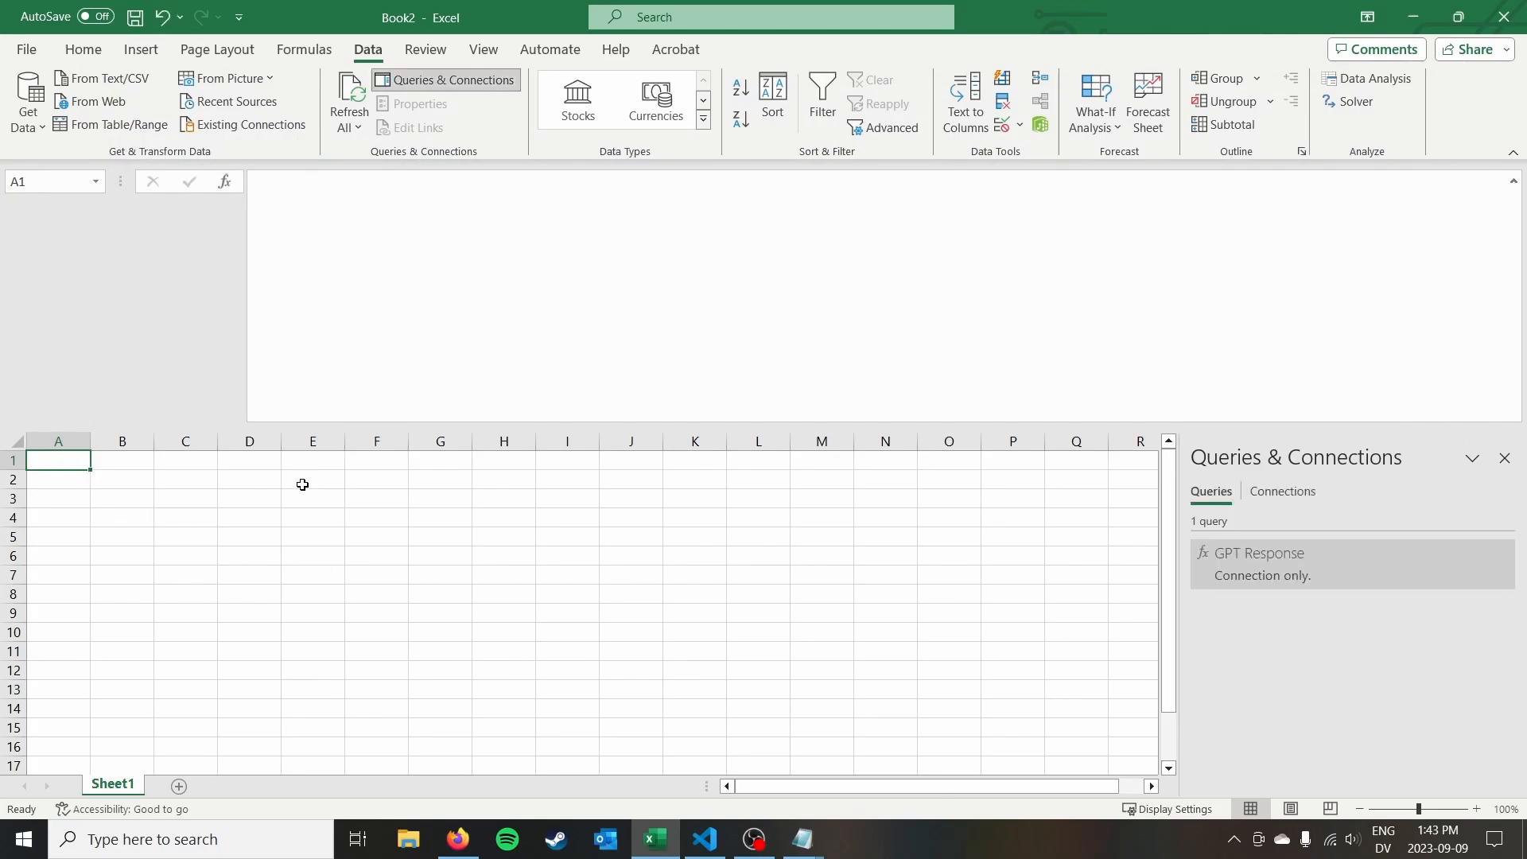
text(Question)
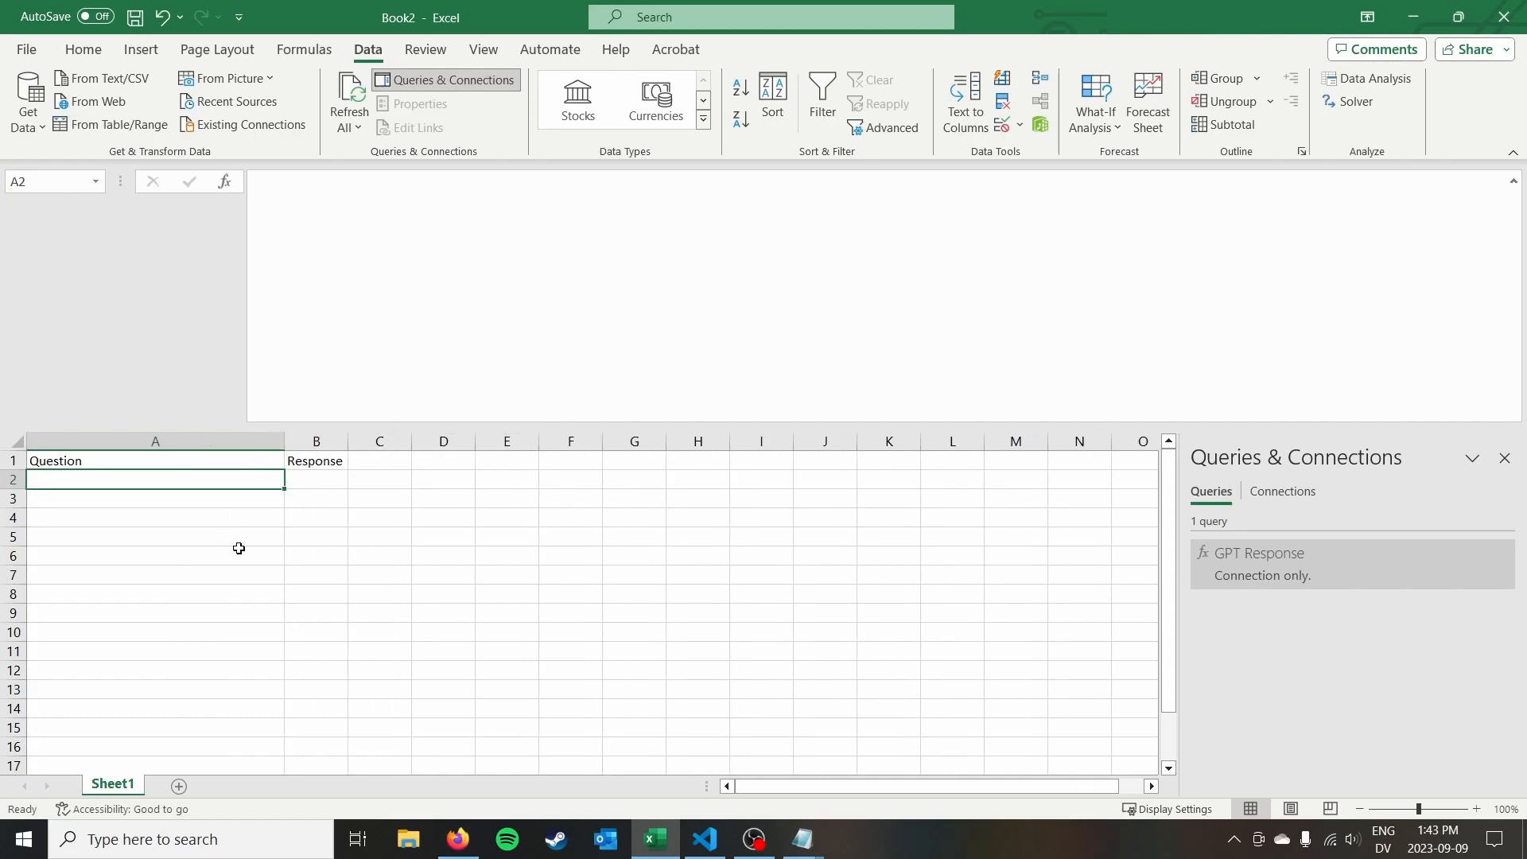
text(Who is the tallest person who ever lived?)
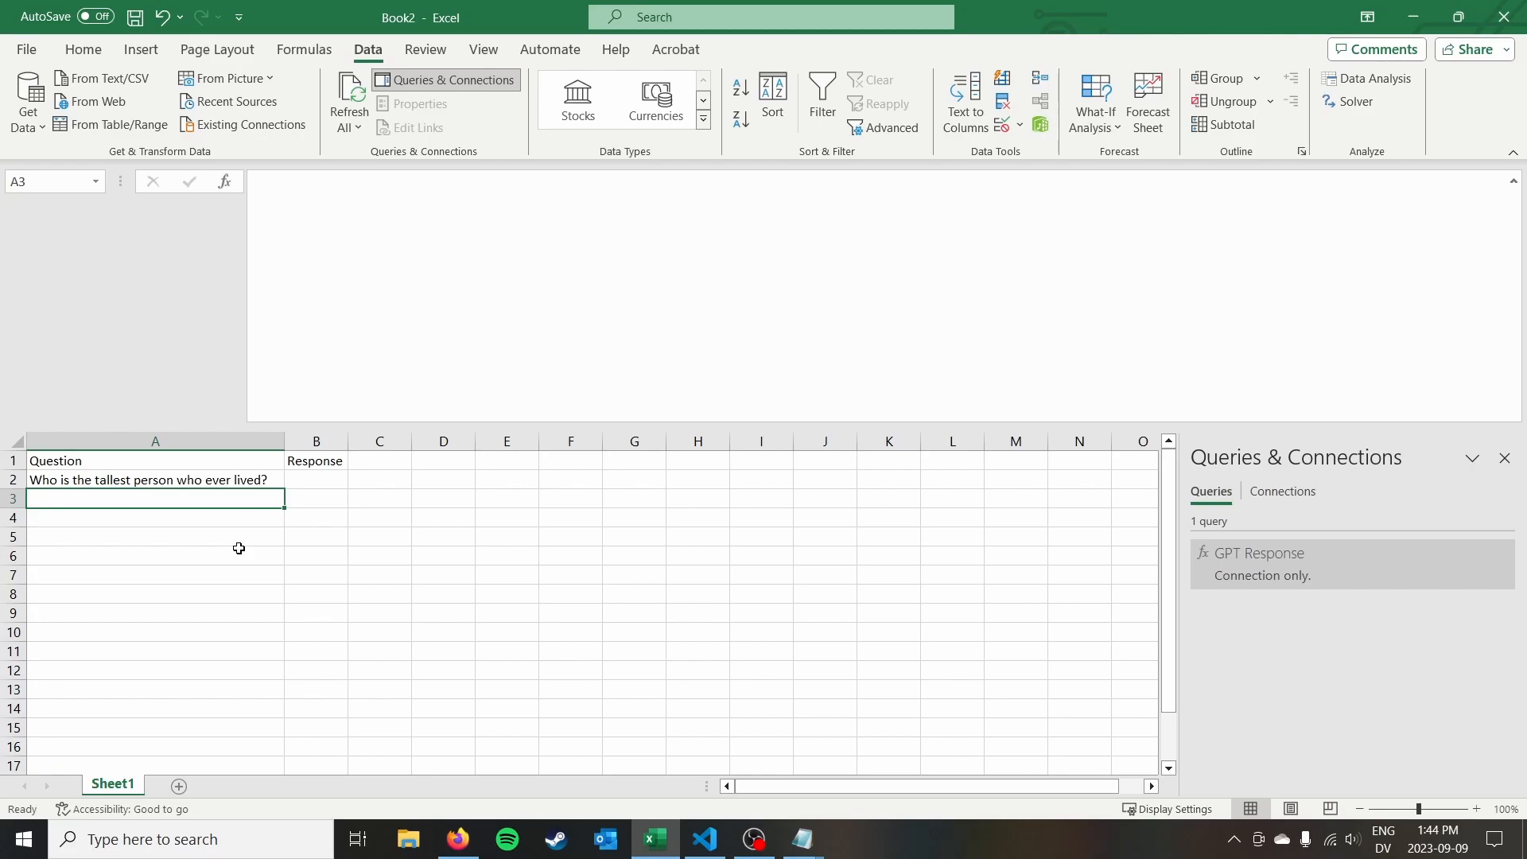
text(What is)
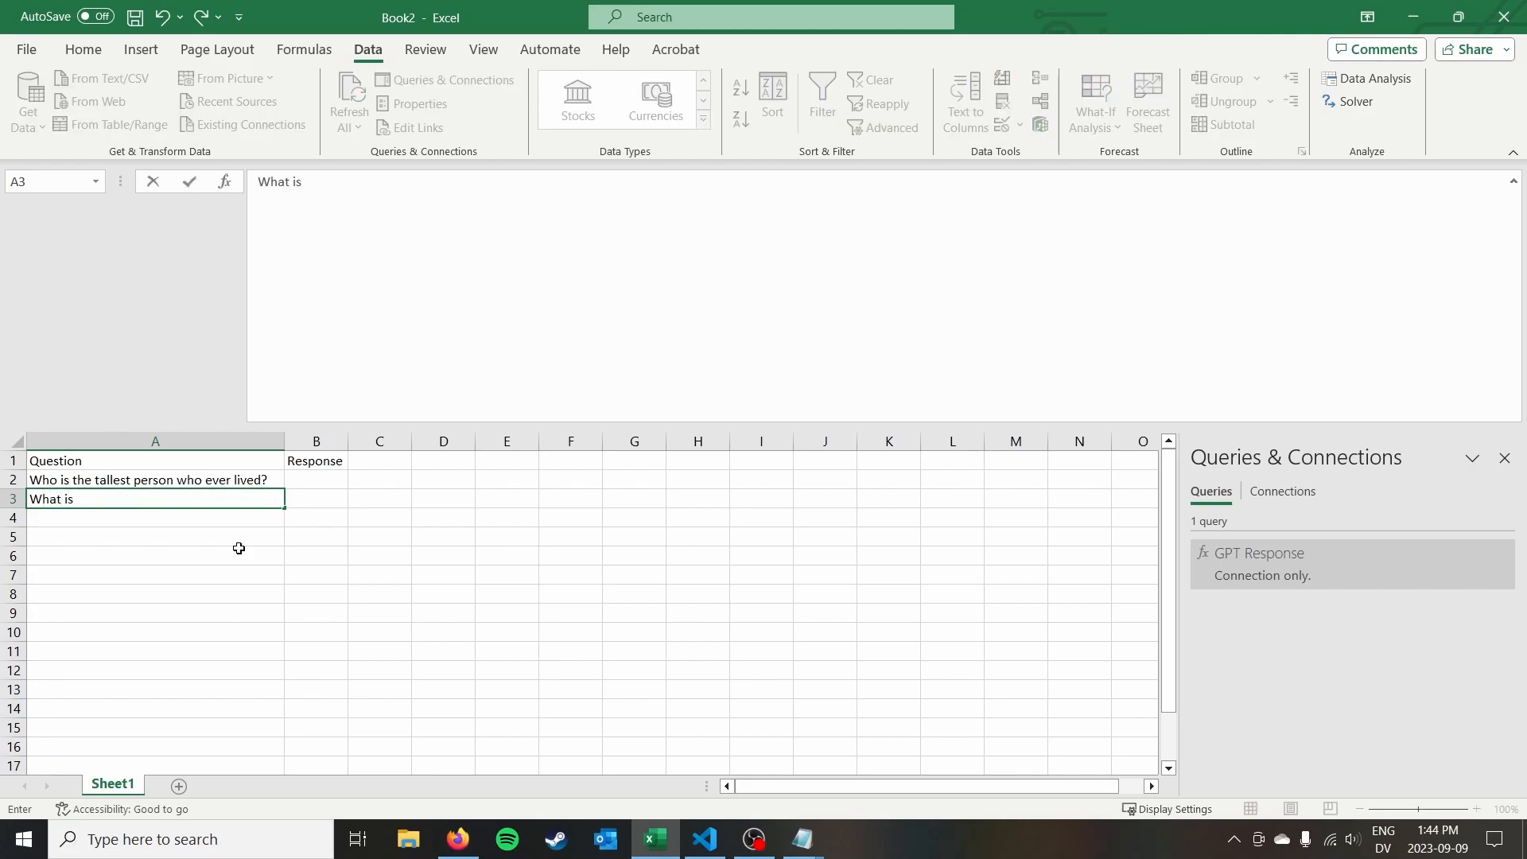
text(the area of Canad)
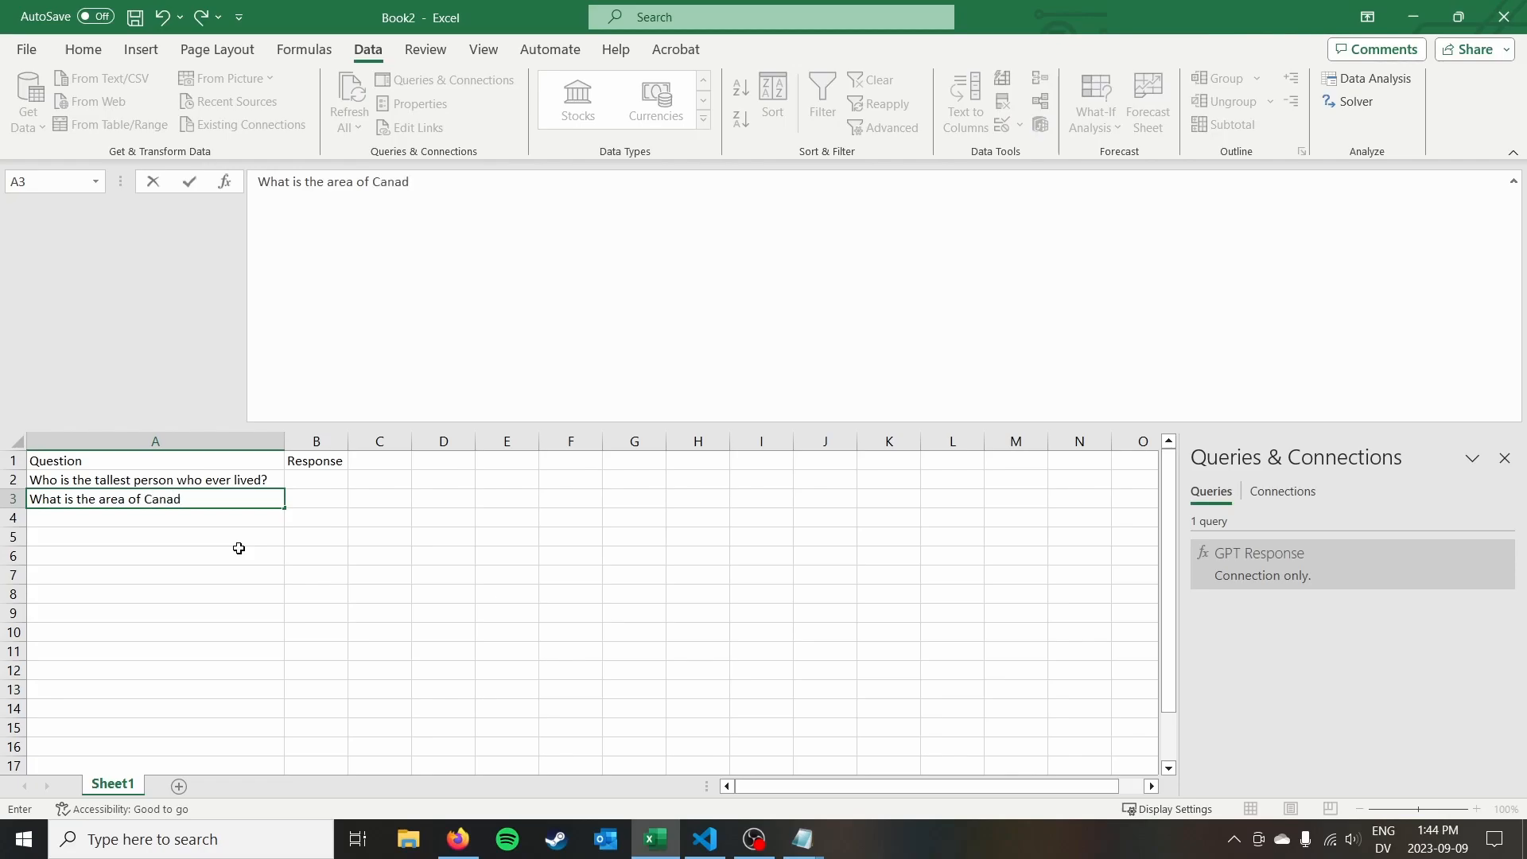
Step: Add questions on the United States capital and European Union state count, then select the list
text(W)
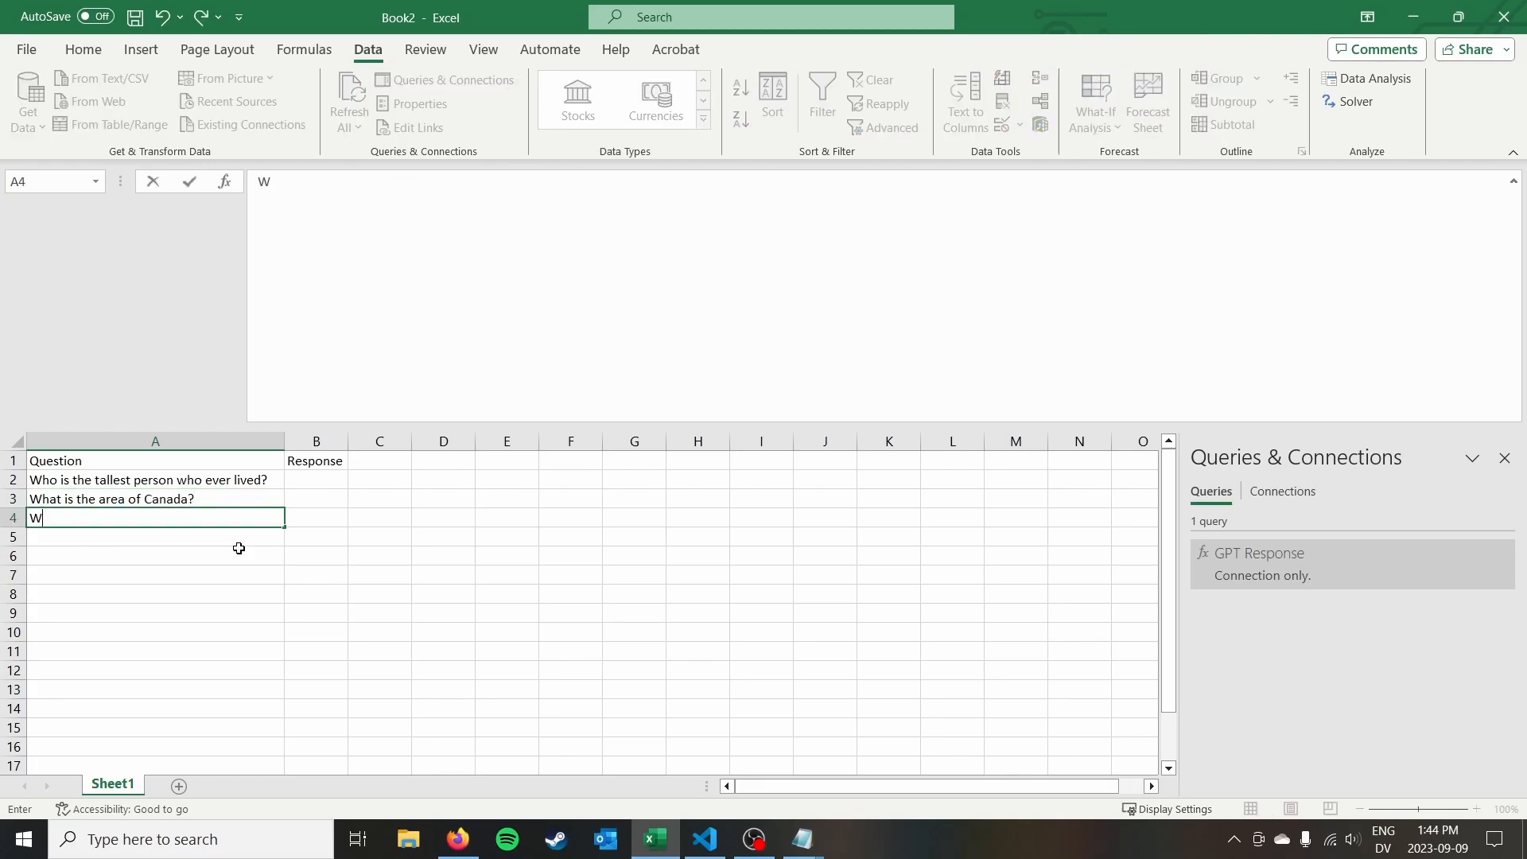
text(hat is the capital of)
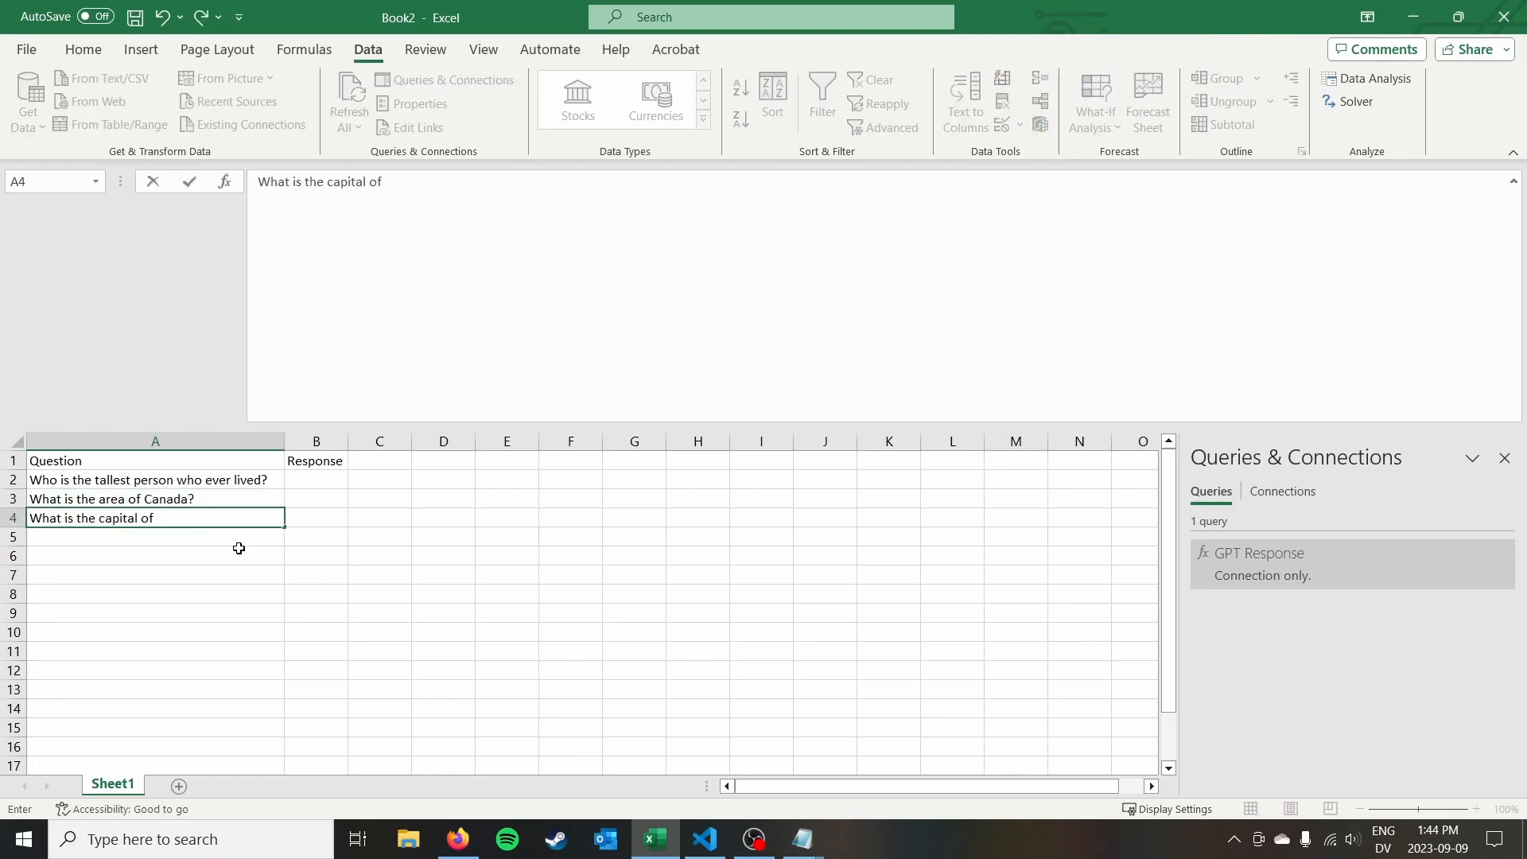
text(the United States?)
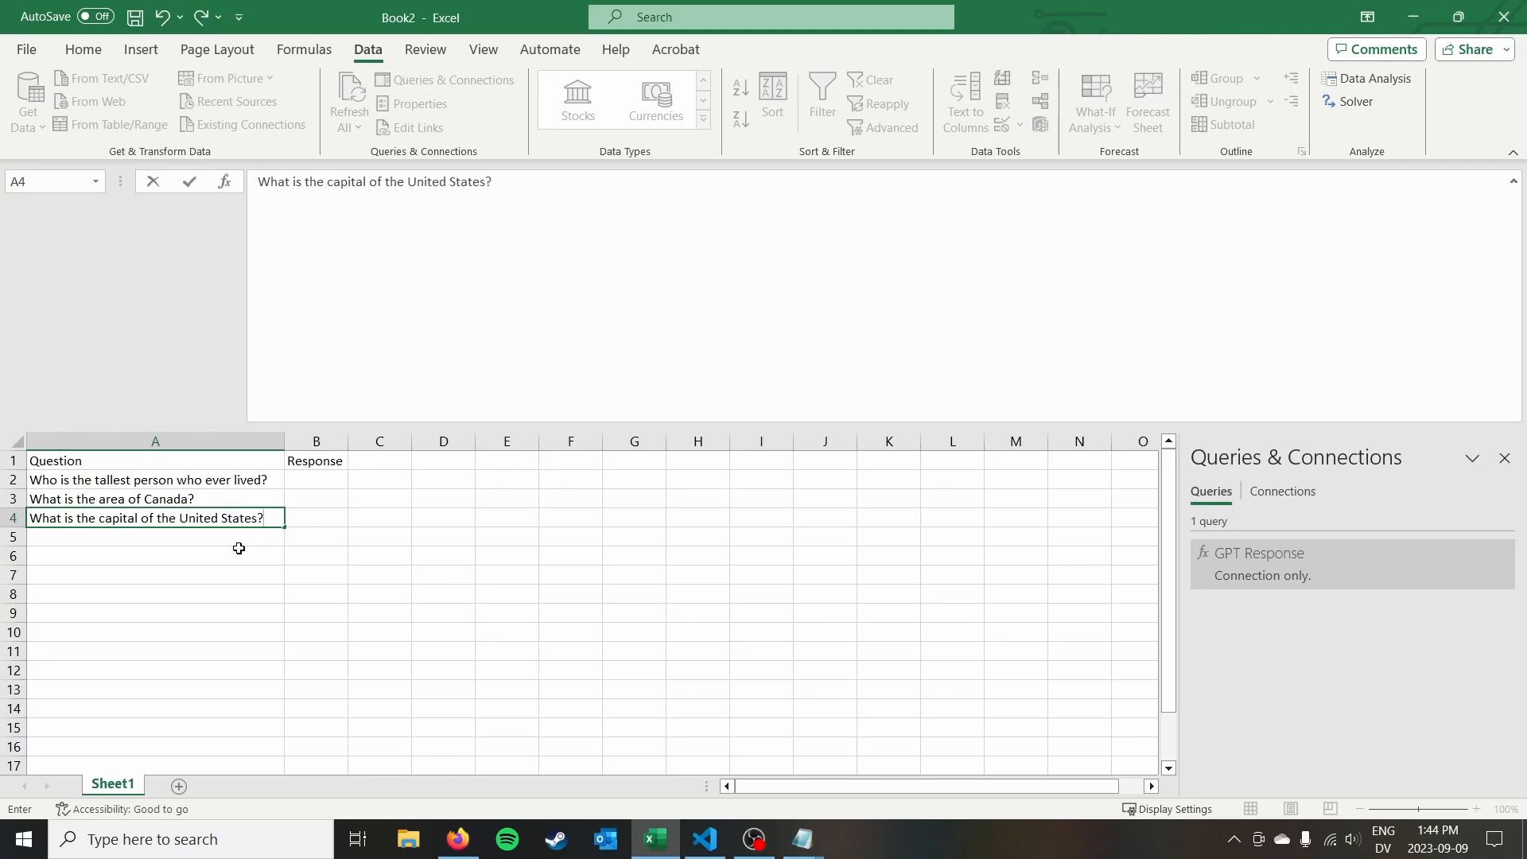
text(How many states in the)
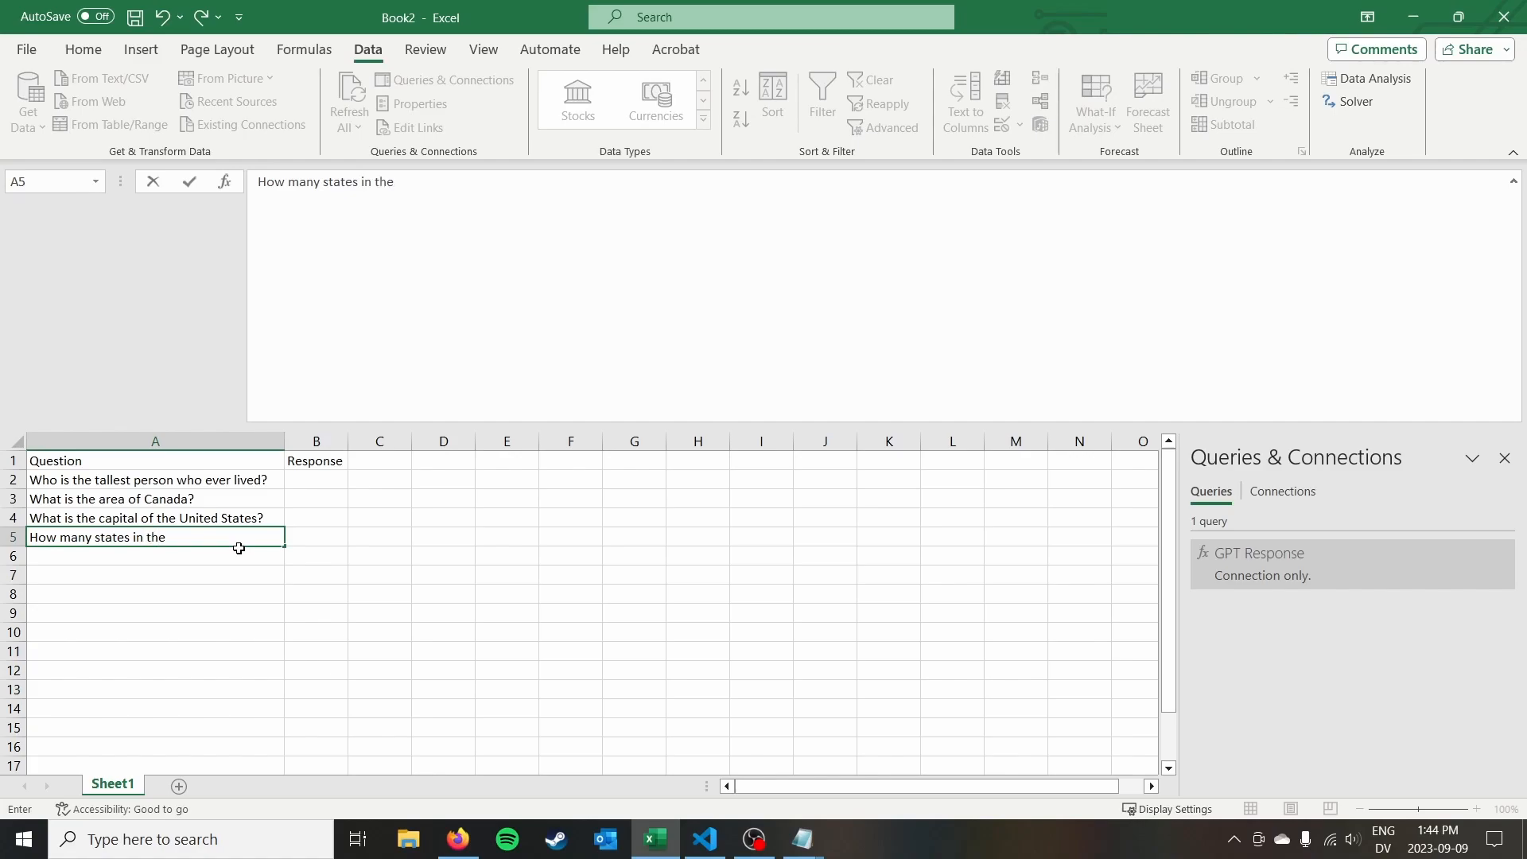
text(European Union?)
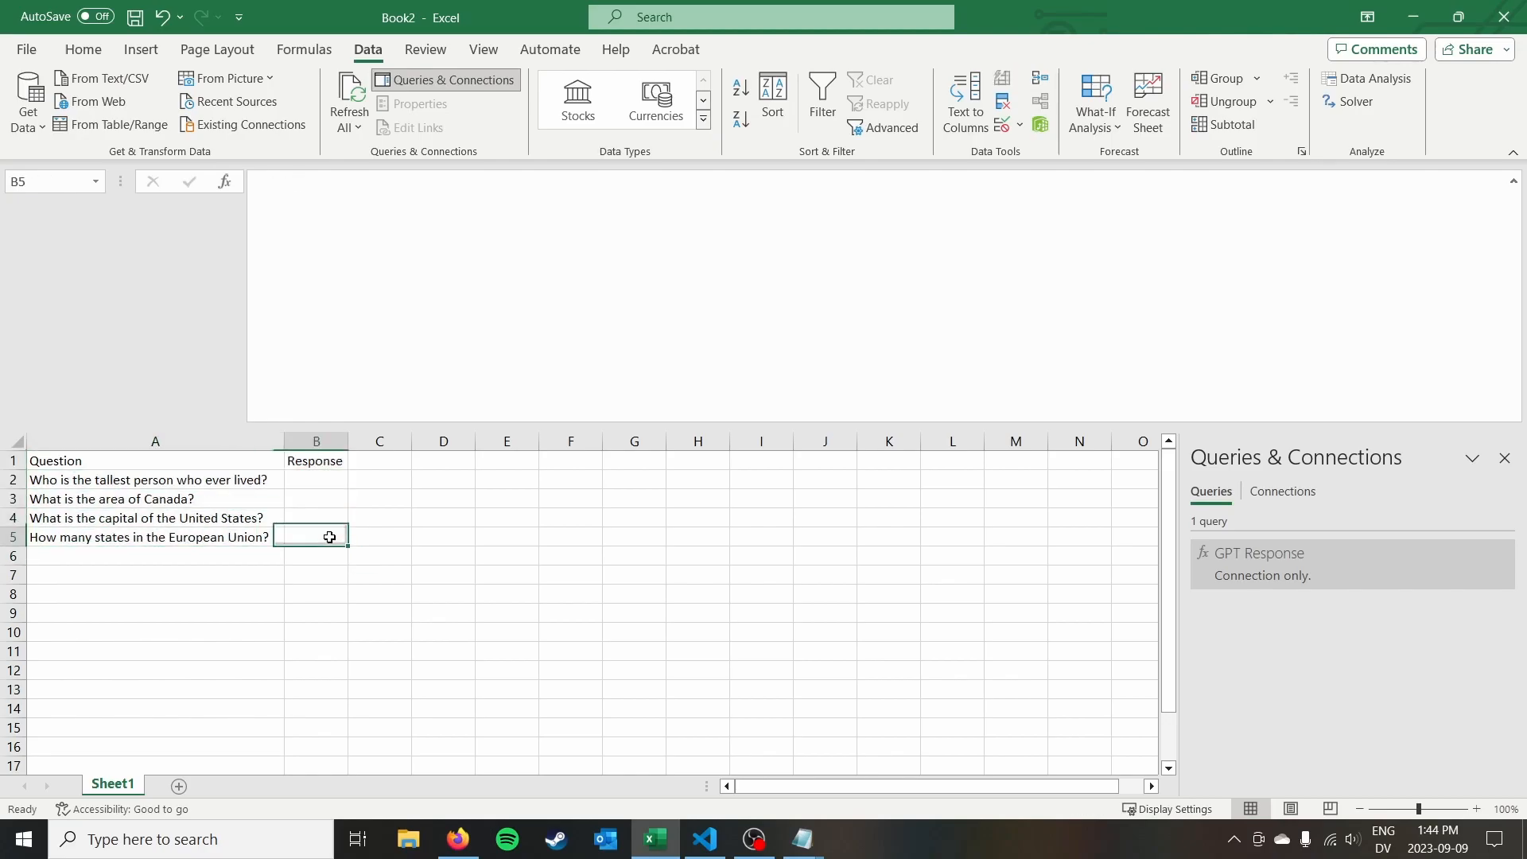
click(315, 459)
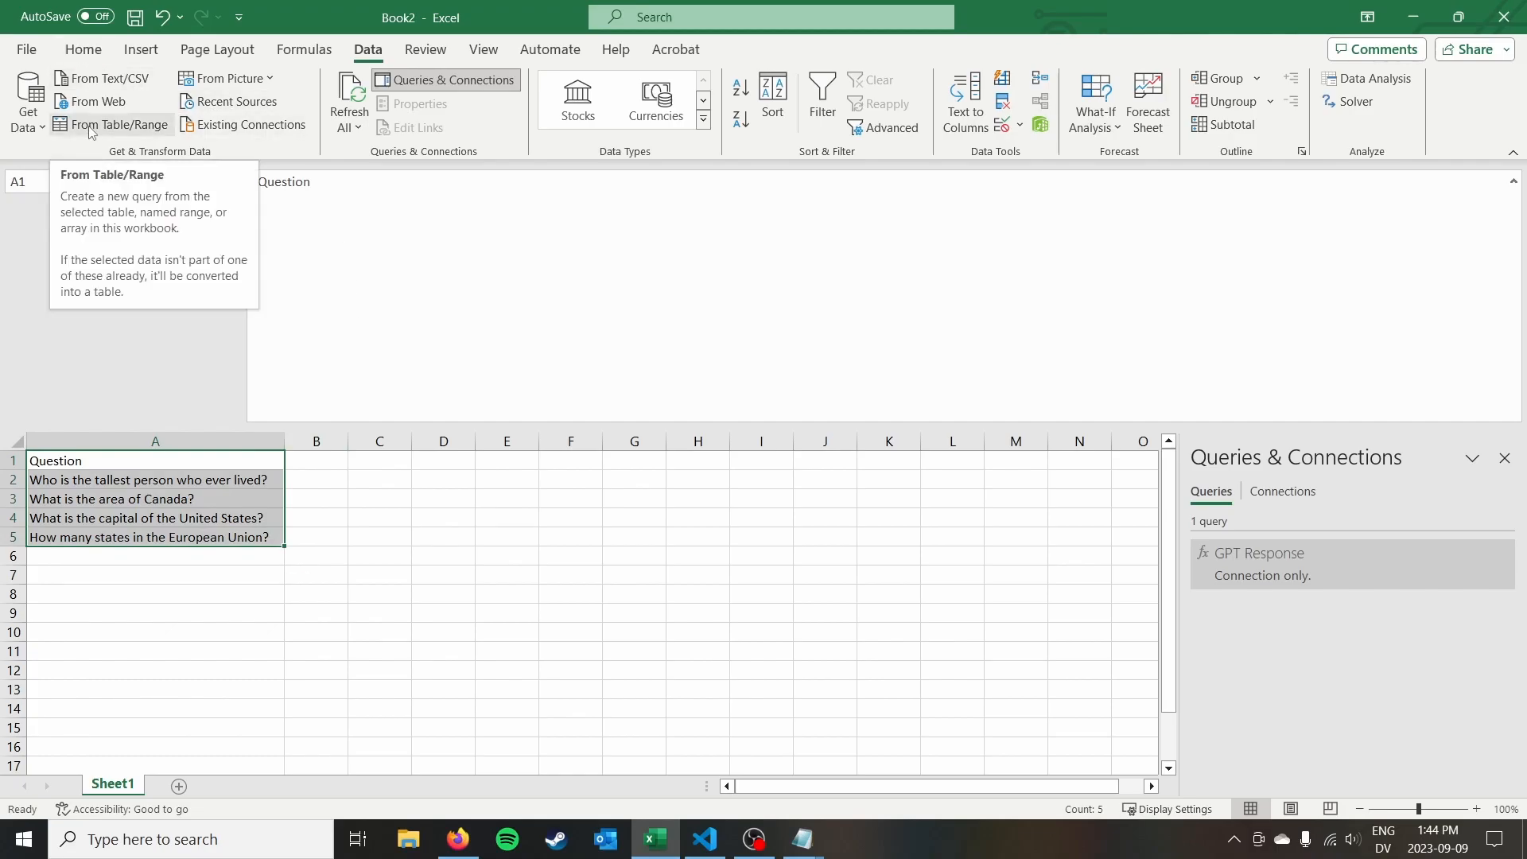
Step: Create a Table1 query from the question range with the first row as headers
click(119, 124)
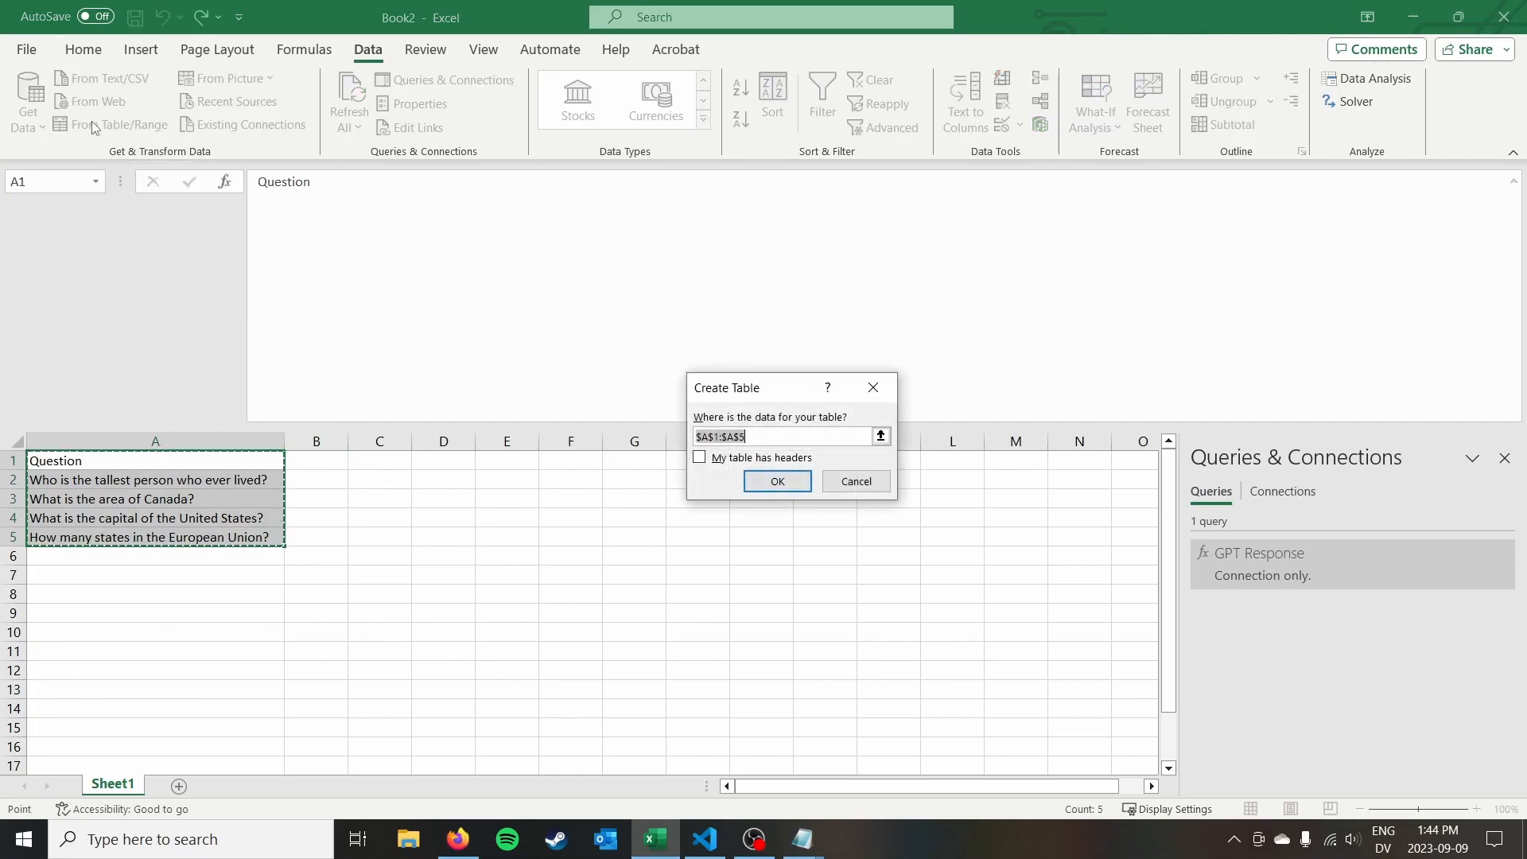
click(700, 459)
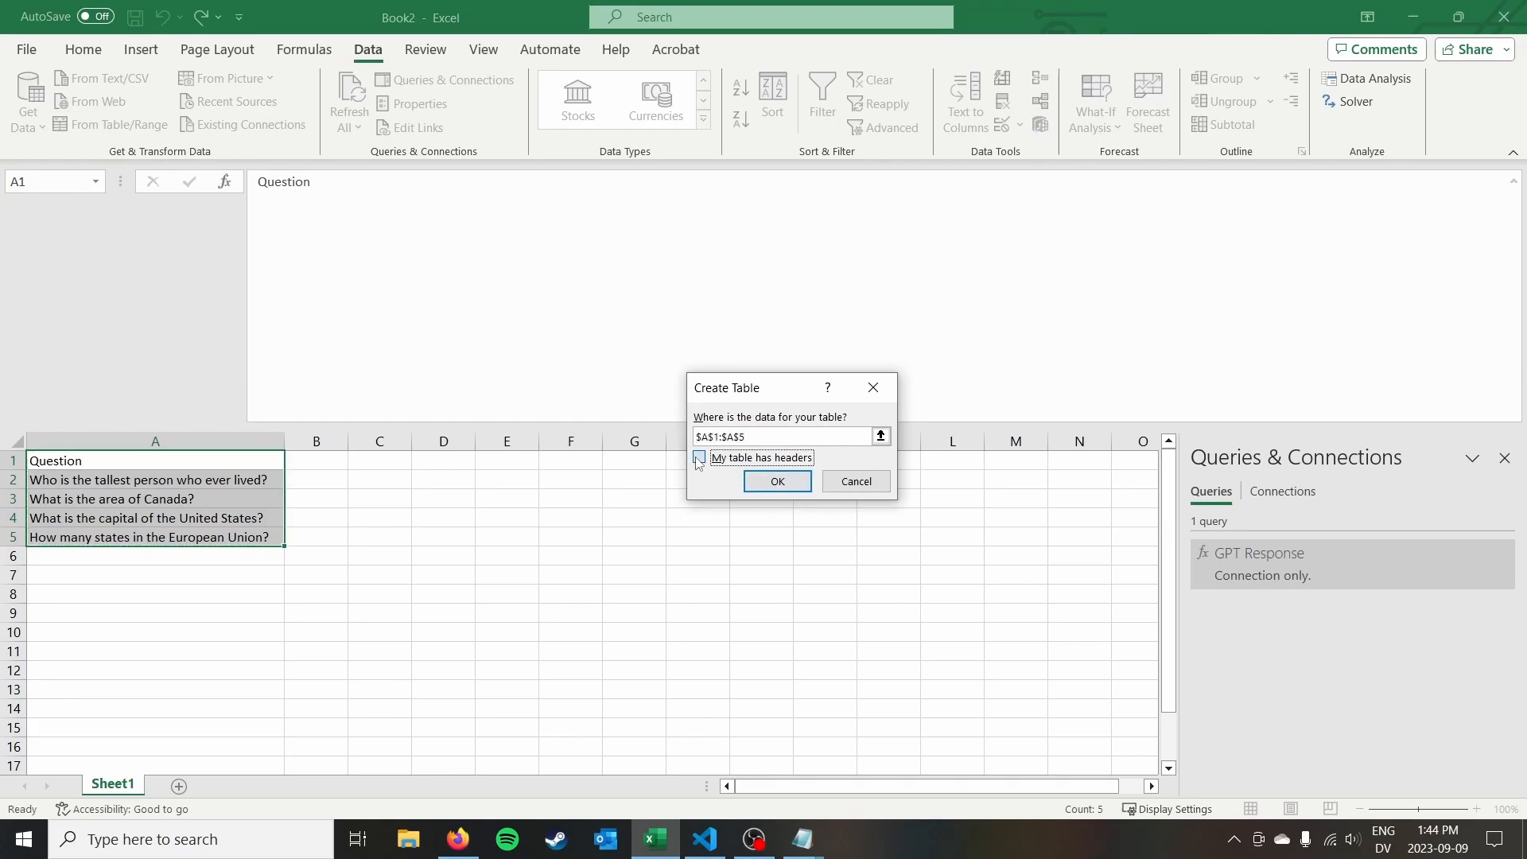
click(777, 480)
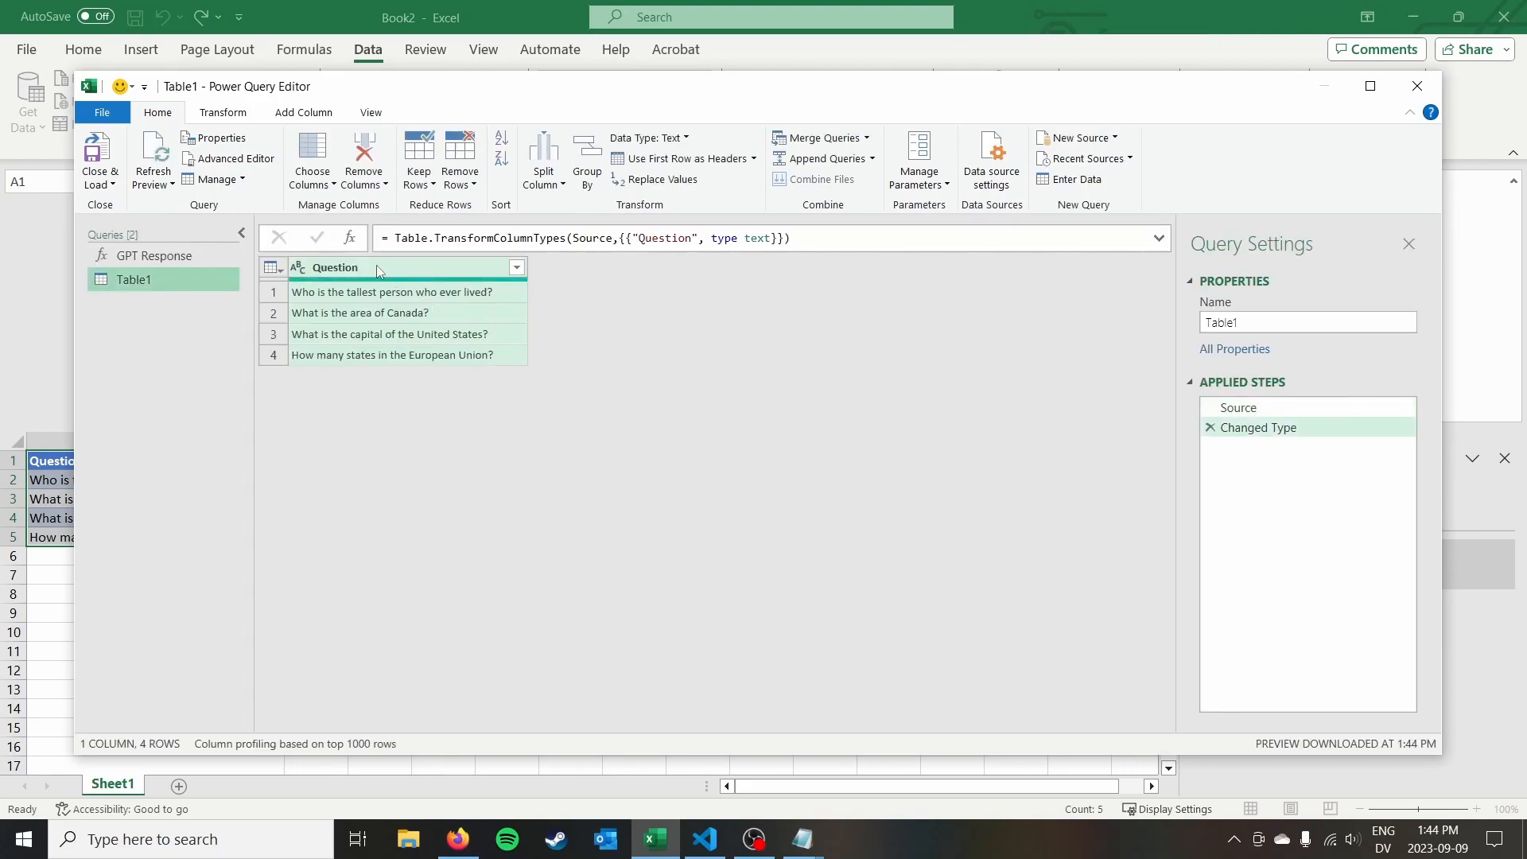
Step: Add a column invoking the GPT Response custom function on the Question column
click(303, 112)
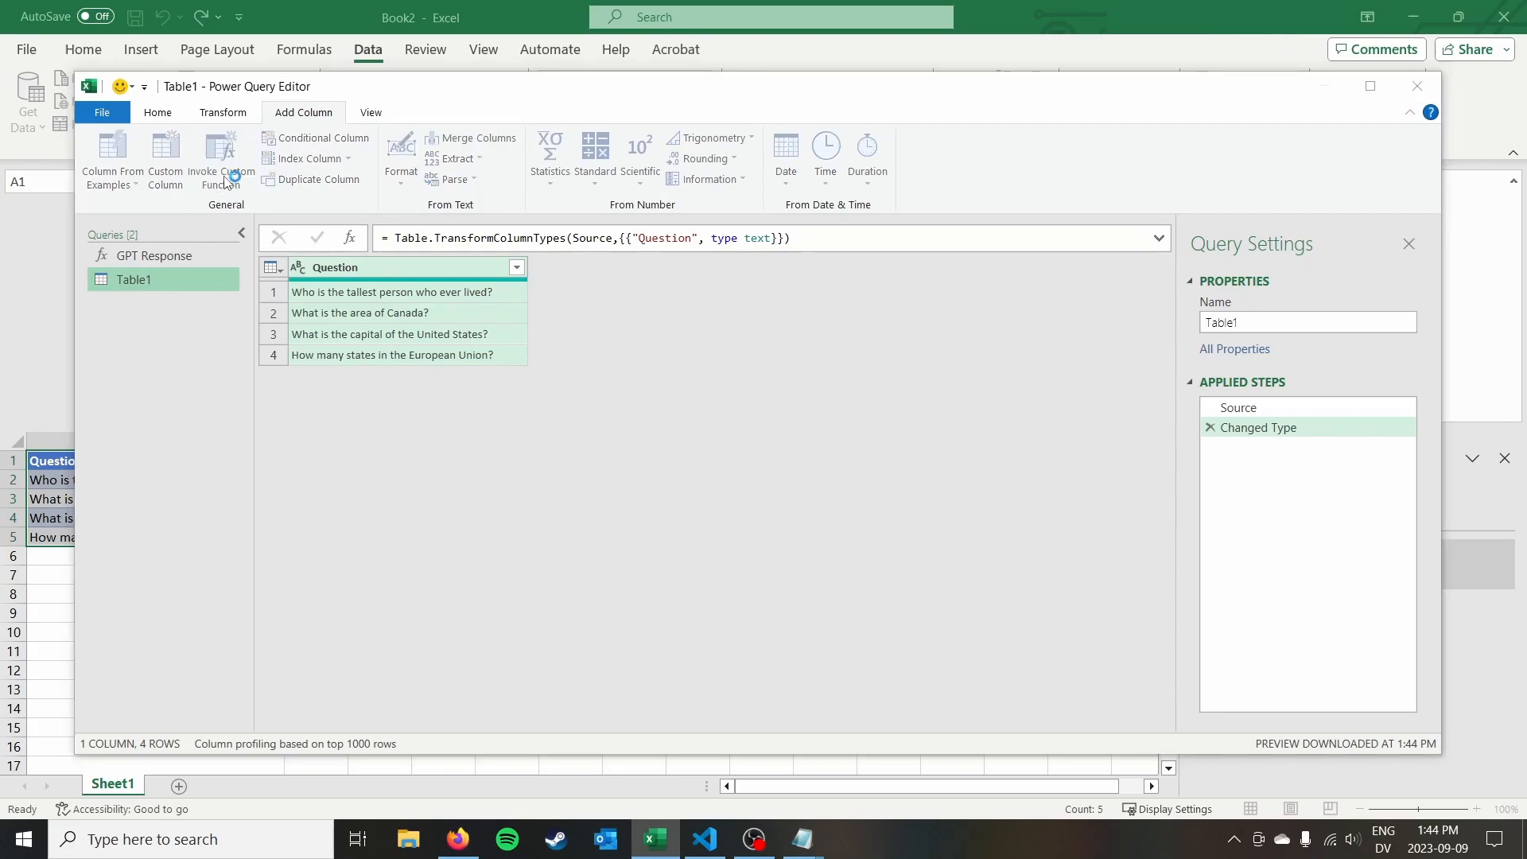
click(219, 161)
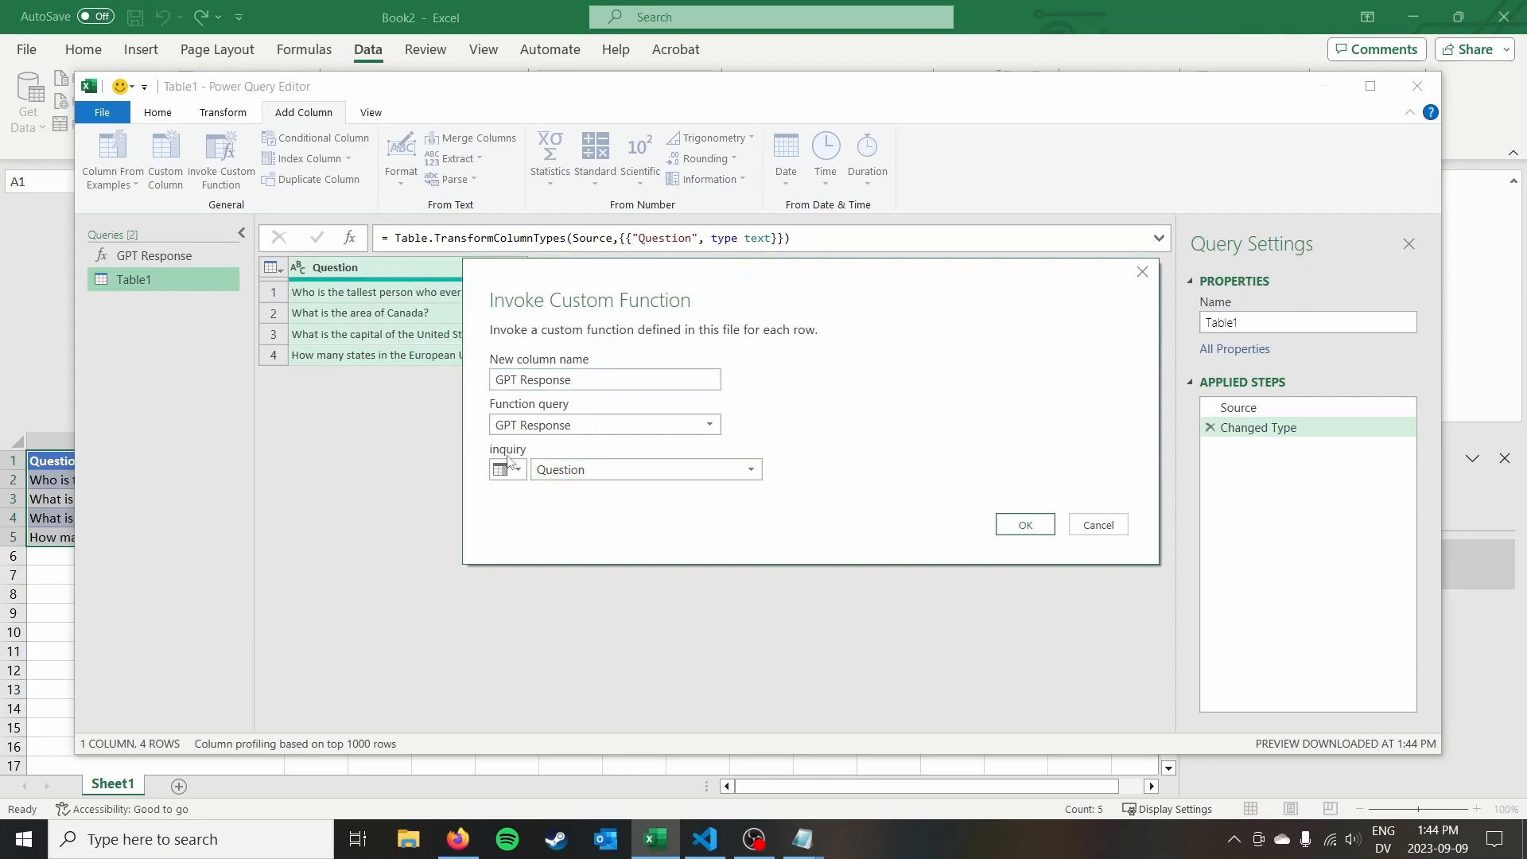
mouse_move(940, 584)
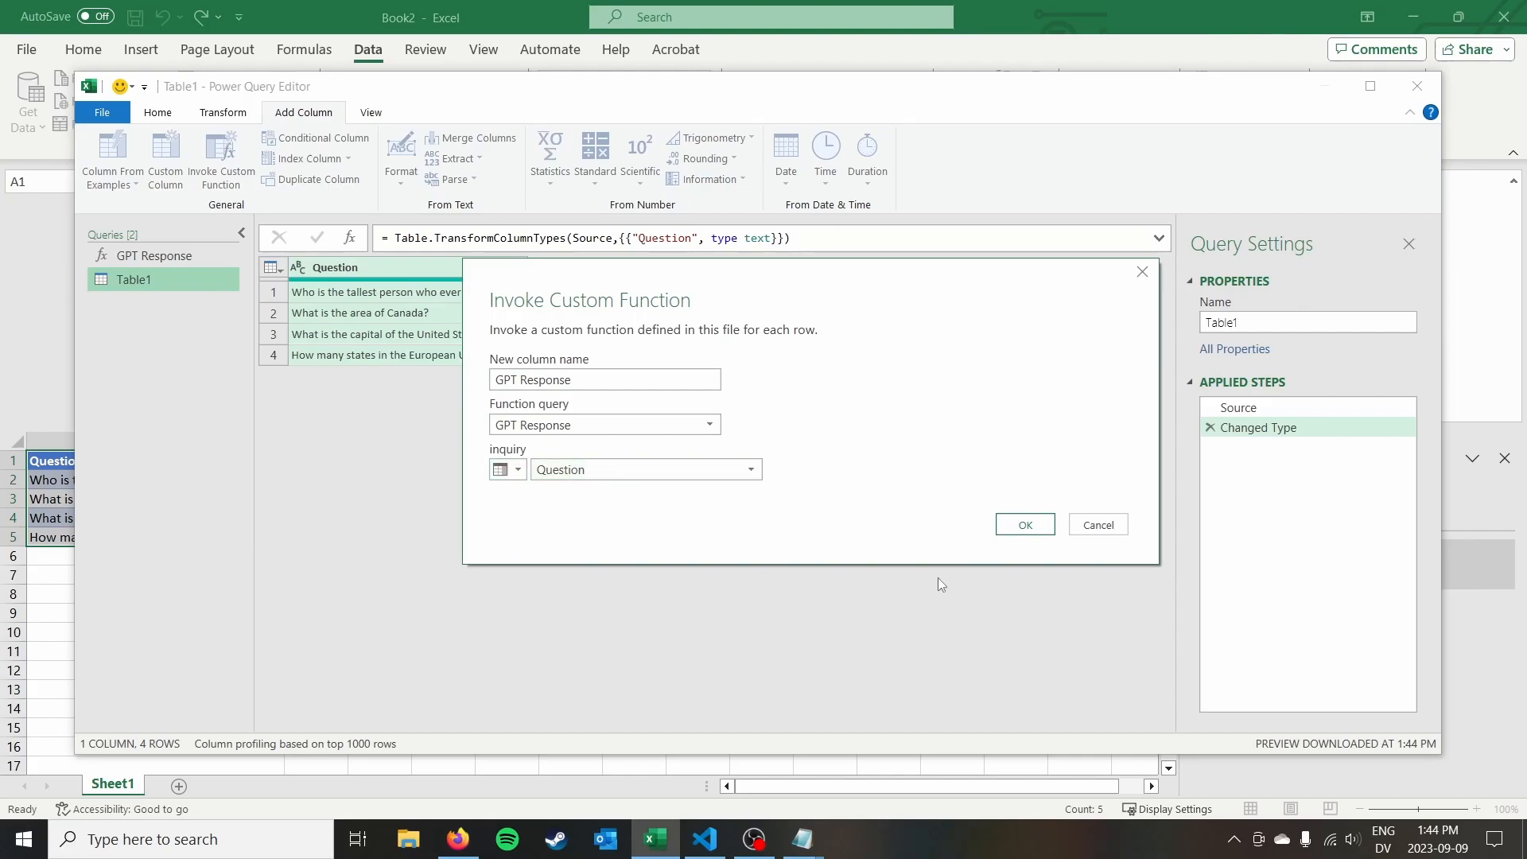
click(1023, 523)
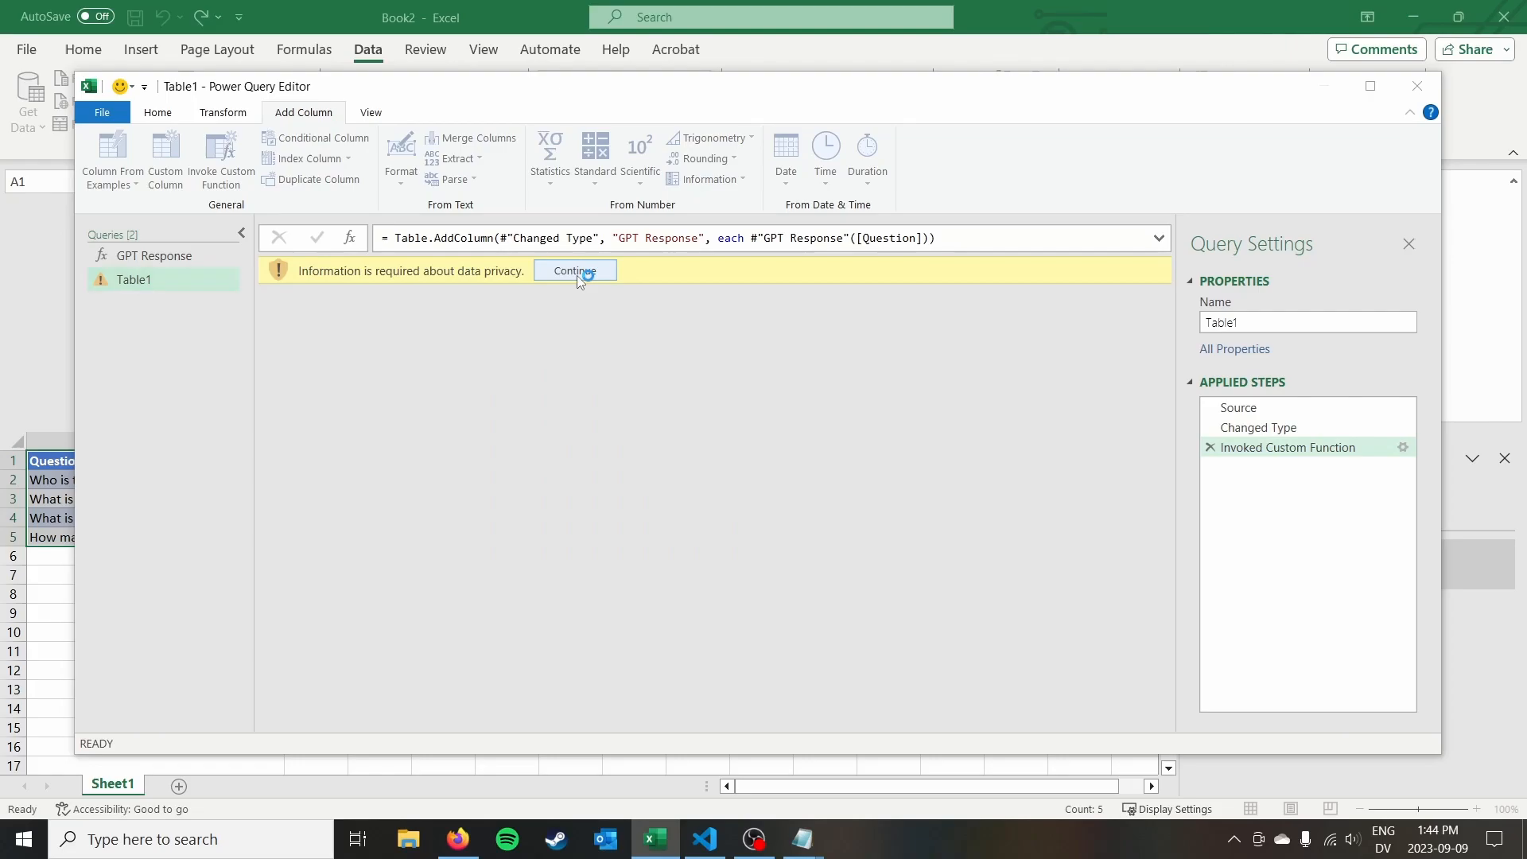
Step: Resolve the data privacy prompt with Ignore Privacy Levels so the query runs
click(574, 270)
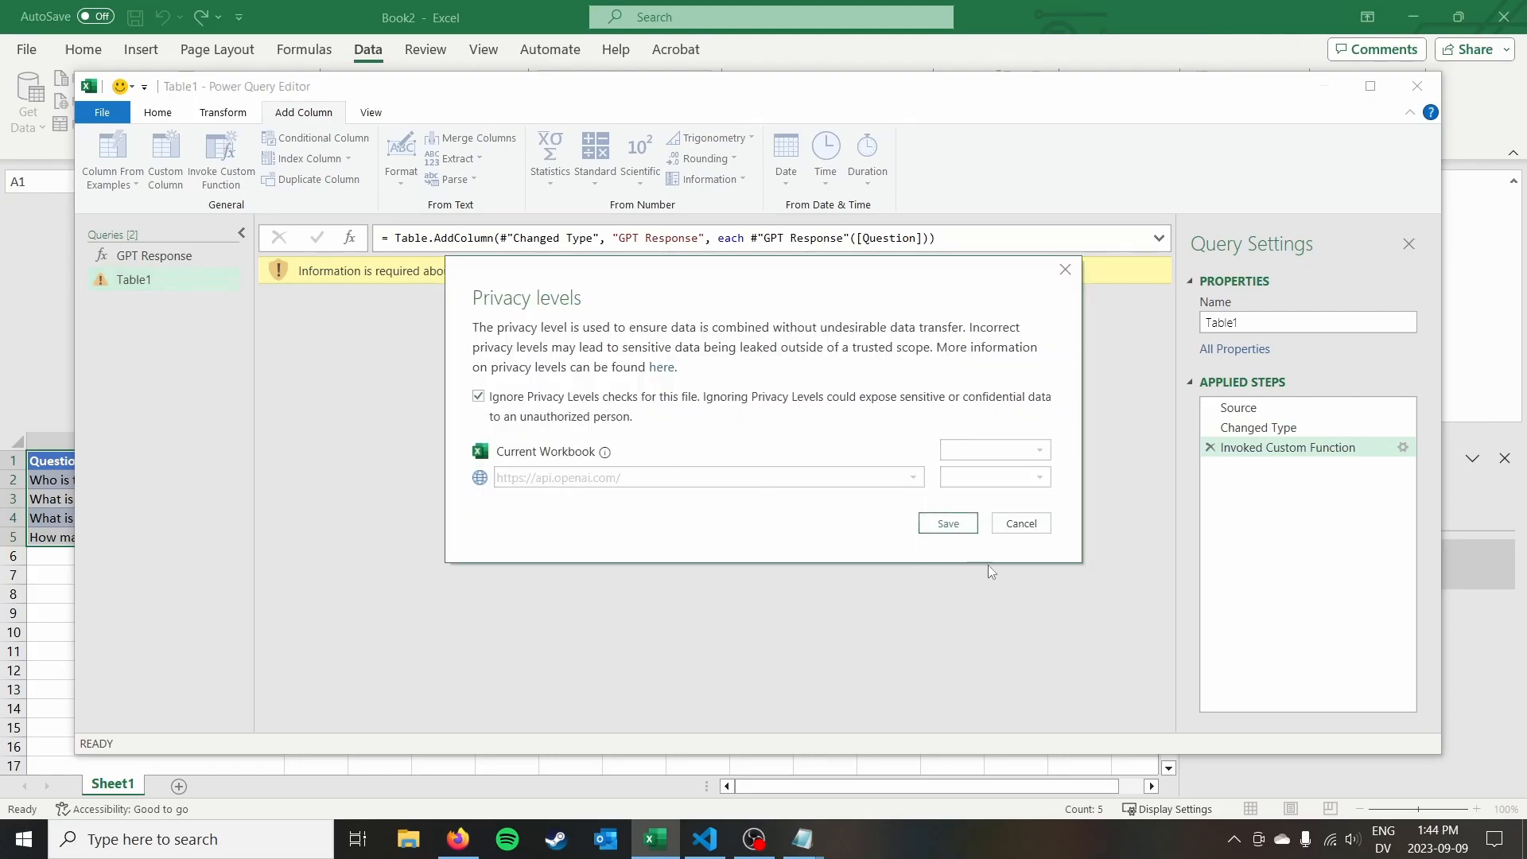
click(945, 523)
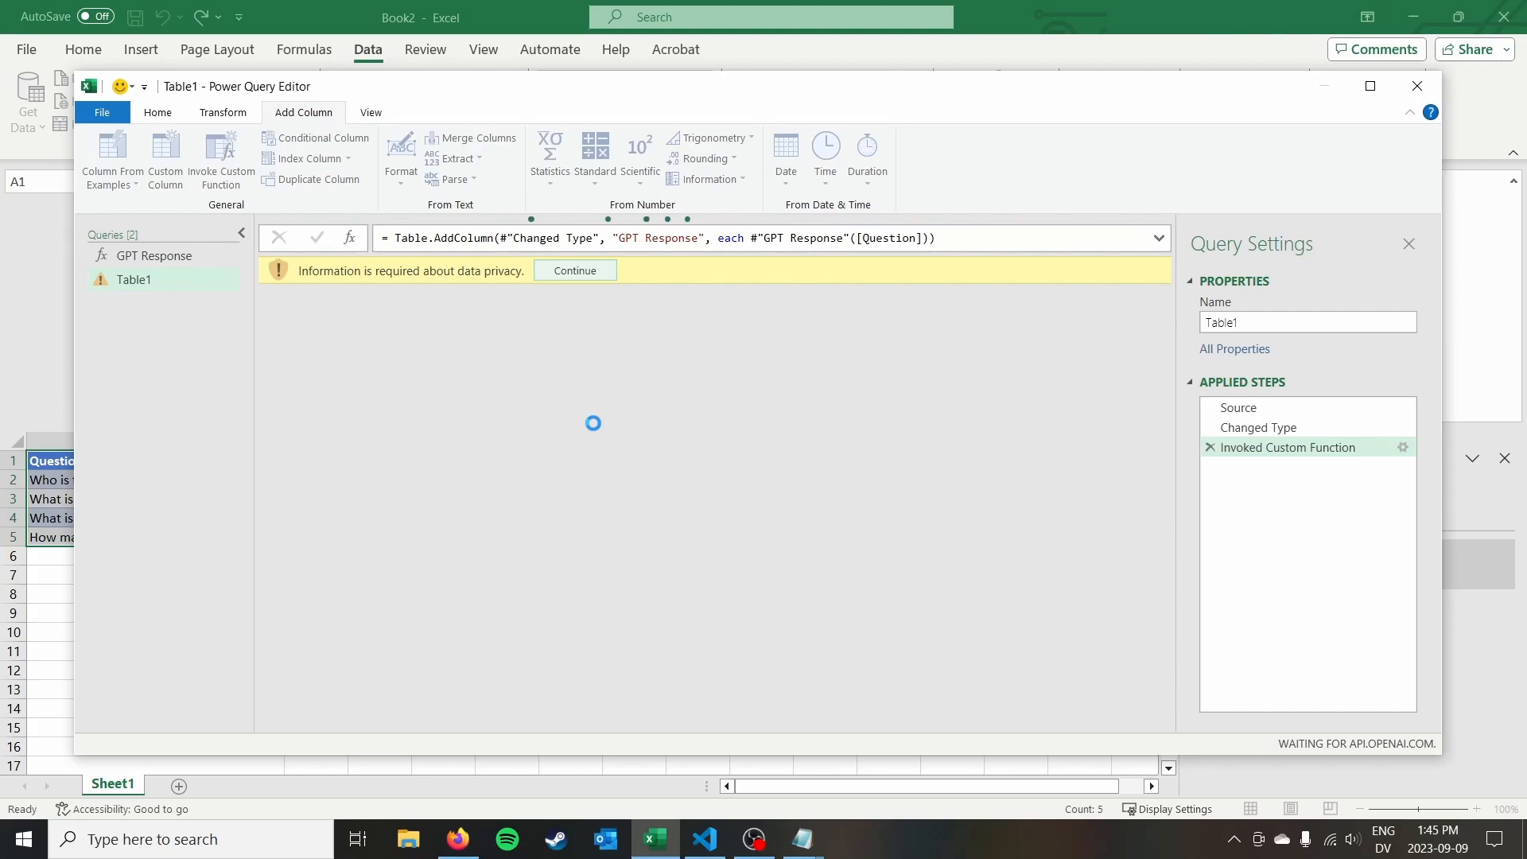
click(575, 271)
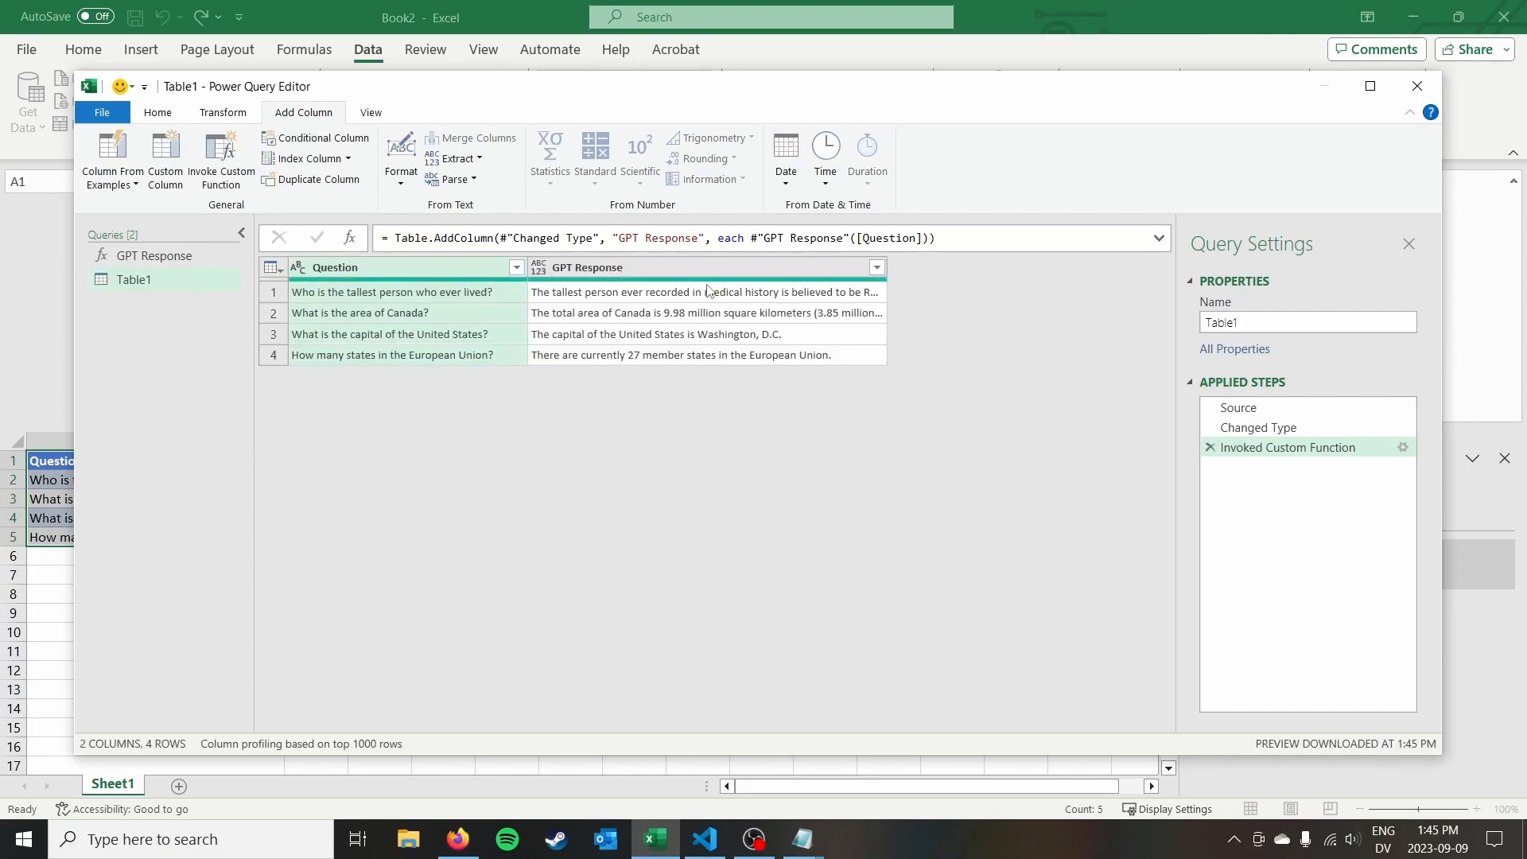
Step: View each of the four GPT Response answers in full, ending with the 27 EU member states
click(703, 291)
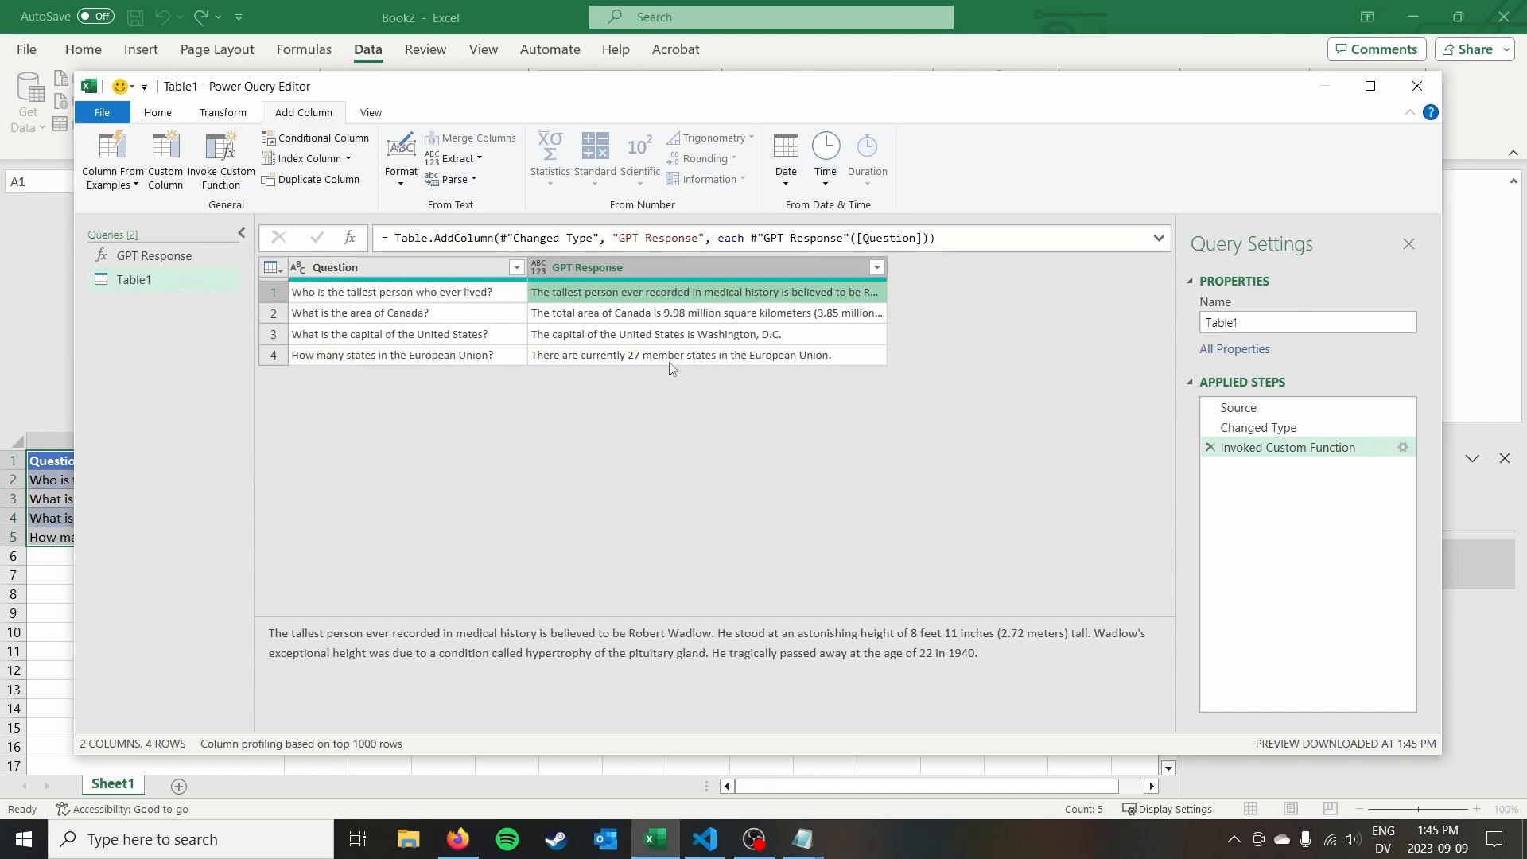
mouse_move(697, 345)
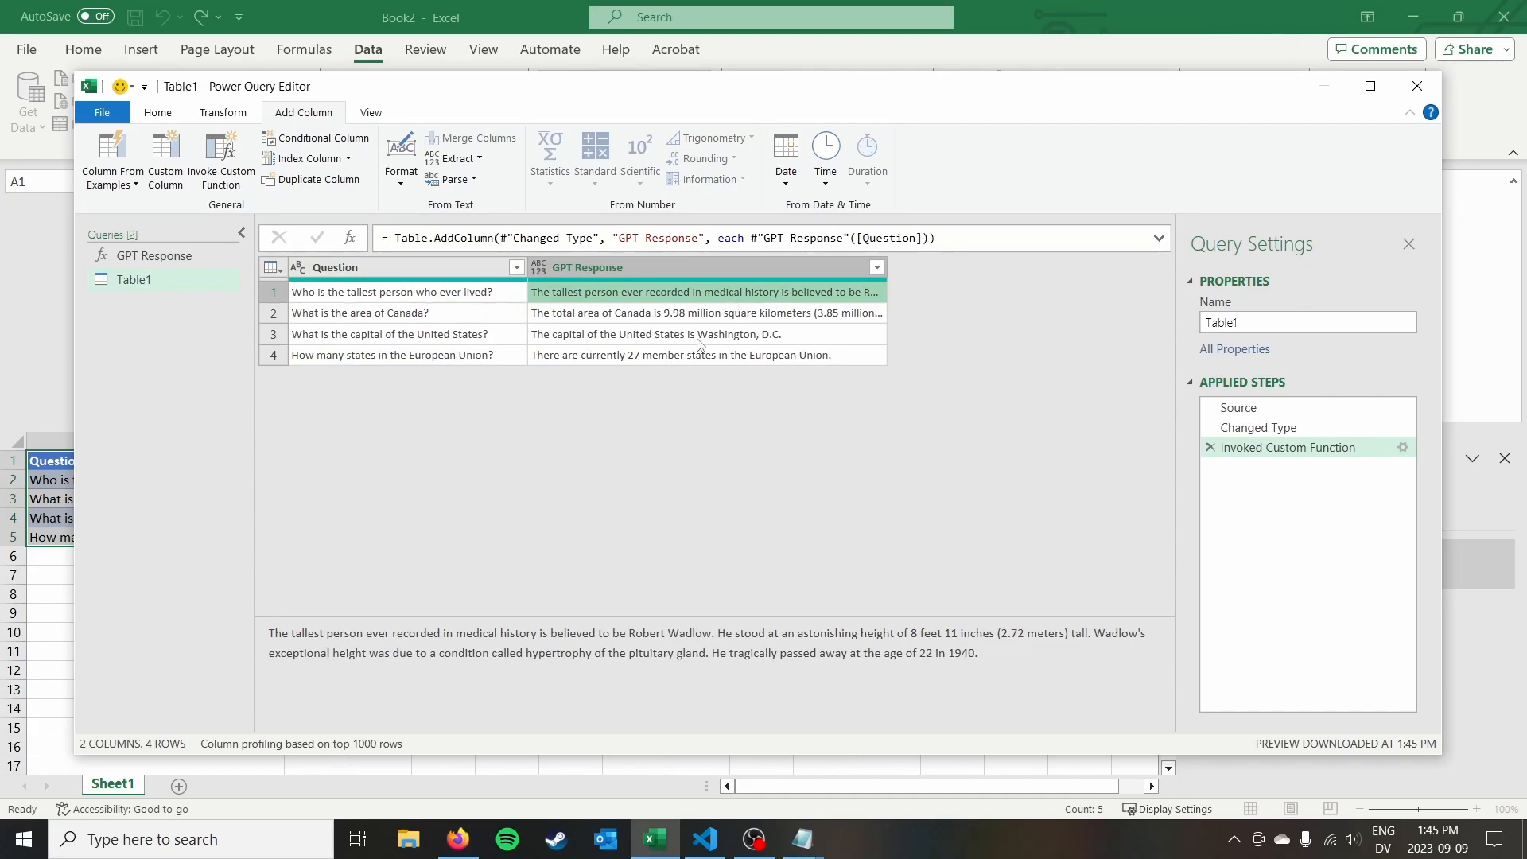
click(704, 313)
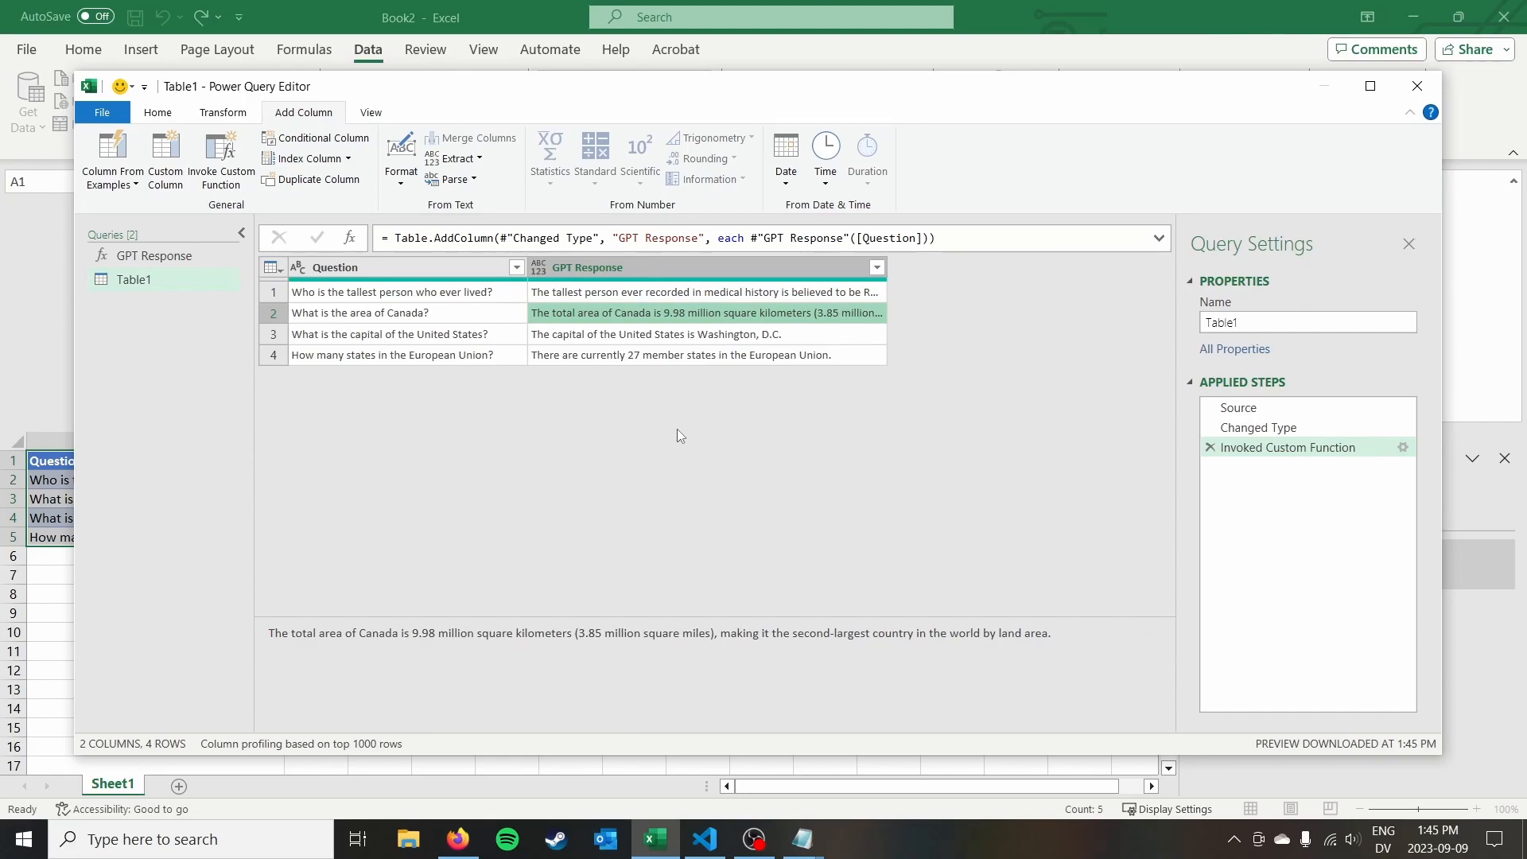
mouse_move(689, 341)
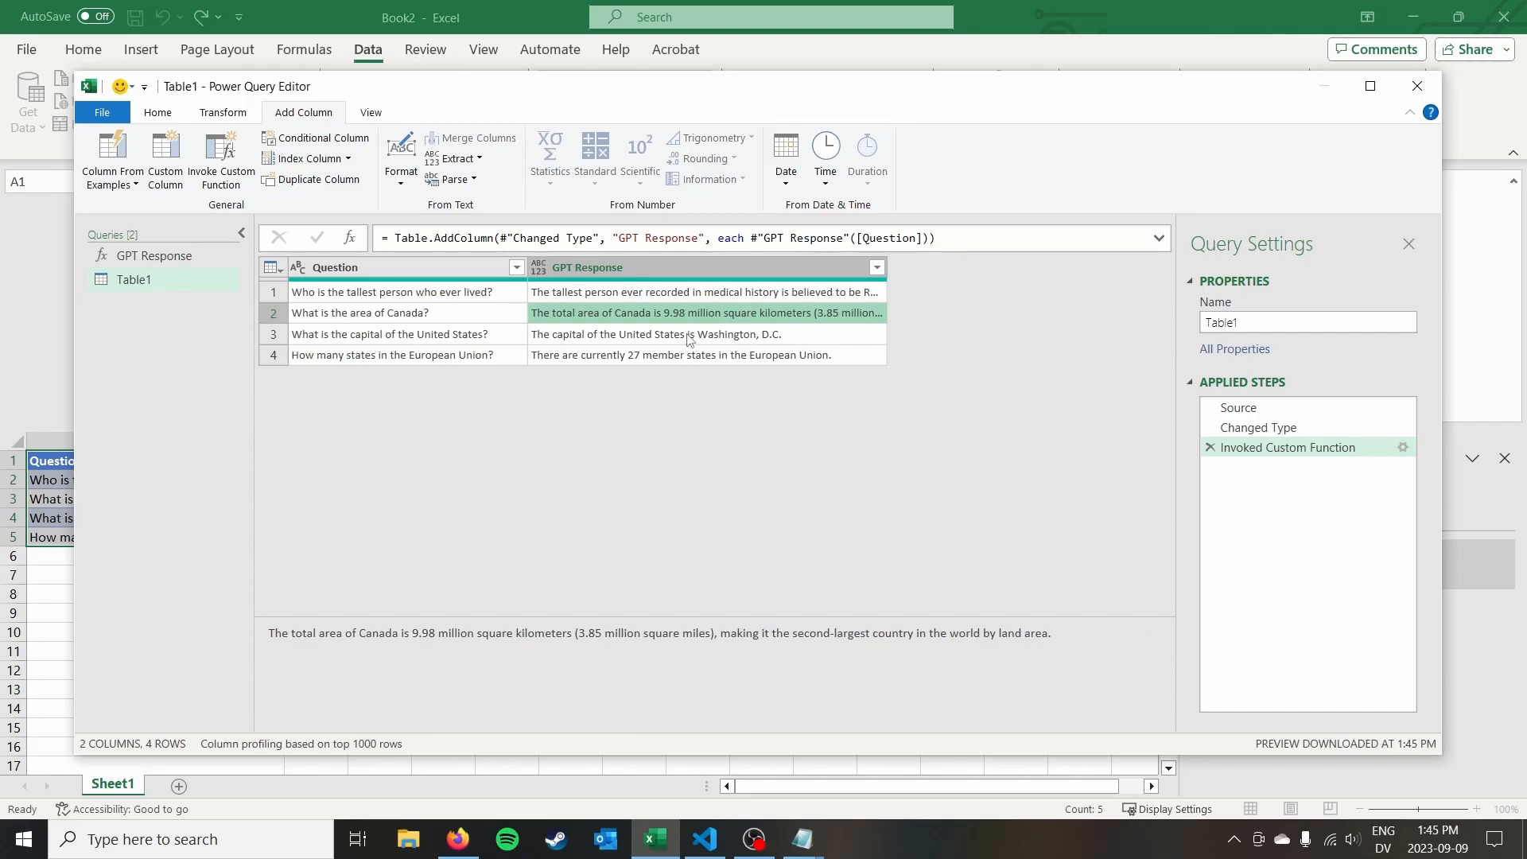
click(702, 334)
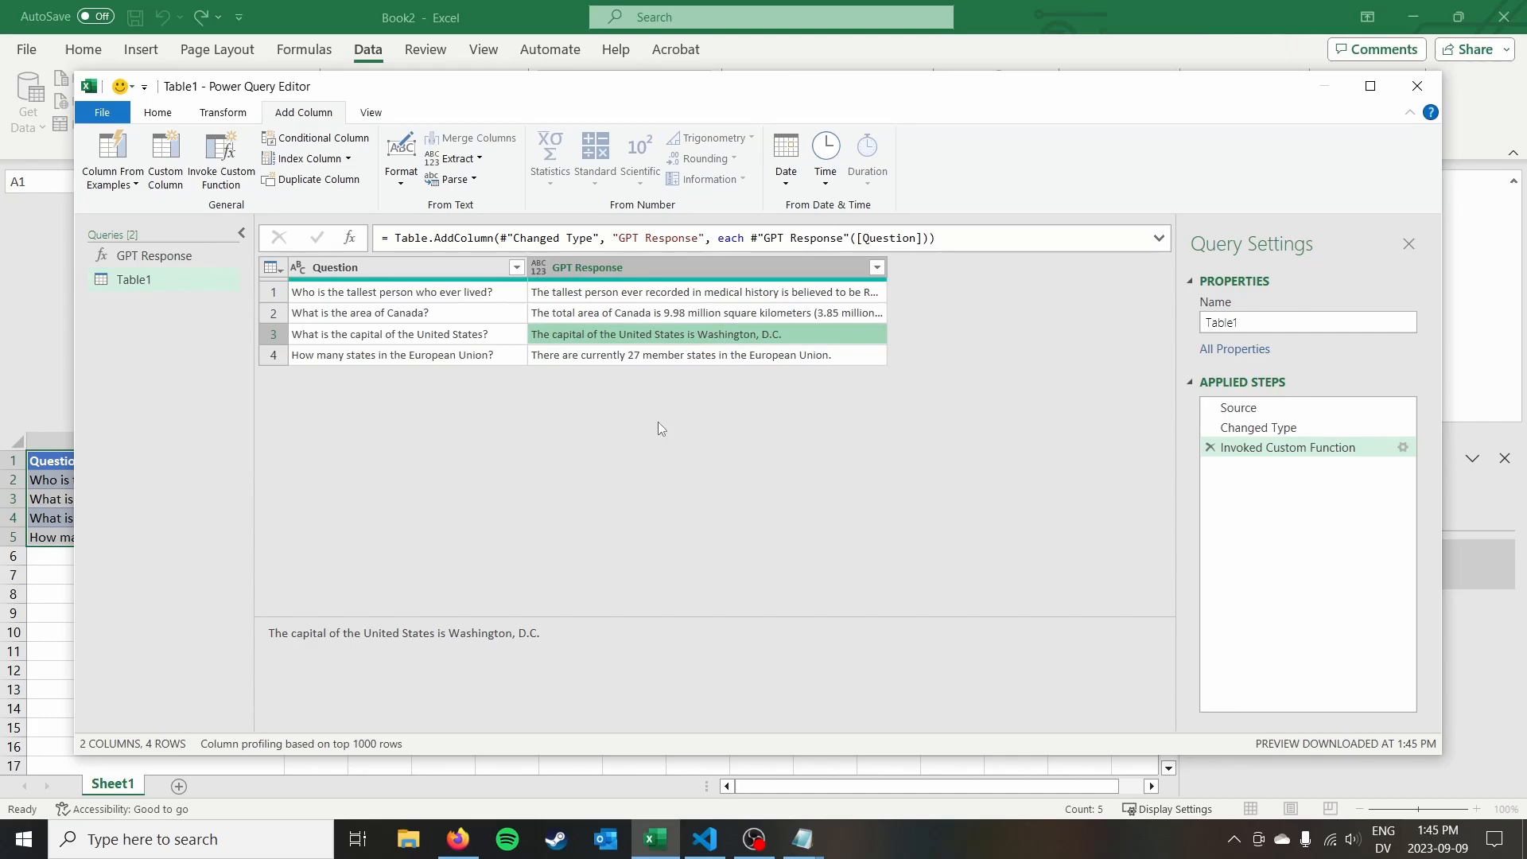
click(702, 355)
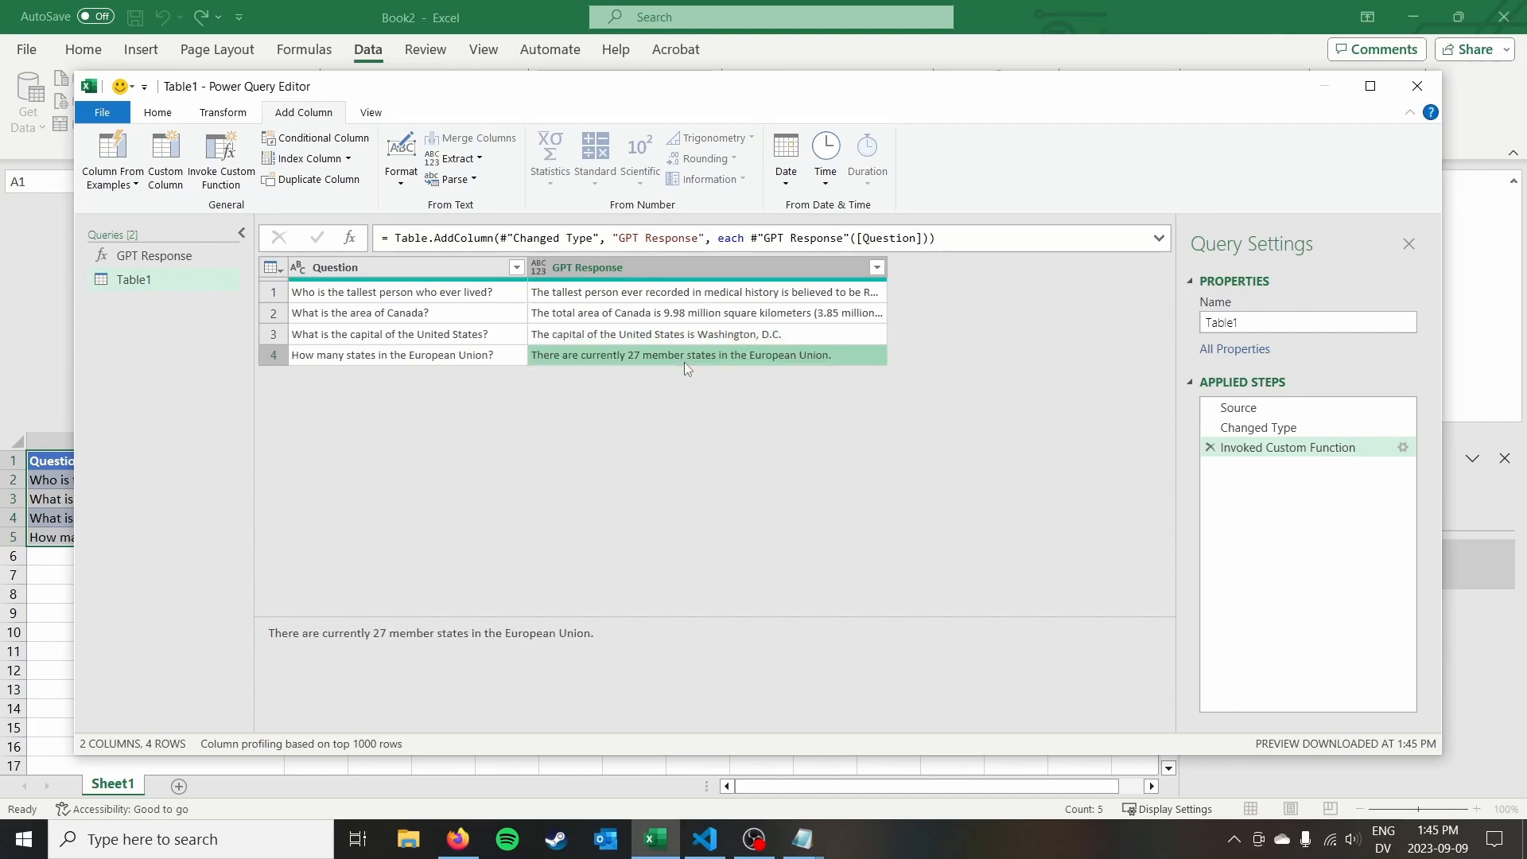
mouse_move(673, 426)
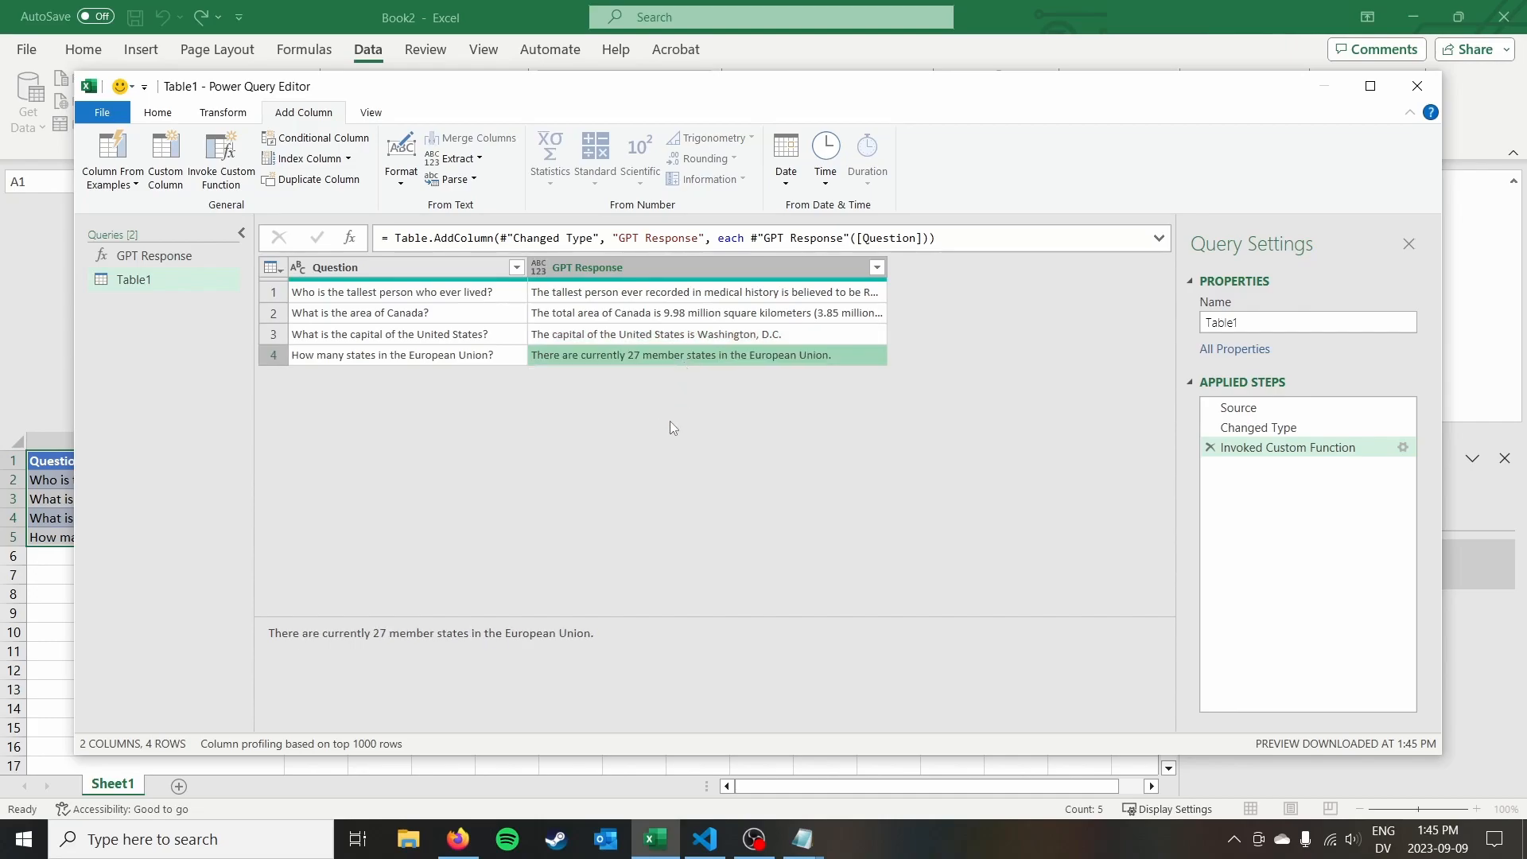
mouse_move(662, 431)
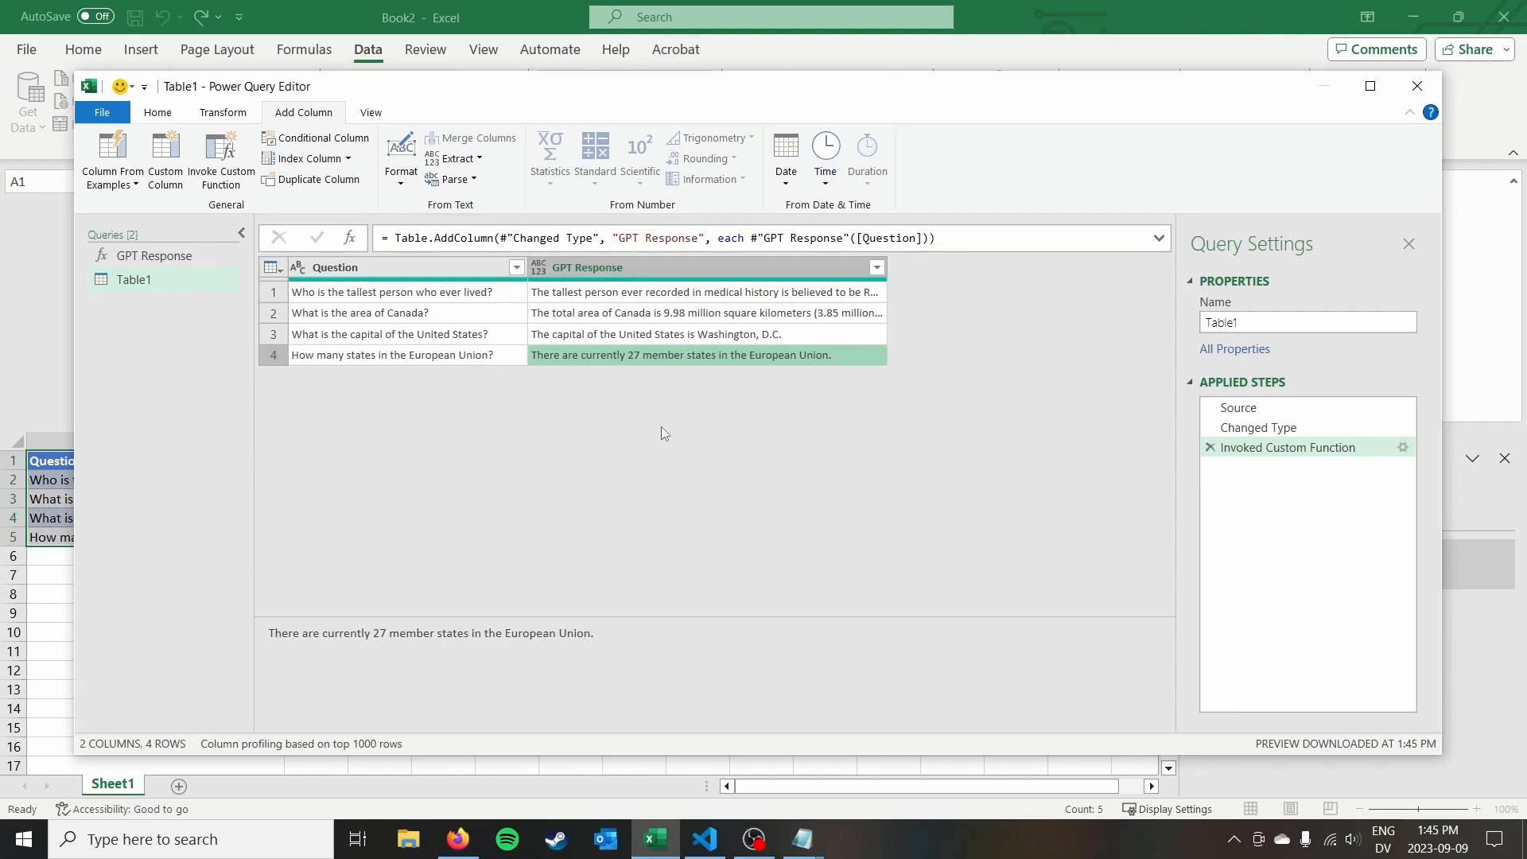
mouse_move(670, 391)
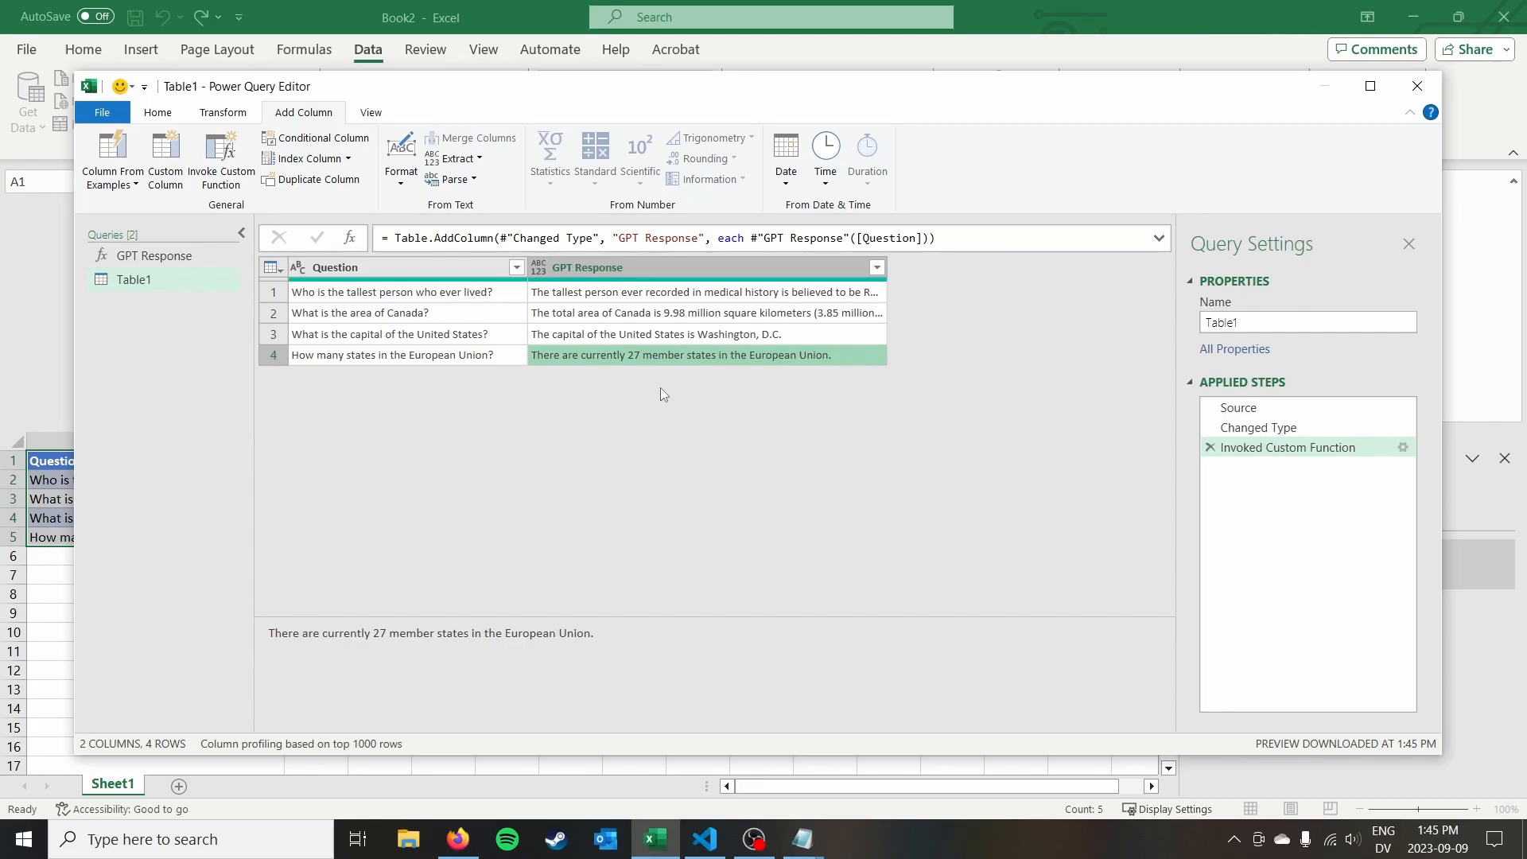
mouse_move(669, 395)
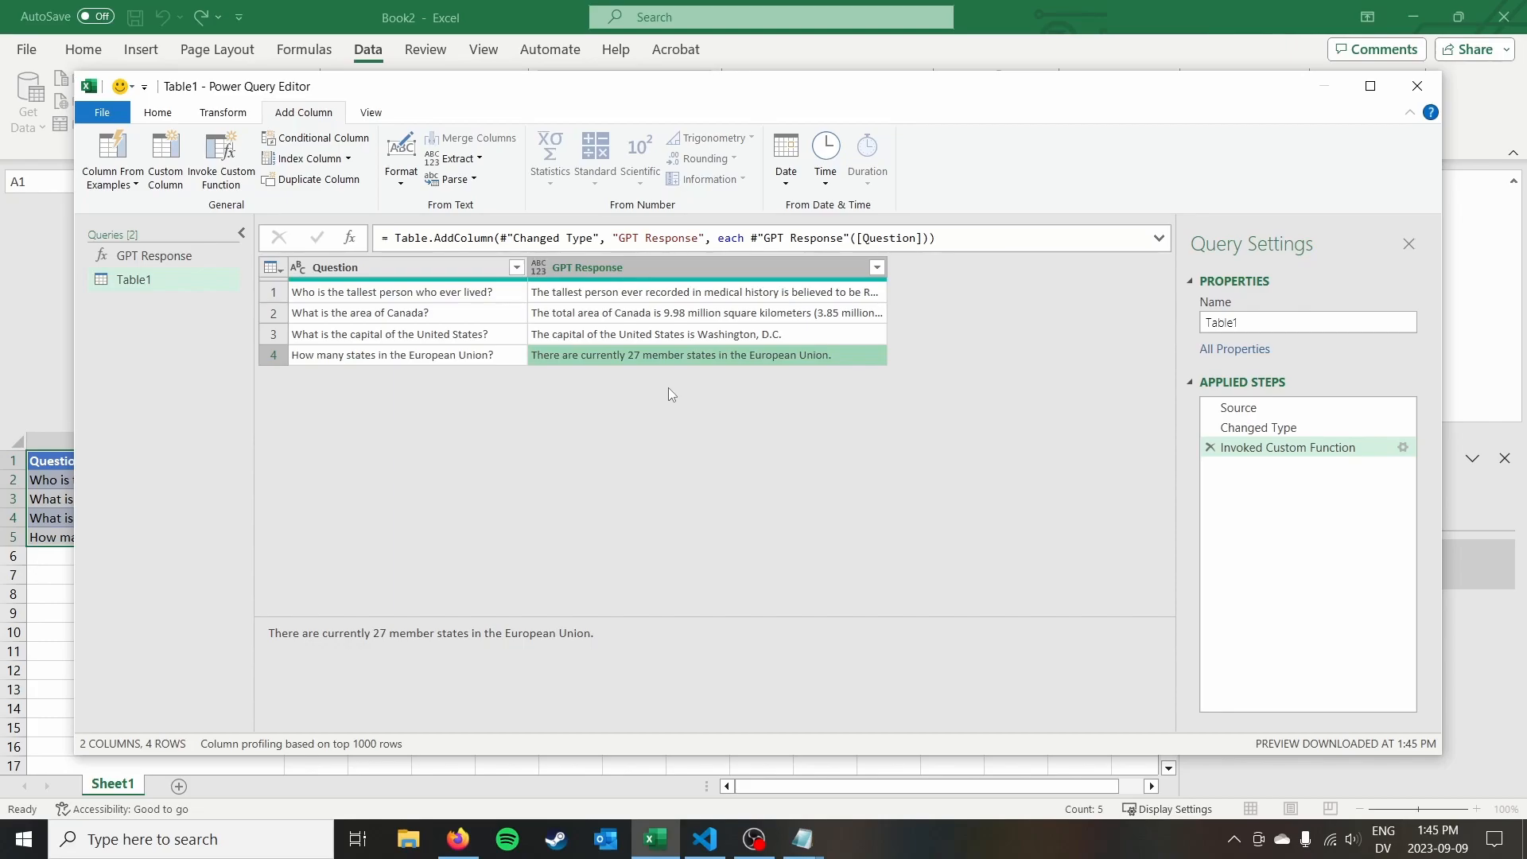